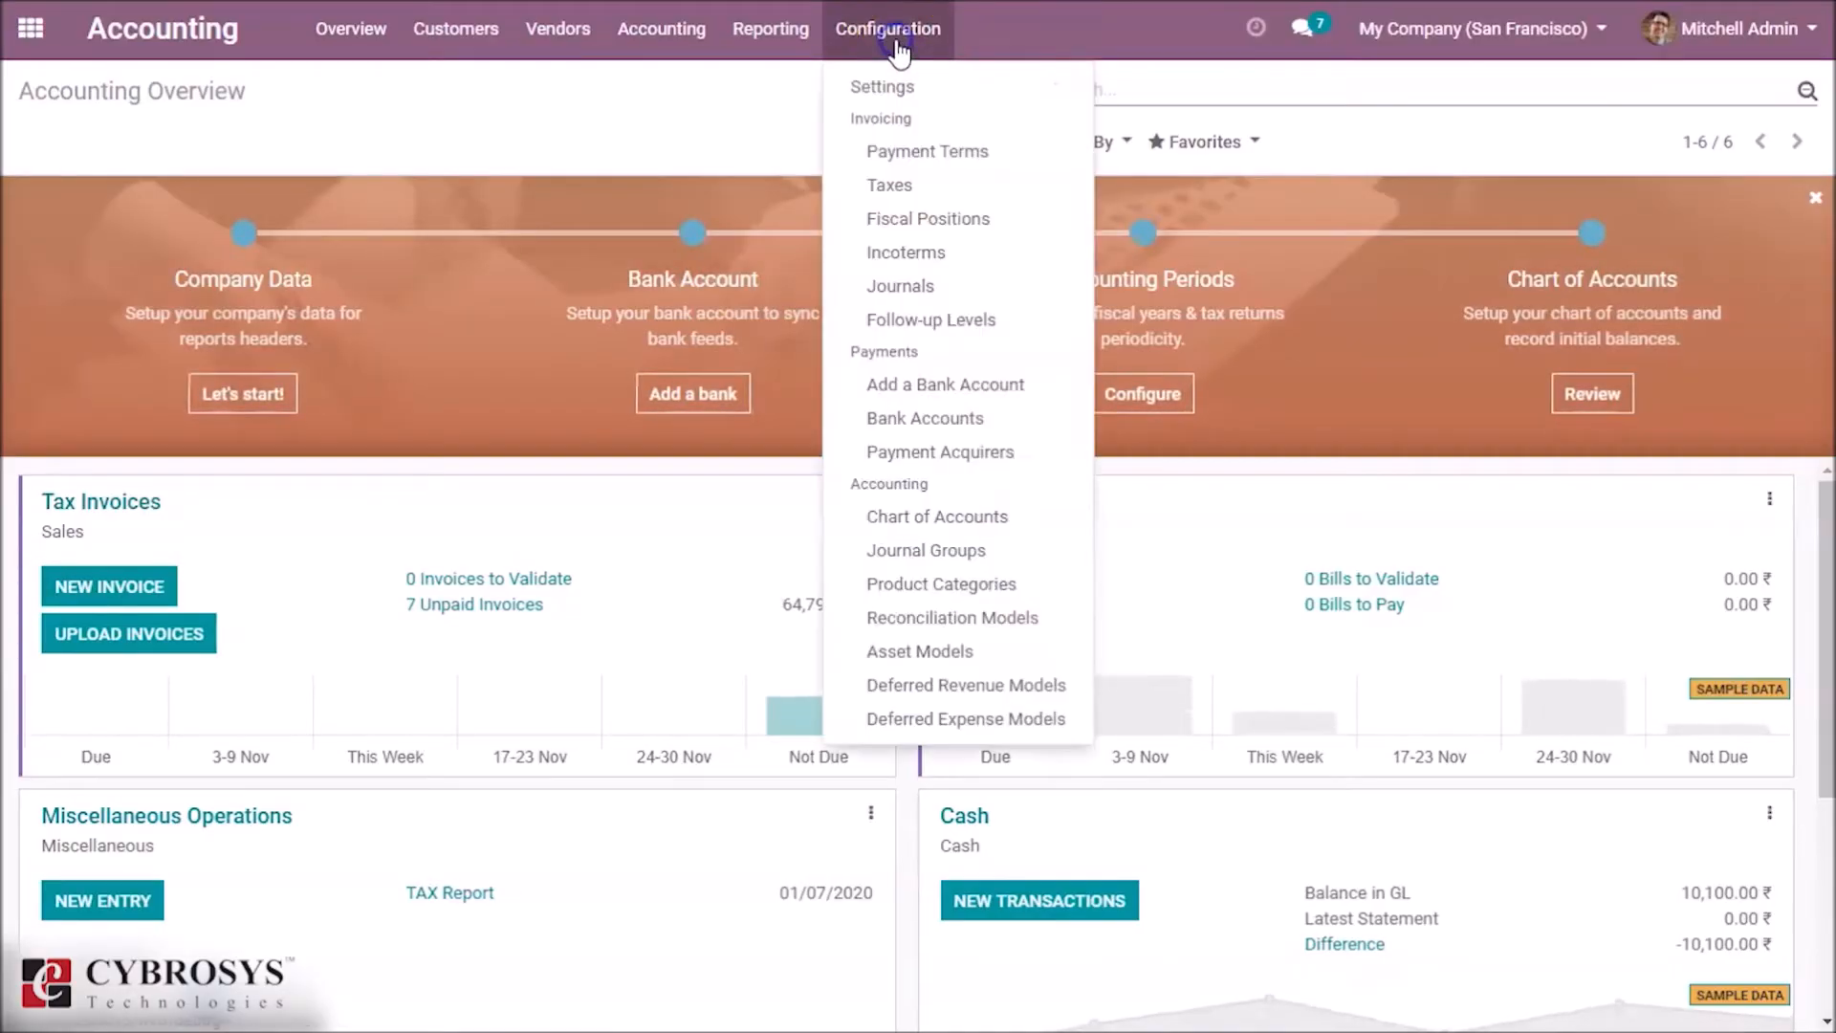
{"action": "mouse_move", "coordinate": [933, 340]}
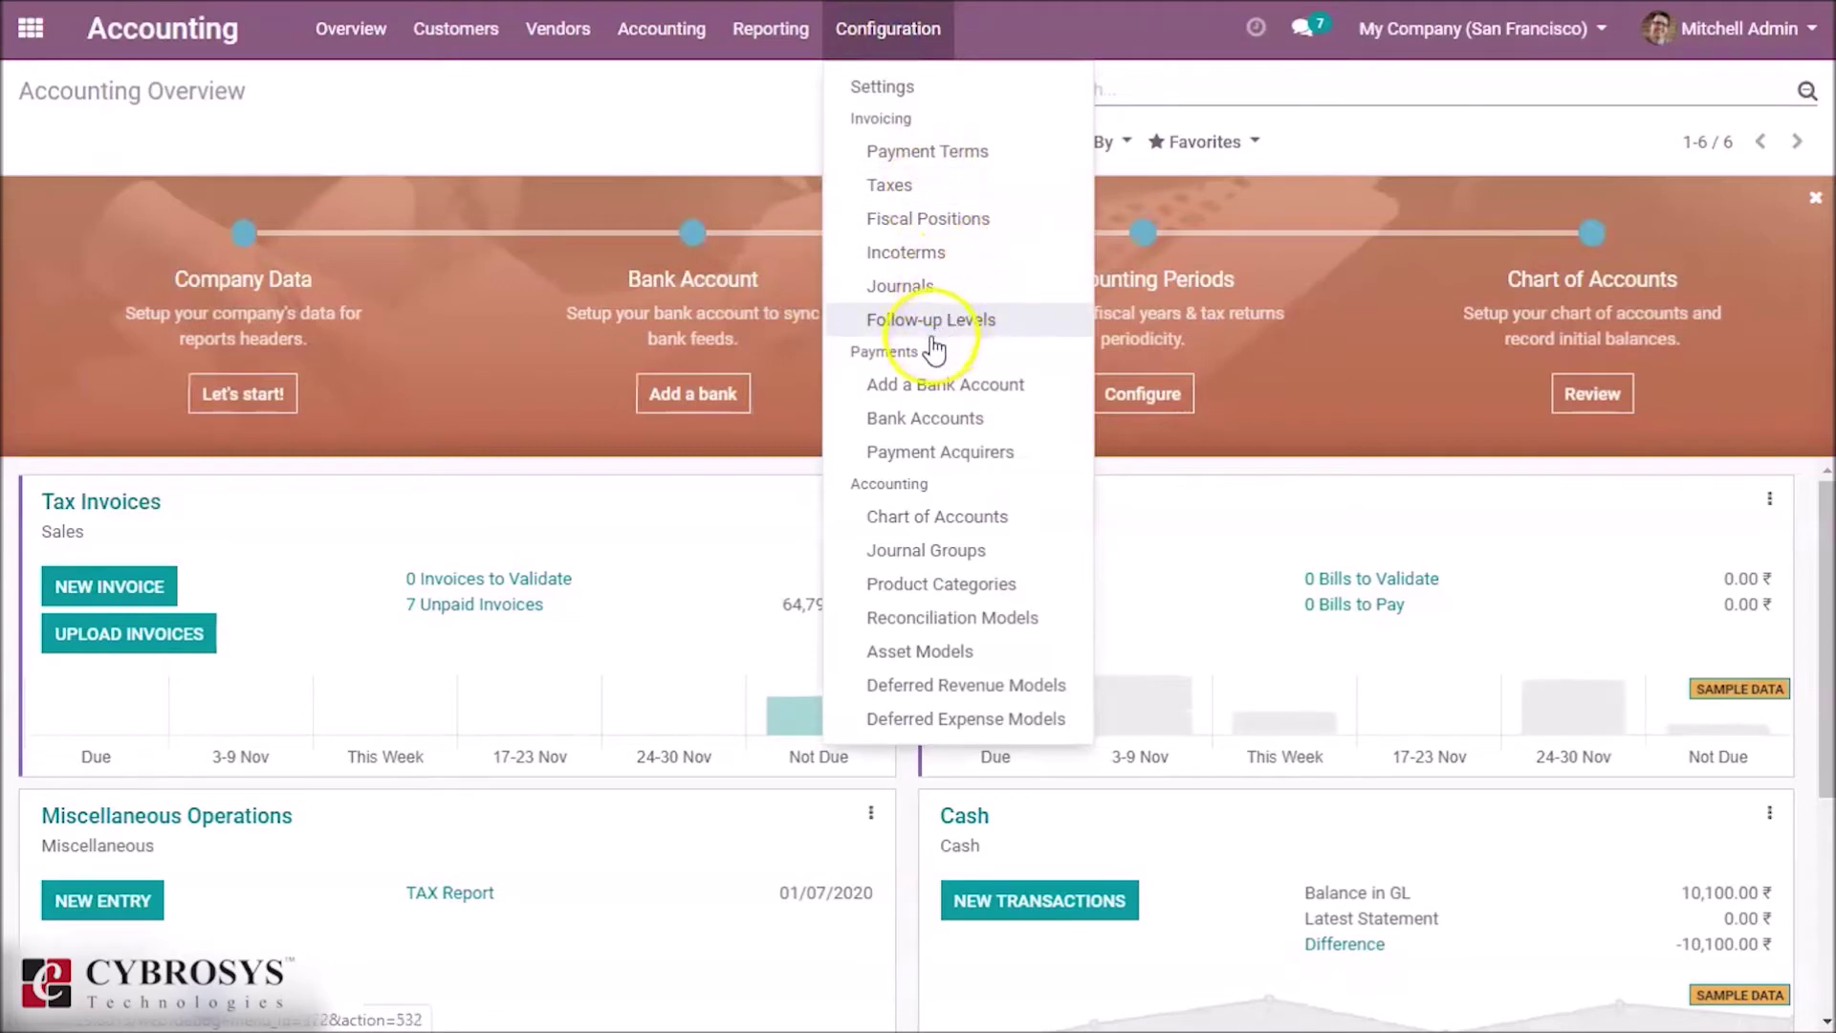
Show the Payment Follow-ups list of follow-up levels, currently empty.
{"action": "left_click", "coordinate": [931, 319]}
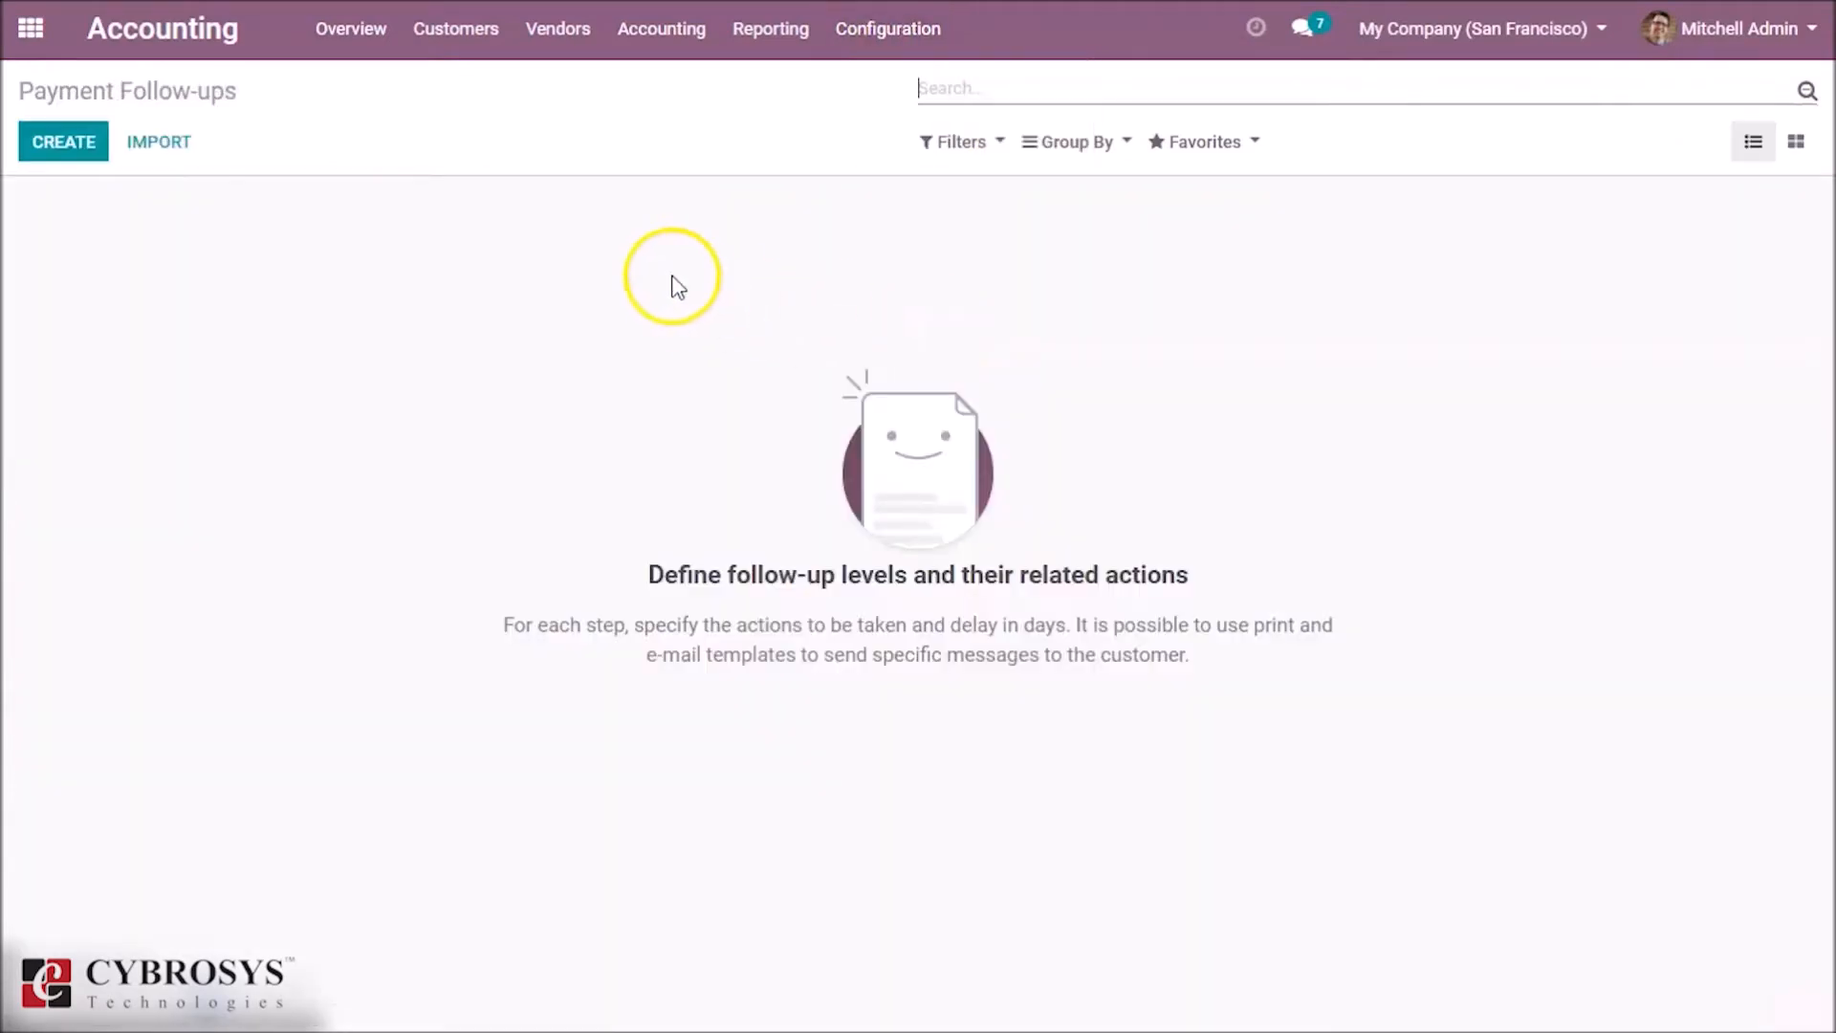
Create a follow-up level named 'first reminder email' triggered 10 days after due.
{"action": "left_click", "coordinate": [63, 142]}
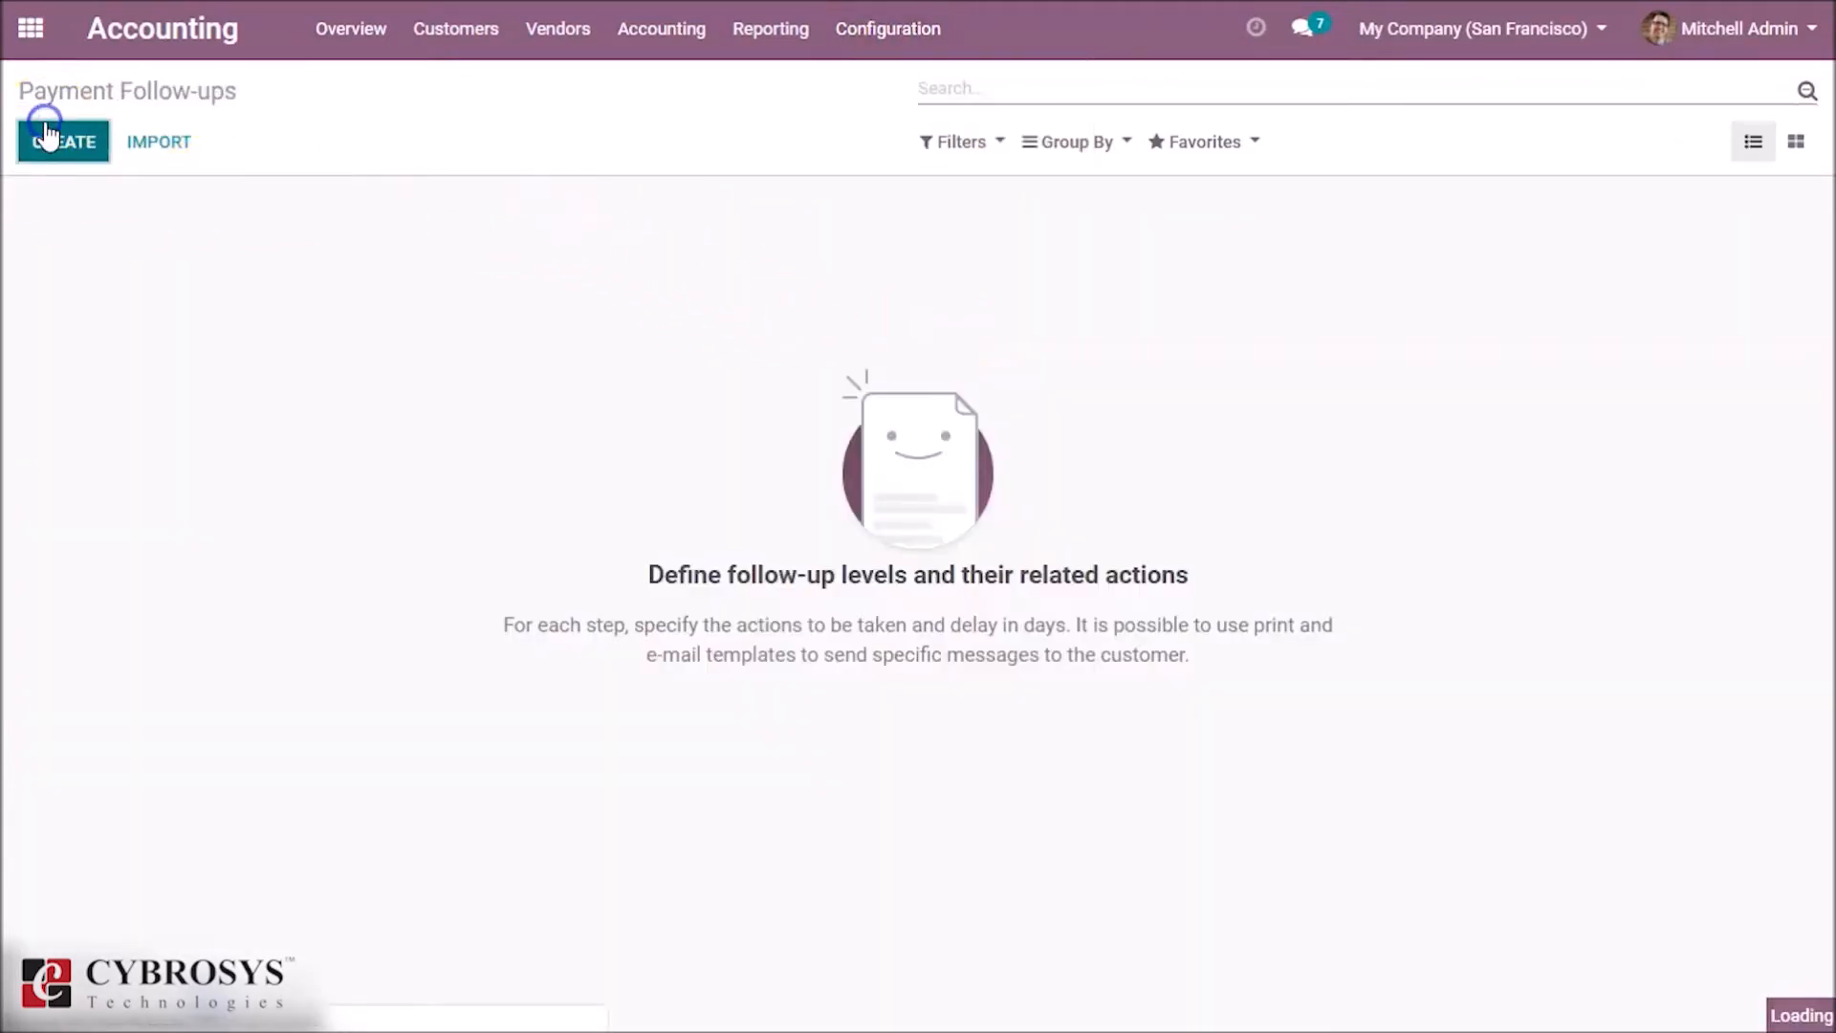
{"action": "left_click", "coordinate": [65, 142]}
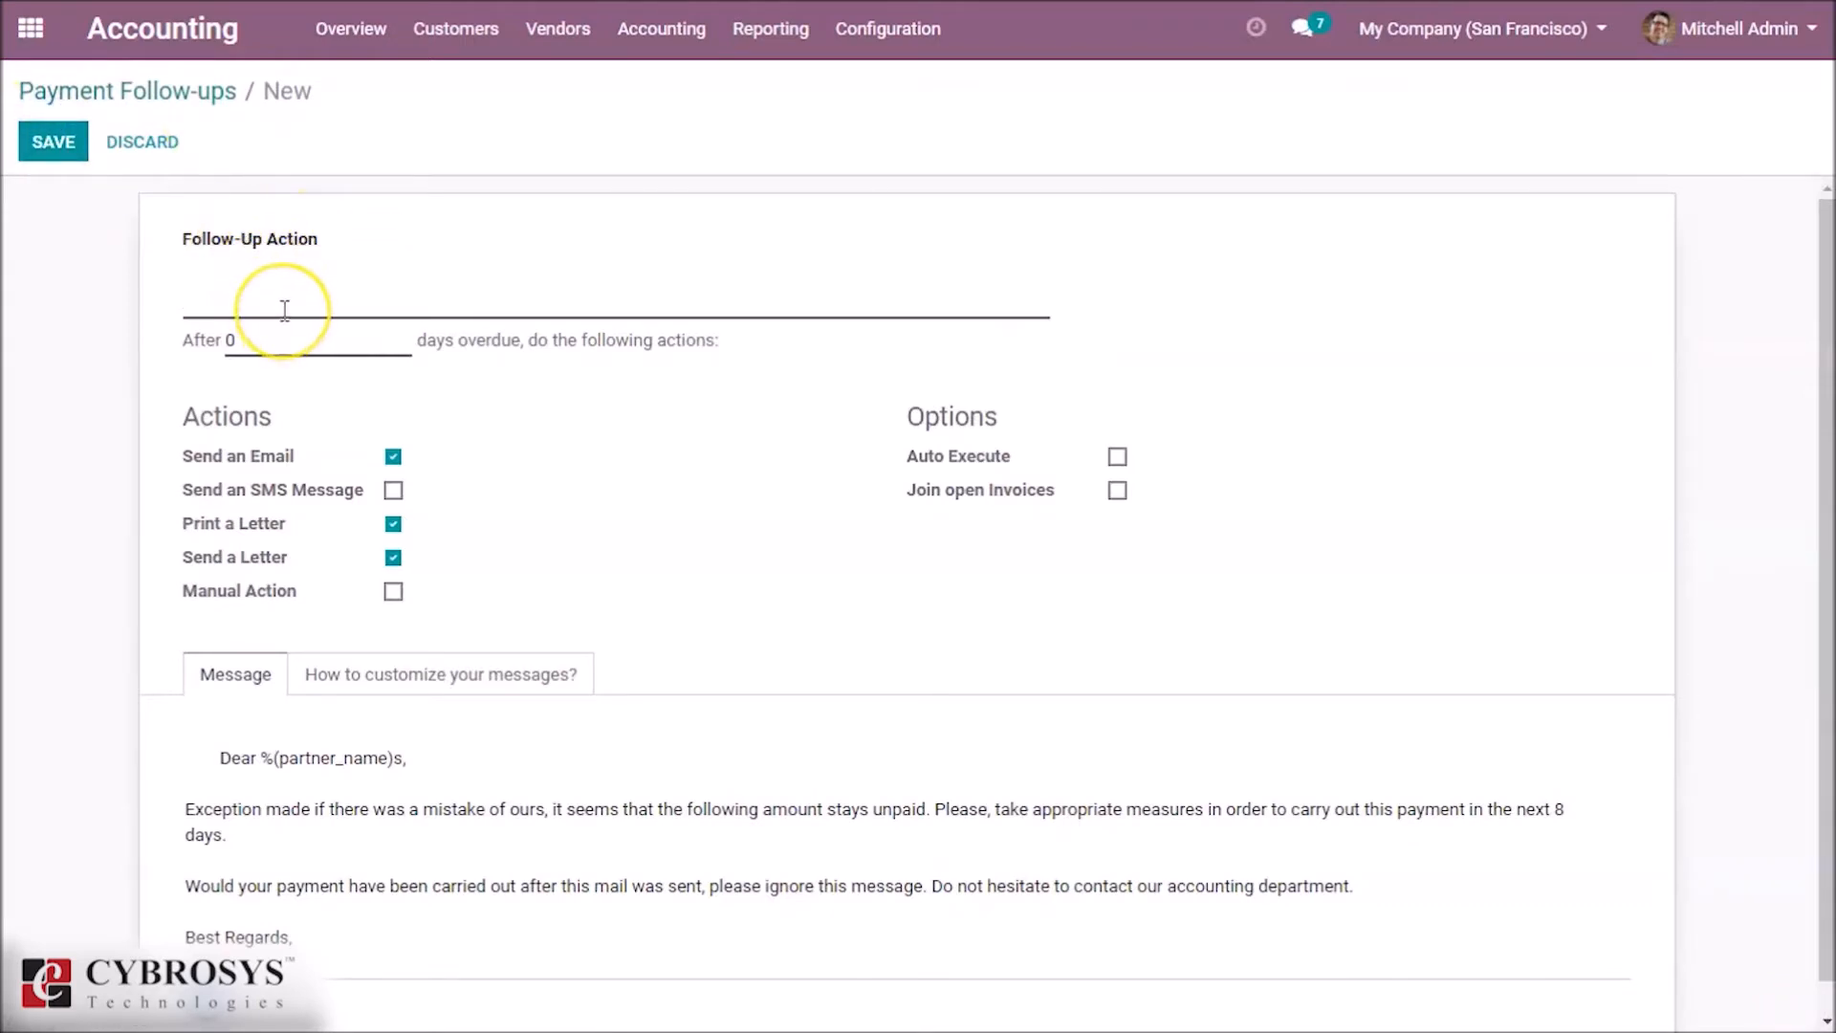
{"action": "type", "text": "fir"}
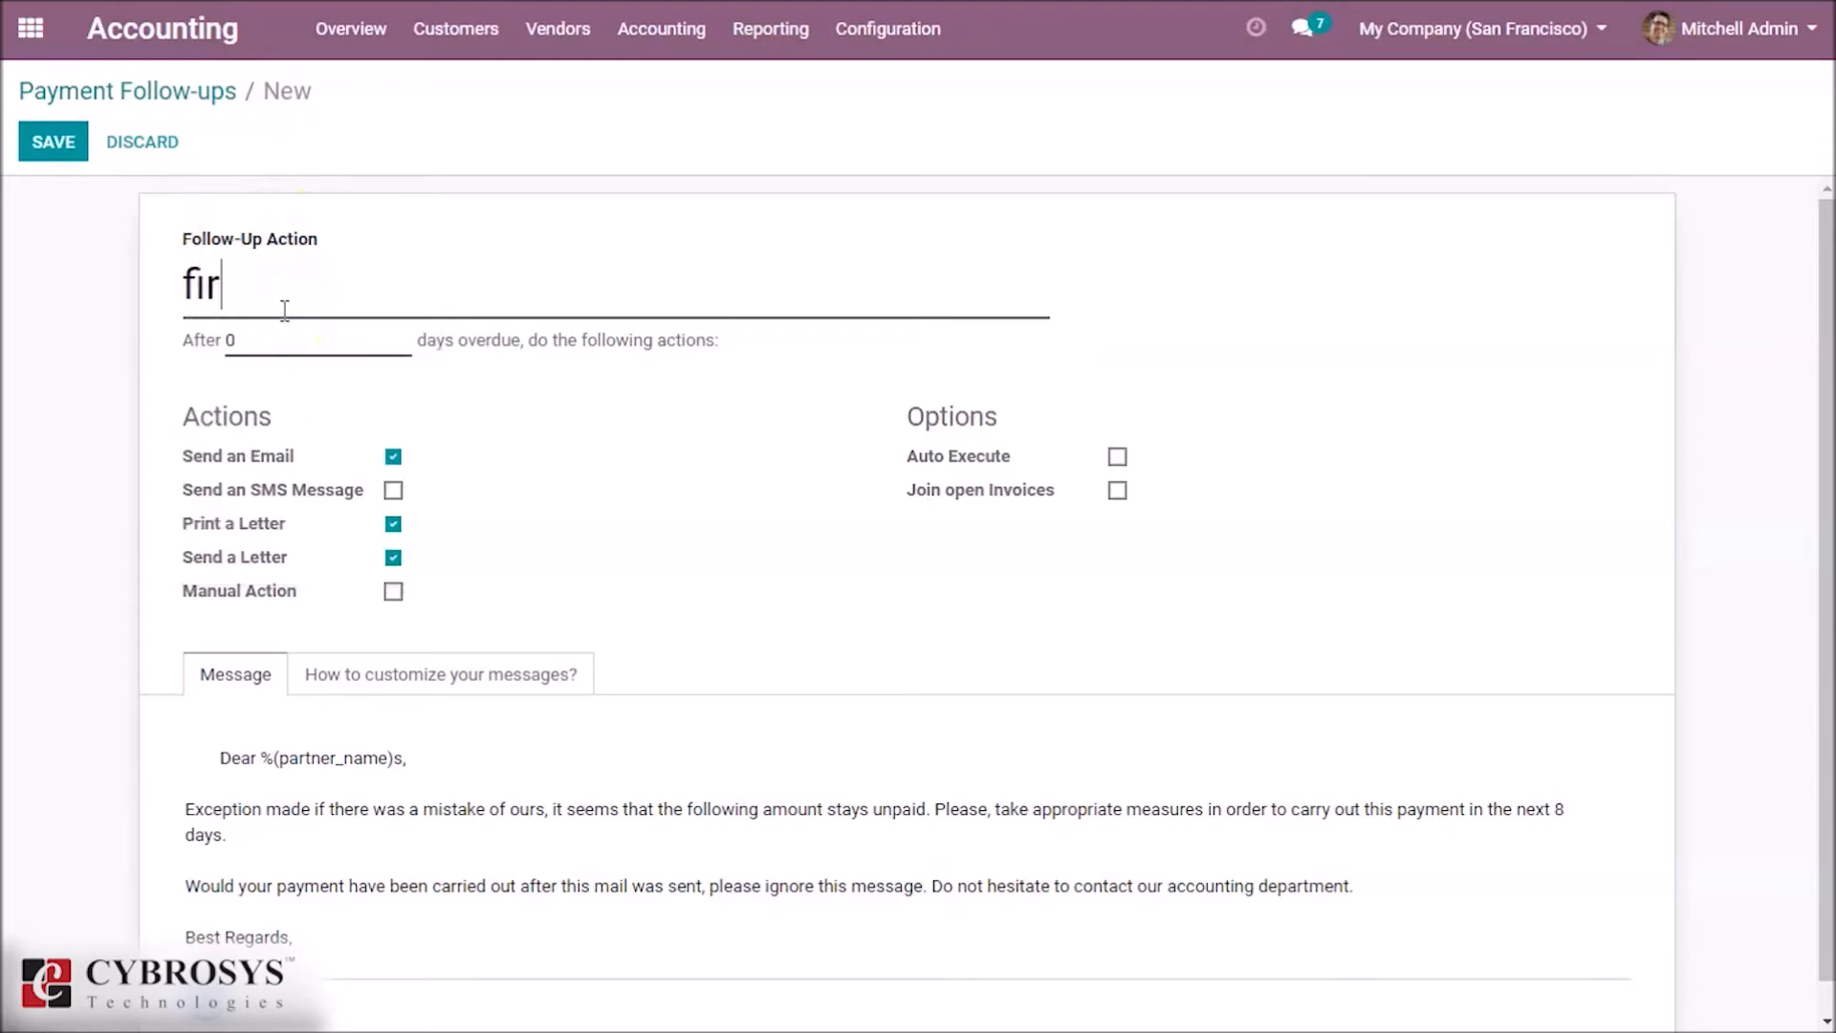
{"action": "type", "text": "st re"}
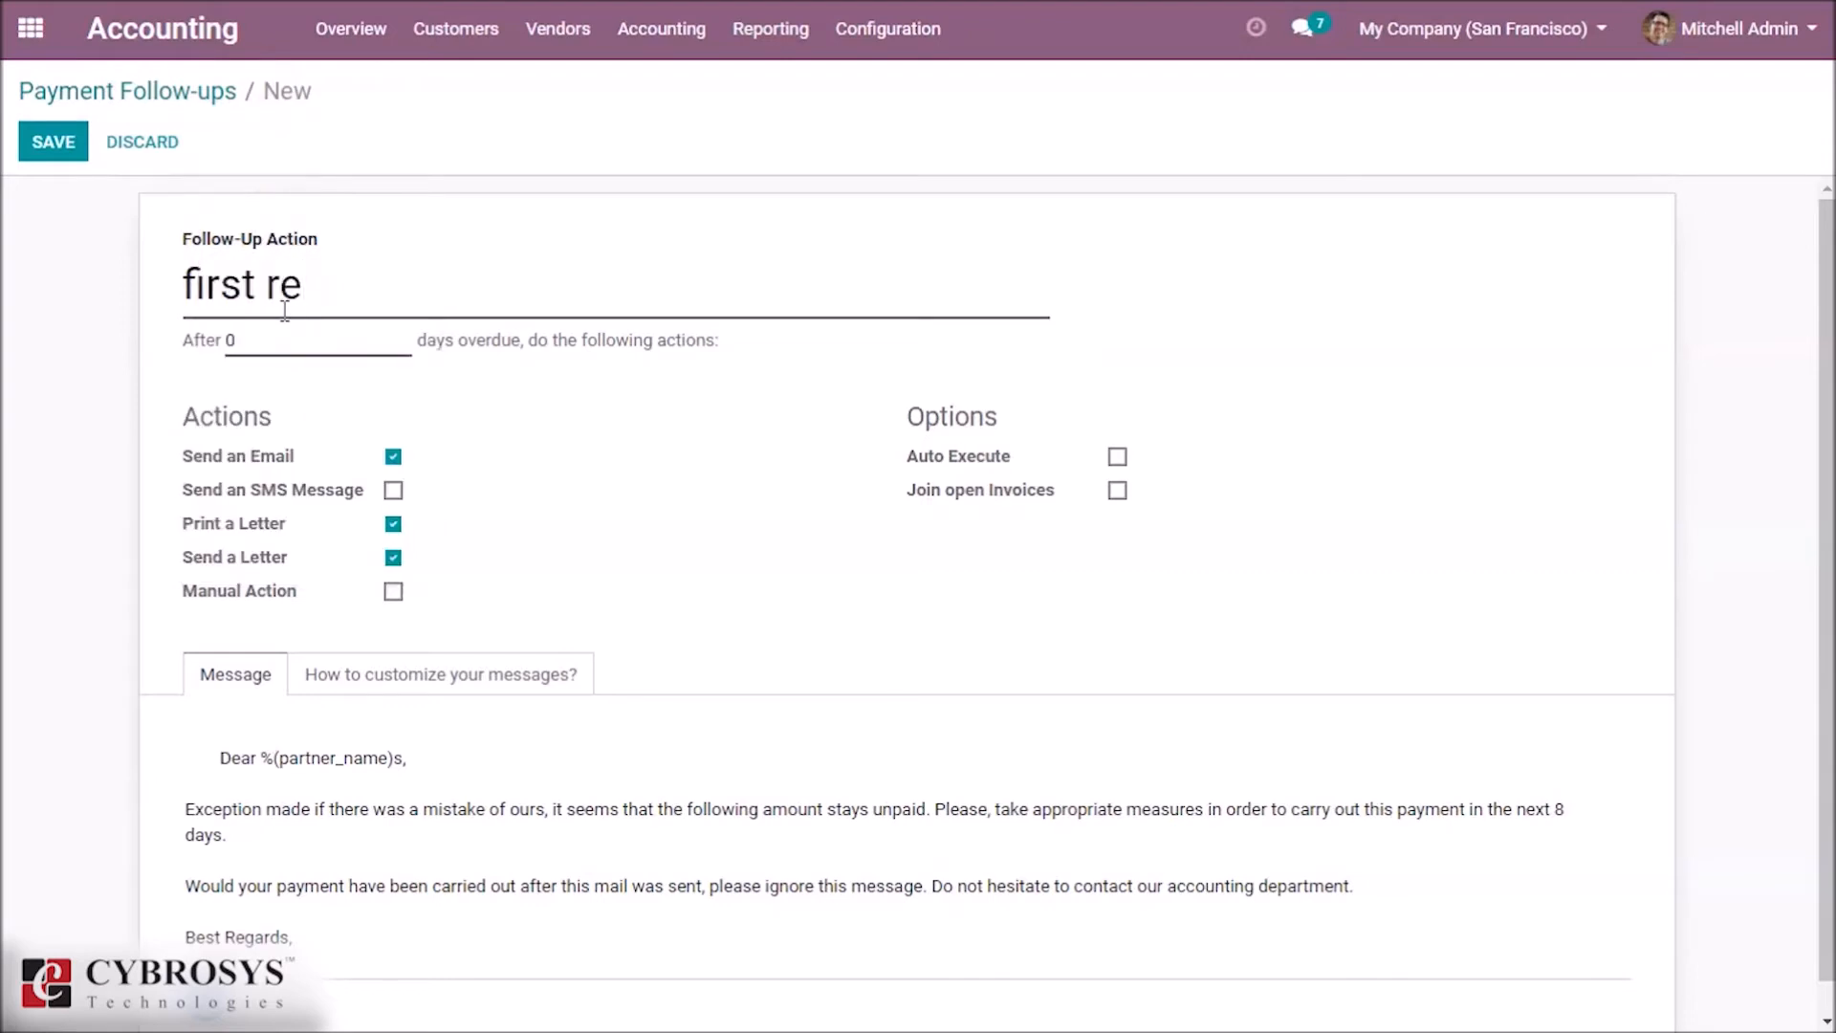
{"action": "type", "text": "minder"}
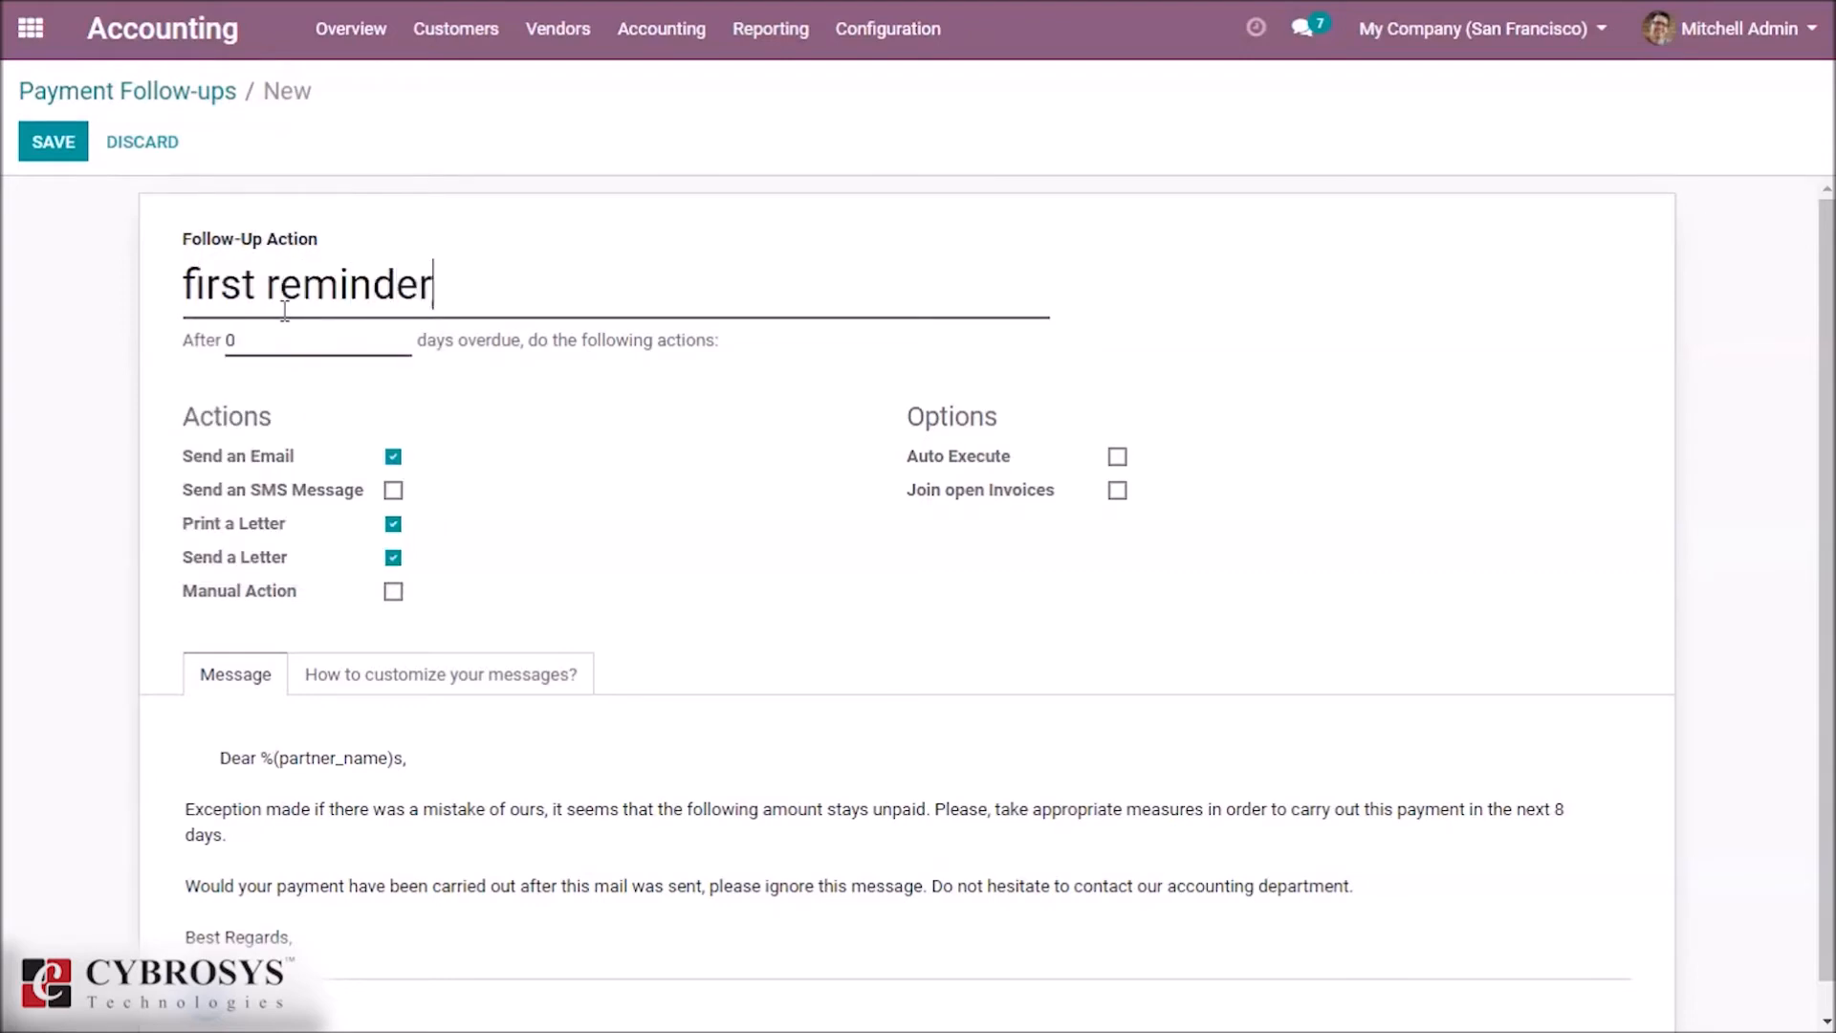
{"action": "type", "text": "email"}
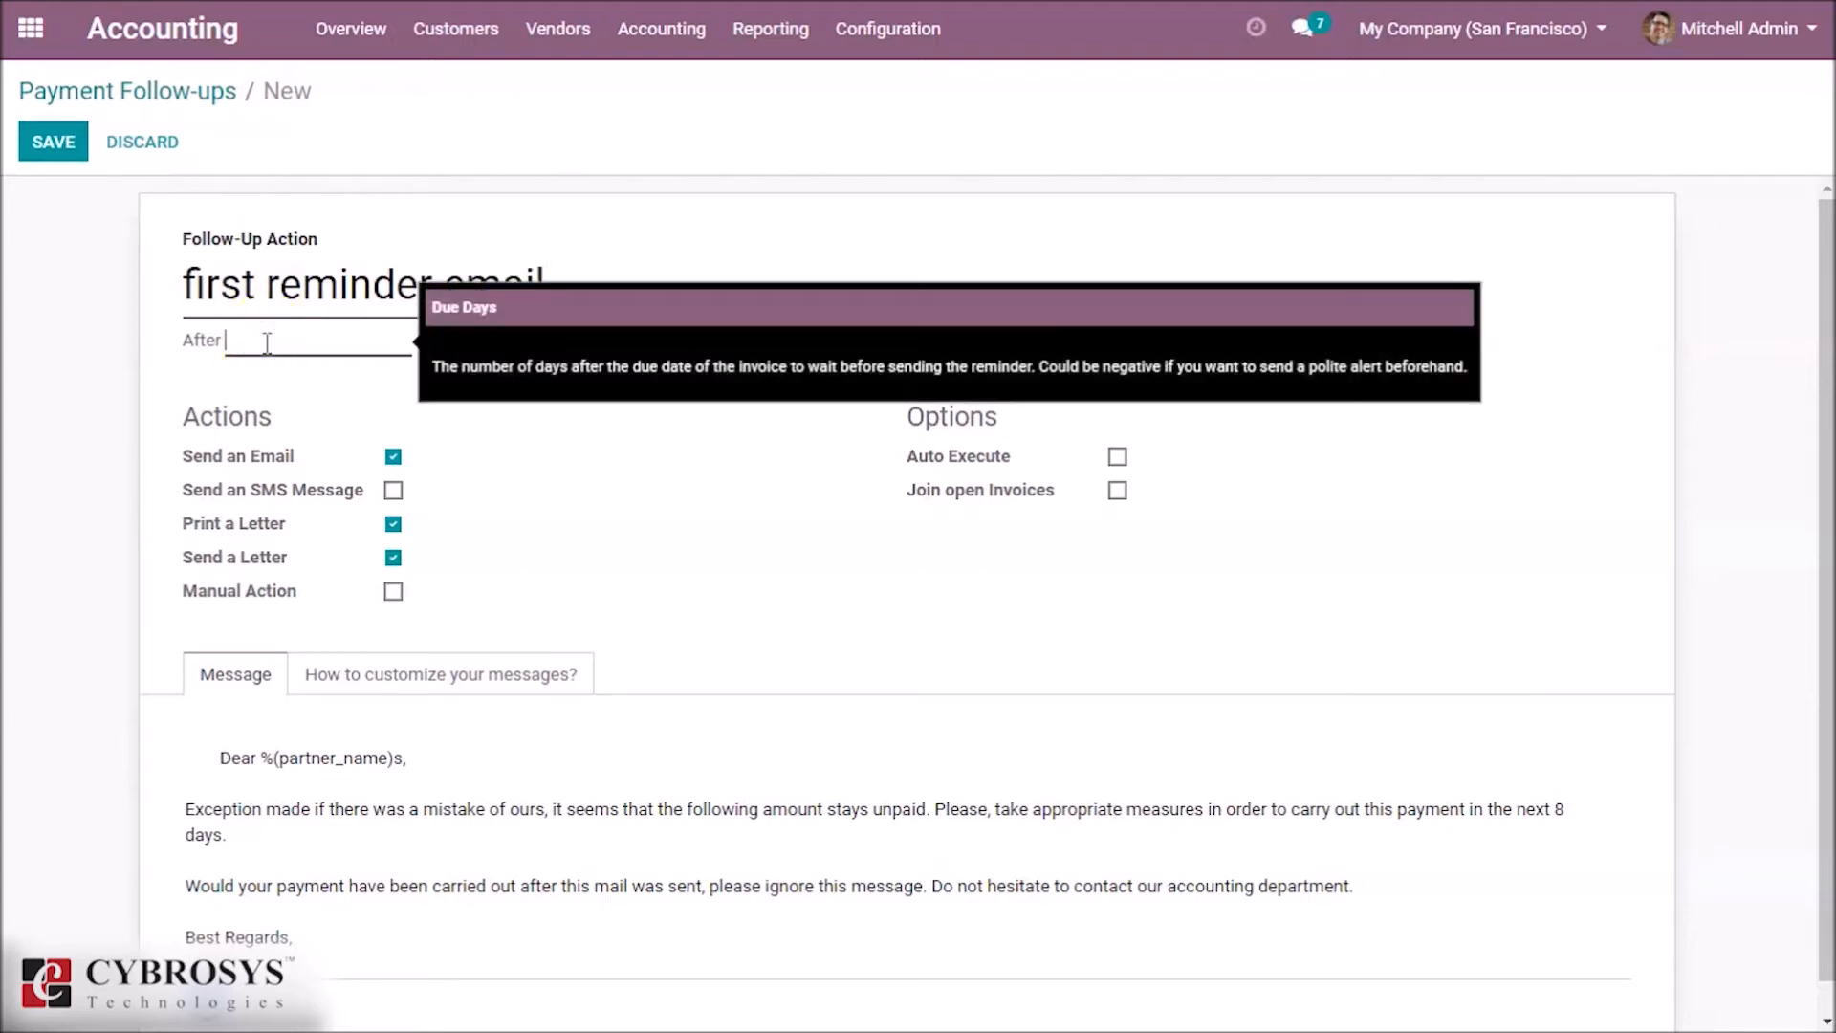
{"action": "mouse_move", "coordinate": [553, 260]}
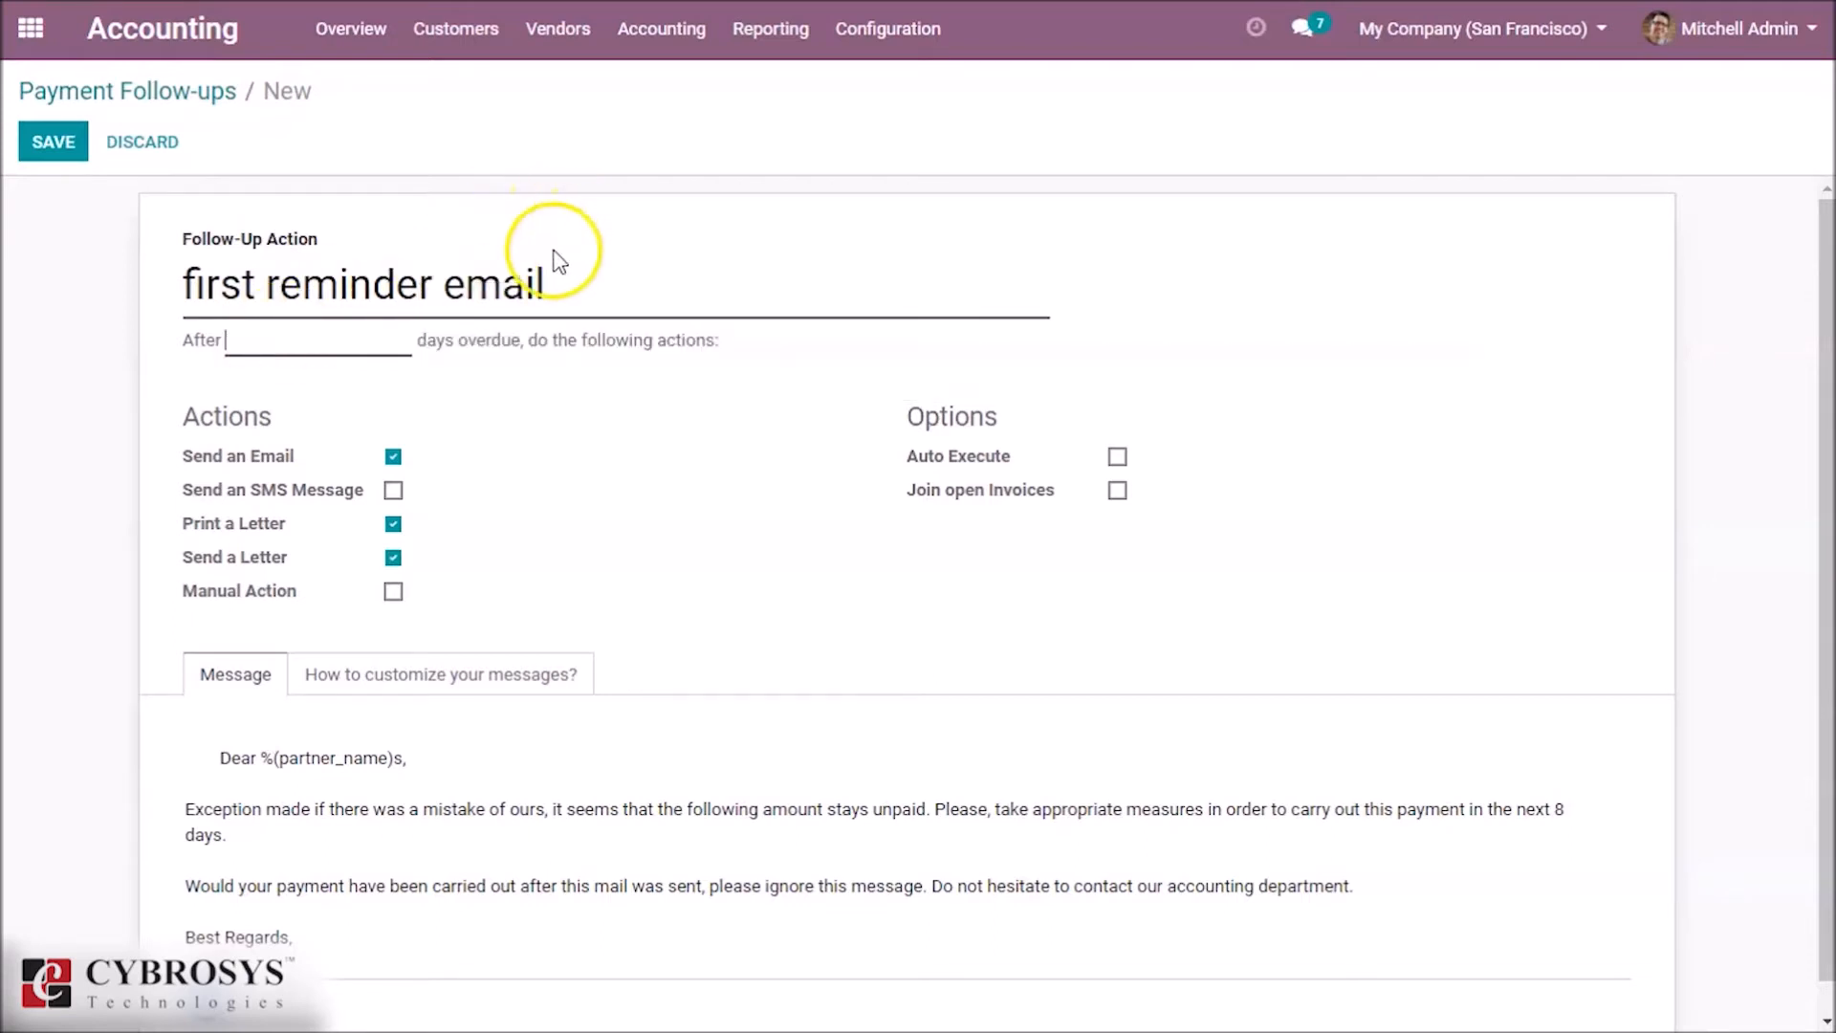
{"action": "left_click", "coordinate": [360, 344]}
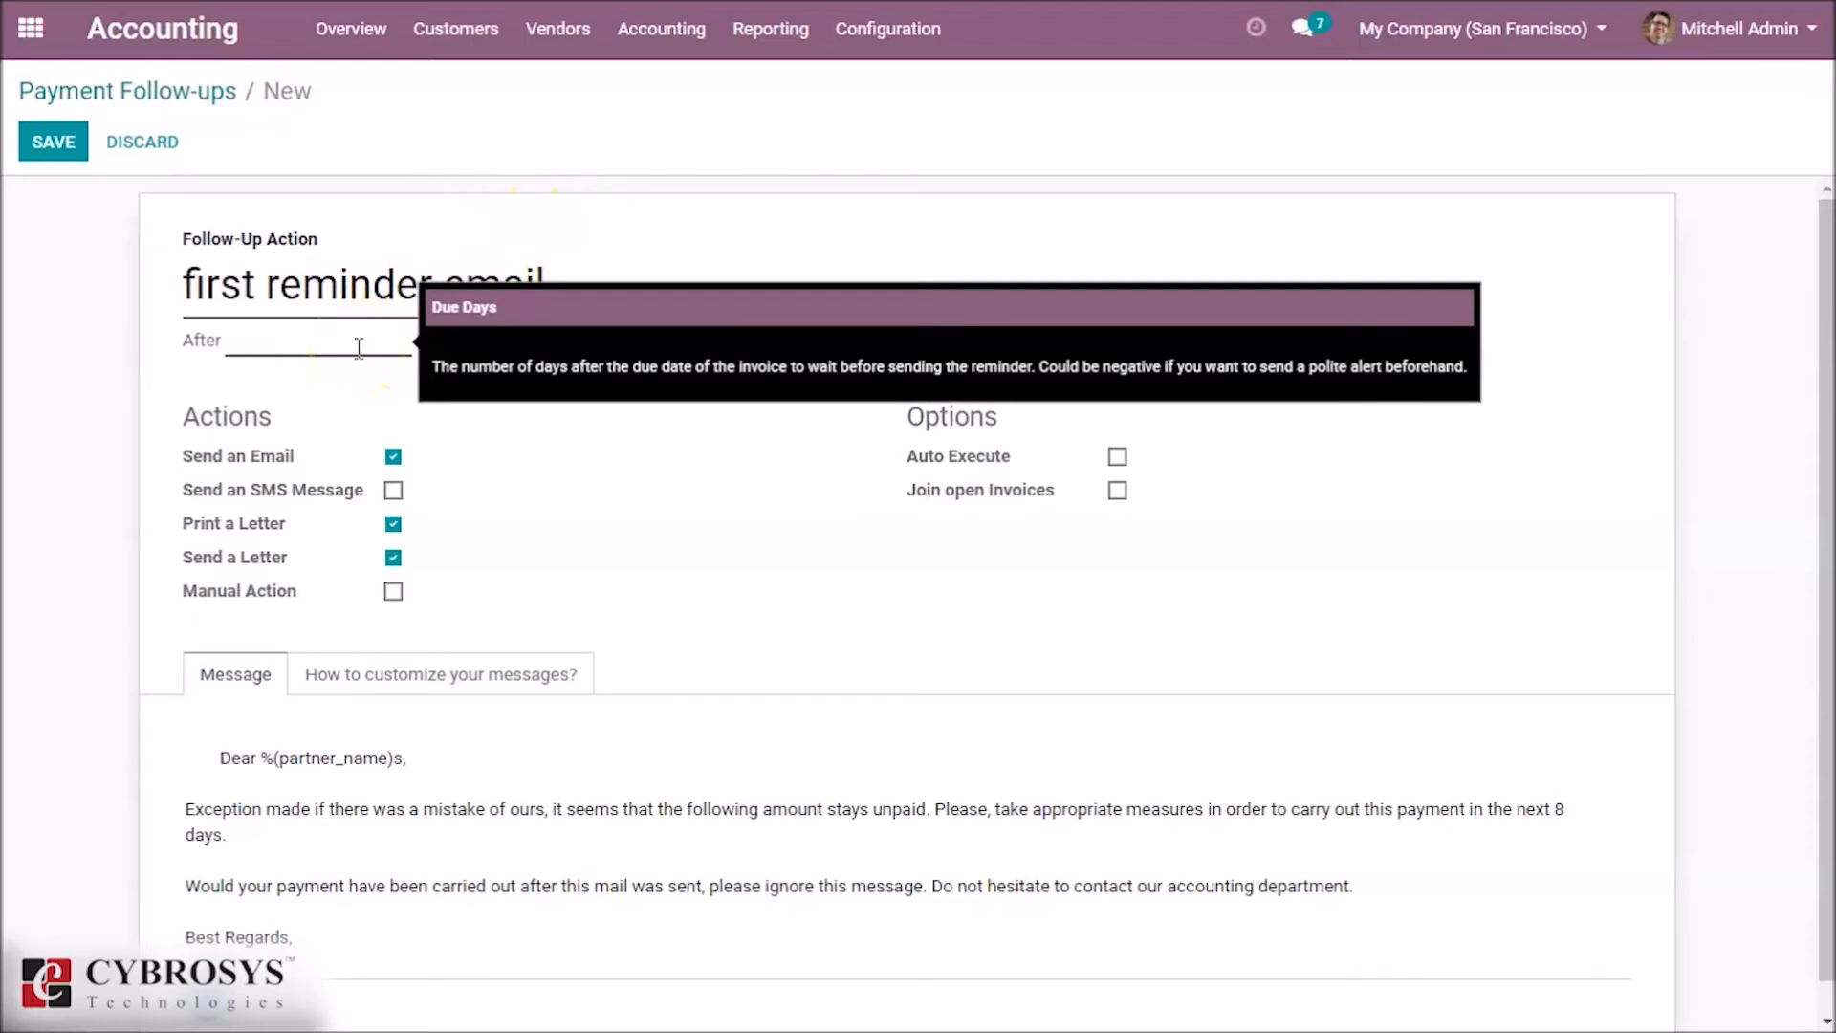
{"action": "type", "text": "10"}
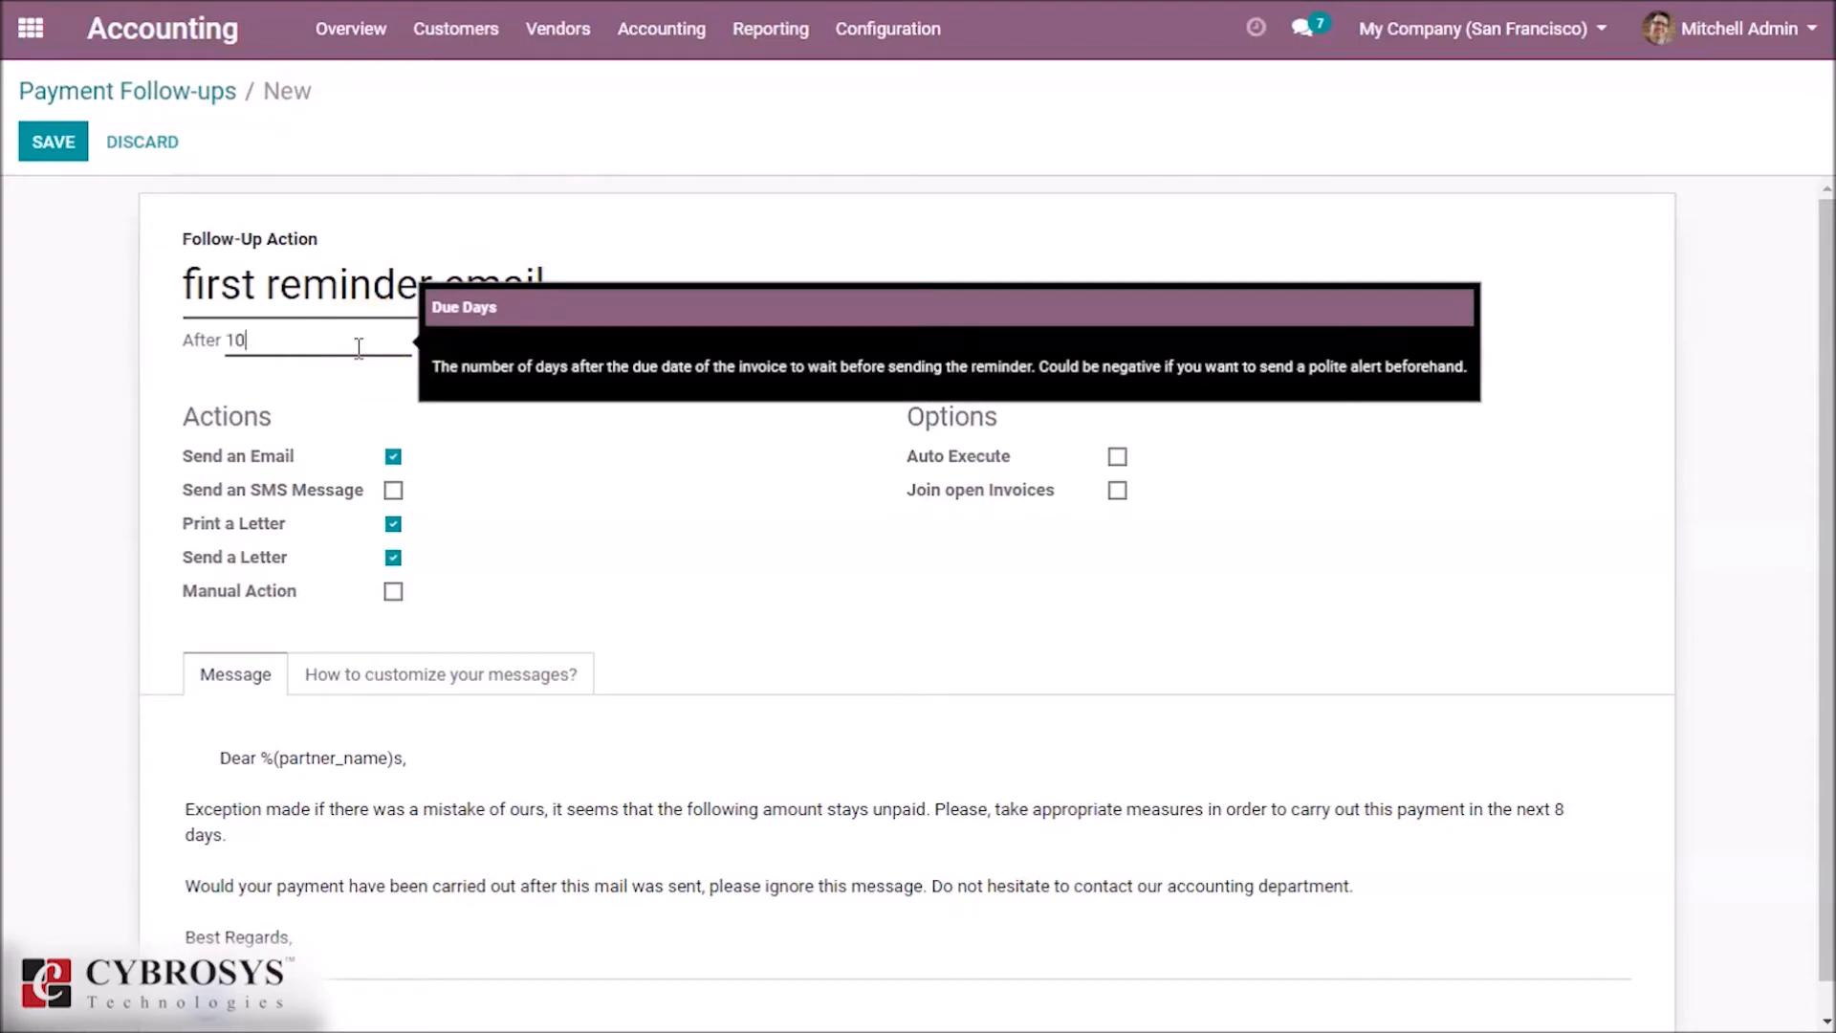
{"action": "mouse_move", "coordinate": [443, 419]}
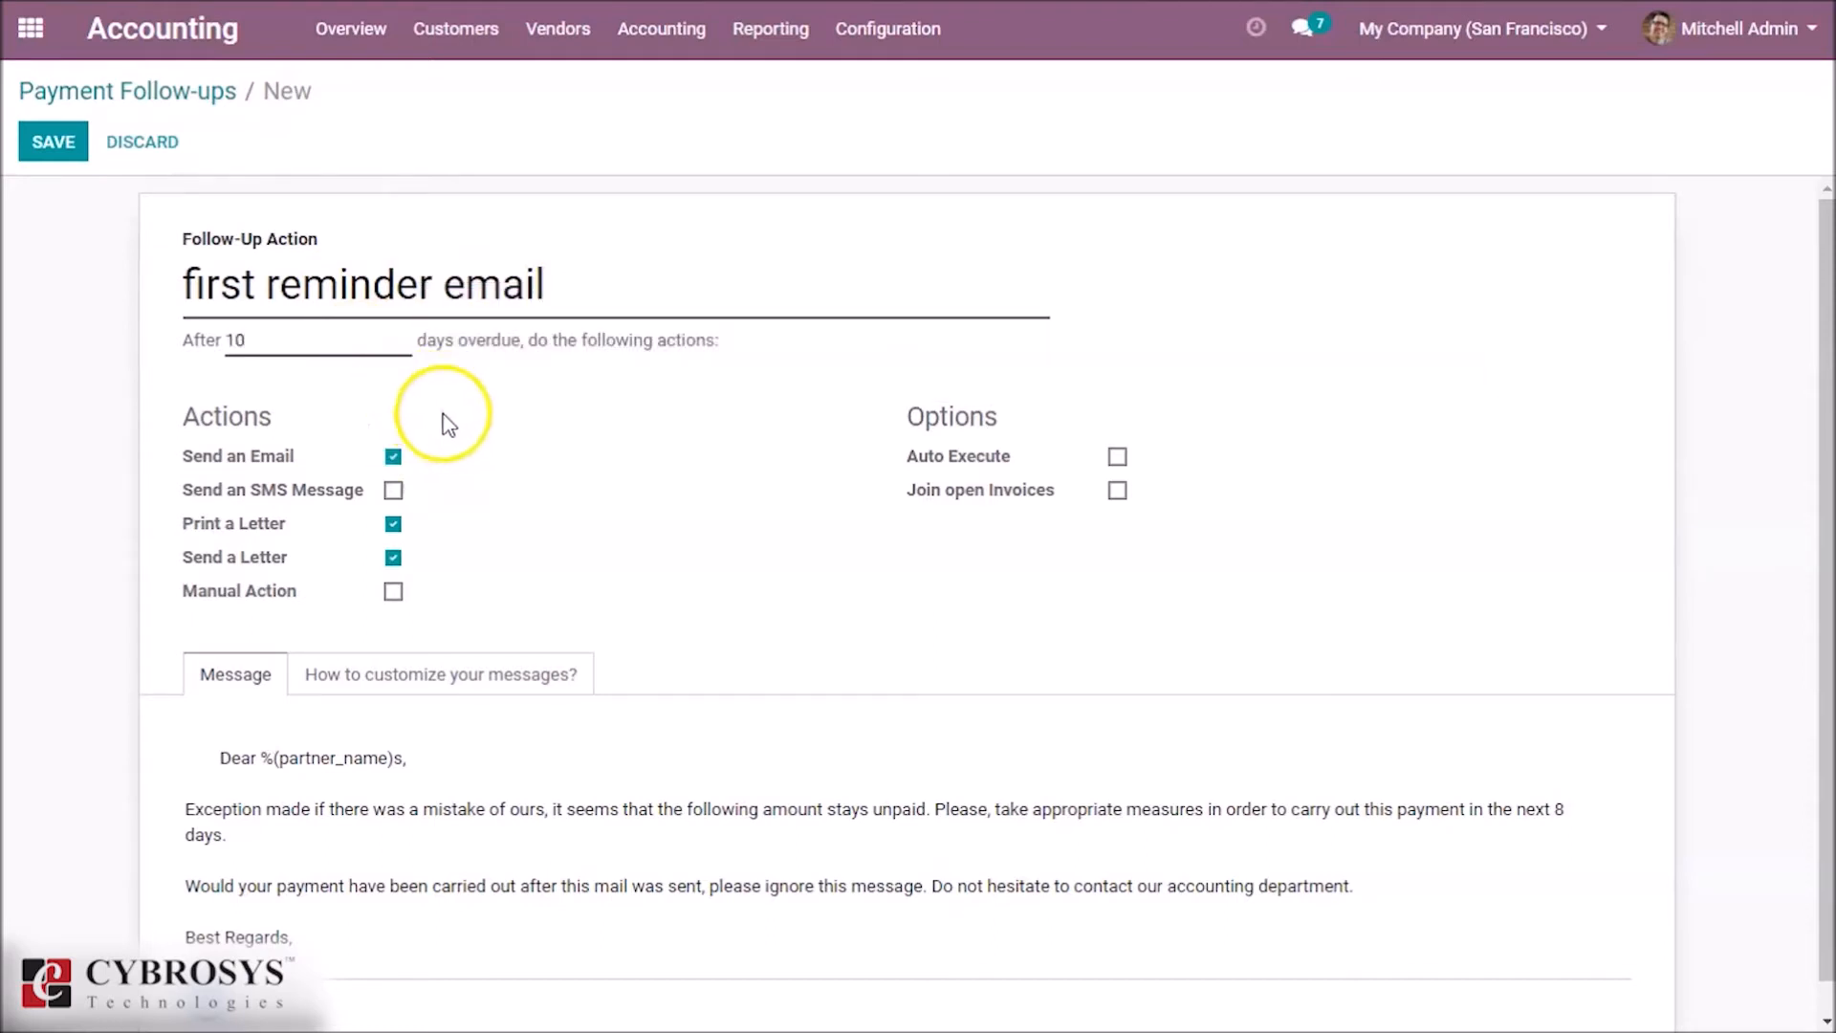
{"action": "mouse_move", "coordinate": [1828, 497]}
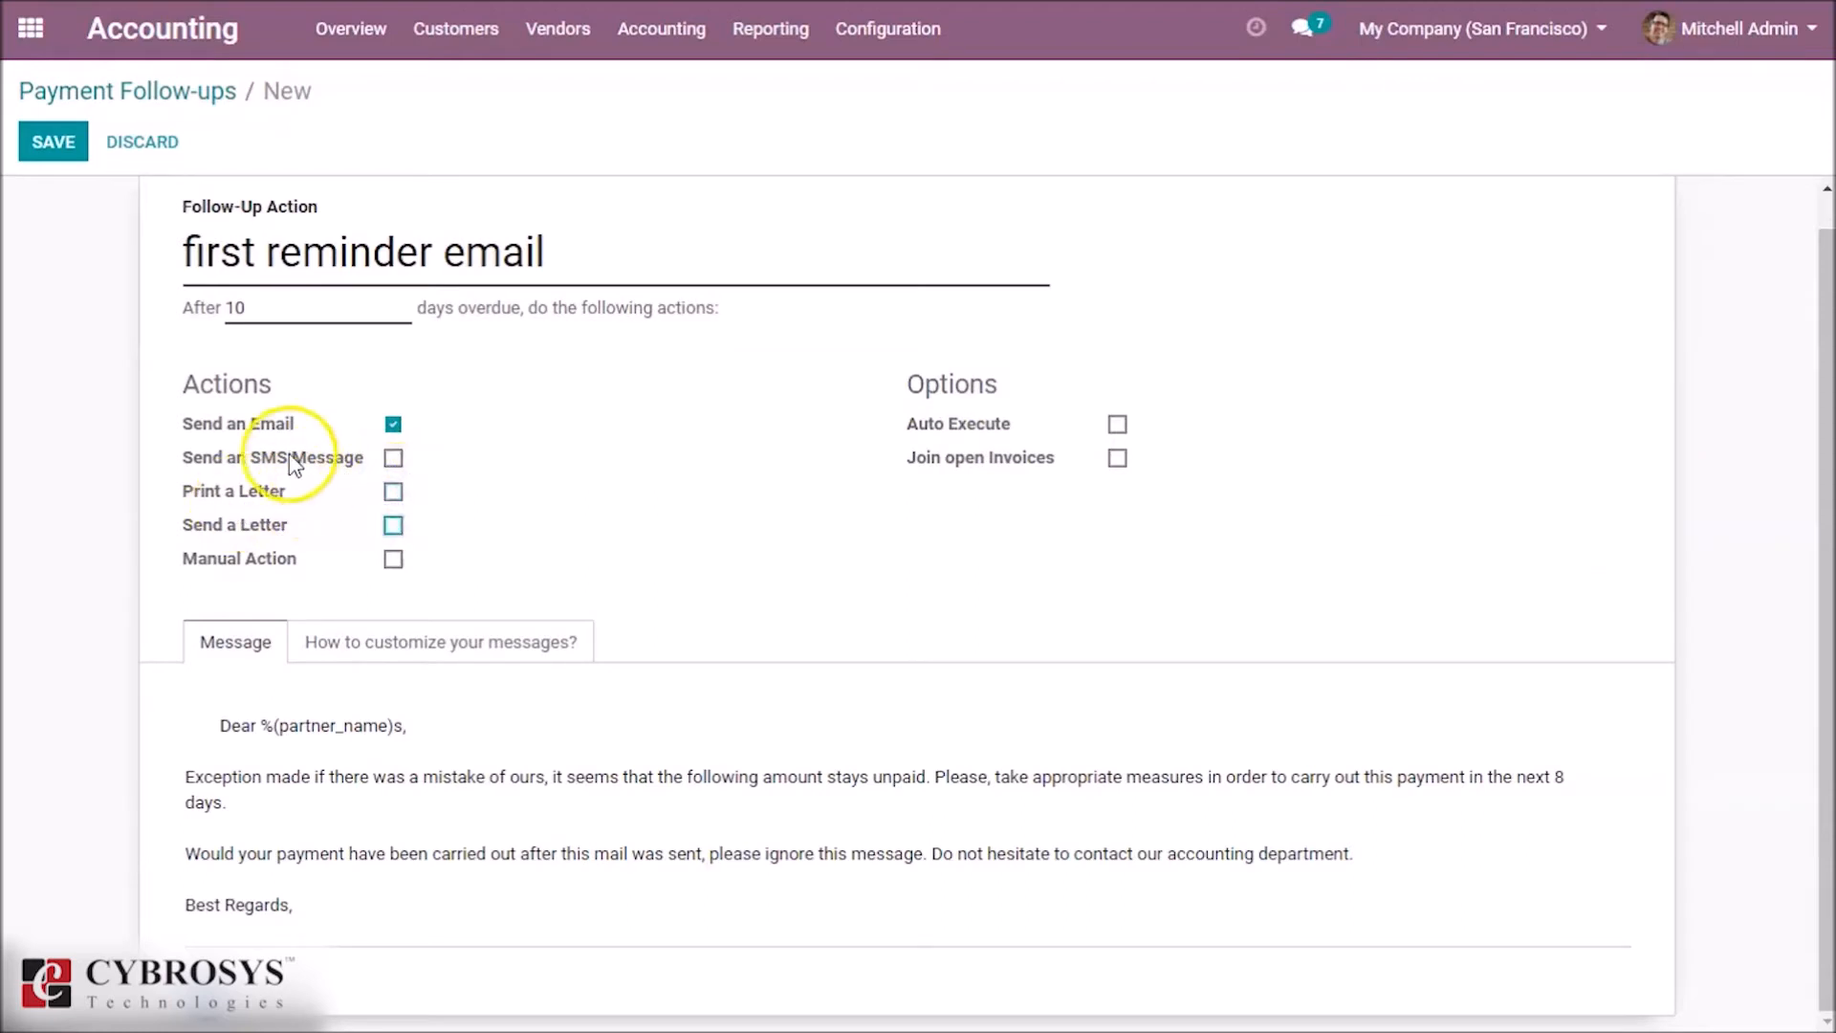
{"action": "mouse_move", "coordinate": [704, 422]}
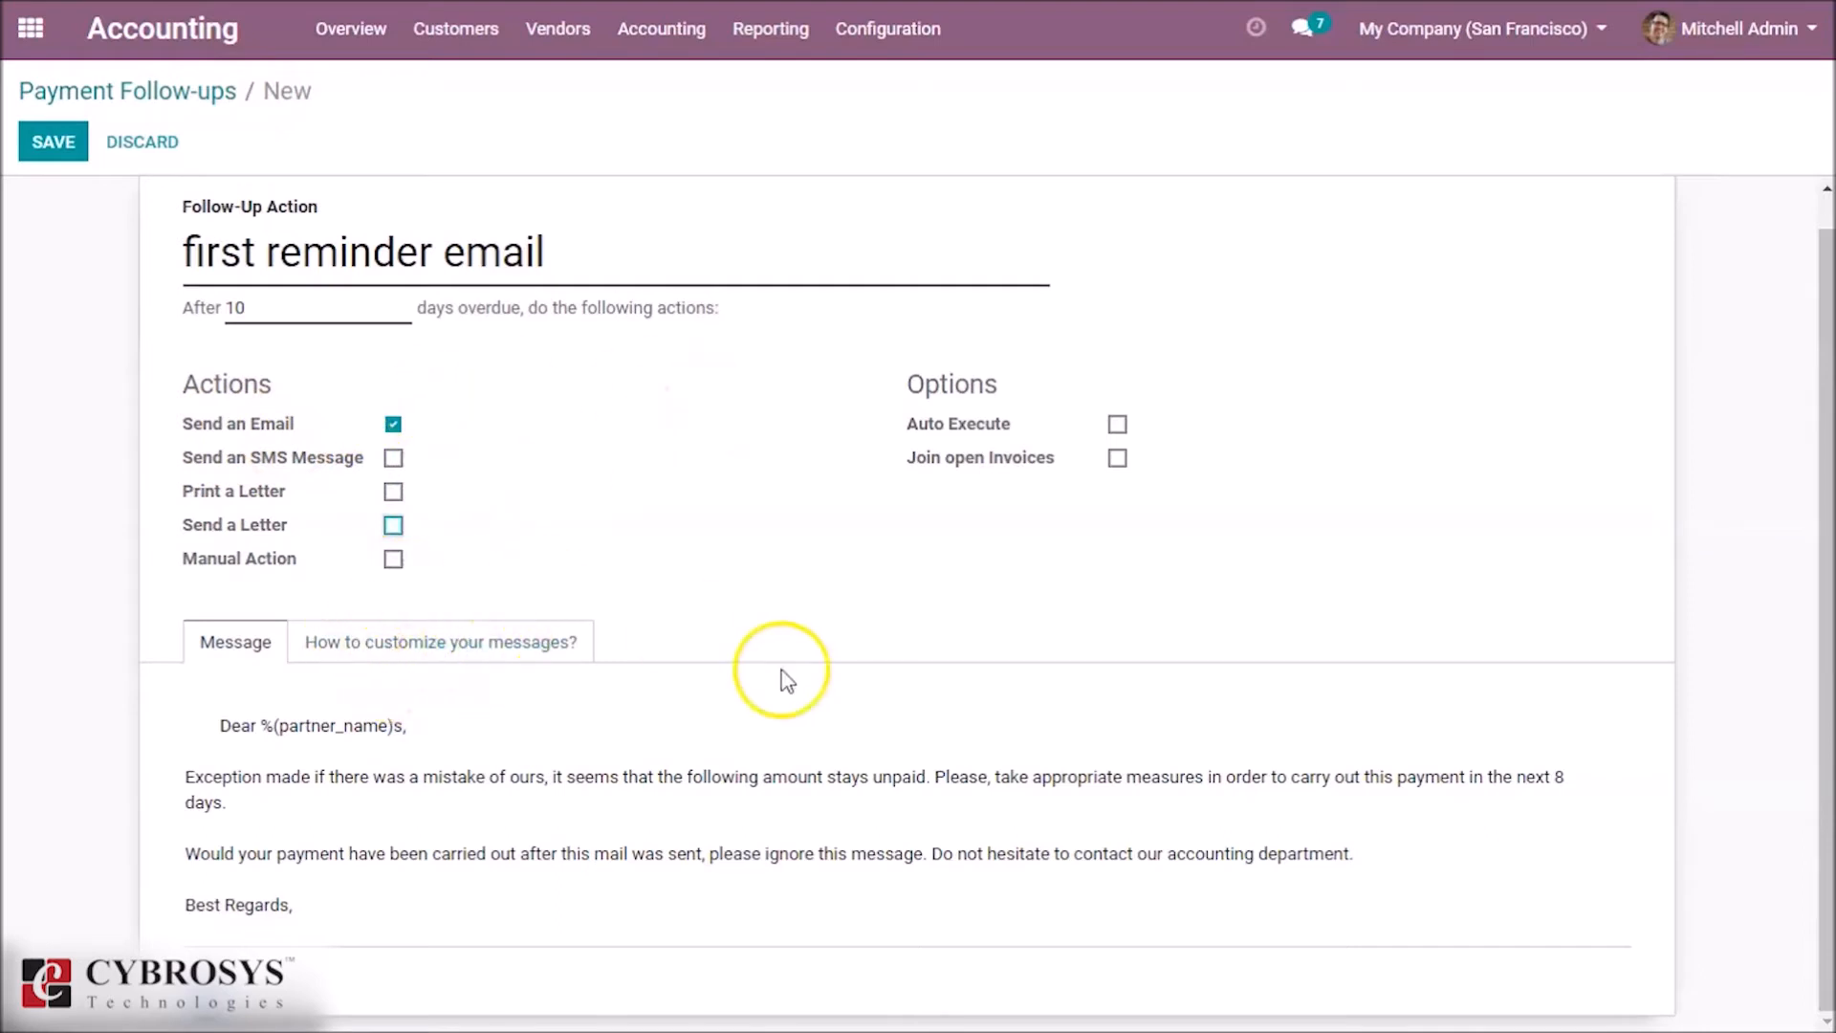
{"action": "mouse_move", "coordinate": [1799, 512]}
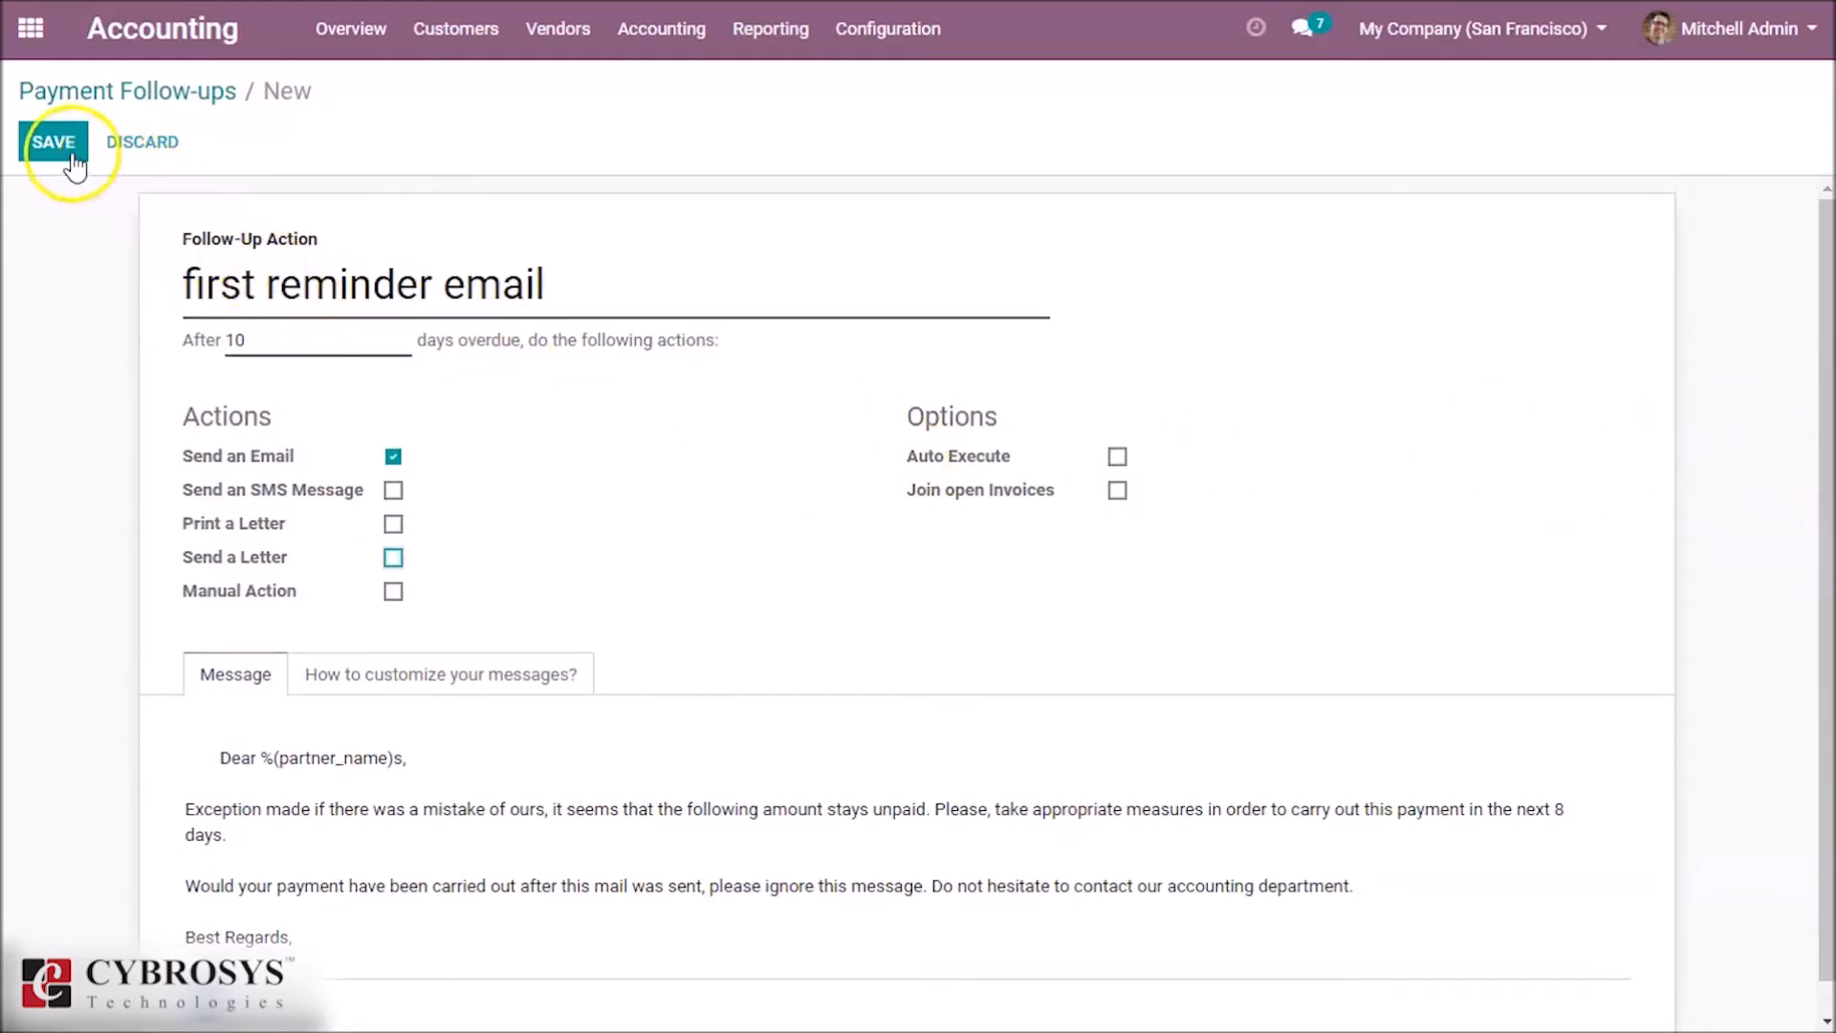
Save the first reminder email level, return to the Payment Follow-ups list and start another level.
{"action": "left_click", "coordinate": [54, 142]}
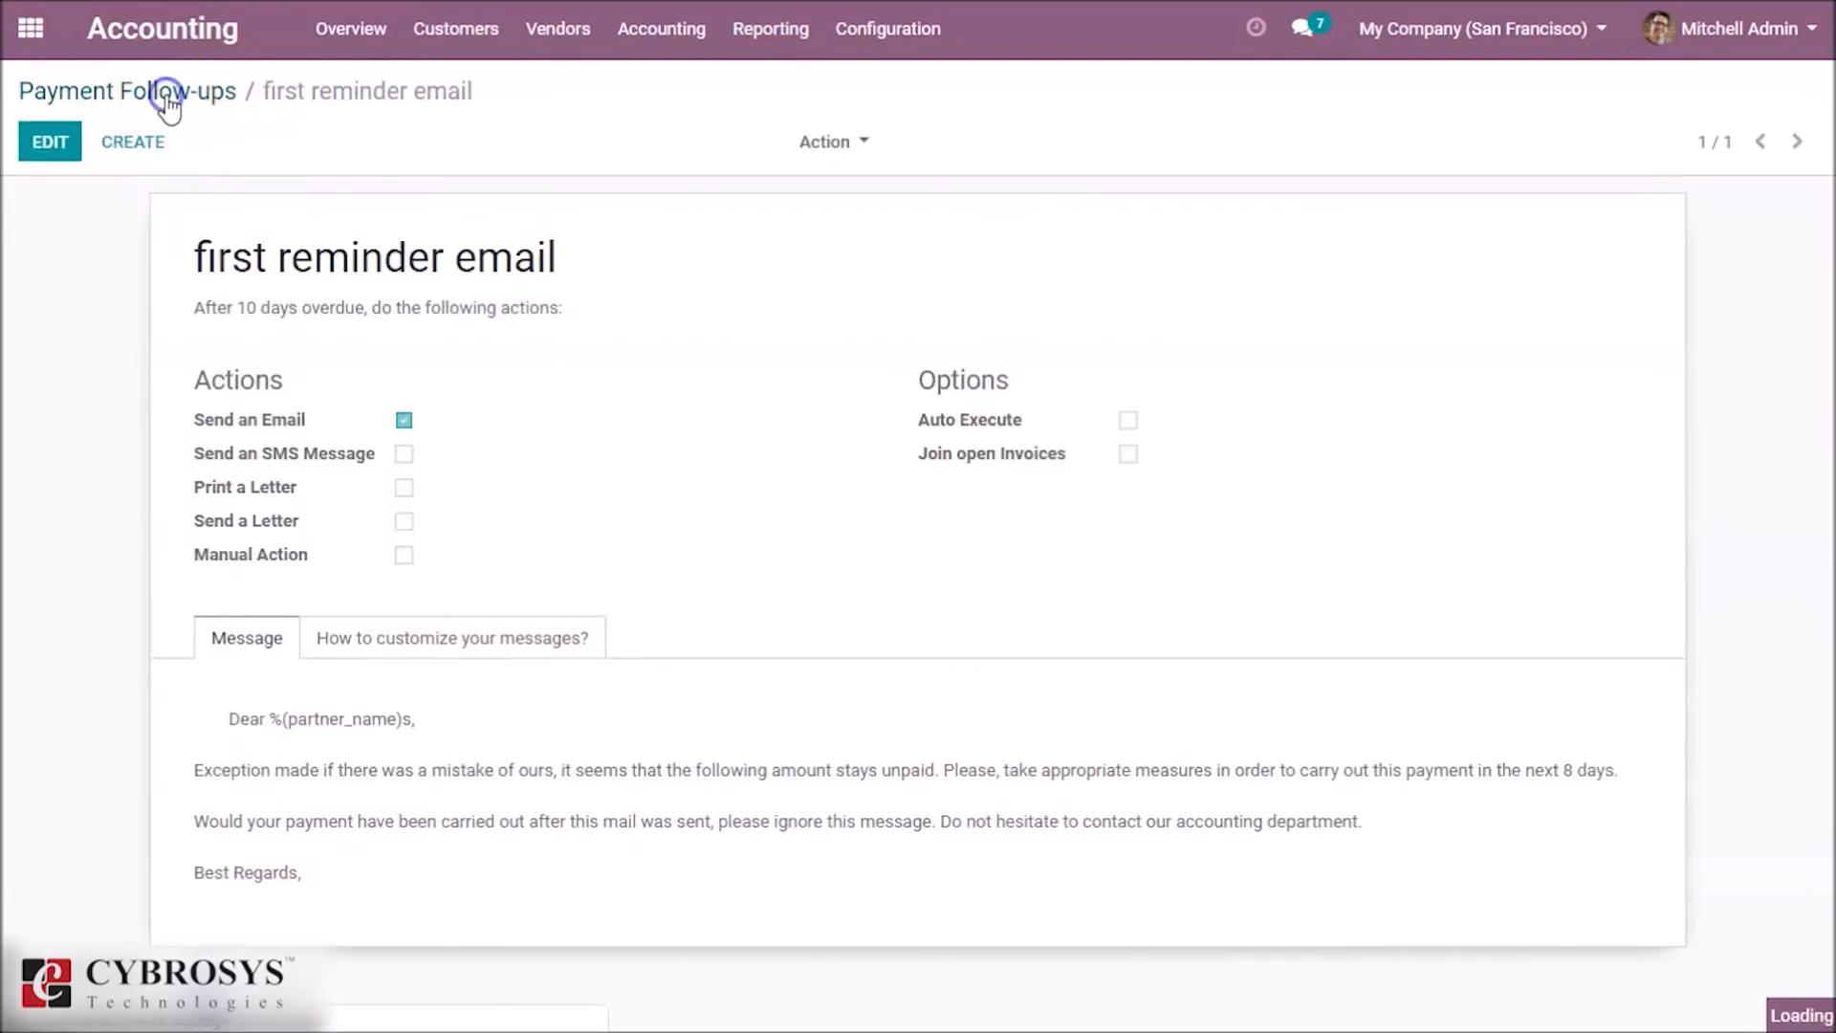
{"action": "left_click", "coordinate": [169, 92]}
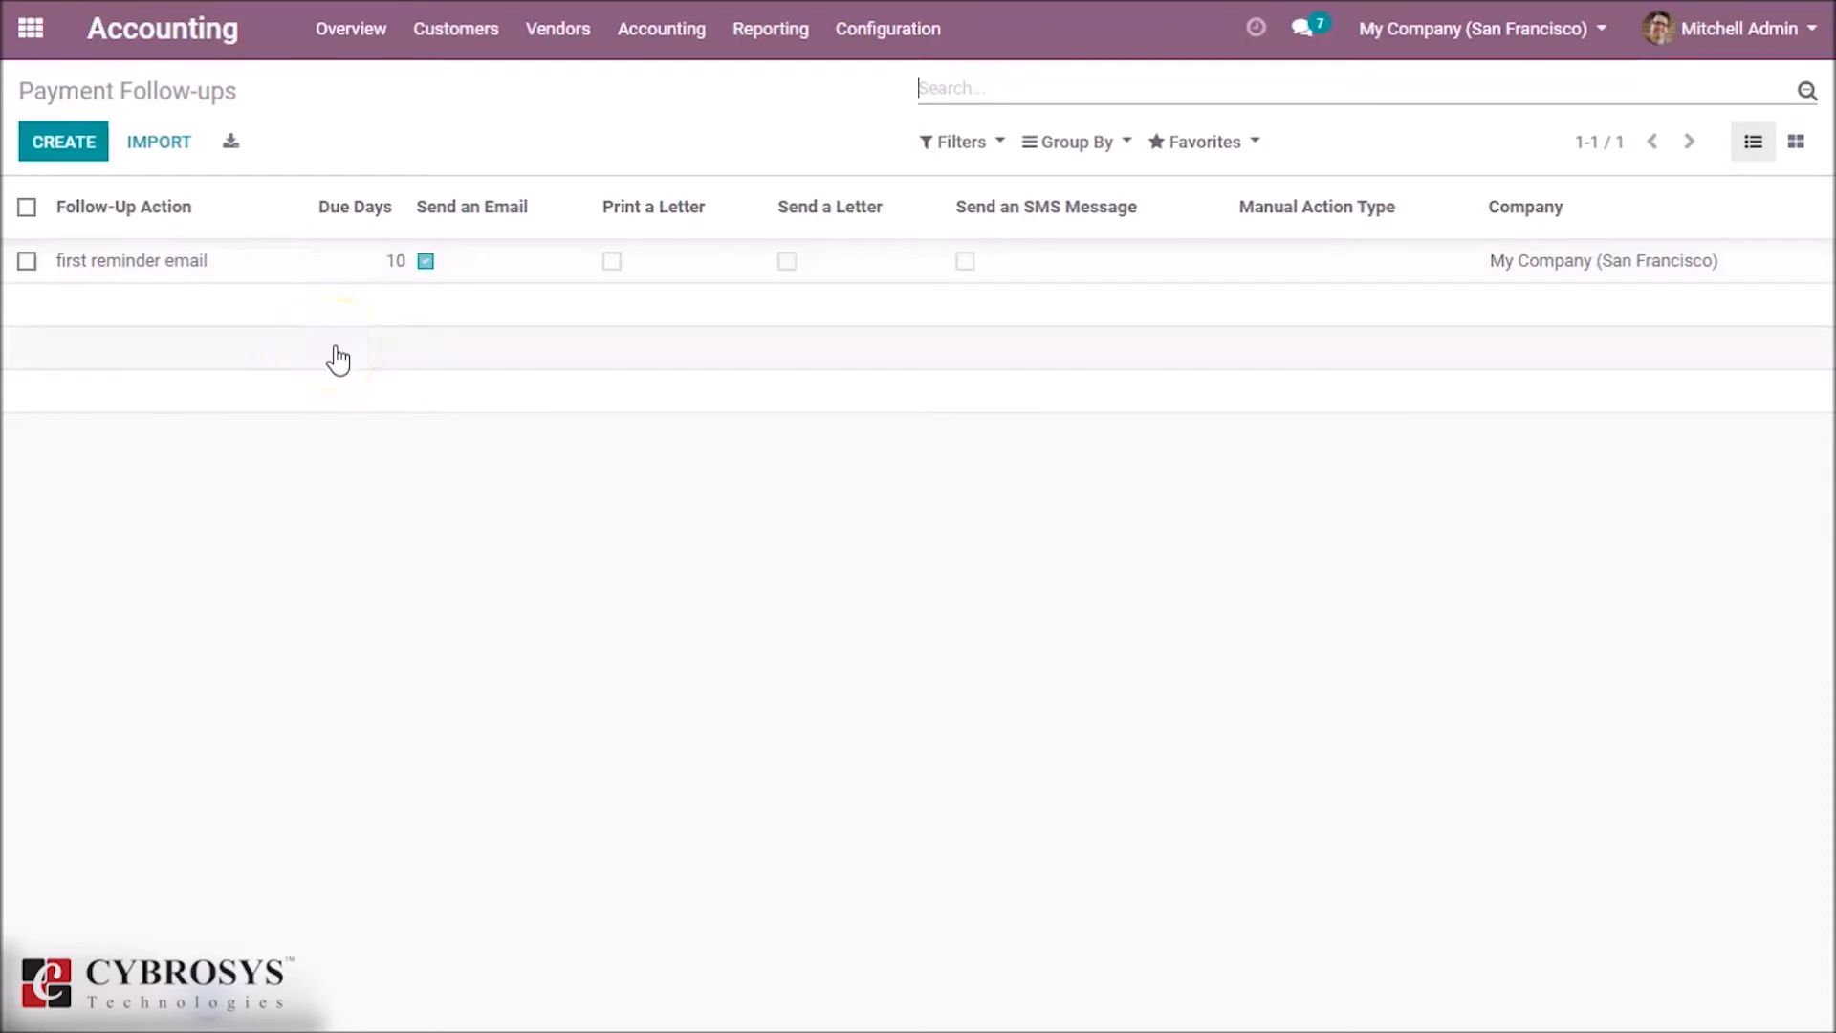
{"action": "mouse_move", "coordinate": [360, 344]}
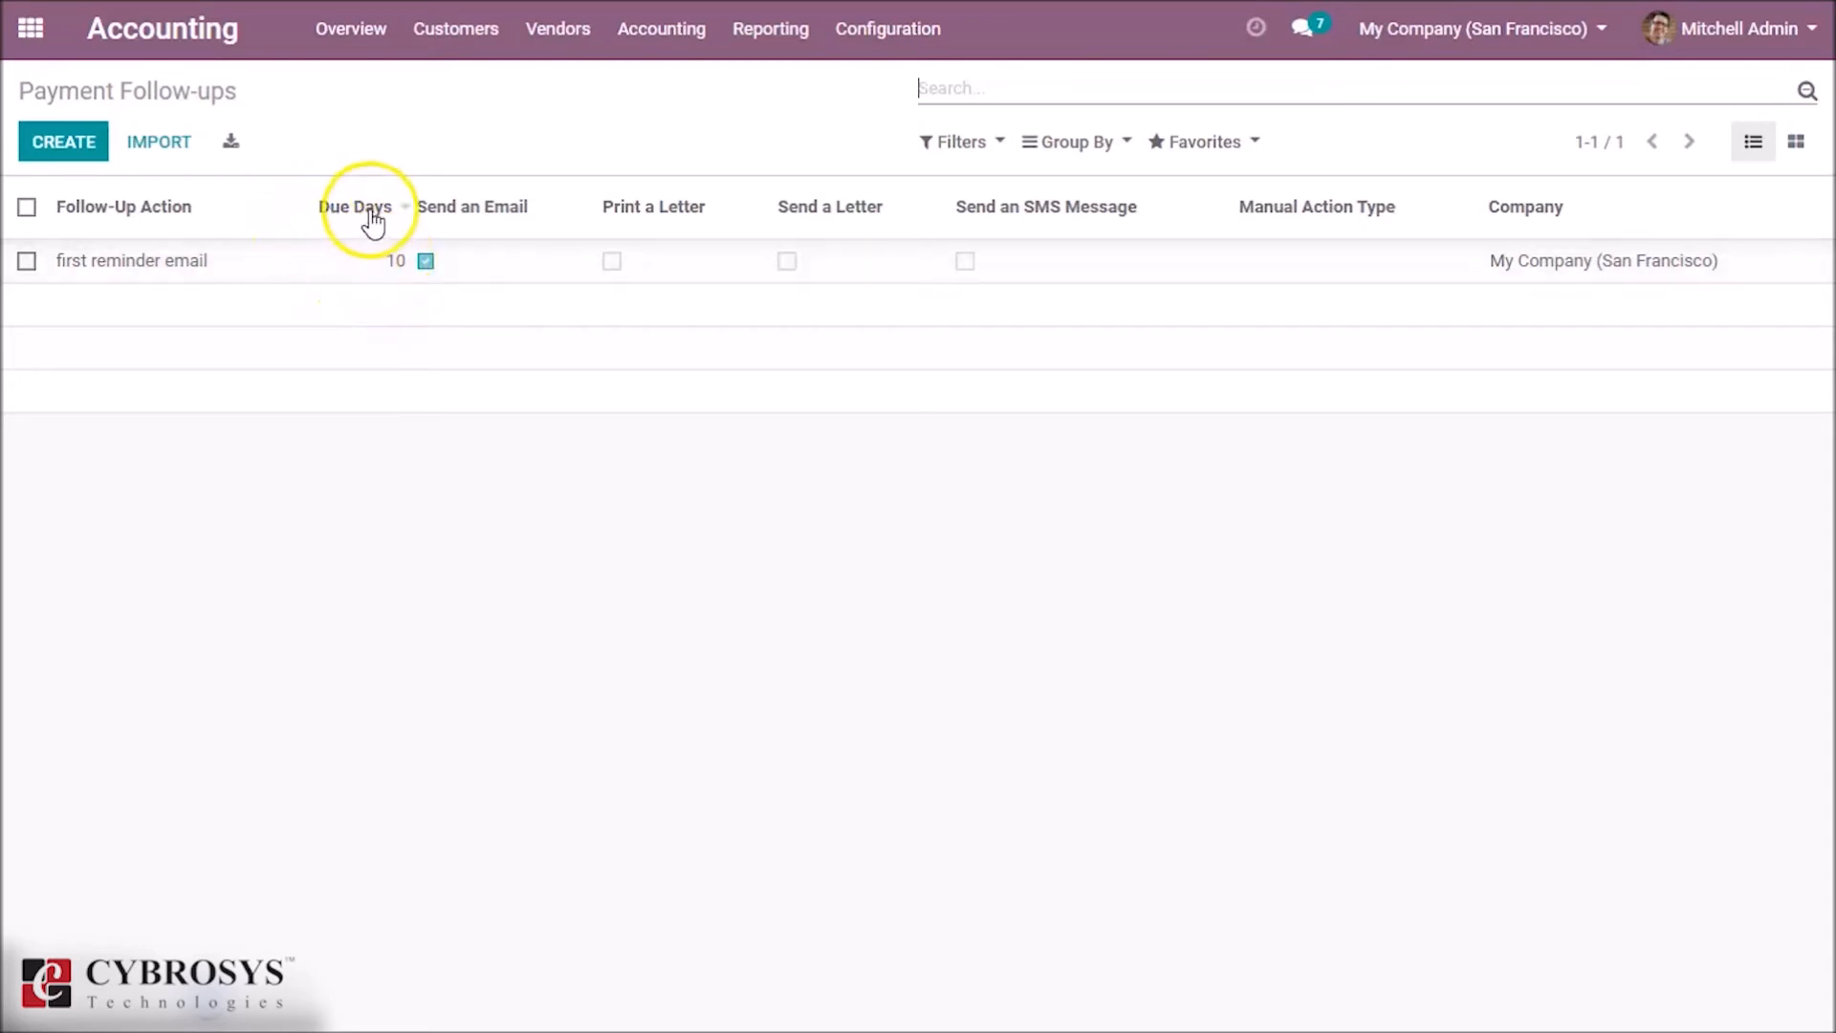
{"action": "mouse_move", "coordinate": [153, 212]}
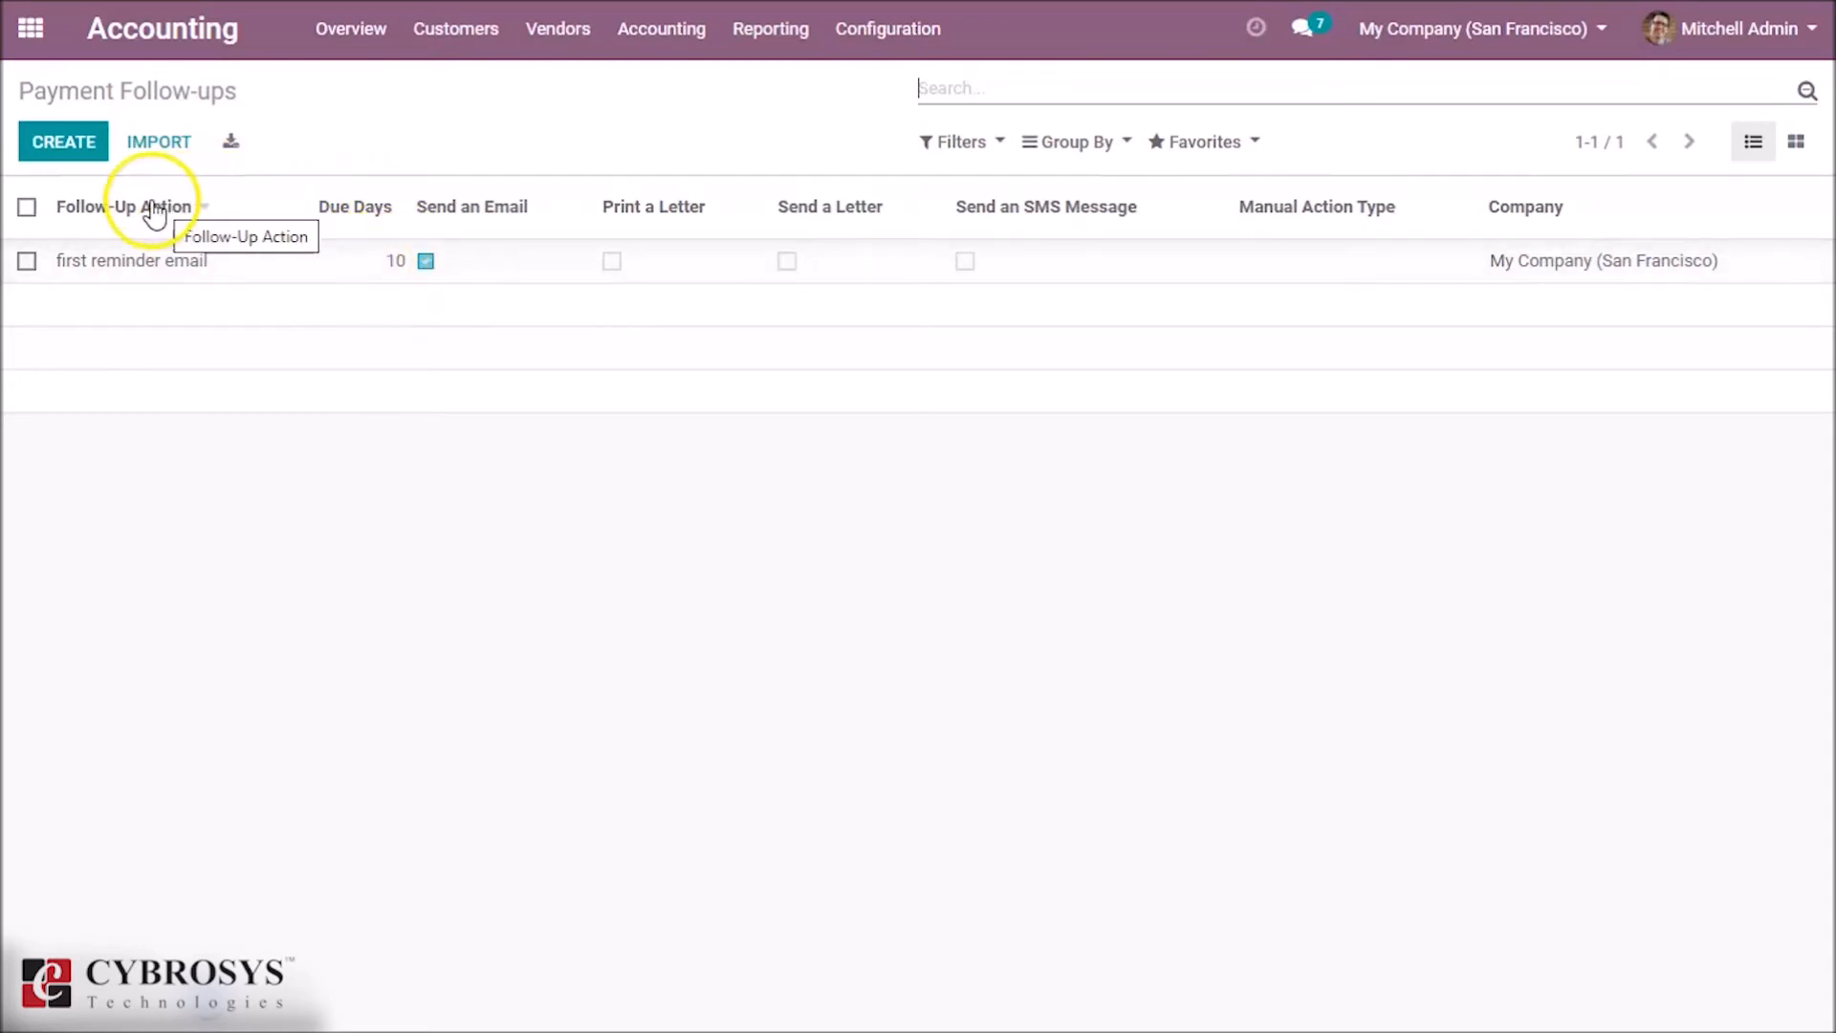
{"action": "left_click", "coordinate": [63, 142]}
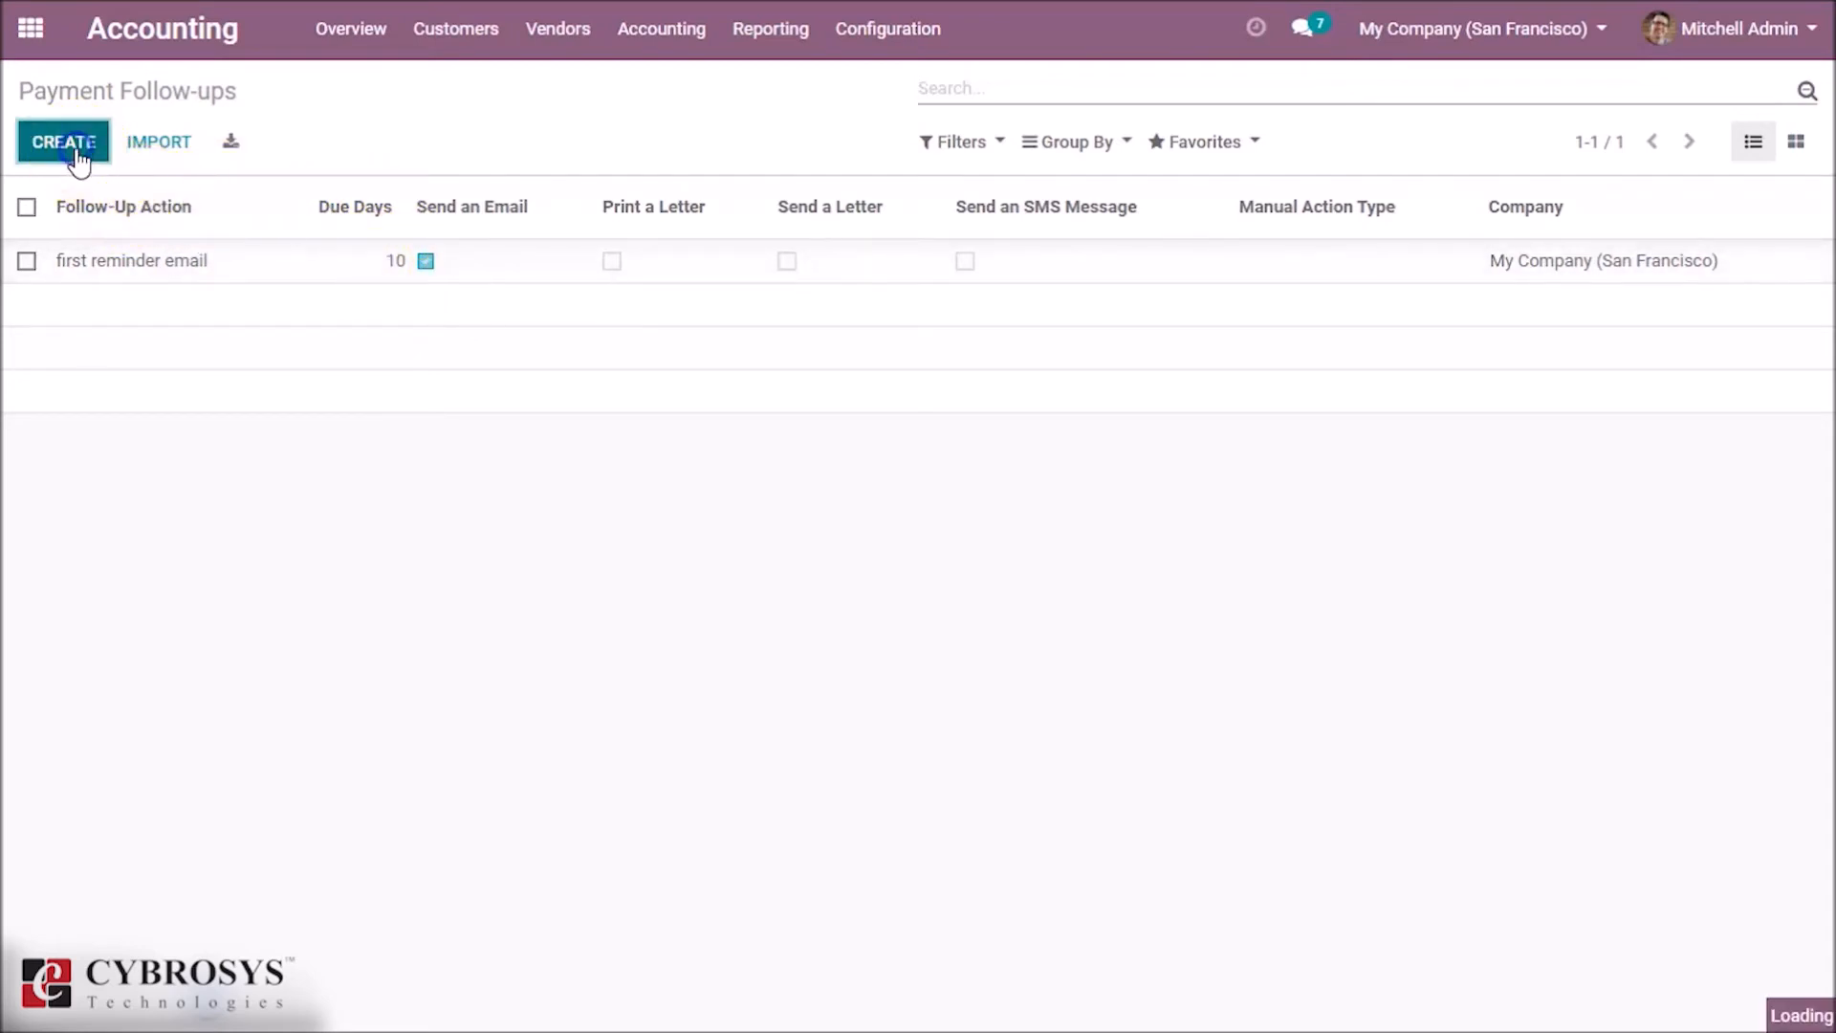
Name the new level 'second reminder call' and set its overdue days.
{"action": "left_click", "coordinate": [61, 141]}
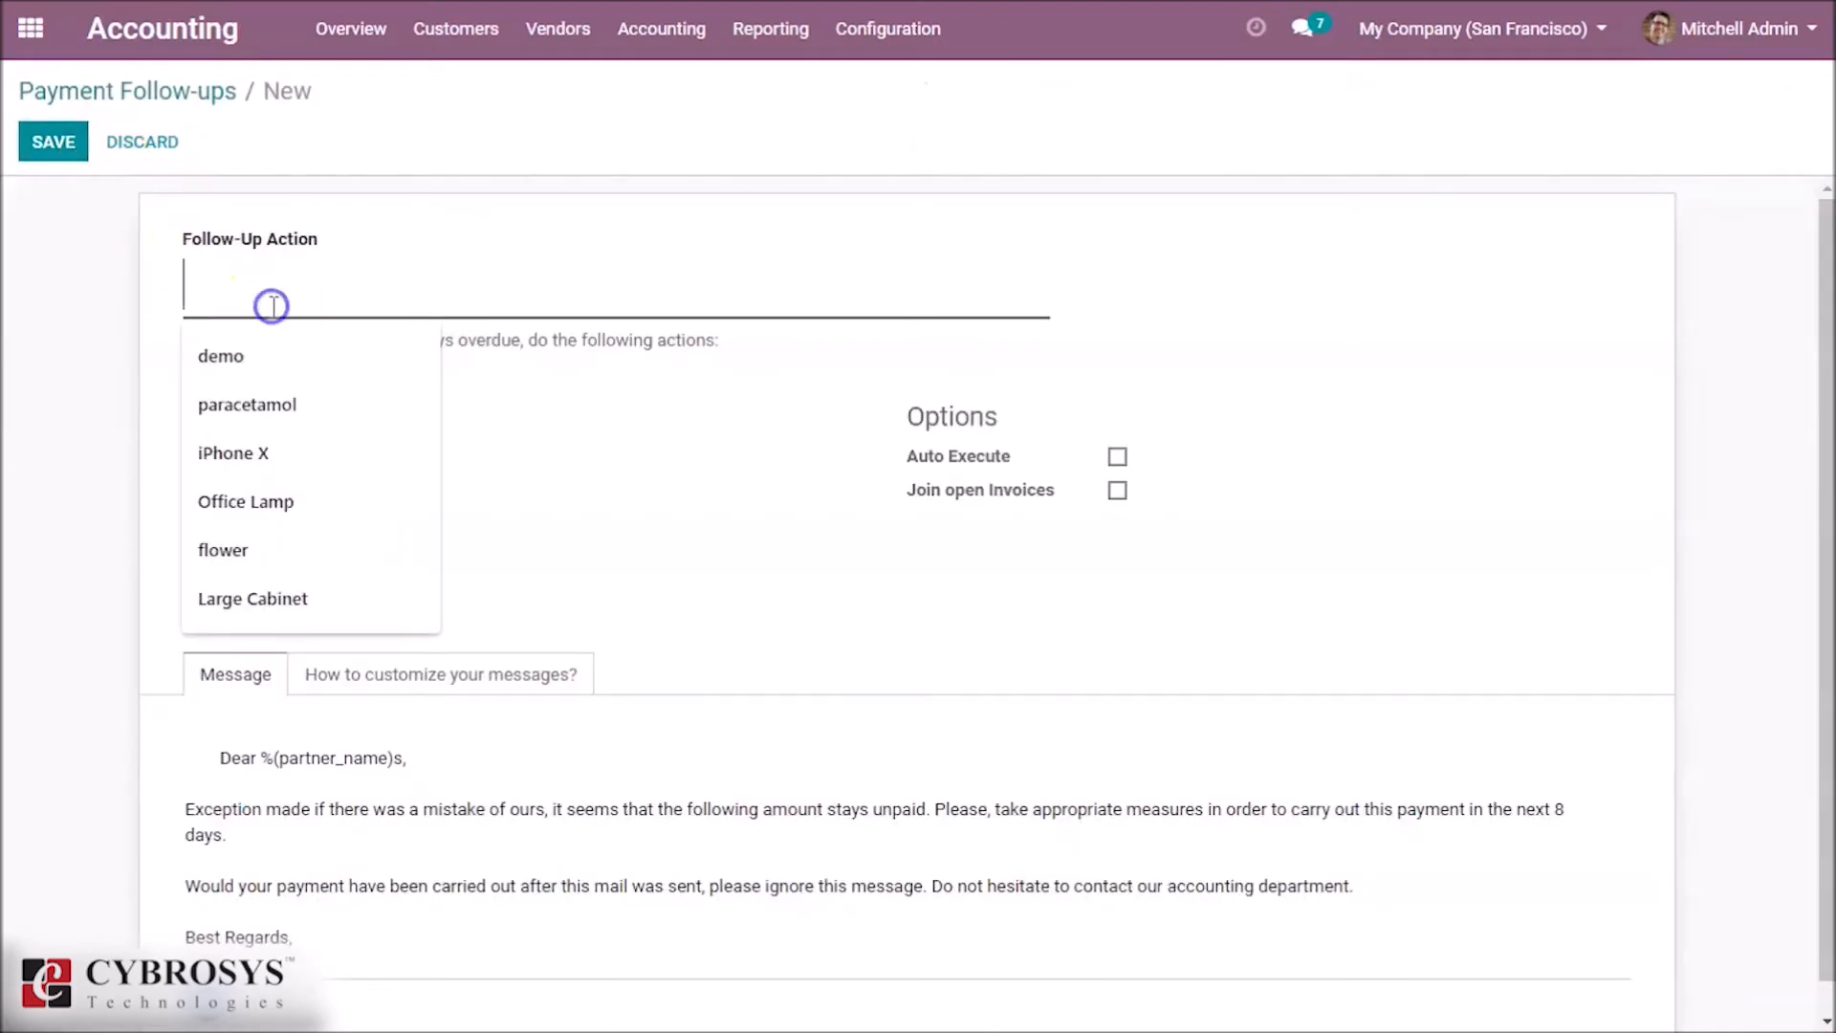
{"action": "type", "text": "second re"}
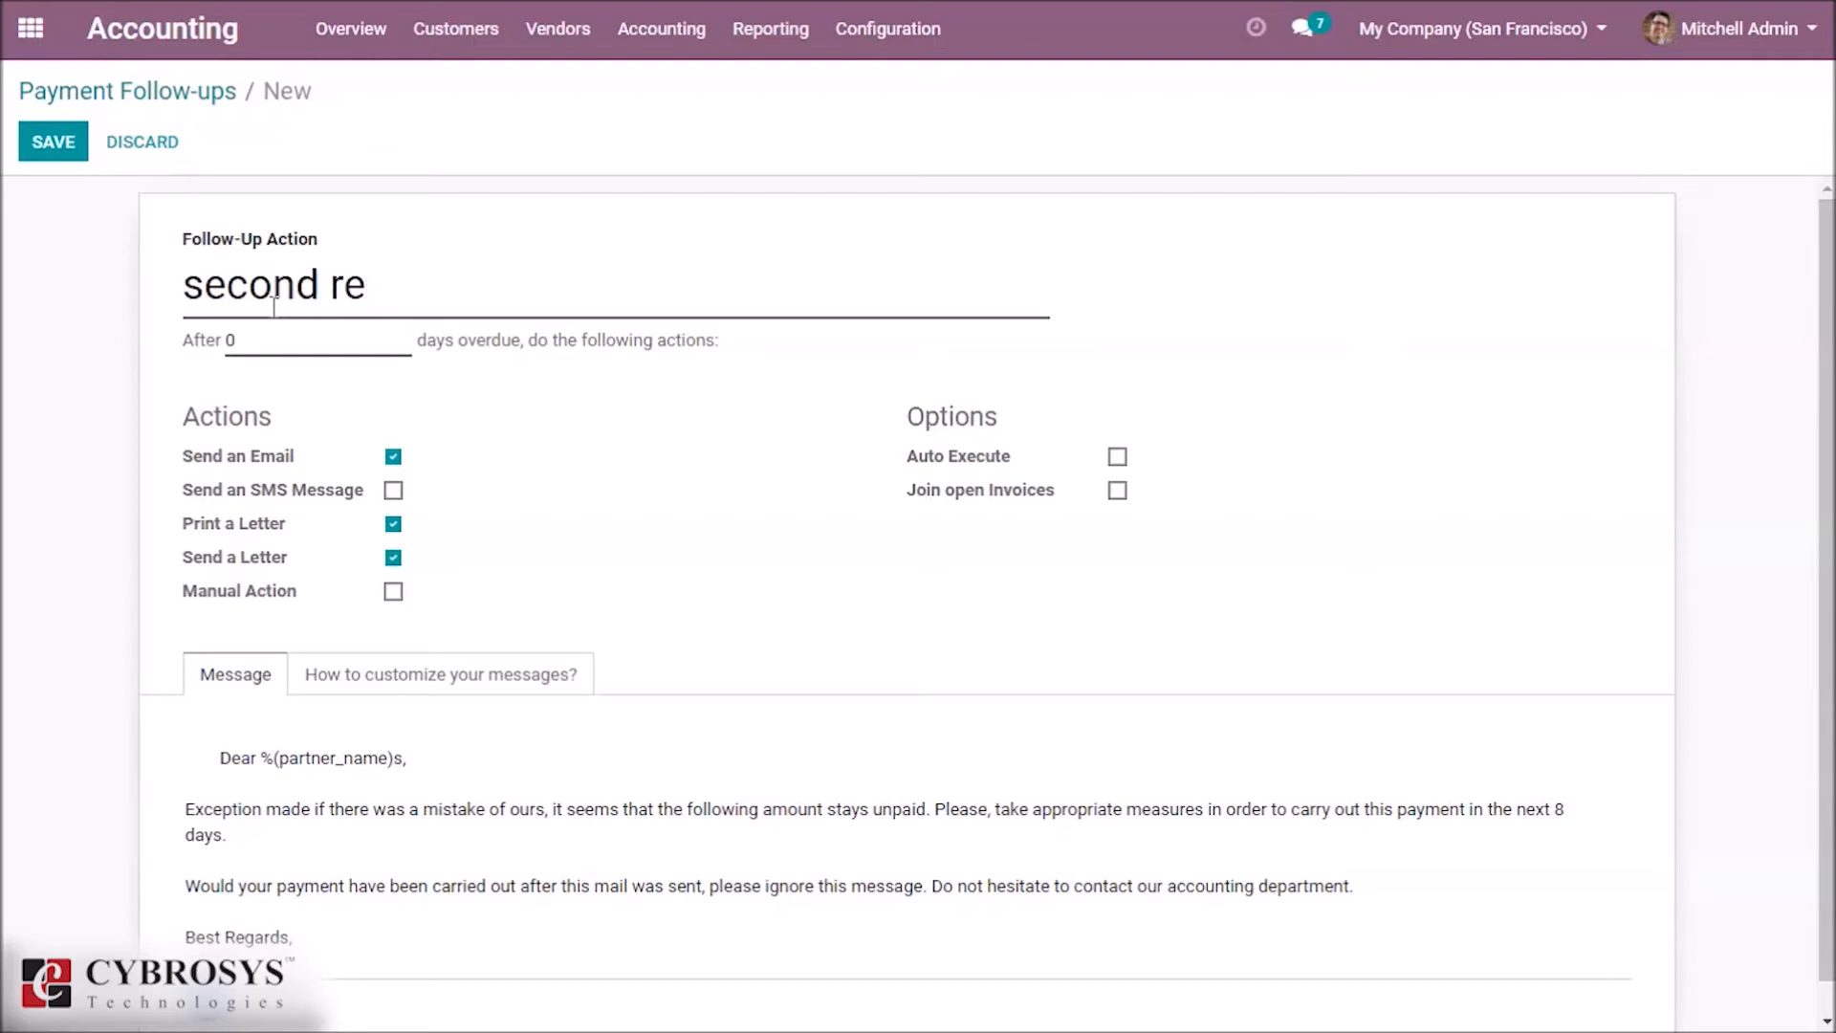
{"action": "type", "text": "minder call"}
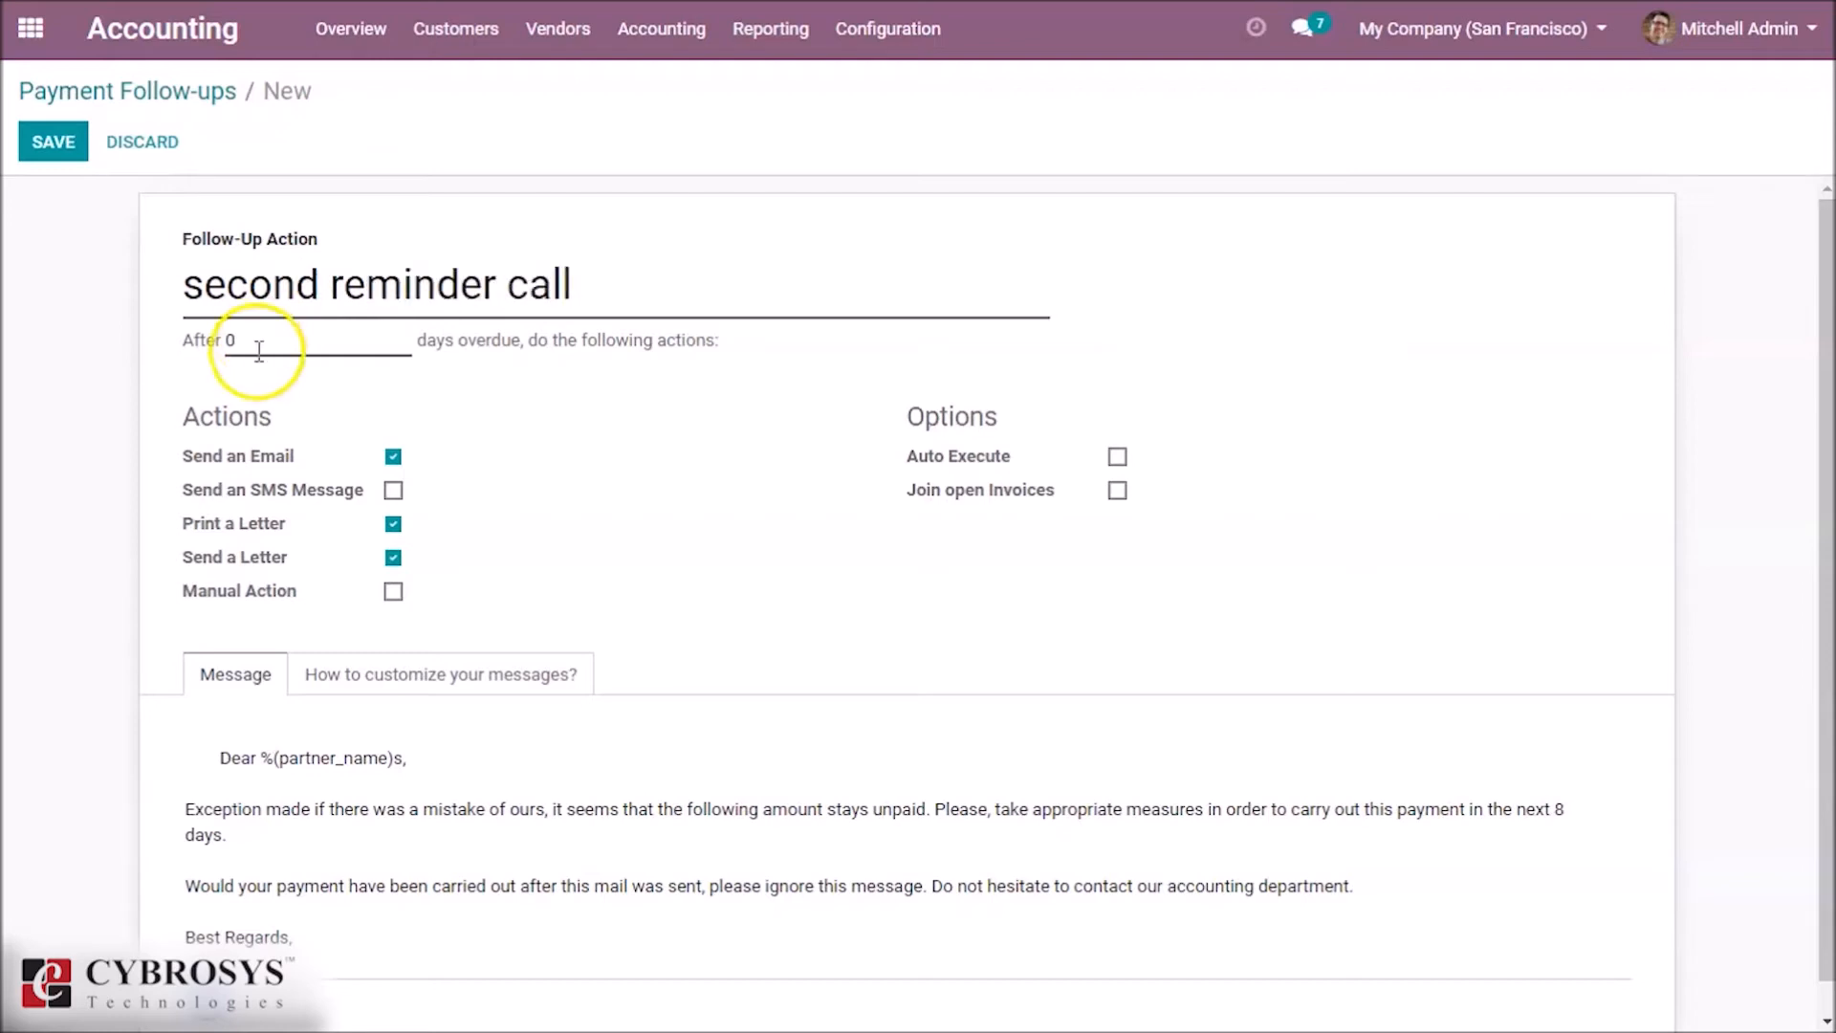
{"action": "type", "text": "15"}
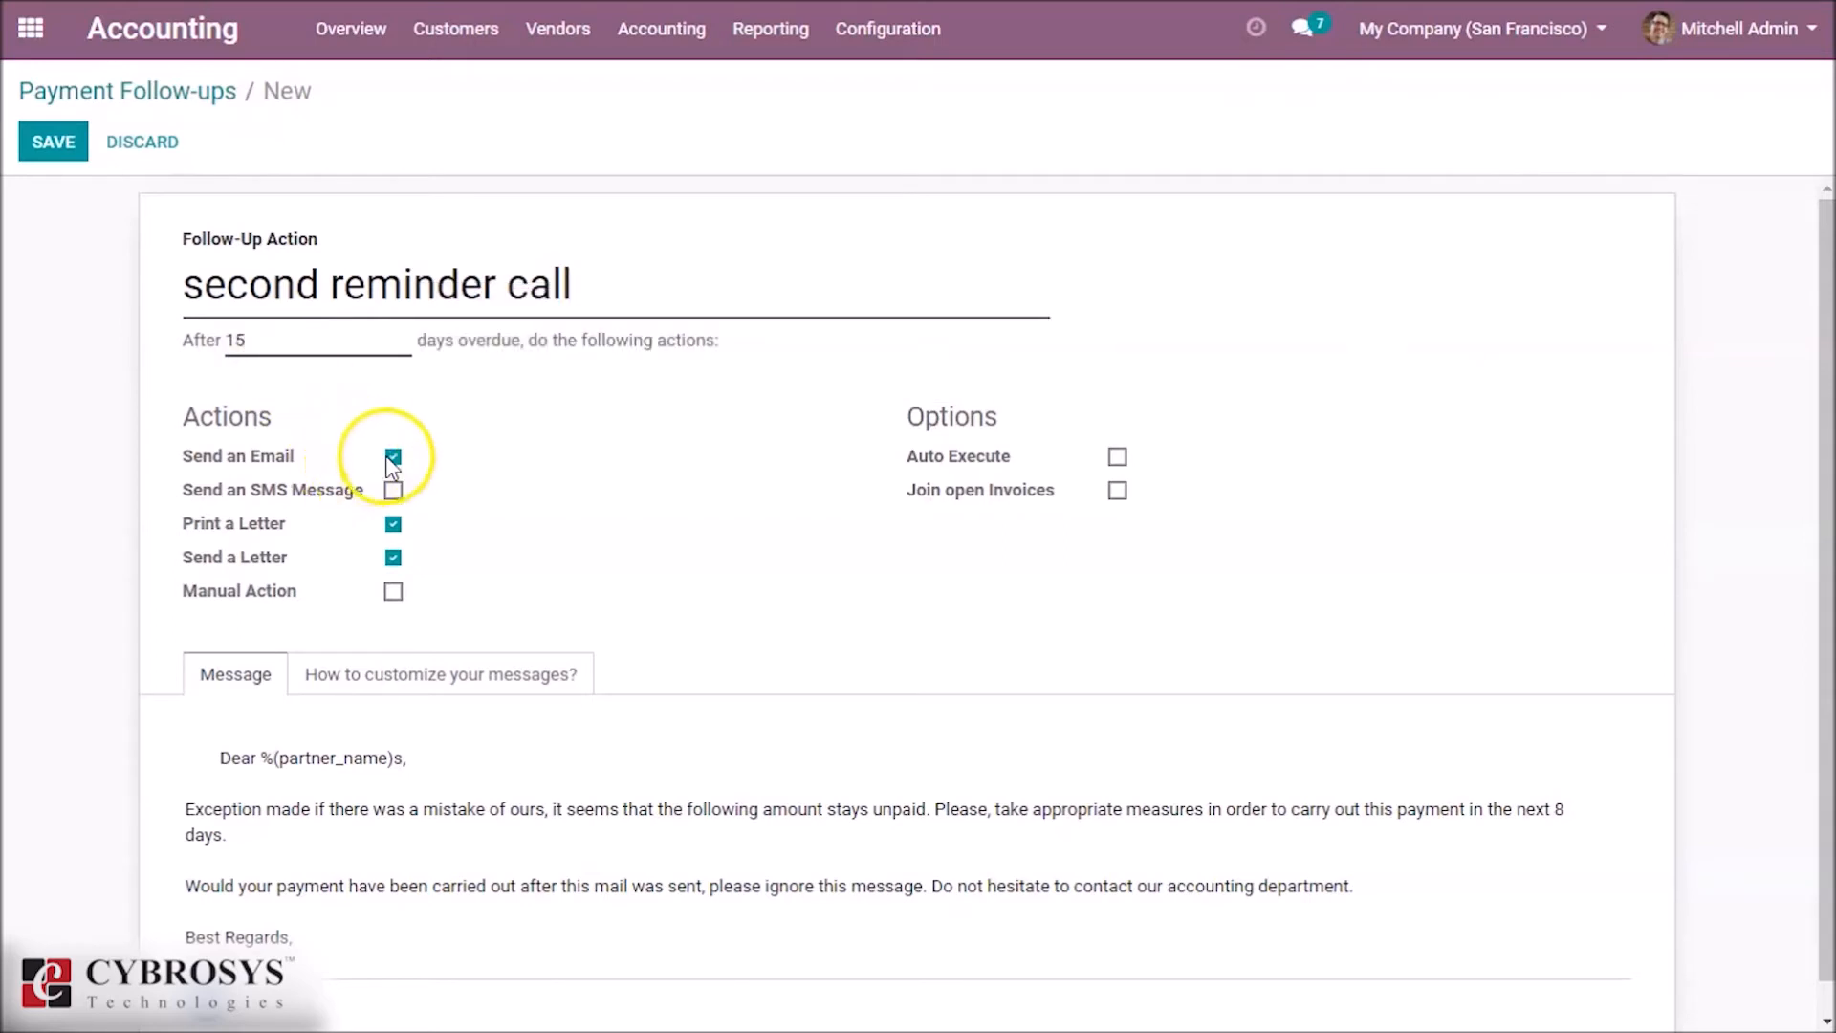
Enable Print a Letter, Send a Letter and Manual Action for this level.
{"action": "left_click", "coordinate": [394, 524]}
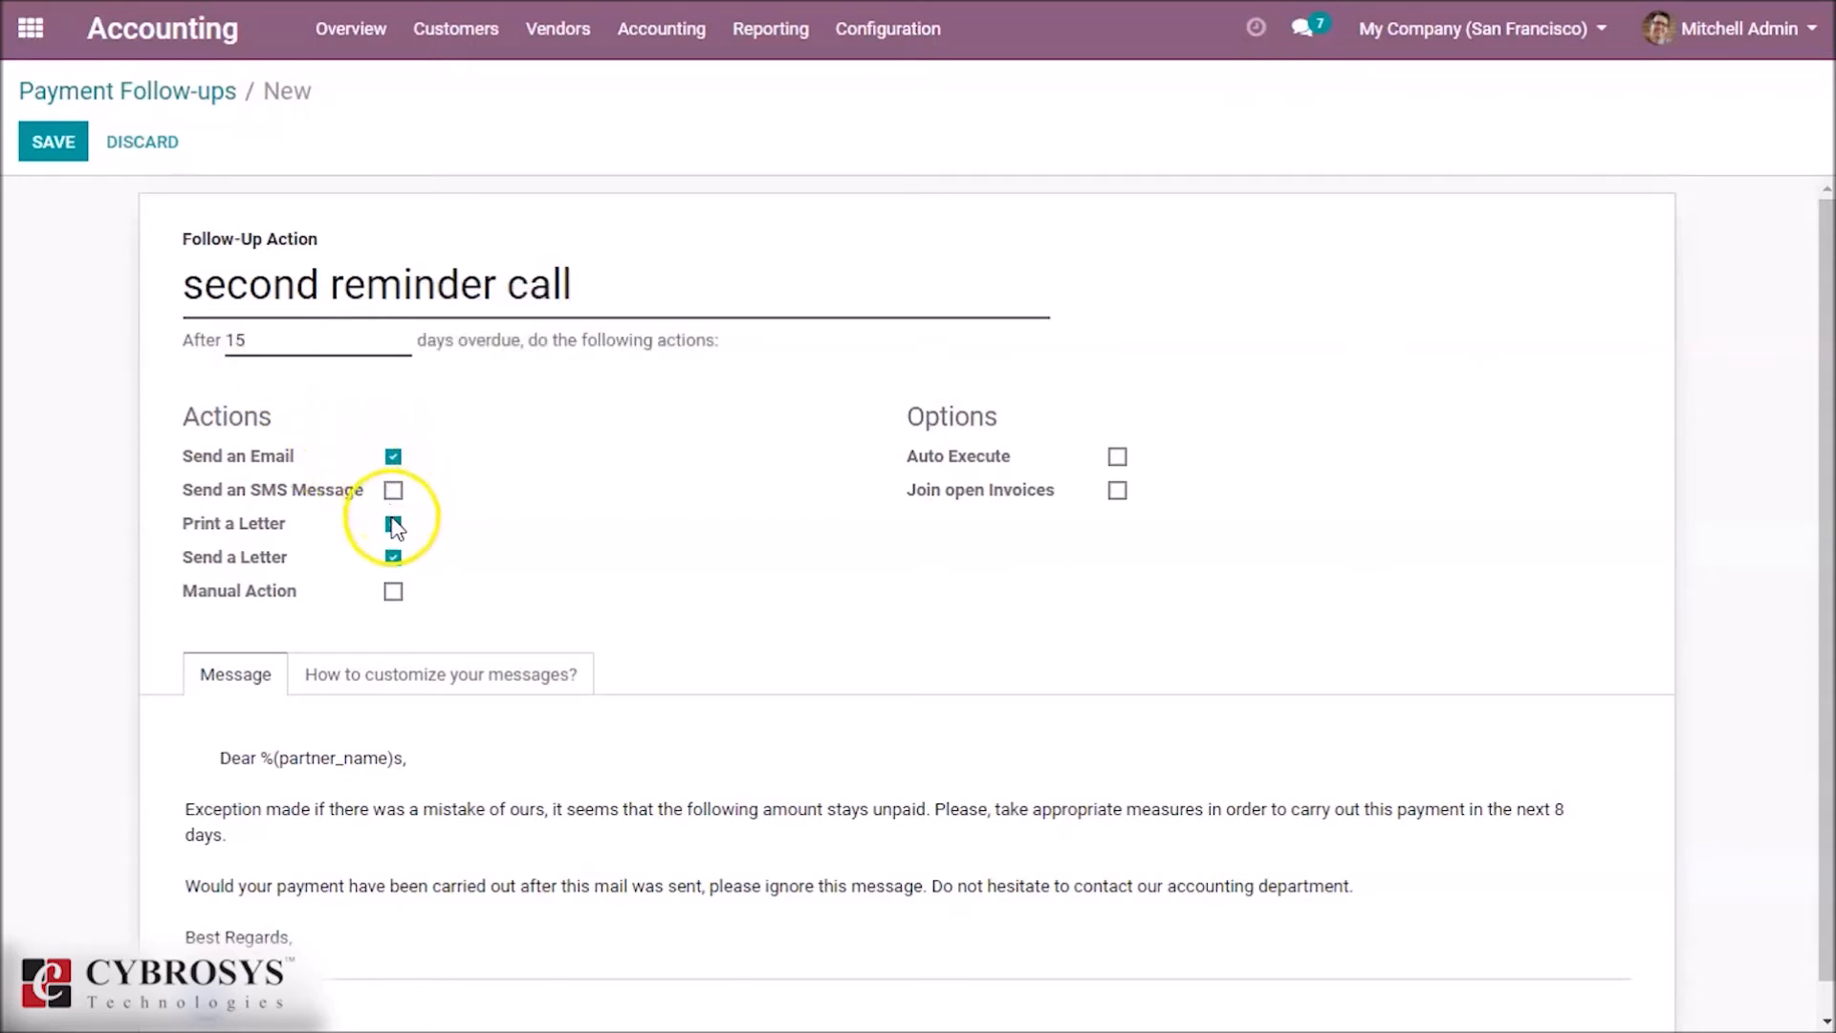
{"action": "left_click", "coordinate": [392, 522]}
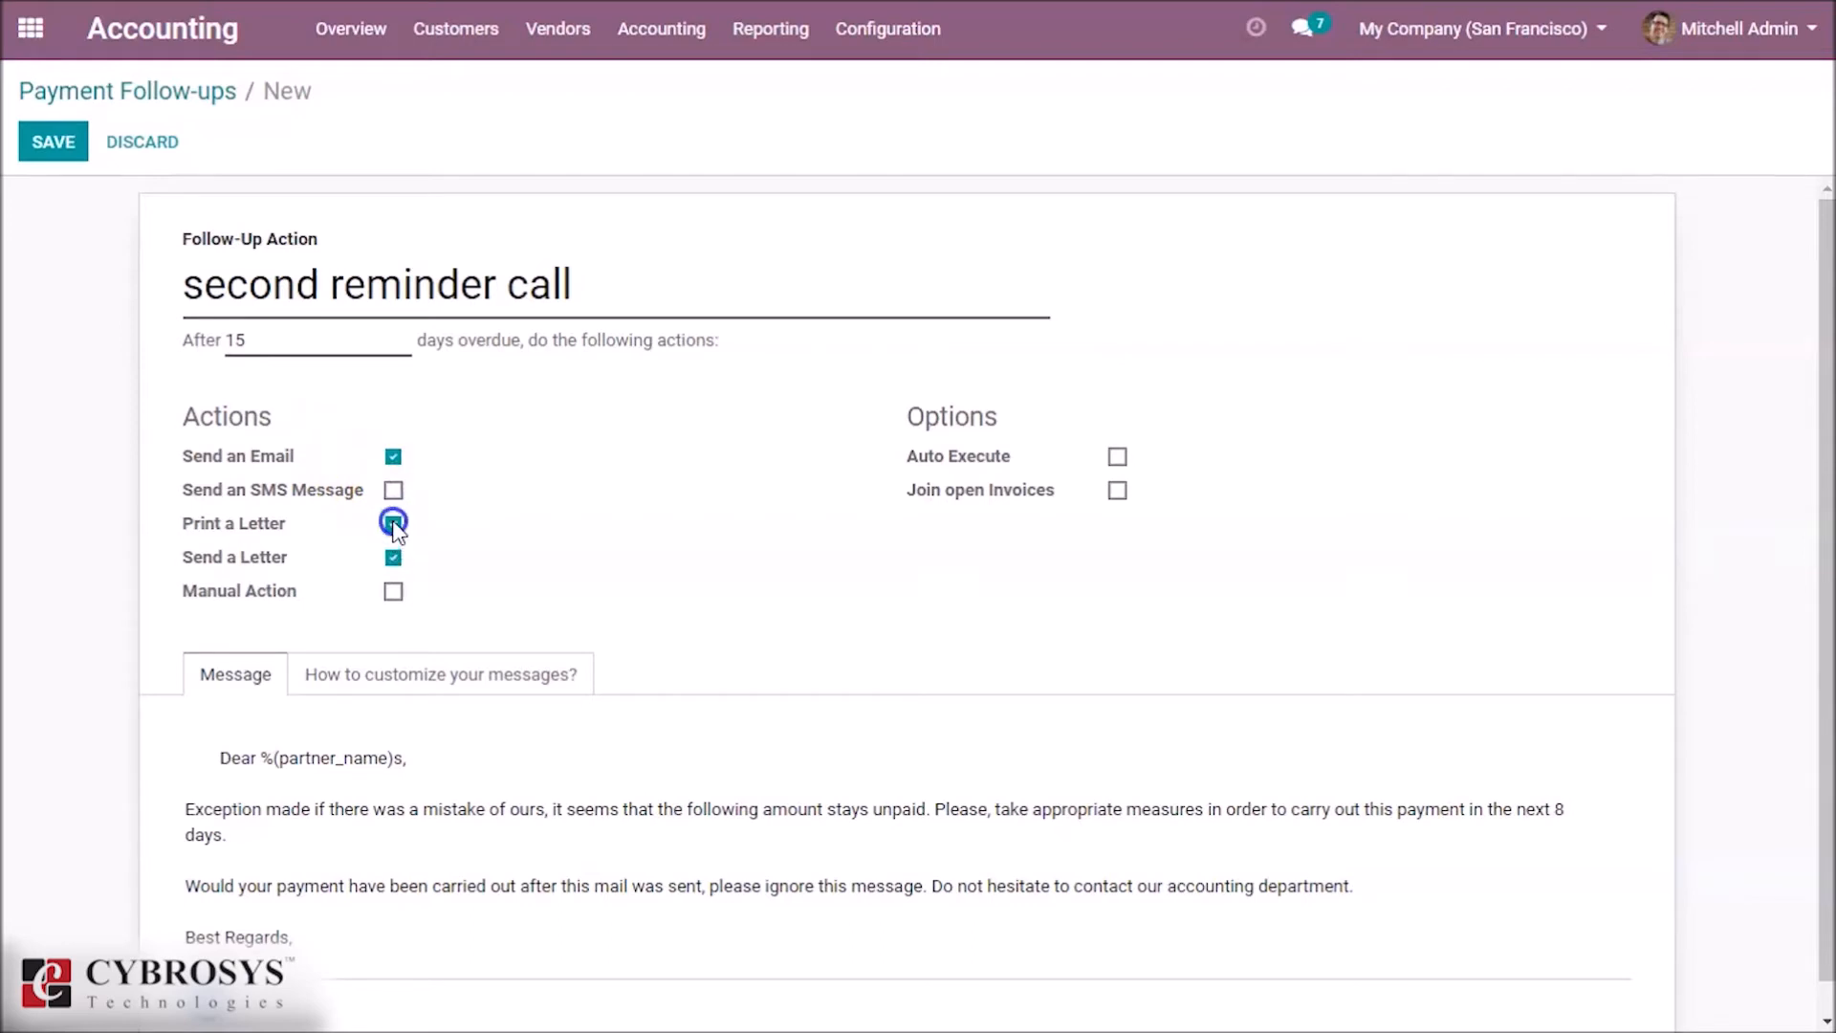
{"action": "left_click", "coordinate": [392, 523]}
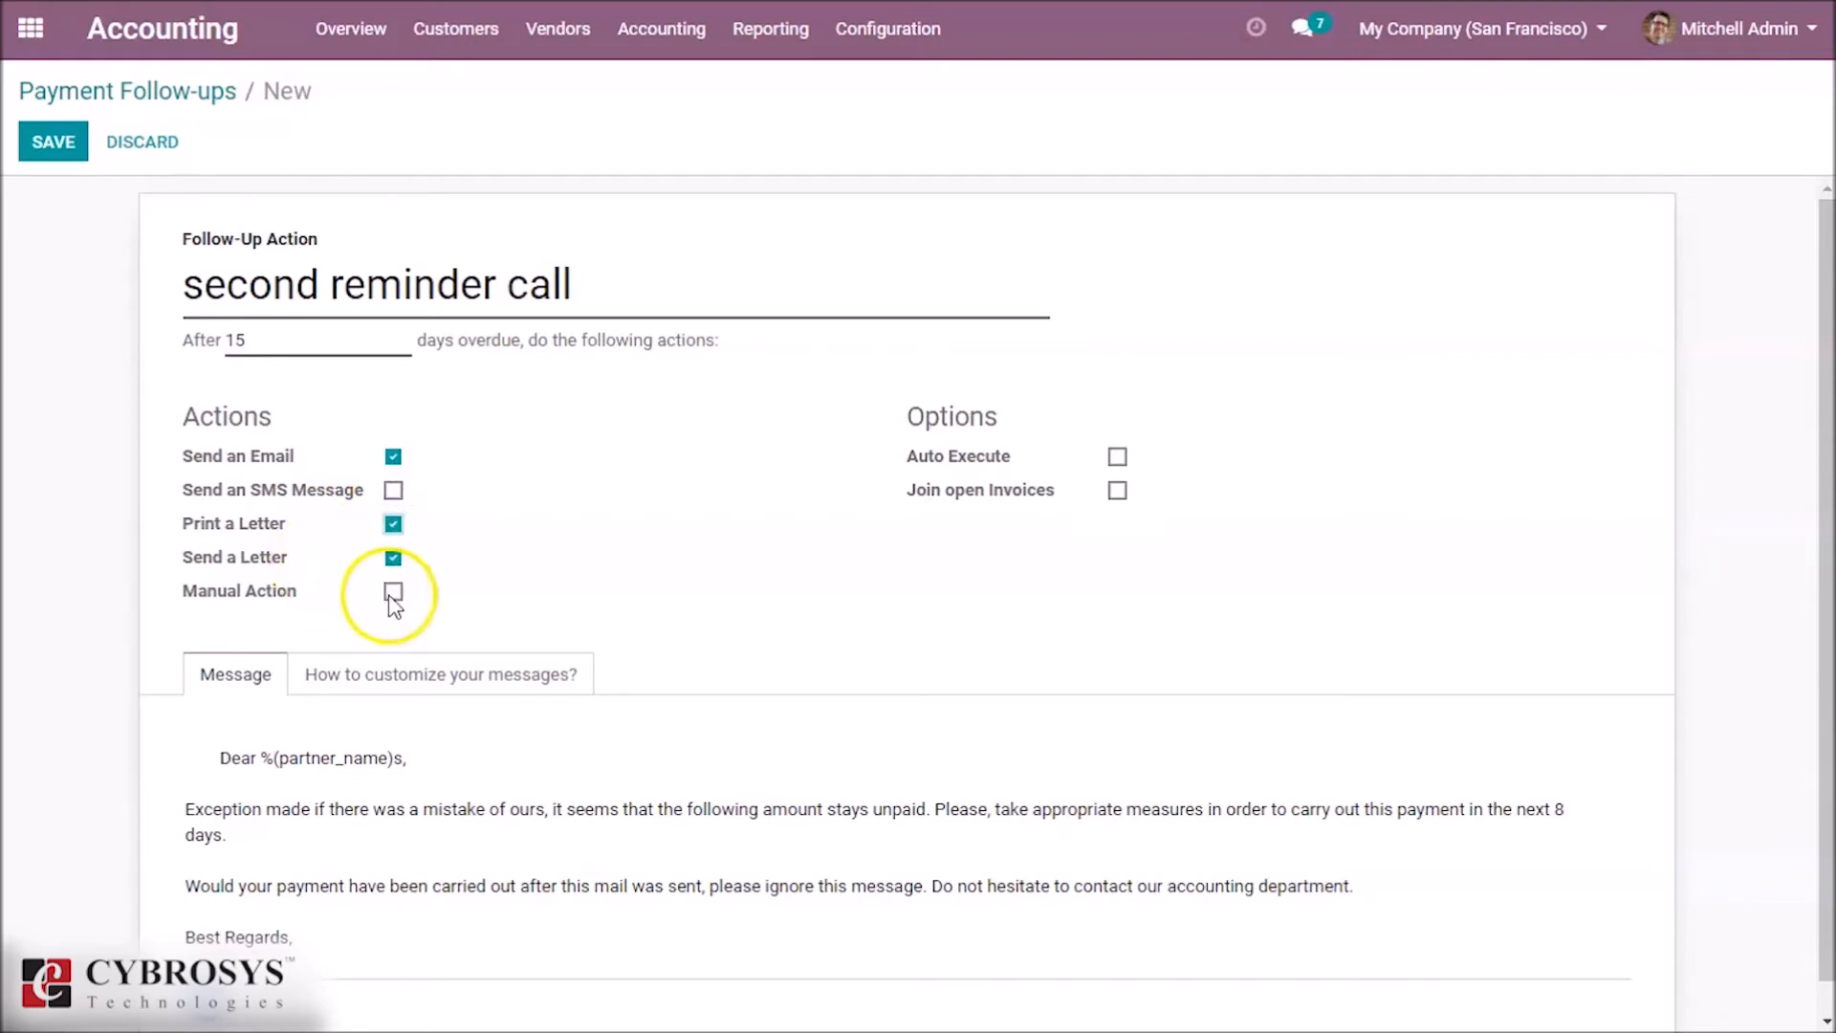
{"action": "left_click", "coordinate": [394, 591]}
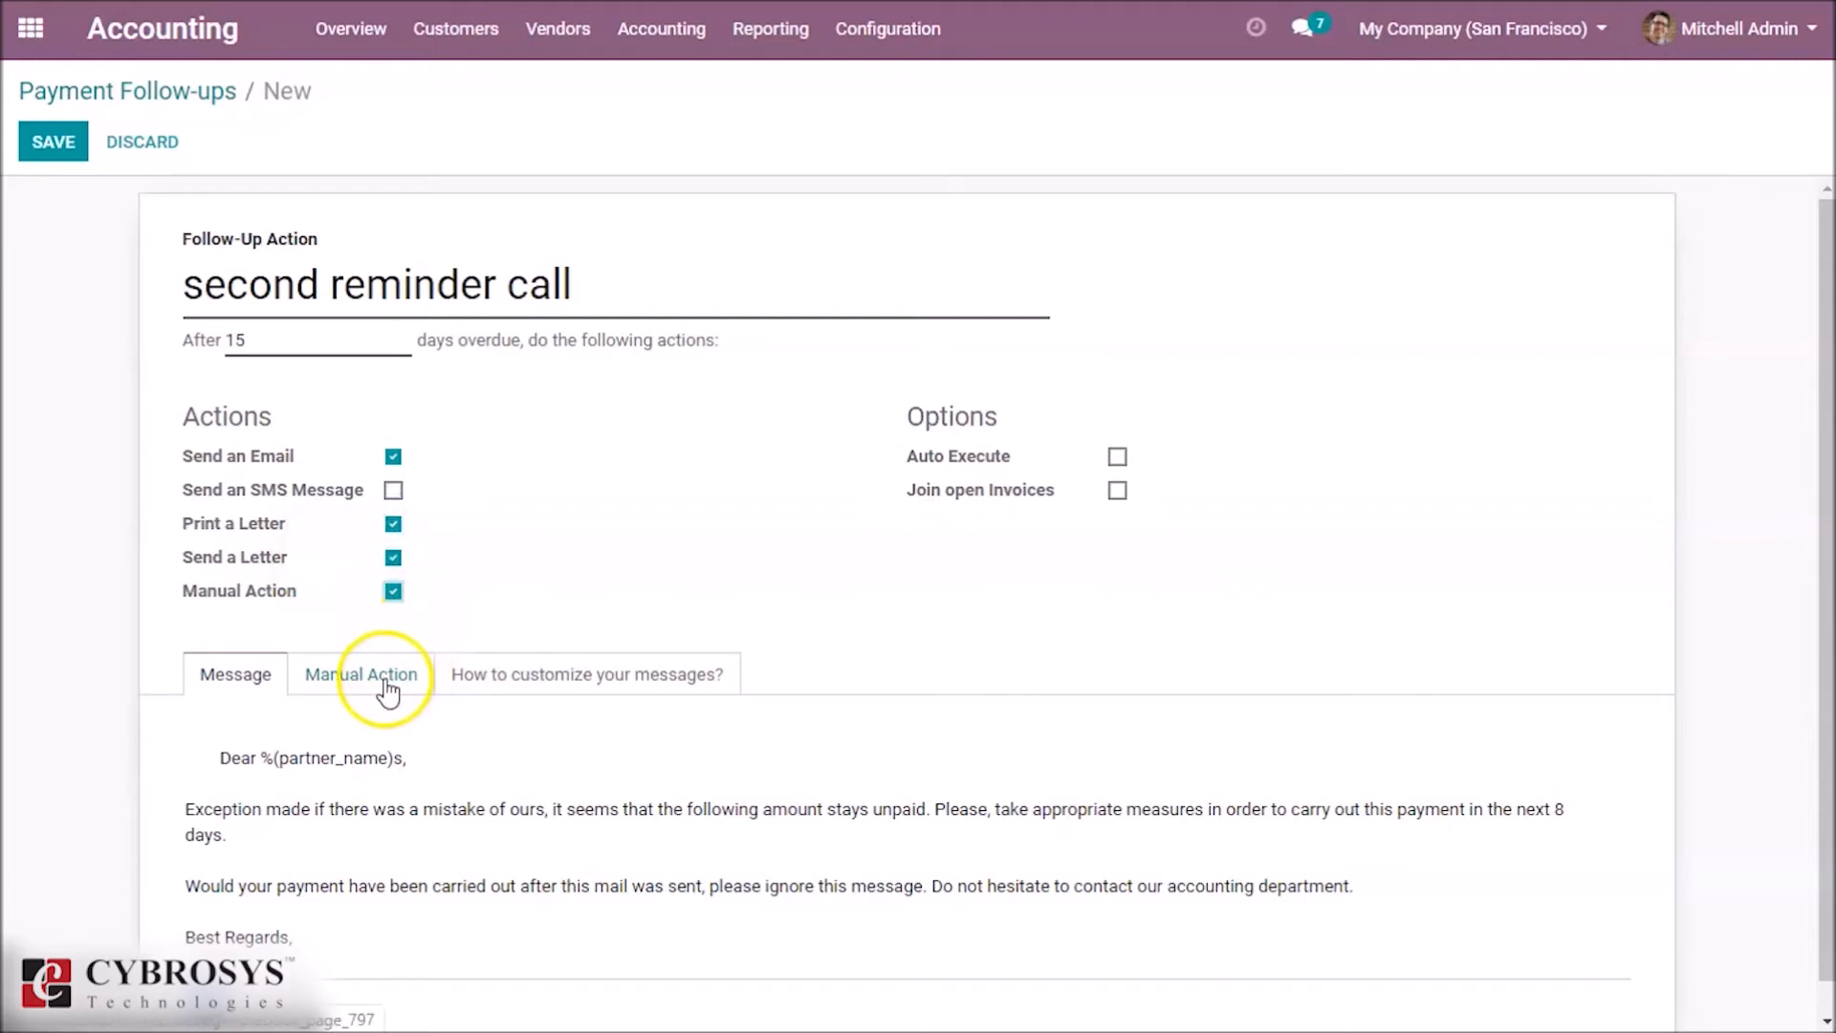
Assign the current user as responsible and set the manual action type to Call.
{"action": "left_click", "coordinate": [361, 673]}
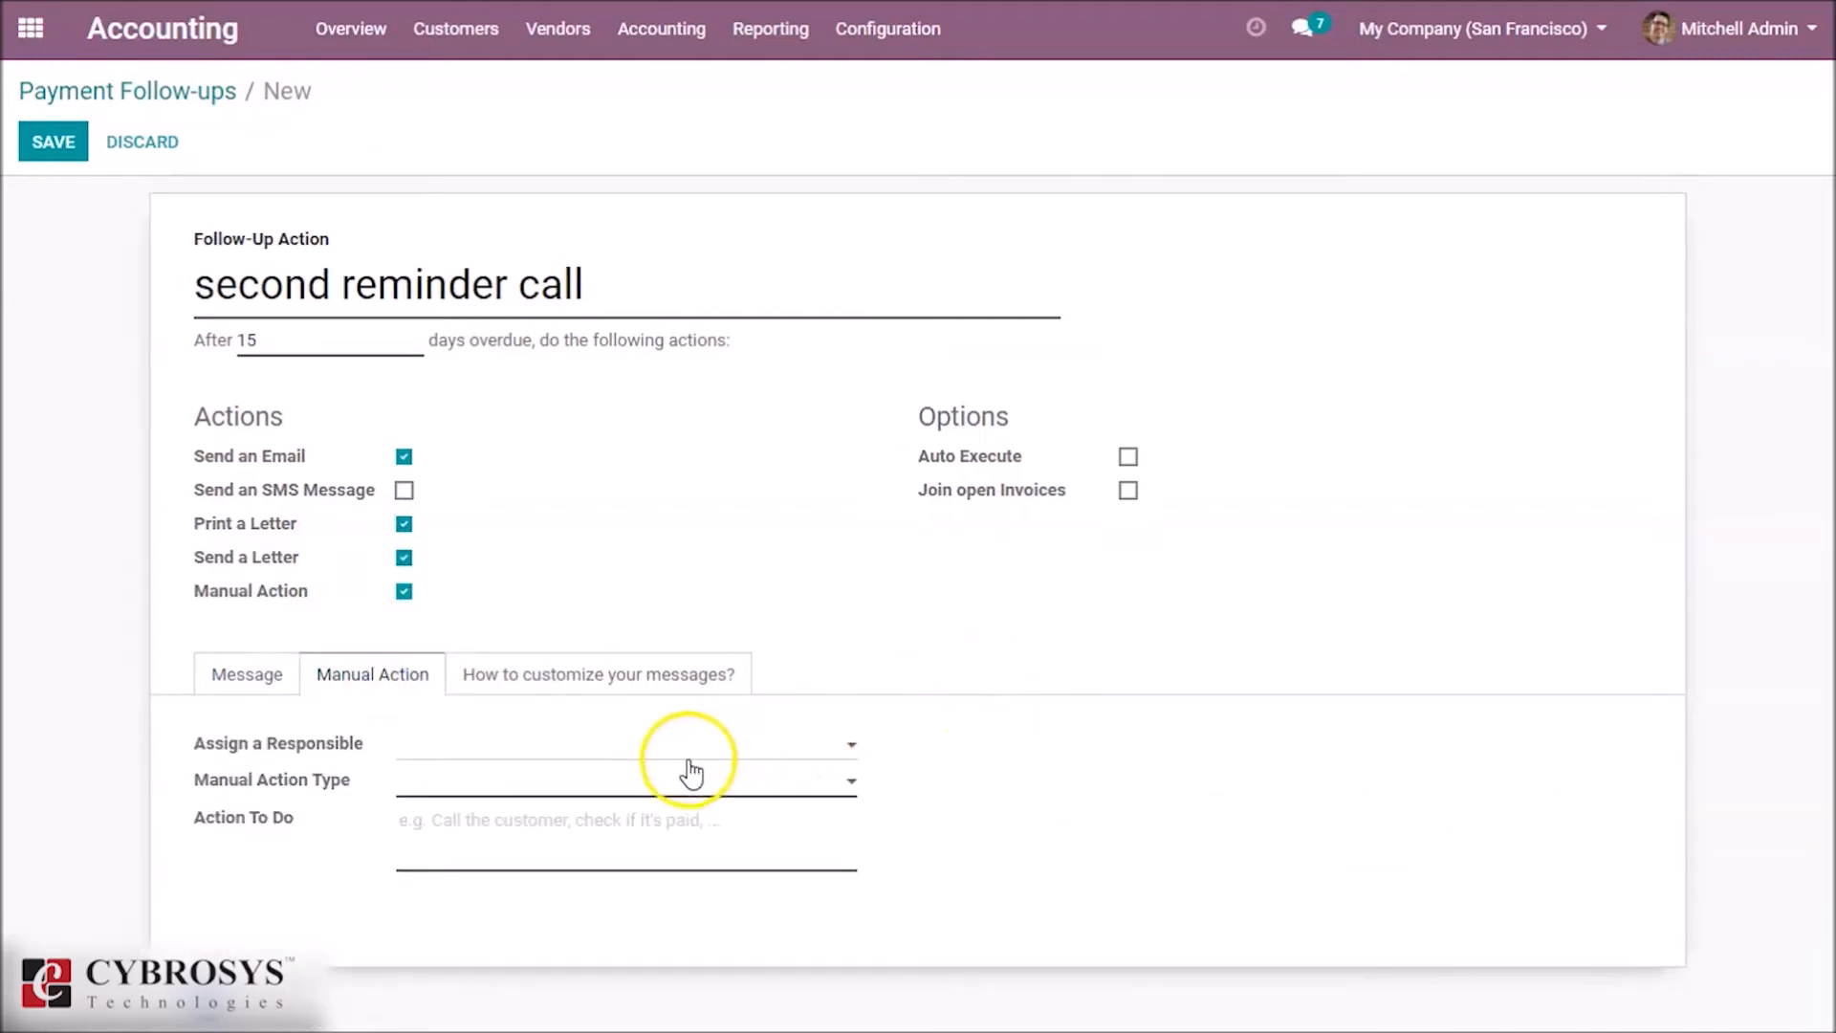
{"action": "left_click", "coordinate": [691, 743]}
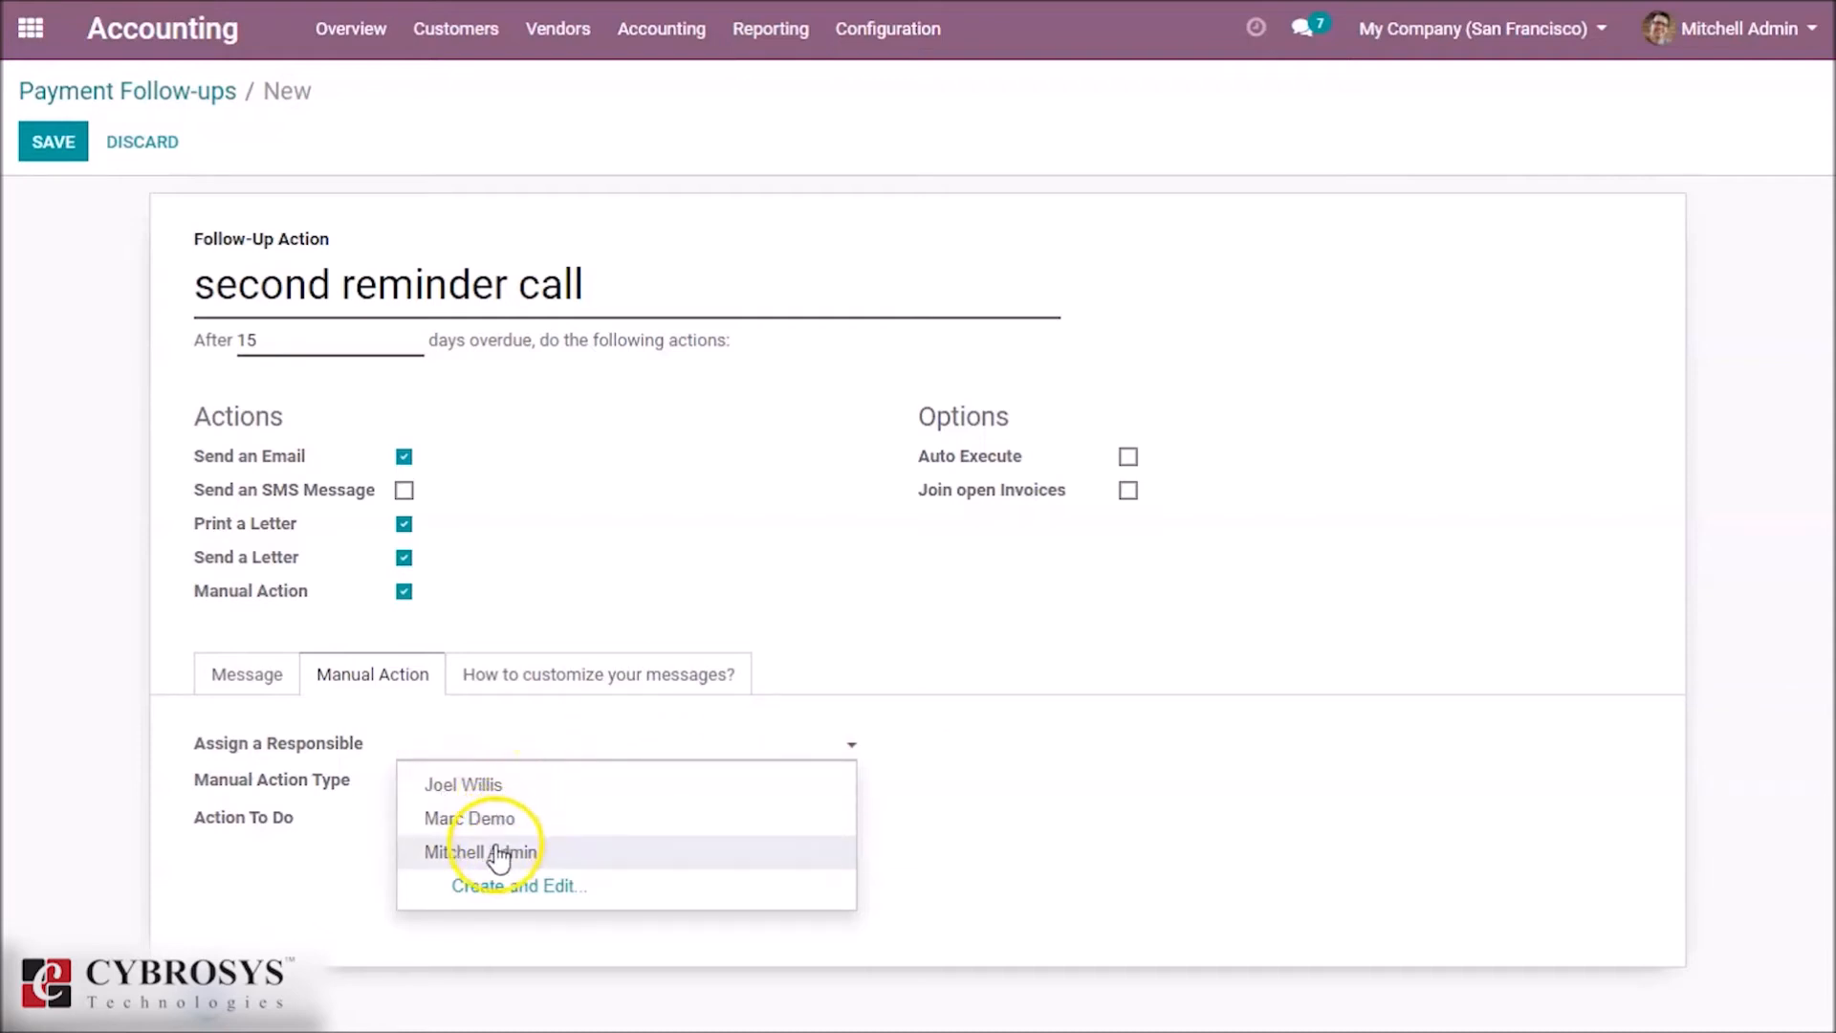
{"action": "left_click", "coordinate": [484, 851]}
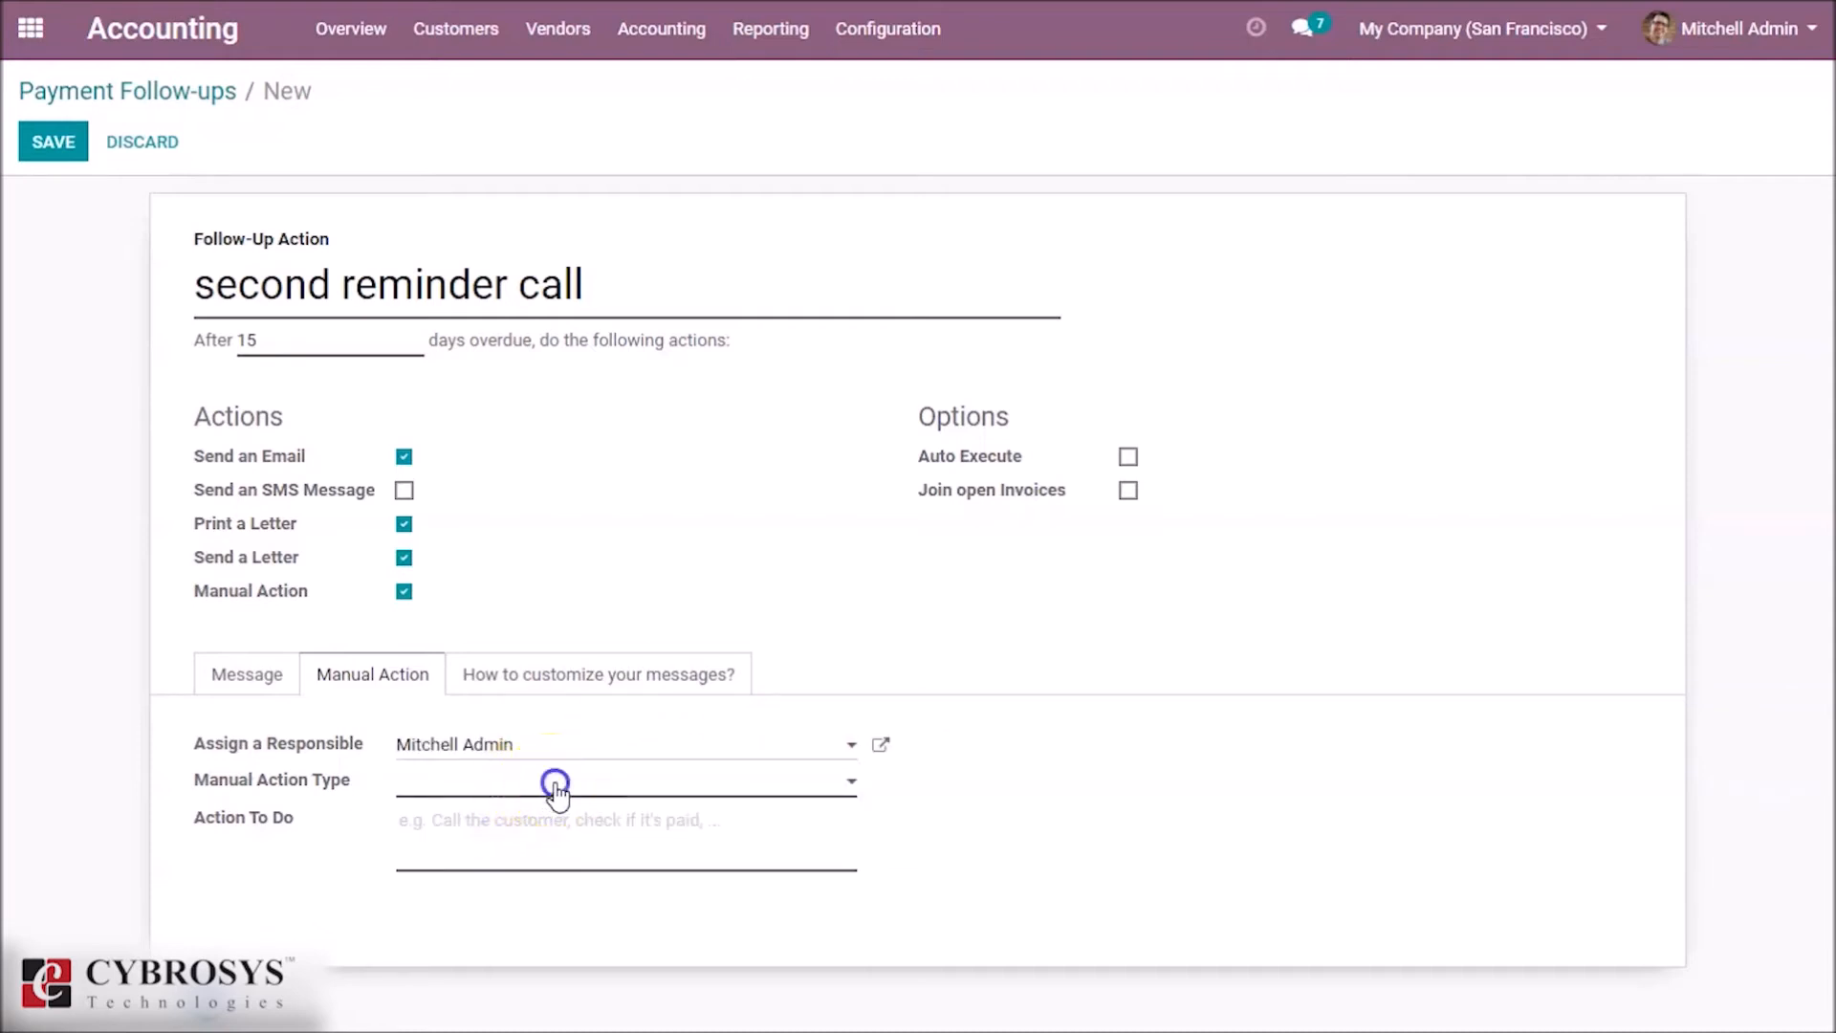
{"action": "left_click", "coordinate": [555, 782]}
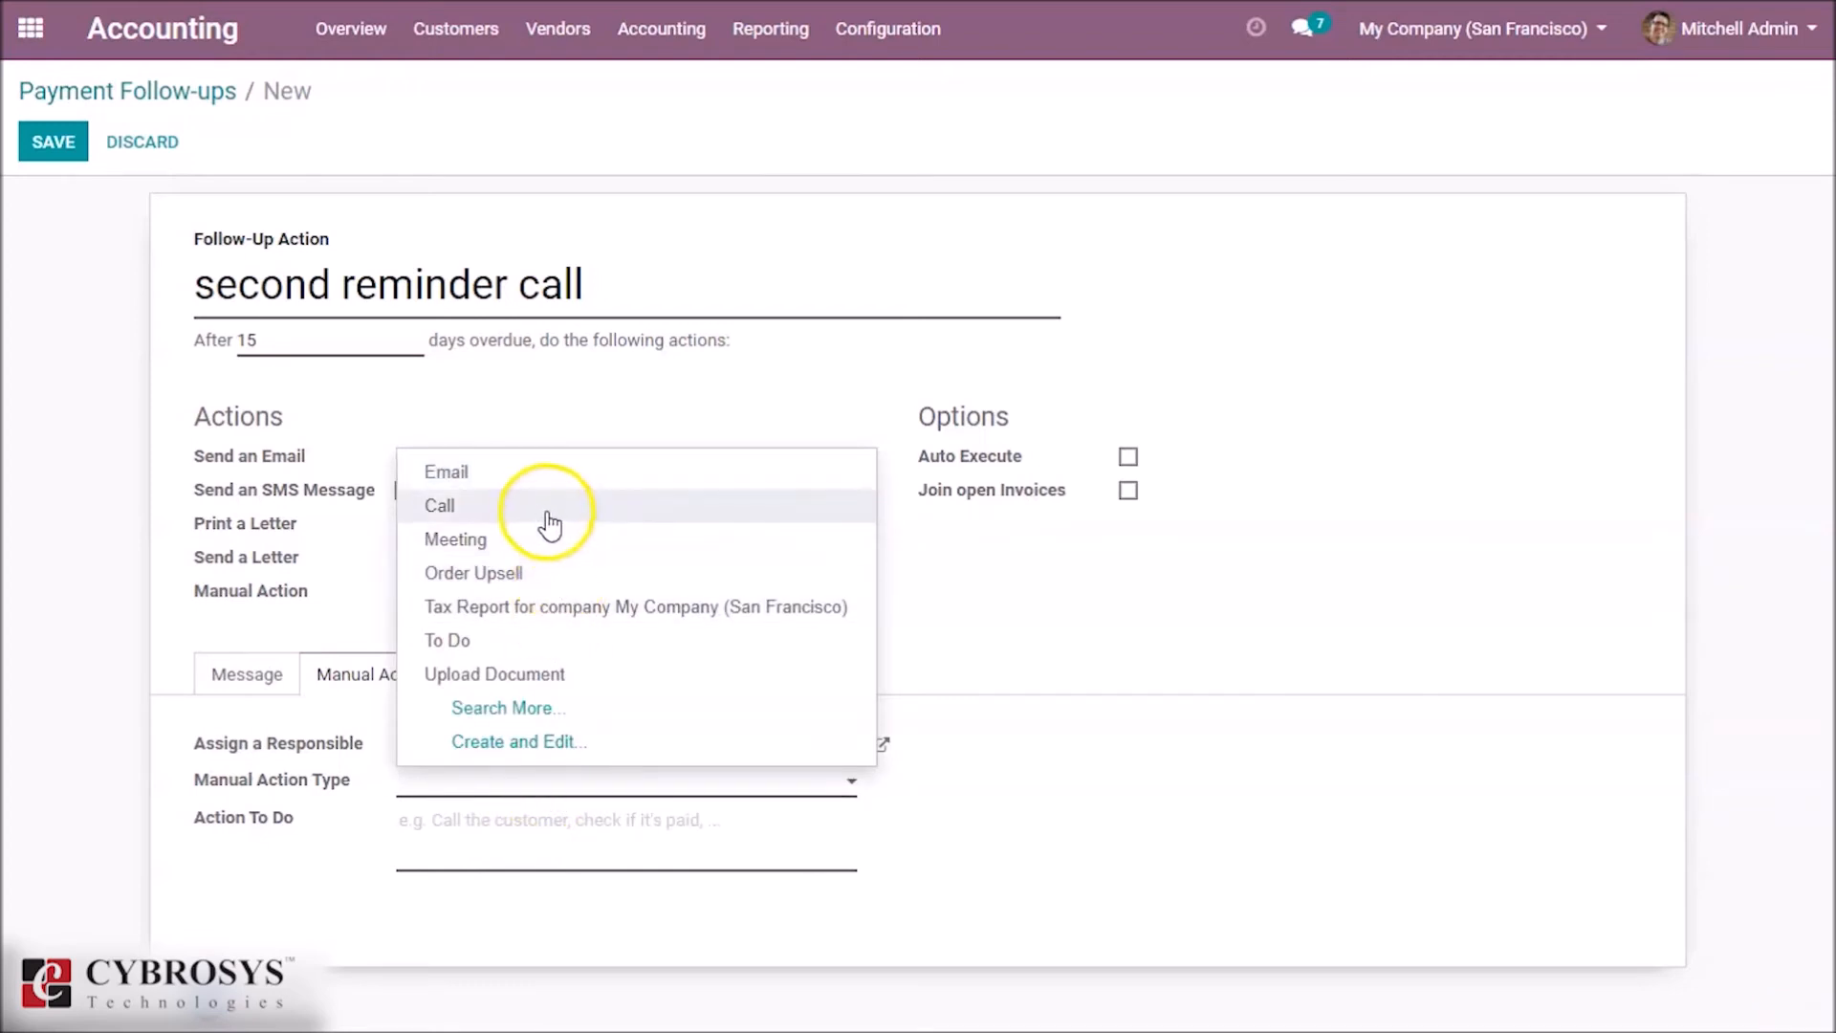
{"action": "mouse_move", "coordinate": [495, 498]}
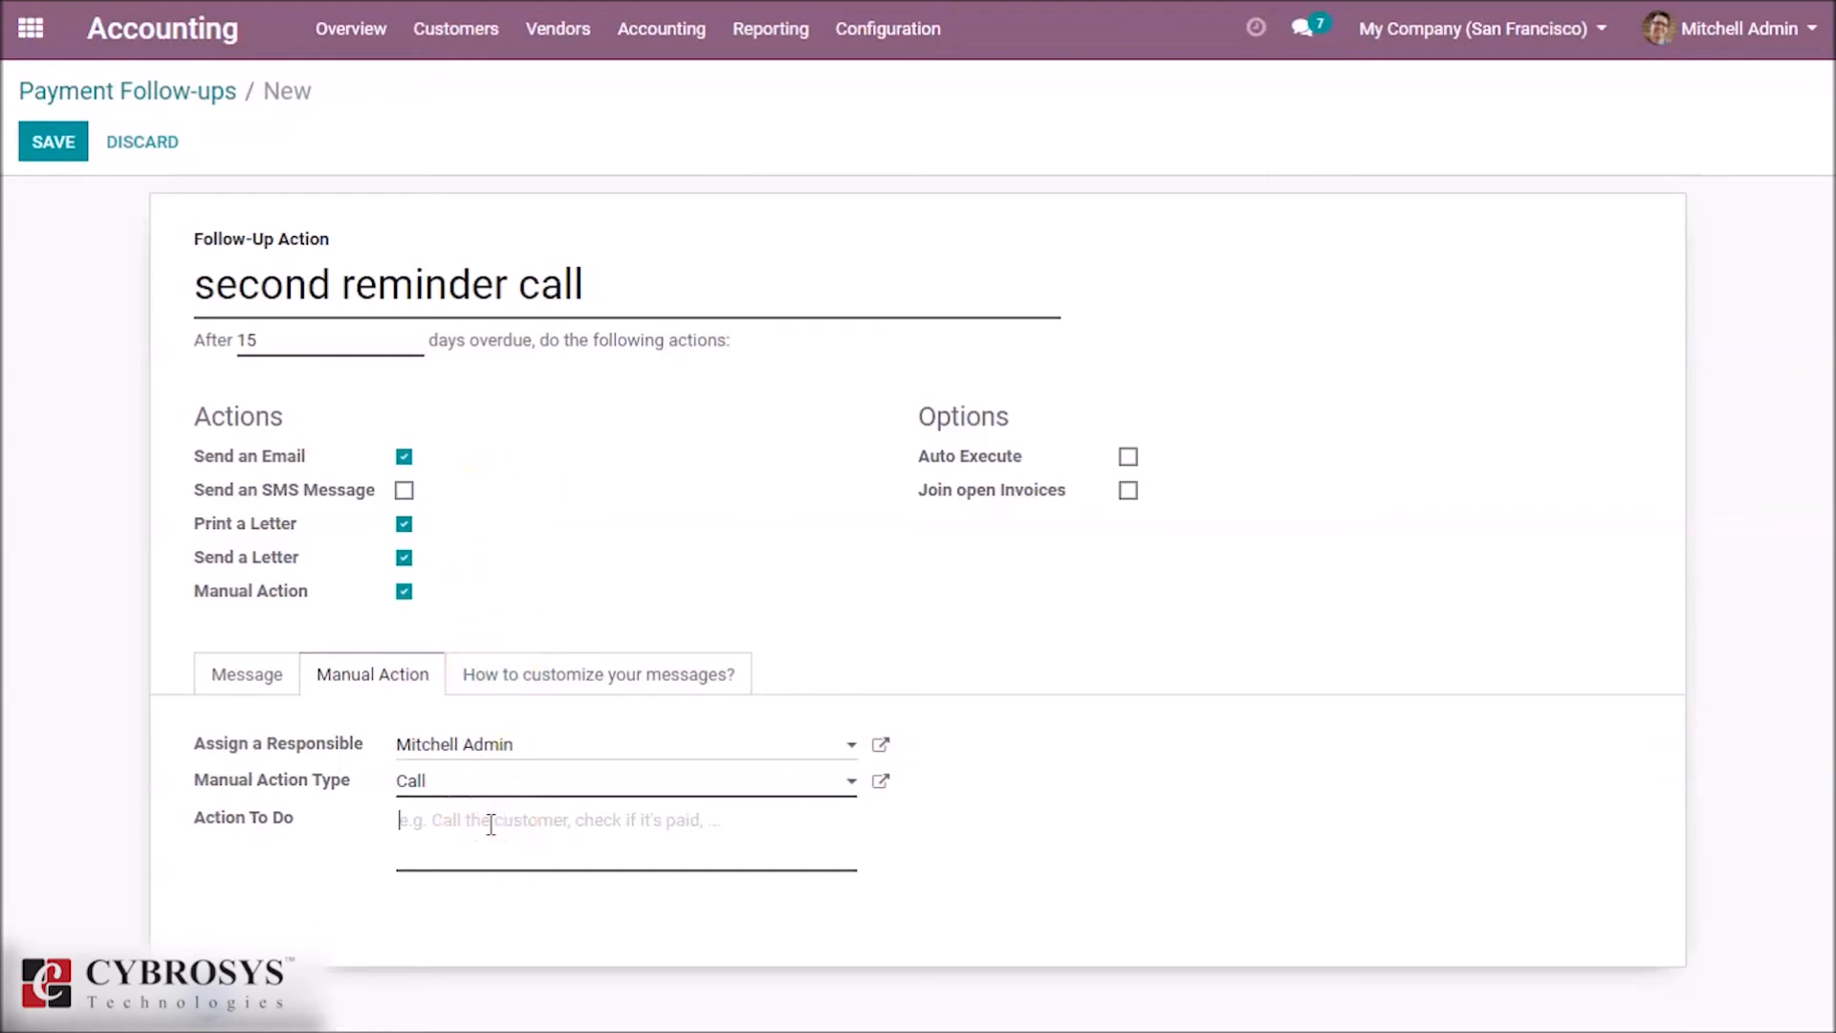
Enter 'call the customer' as the action to do and save the level.
{"action": "type", "text": "call"}
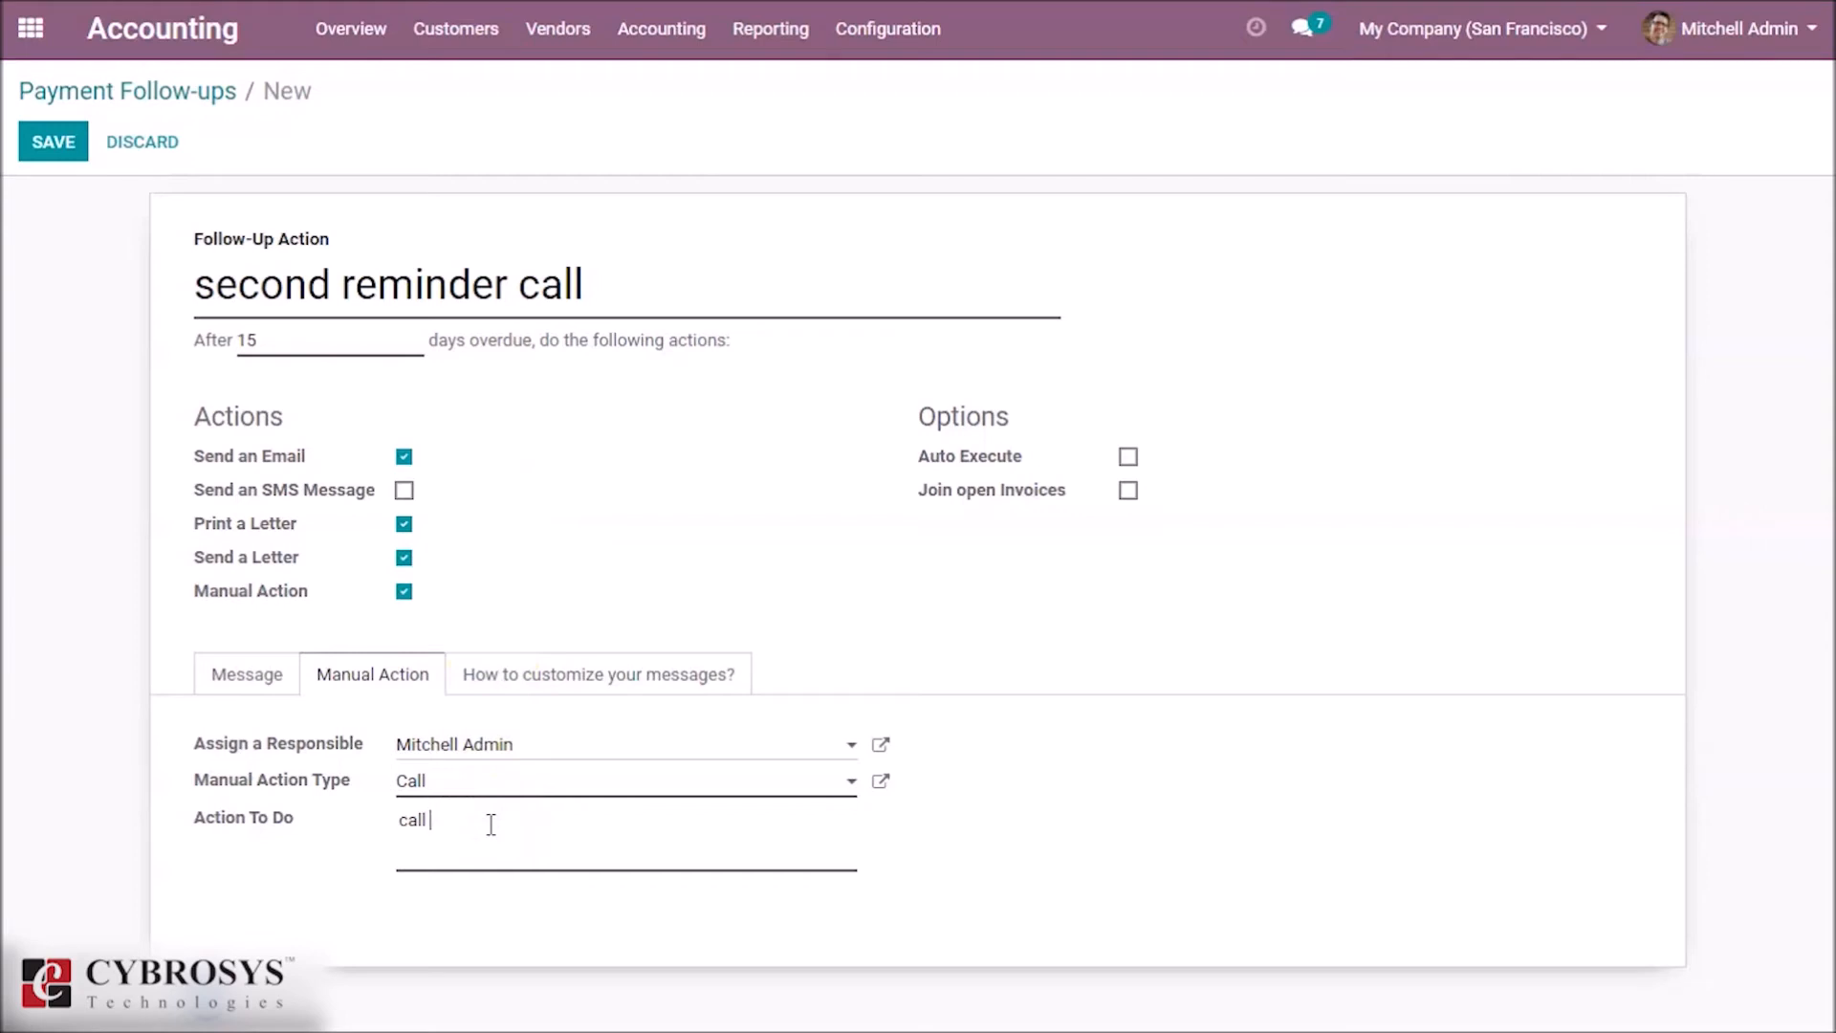
{"action": "type", "text": "the cu"}
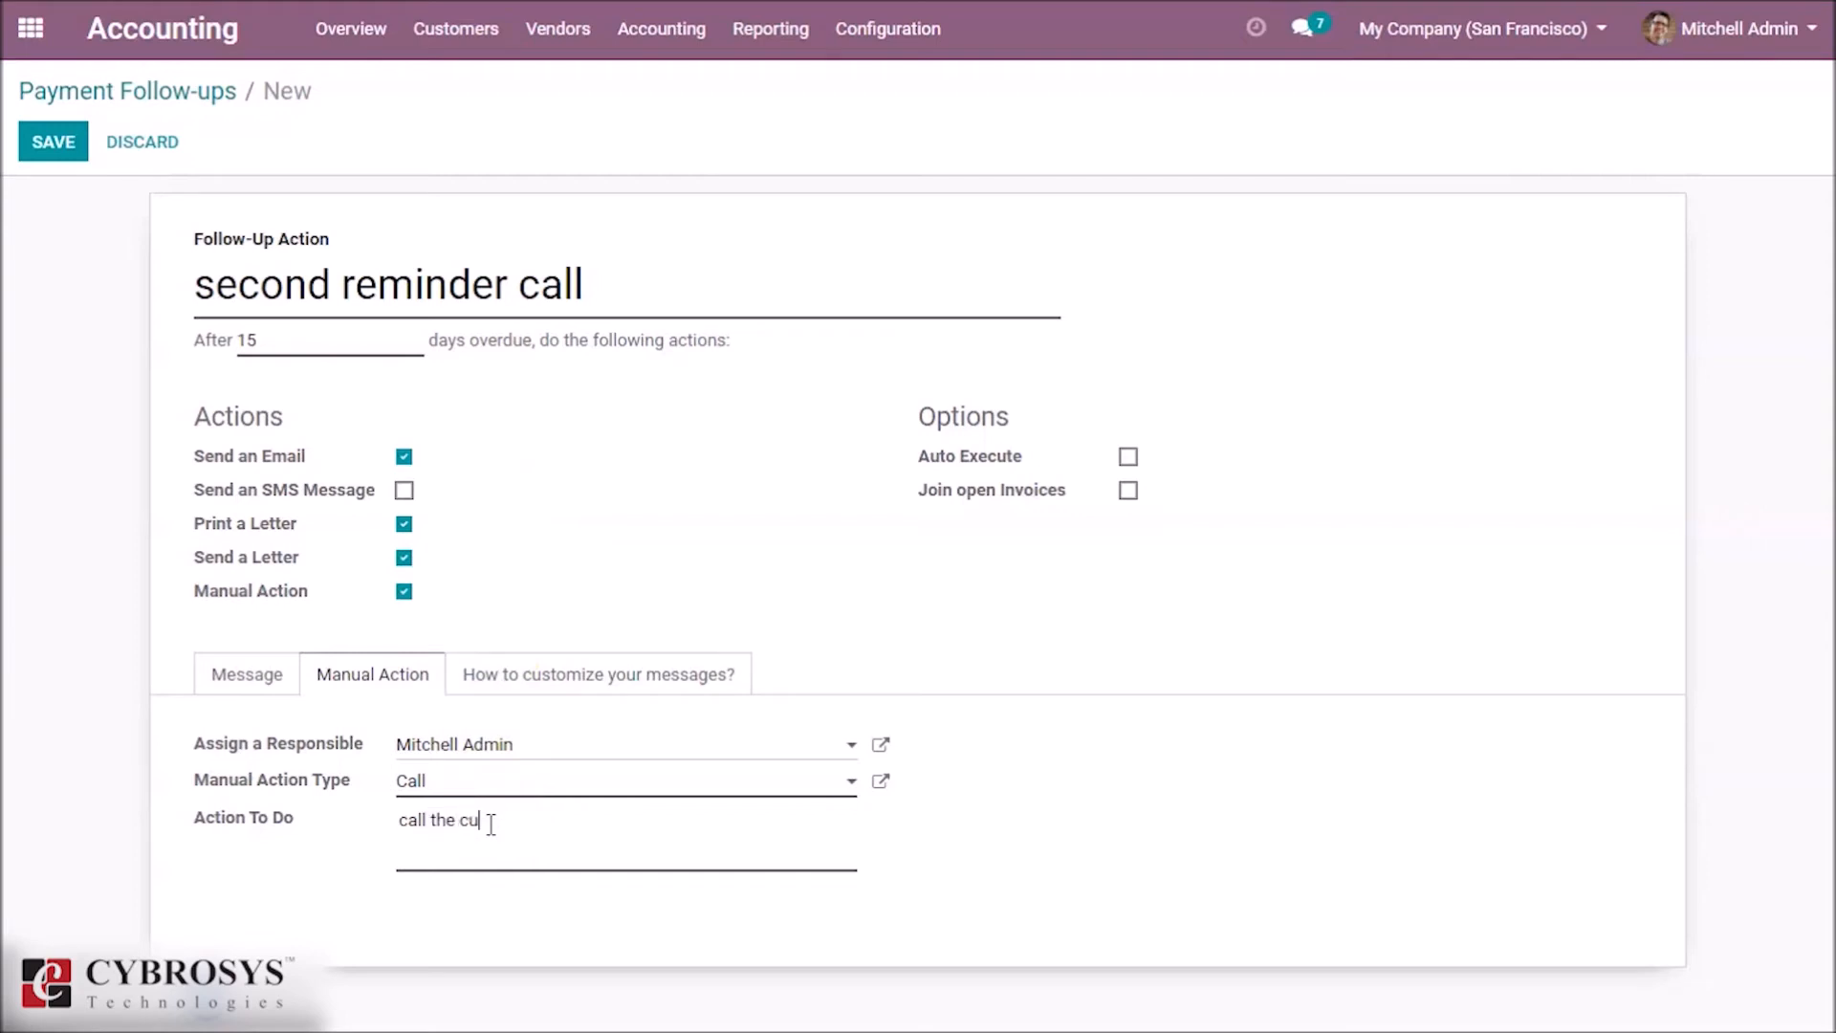
{"action": "type", "text": "stomer"}
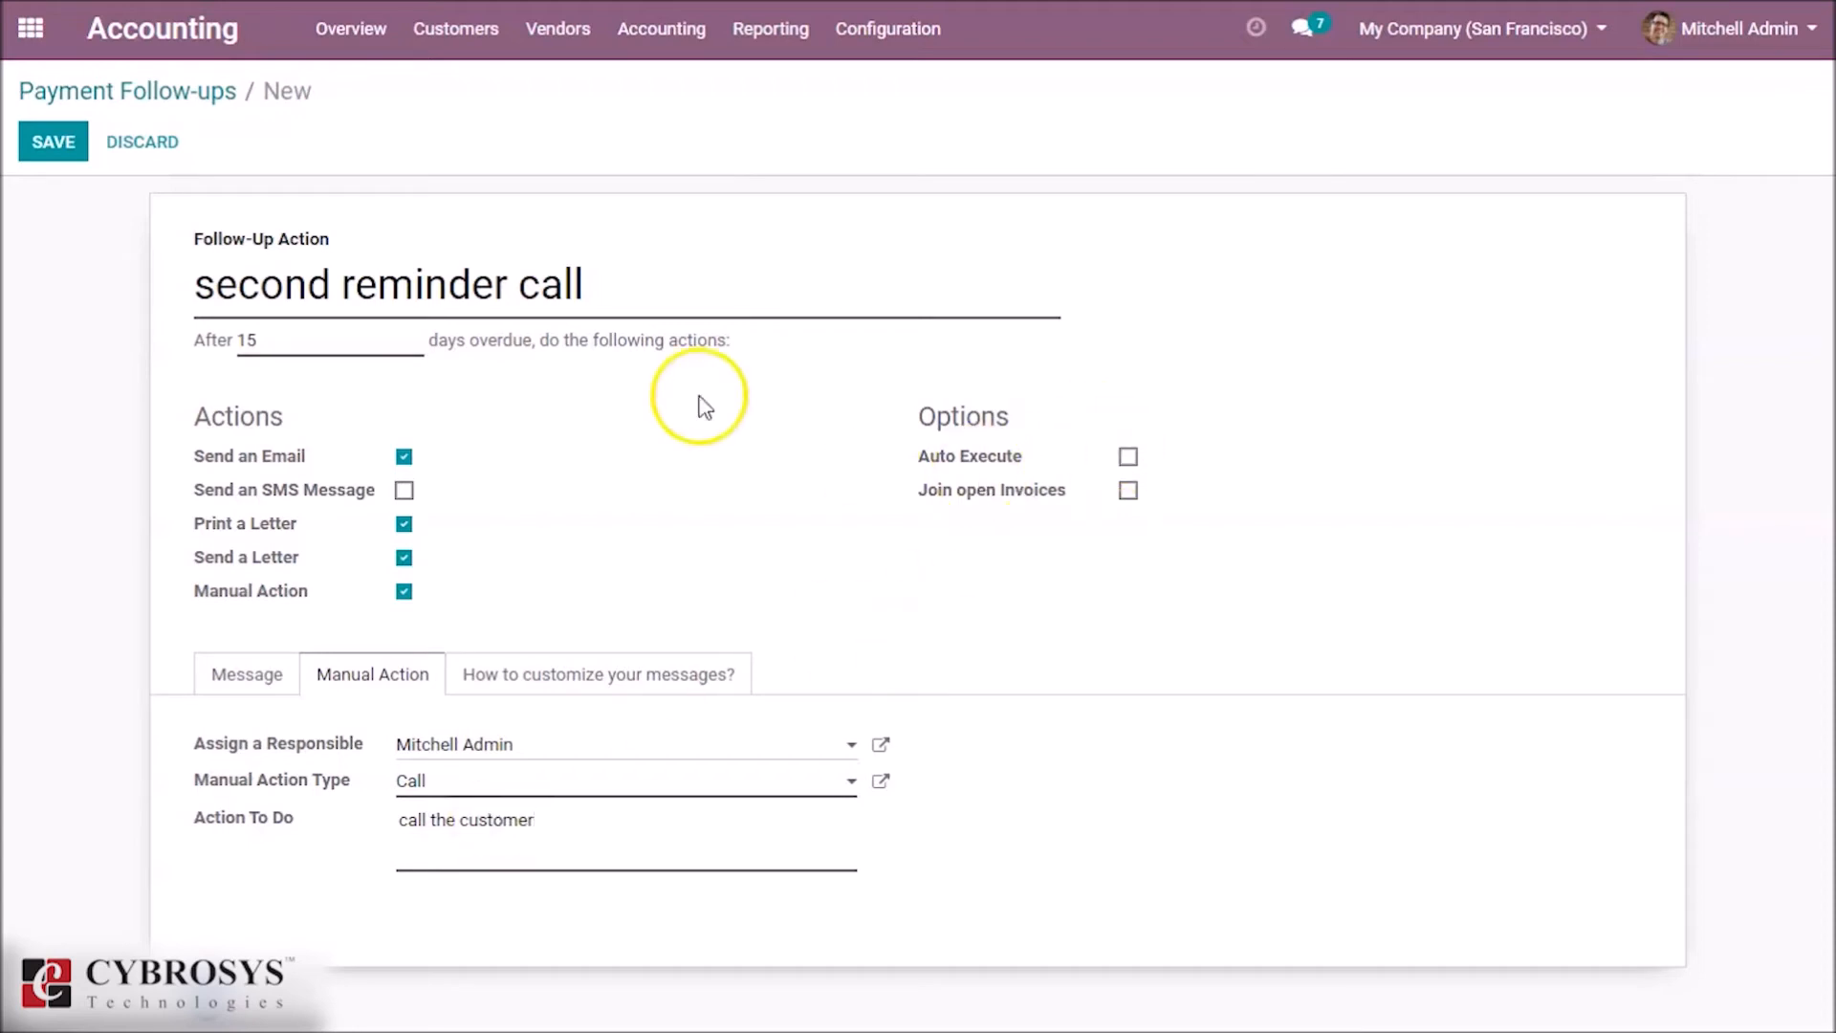
{"action": "left_click", "coordinate": [54, 141]}
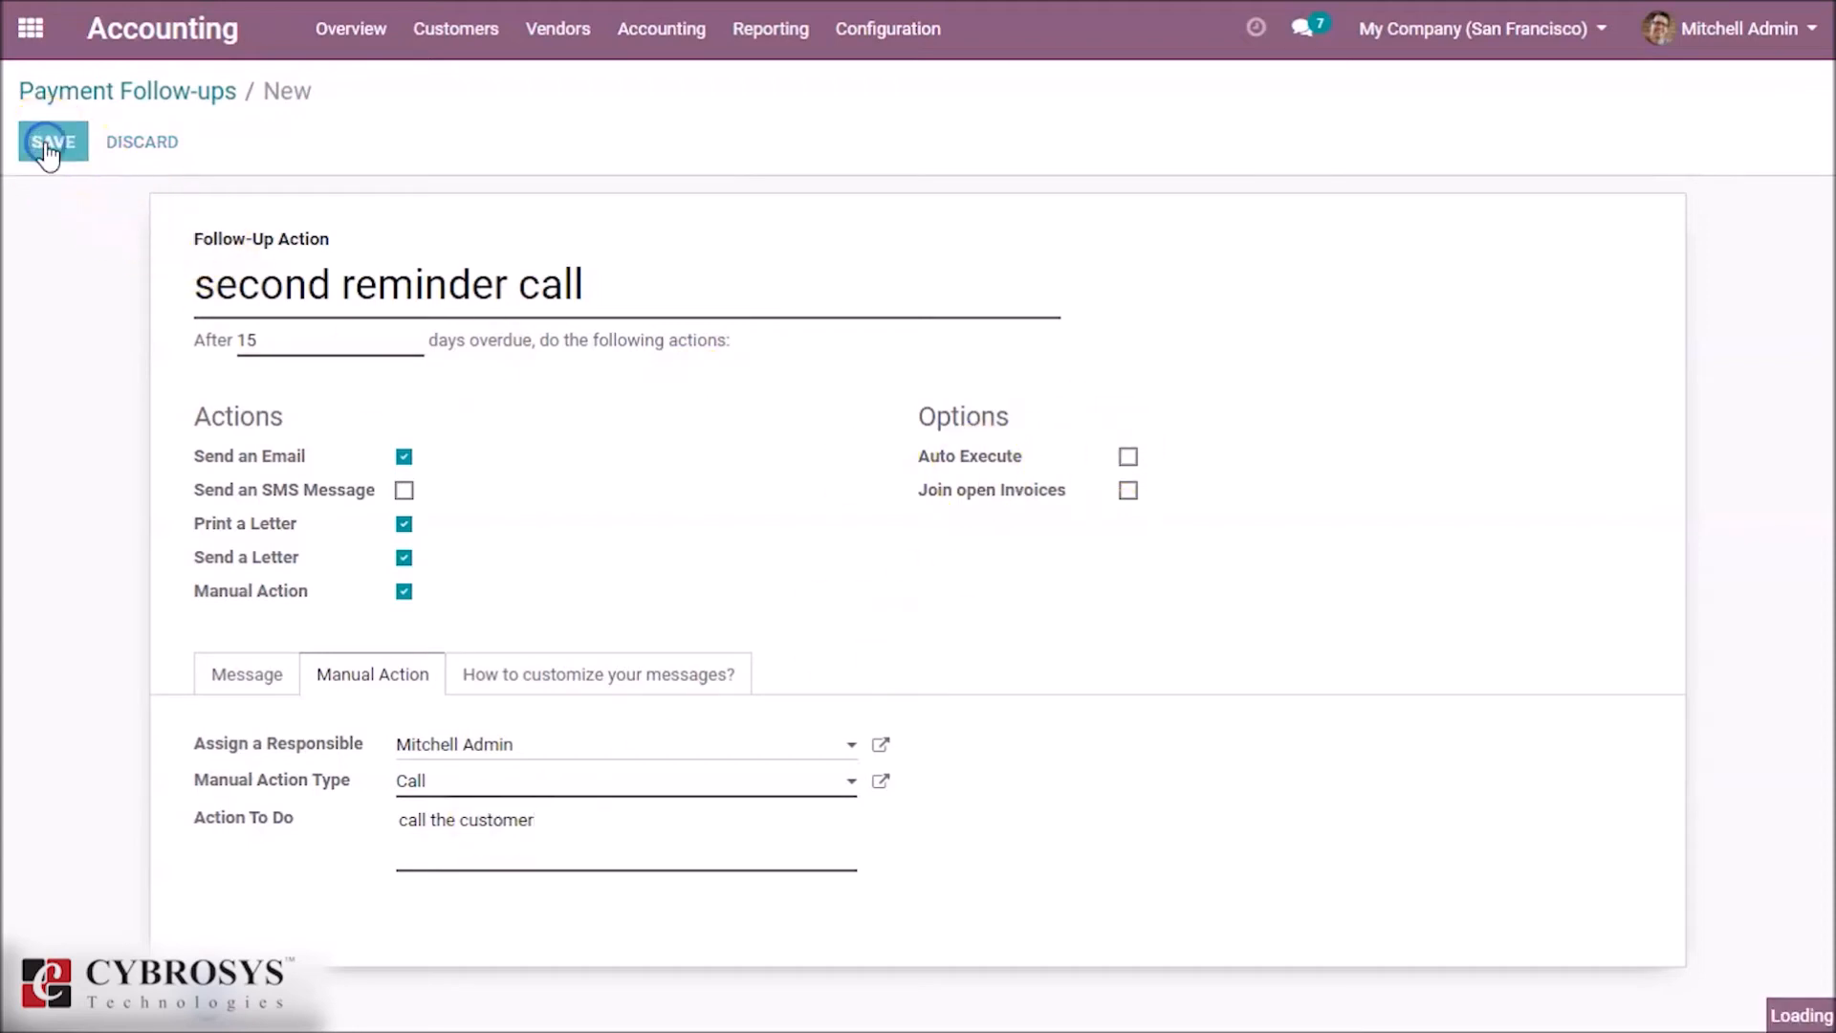
Save the second reminder call level, return to the levels list and go to customer Invoices.
{"action": "left_click", "coordinate": [53, 141]}
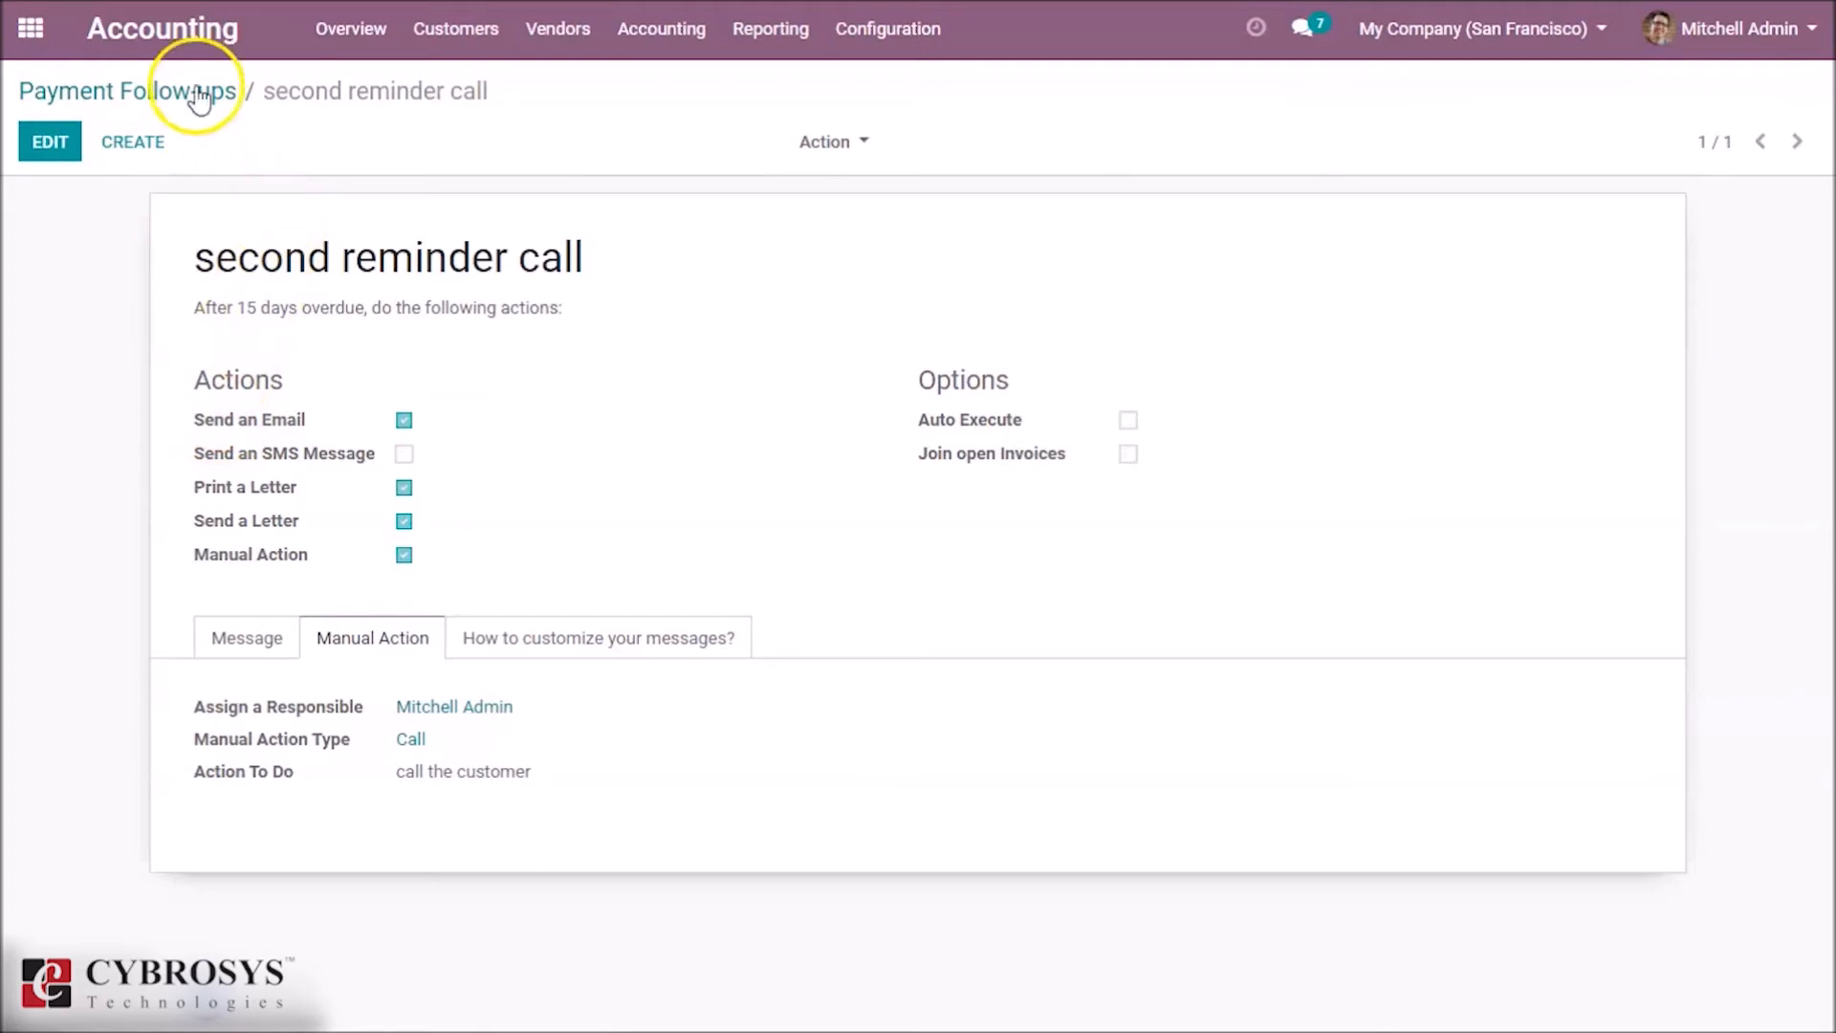
{"action": "left_click", "coordinate": [130, 89]}
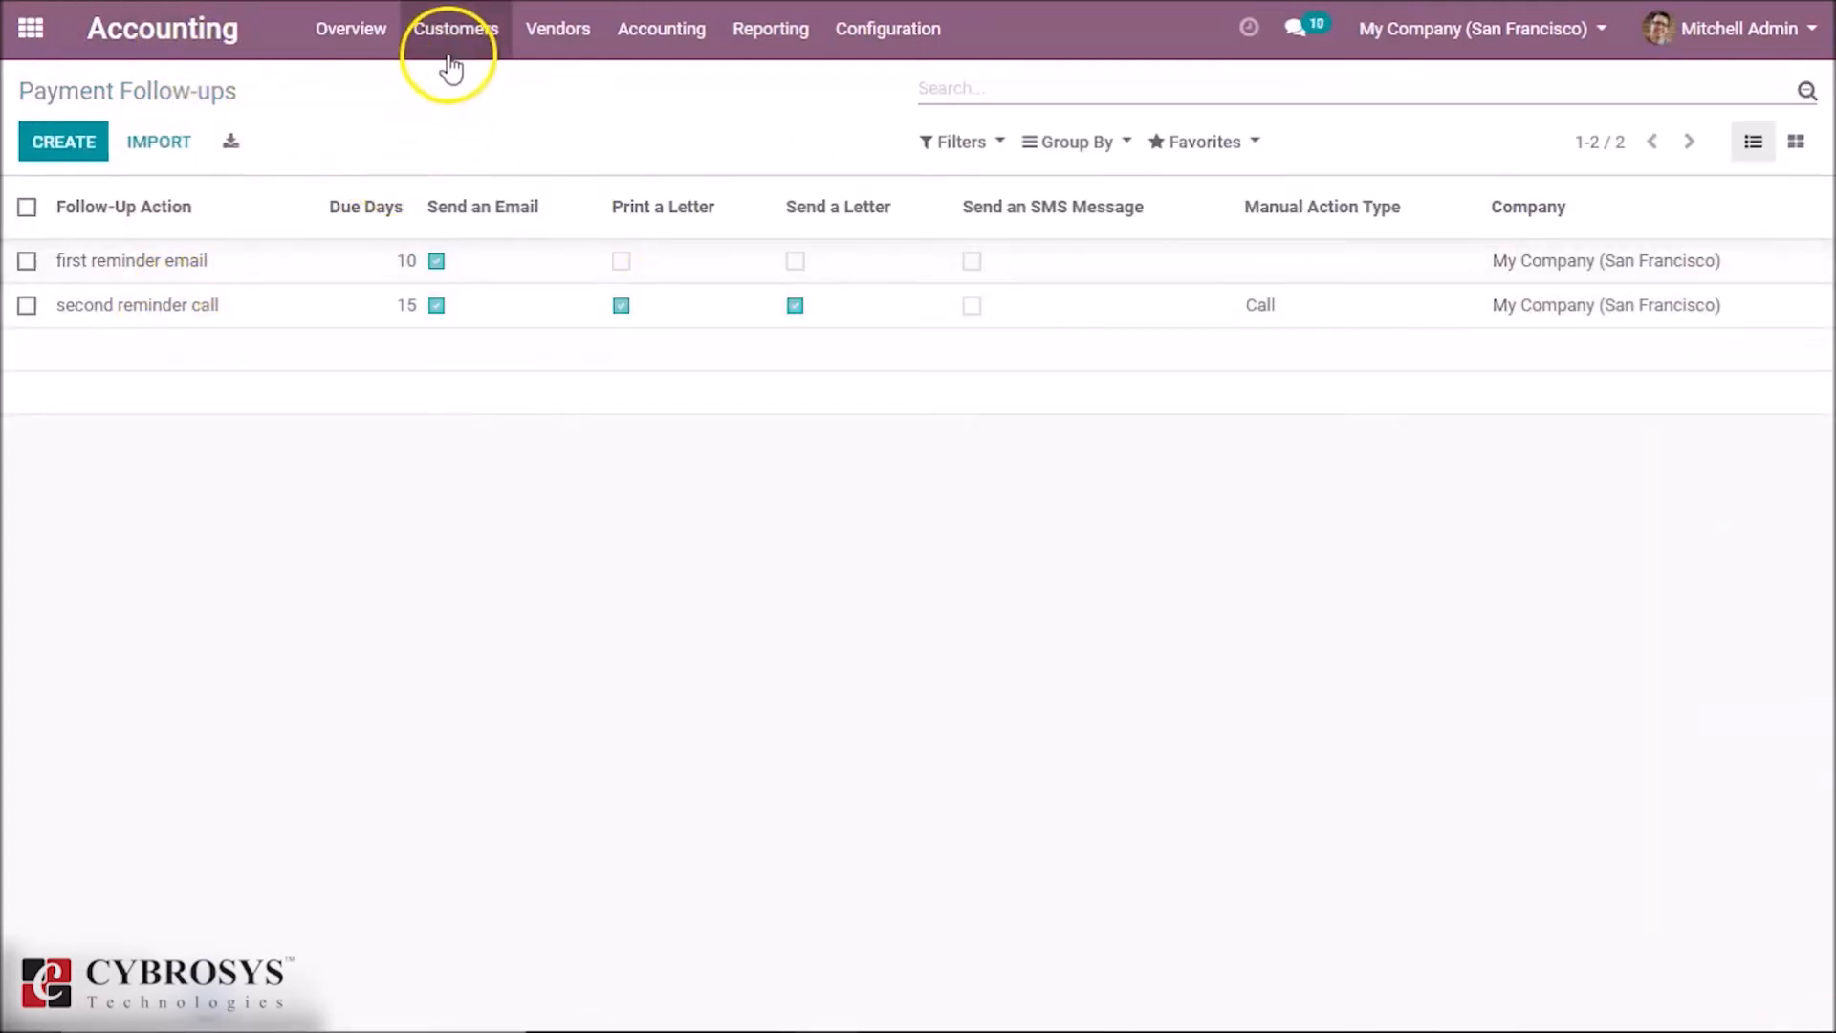
{"action": "left_click", "coordinate": [455, 29]}
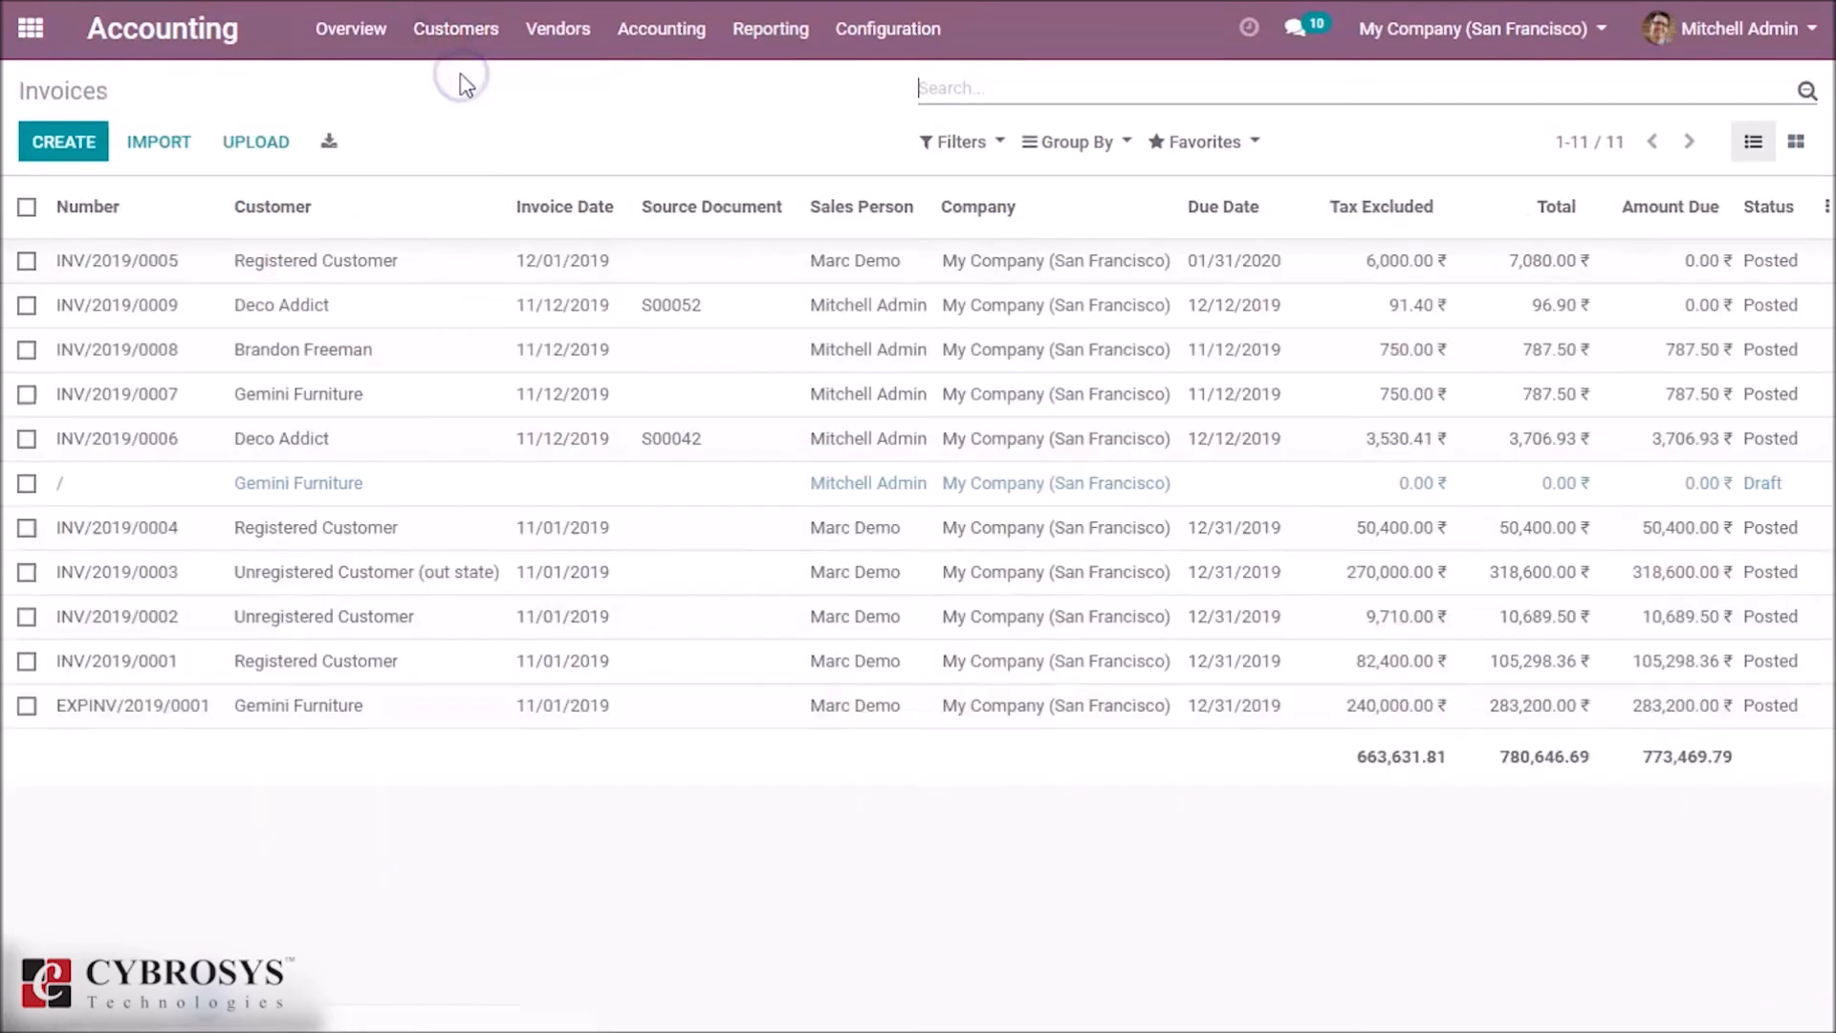
Start a new customer invoice billed to Deco Addict.
{"action": "left_click", "coordinate": [63, 141]}
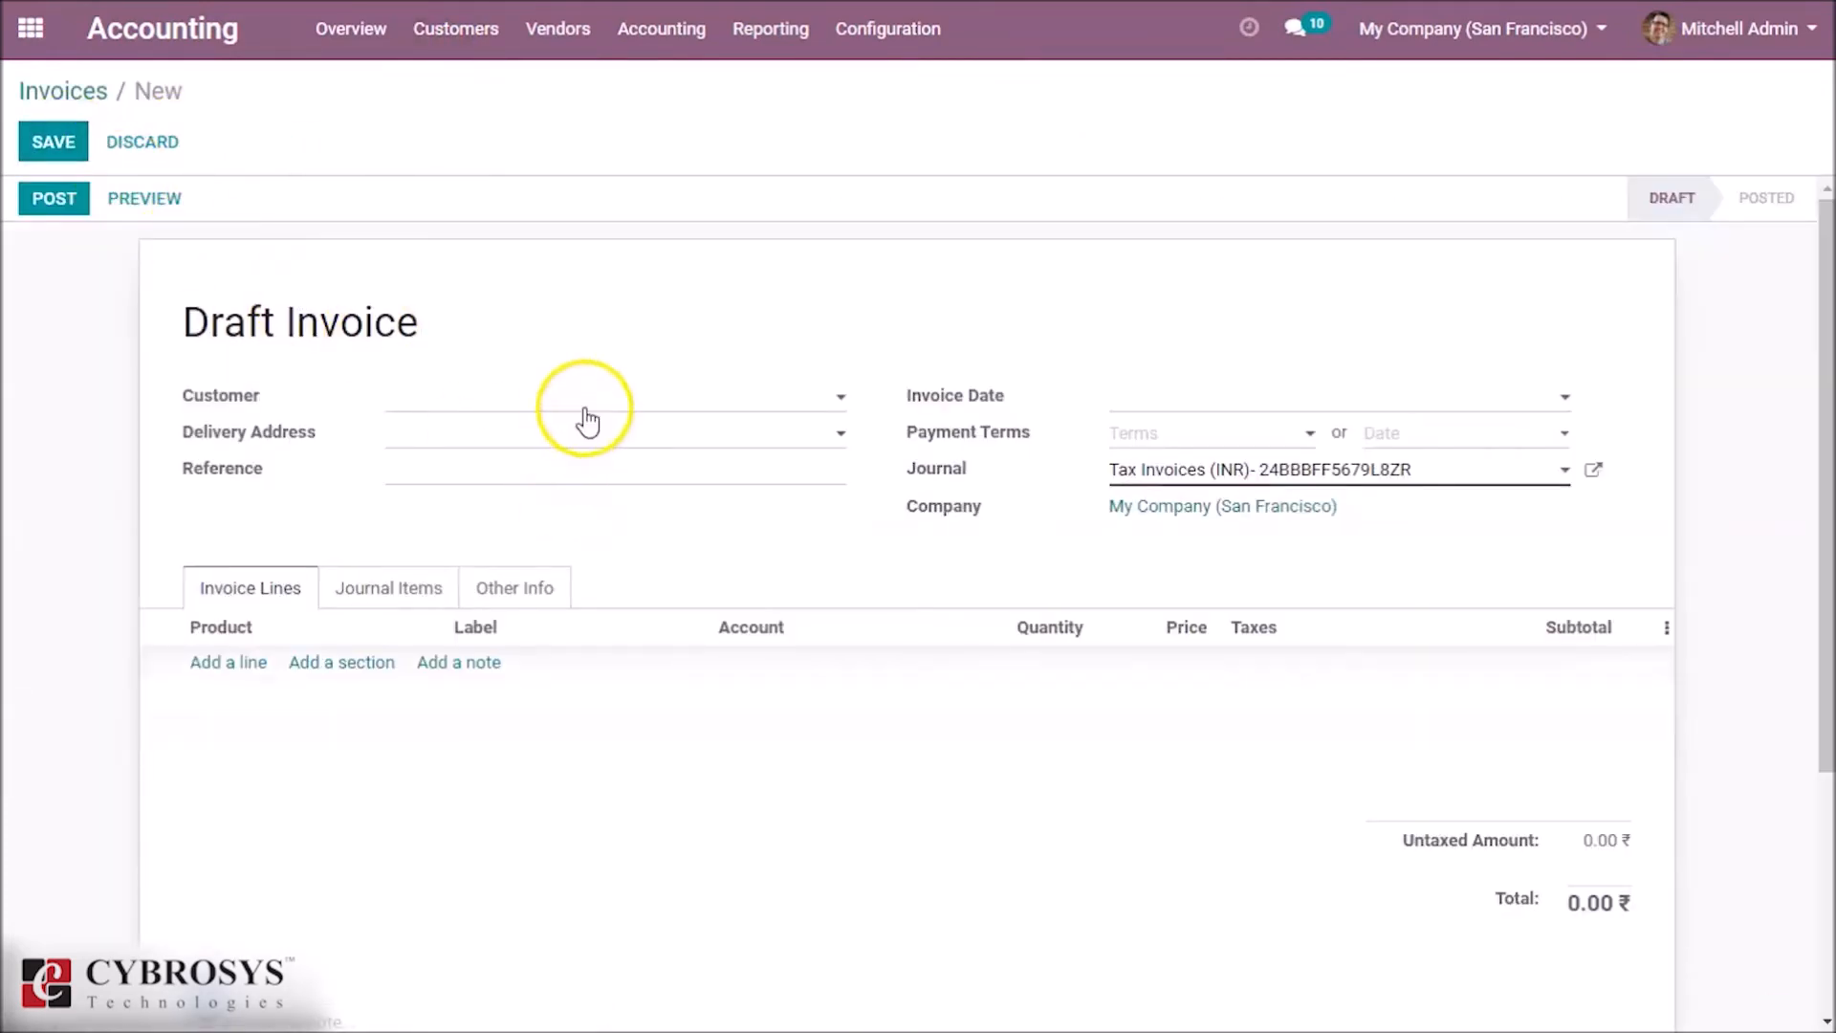
{"action": "left_click", "coordinate": [589, 397]}
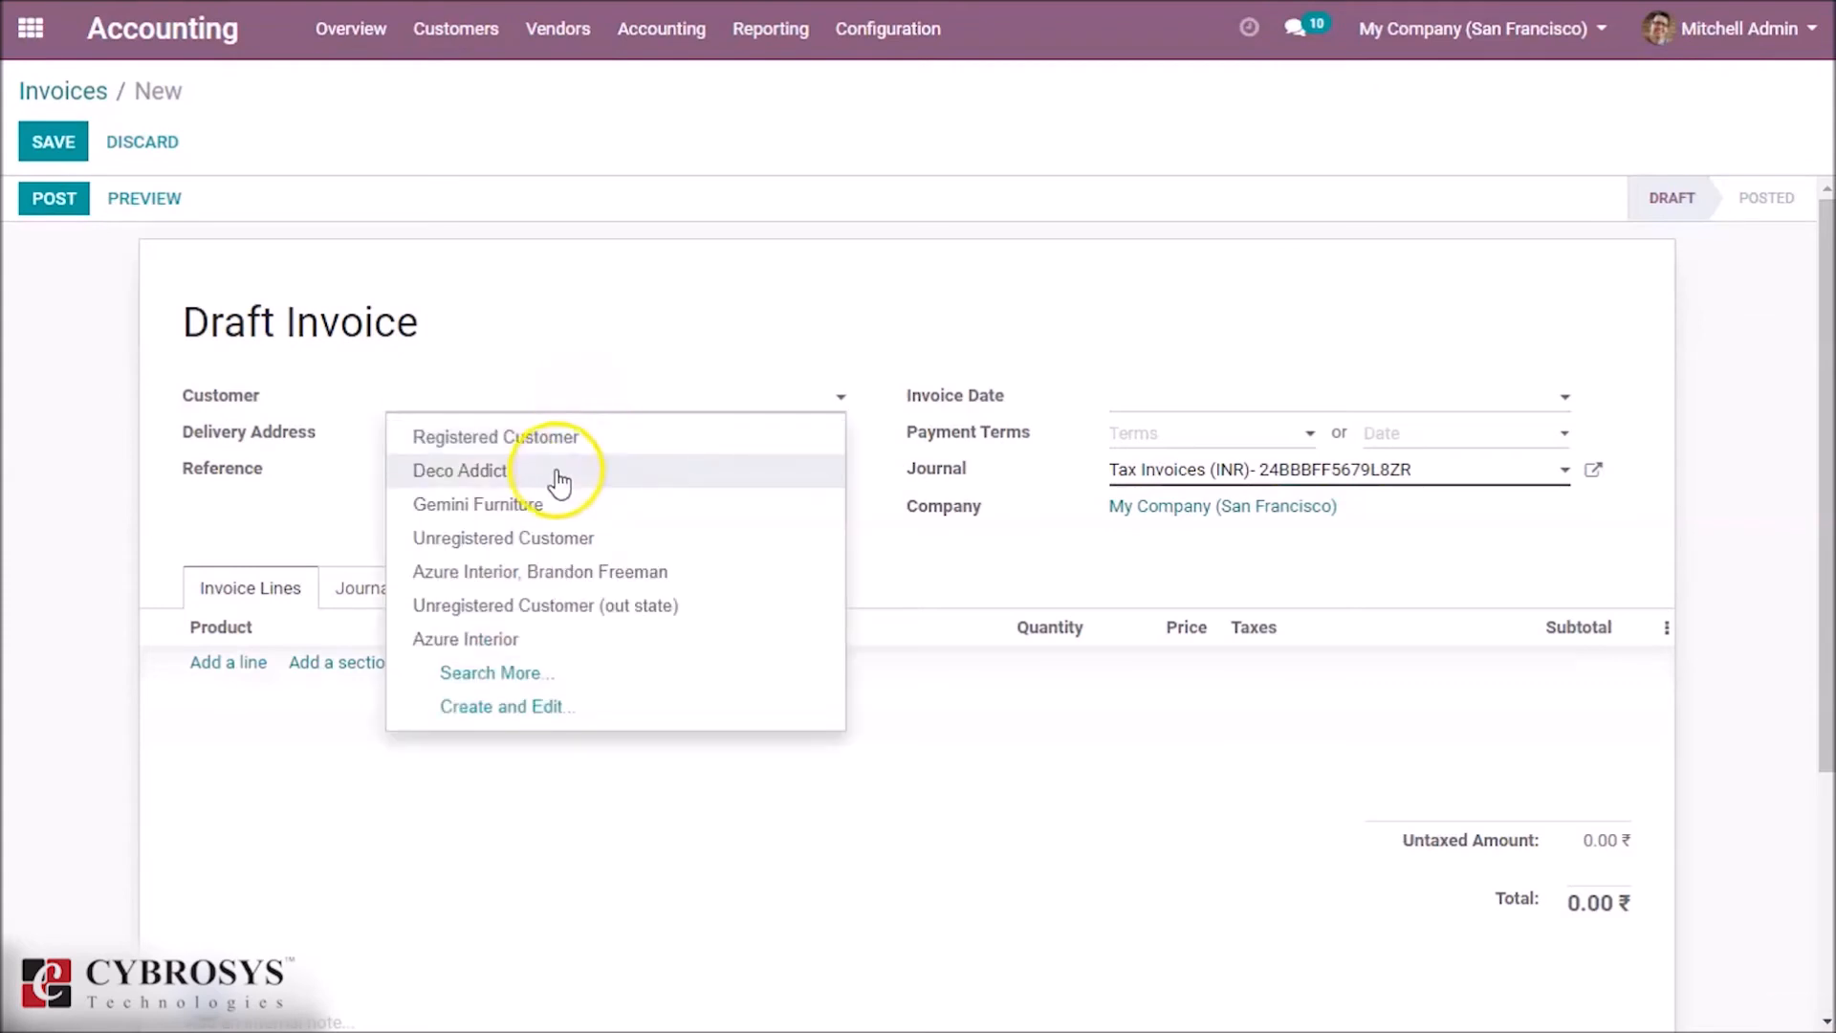
{"action": "left_click", "coordinate": [459, 471]}
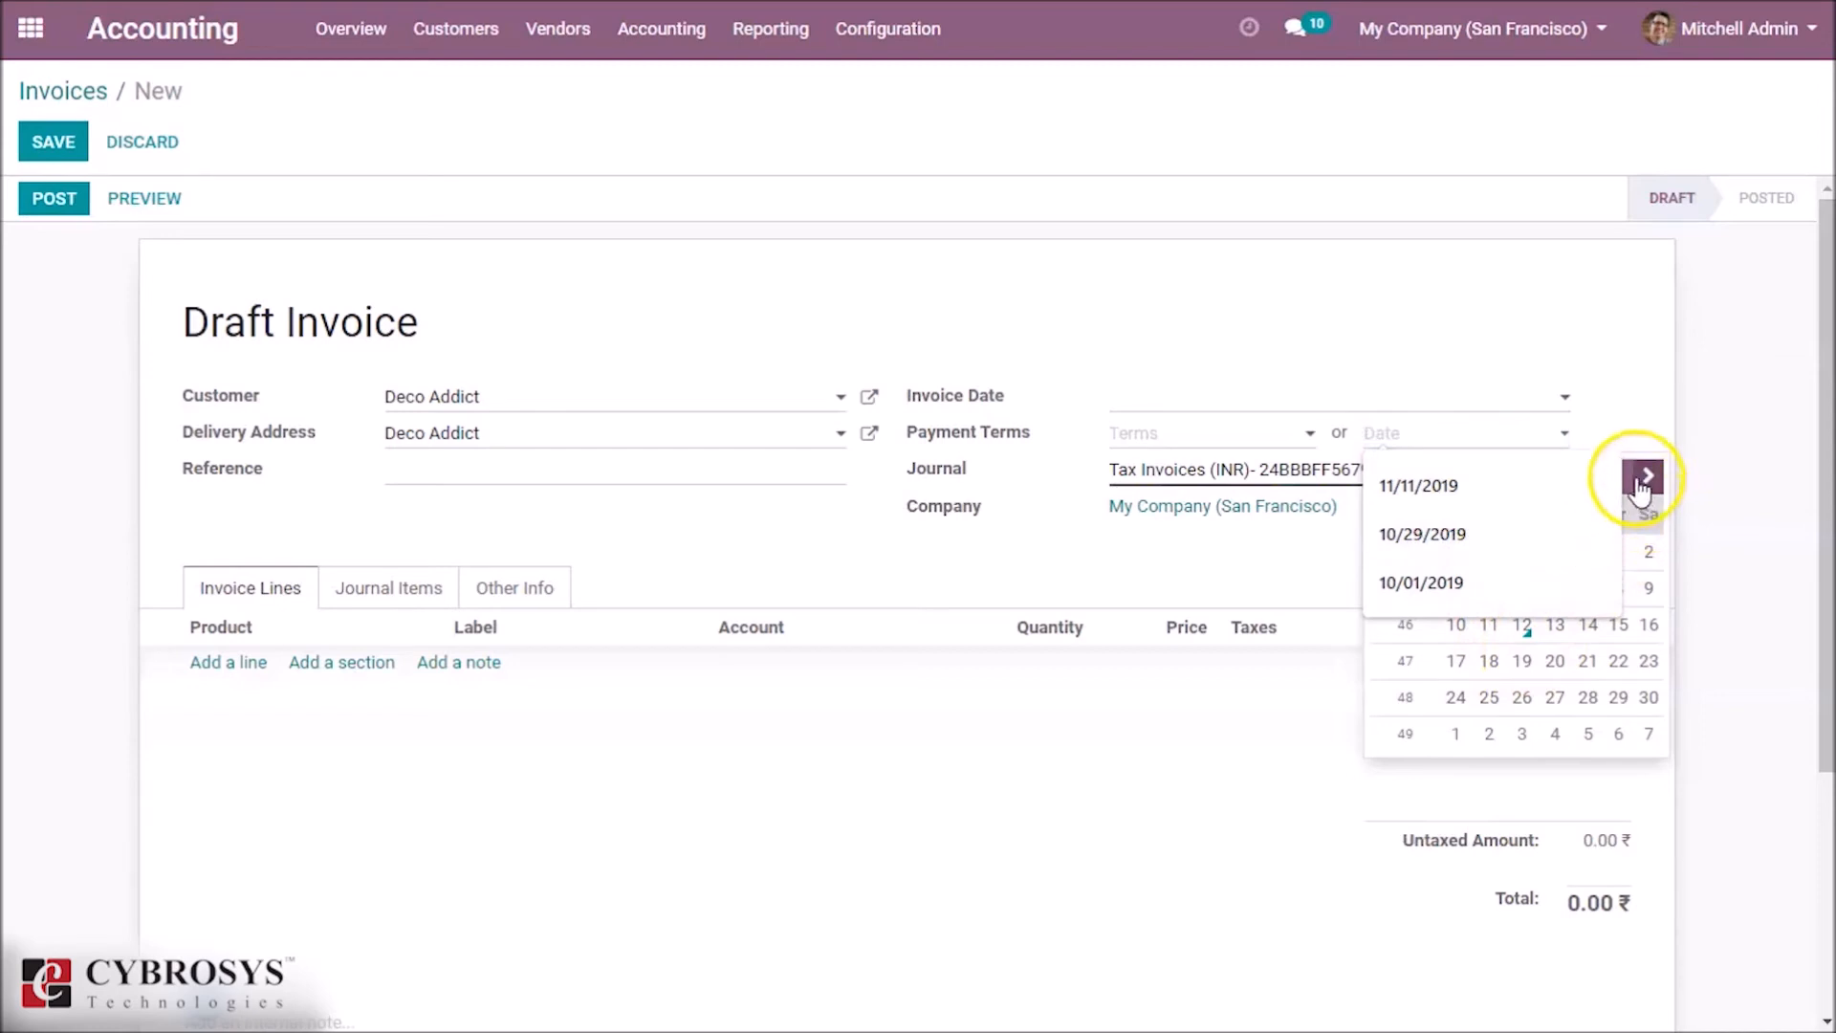
Set the invoice due date to 10/01/2019, stepping the calendar back to October 2019.
{"action": "left_click", "coordinate": [1420, 581]}
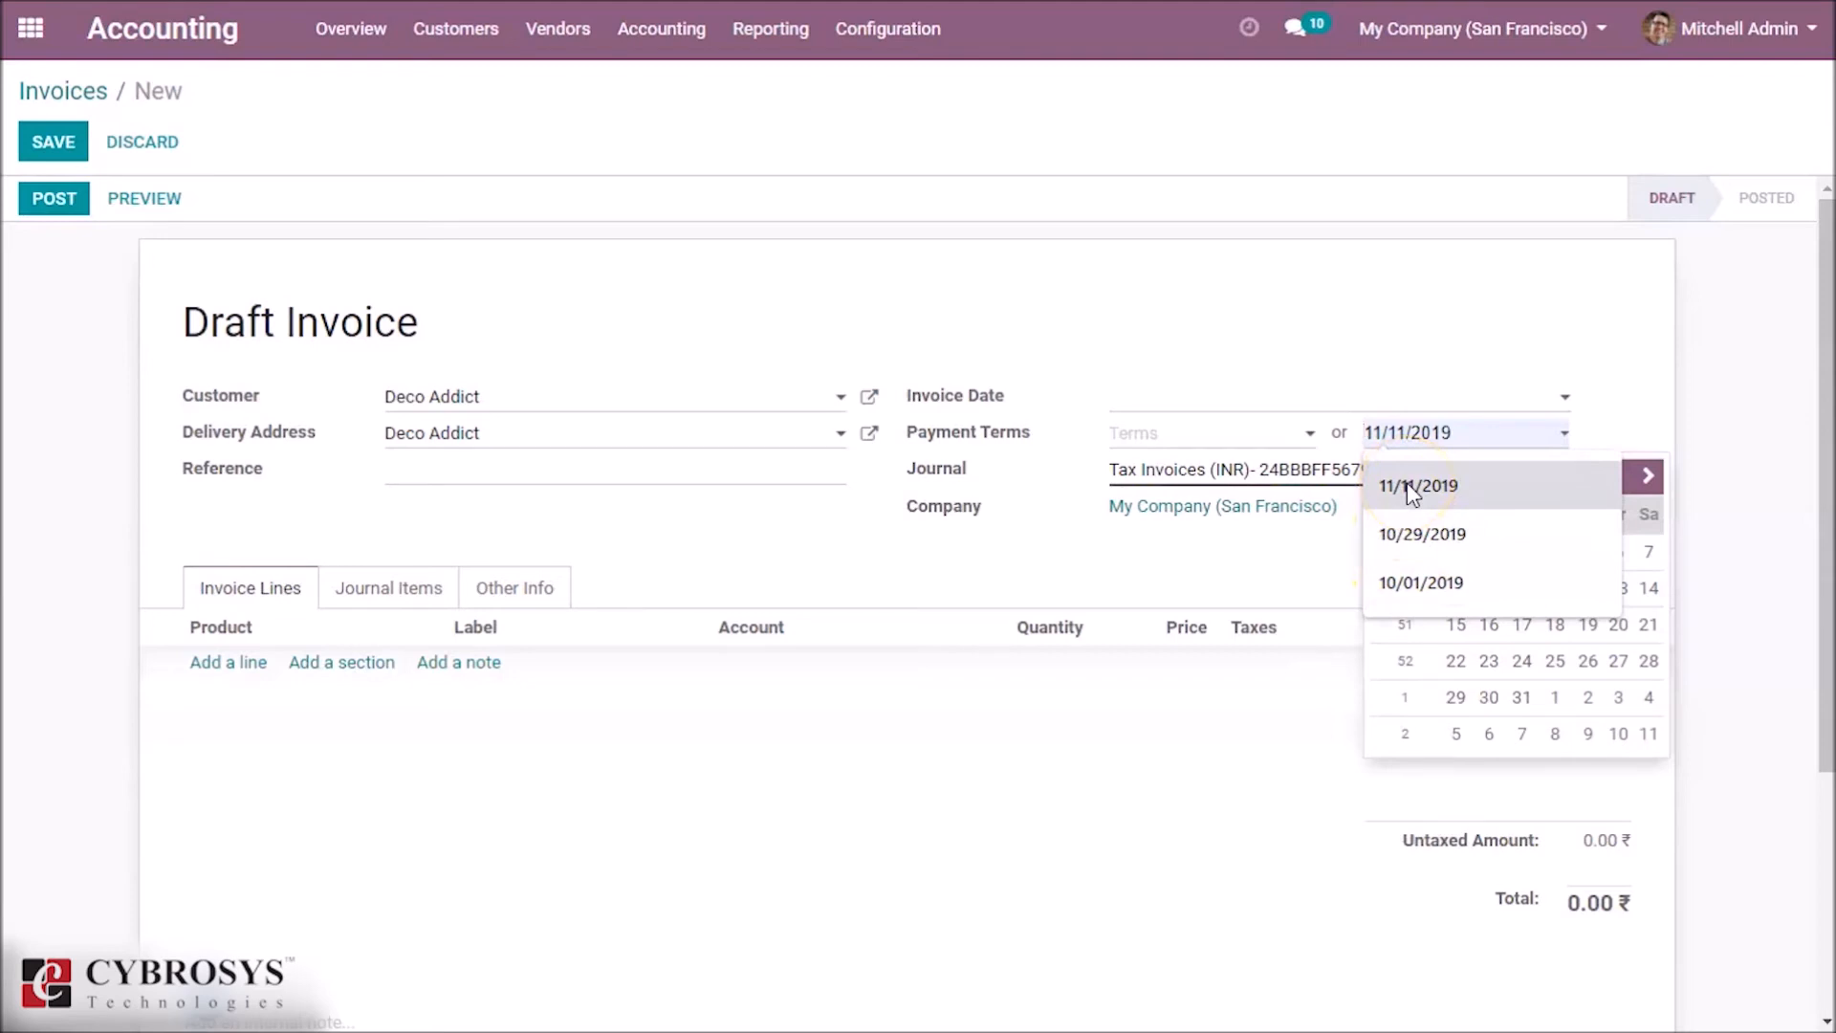
{"action": "left_click", "coordinate": [1417, 486]}
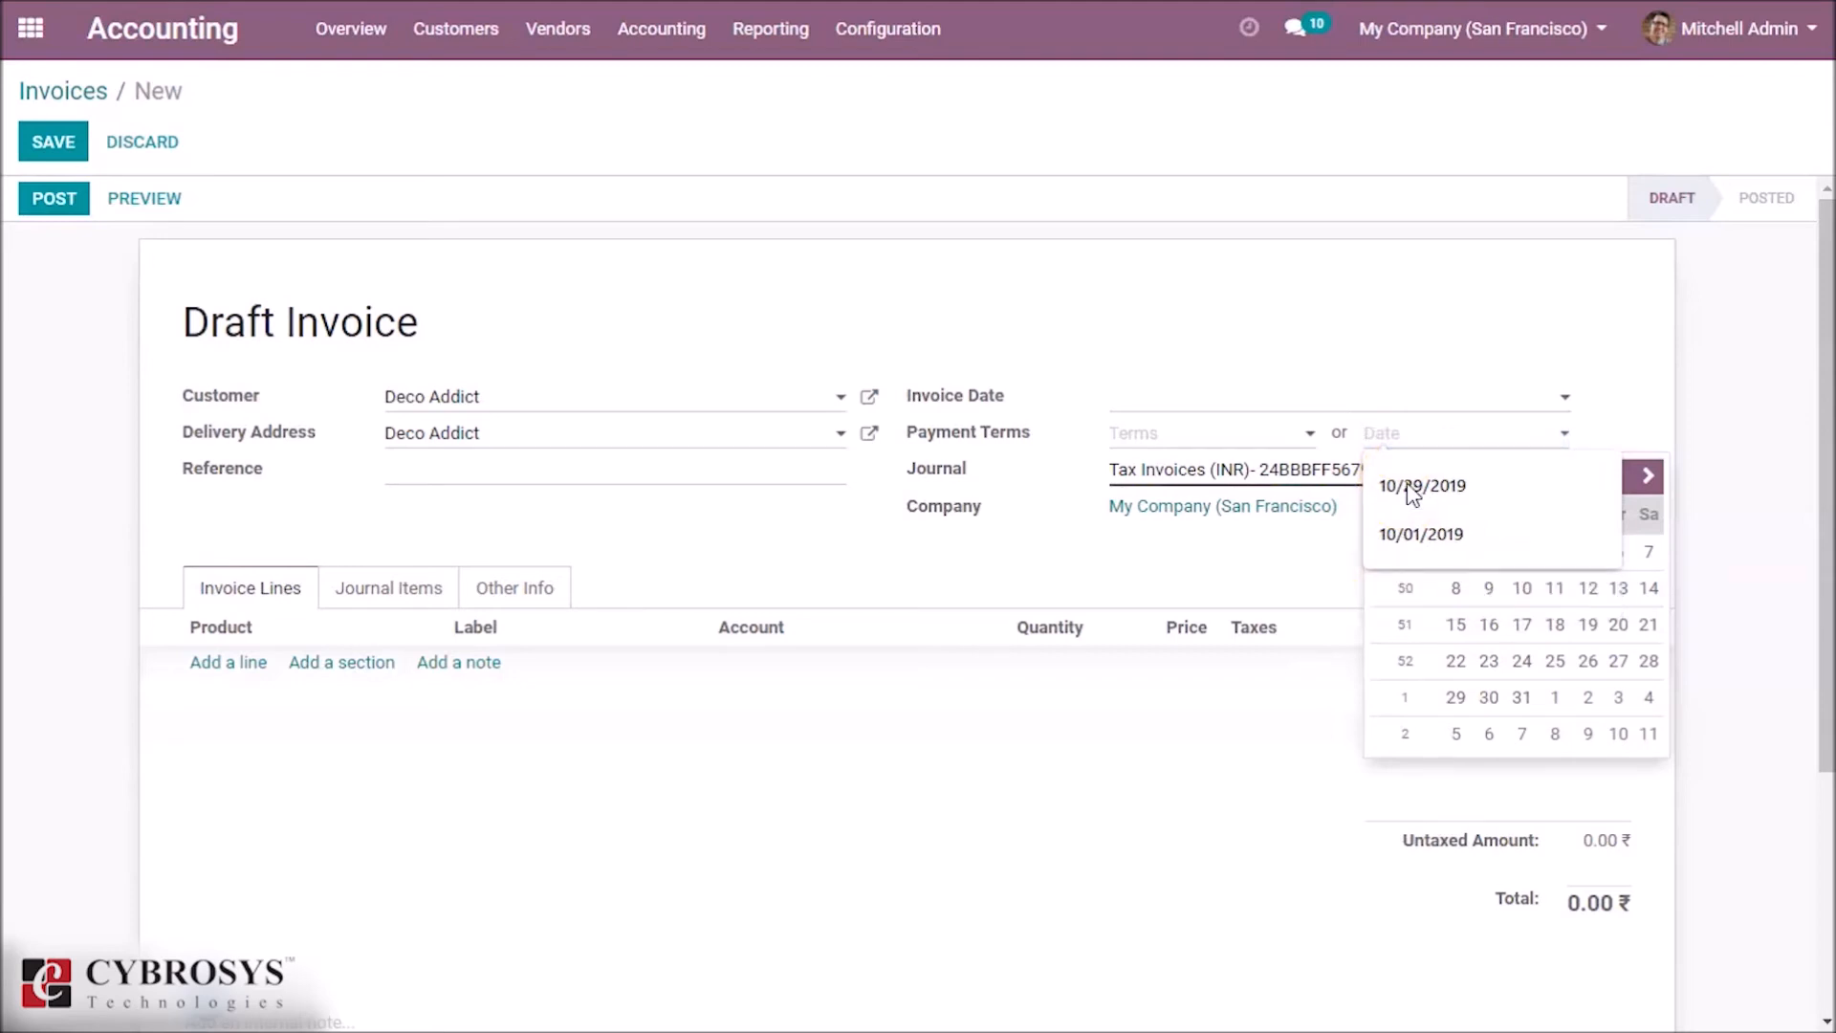
{"action": "left_click", "coordinate": [1423, 485]}
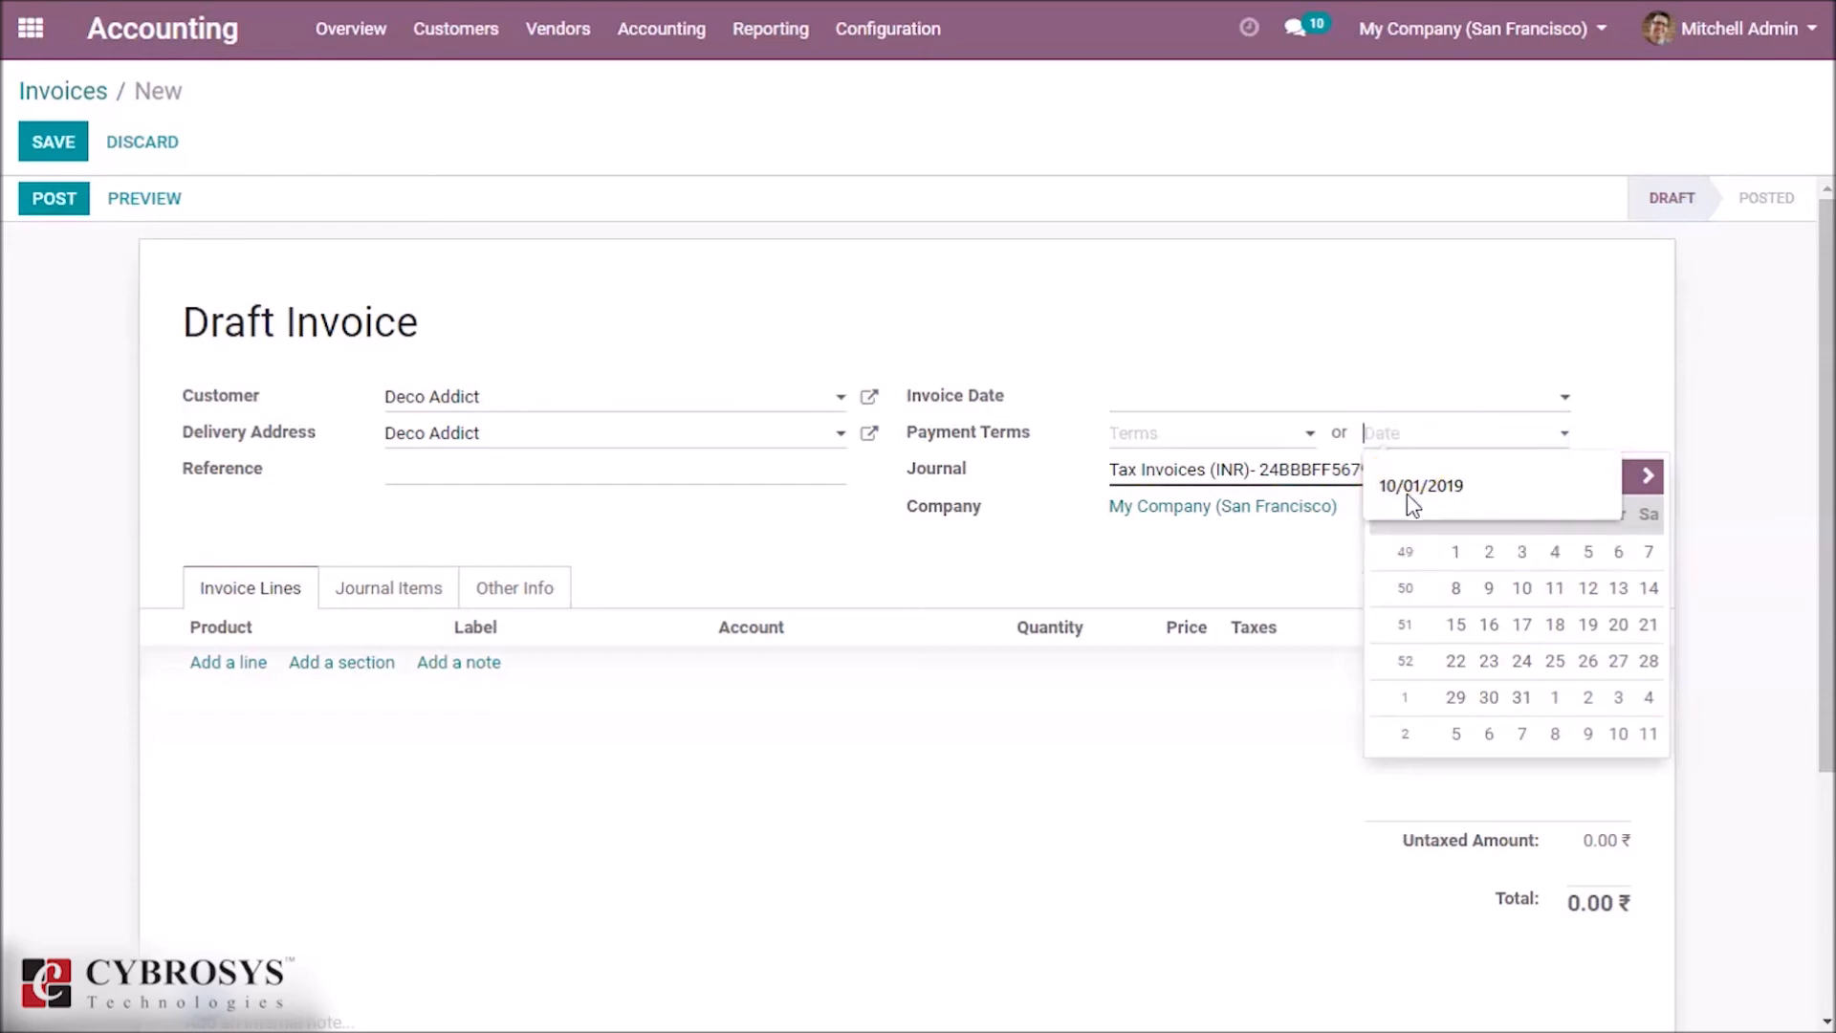
{"action": "left_click", "coordinate": [1419, 486]}
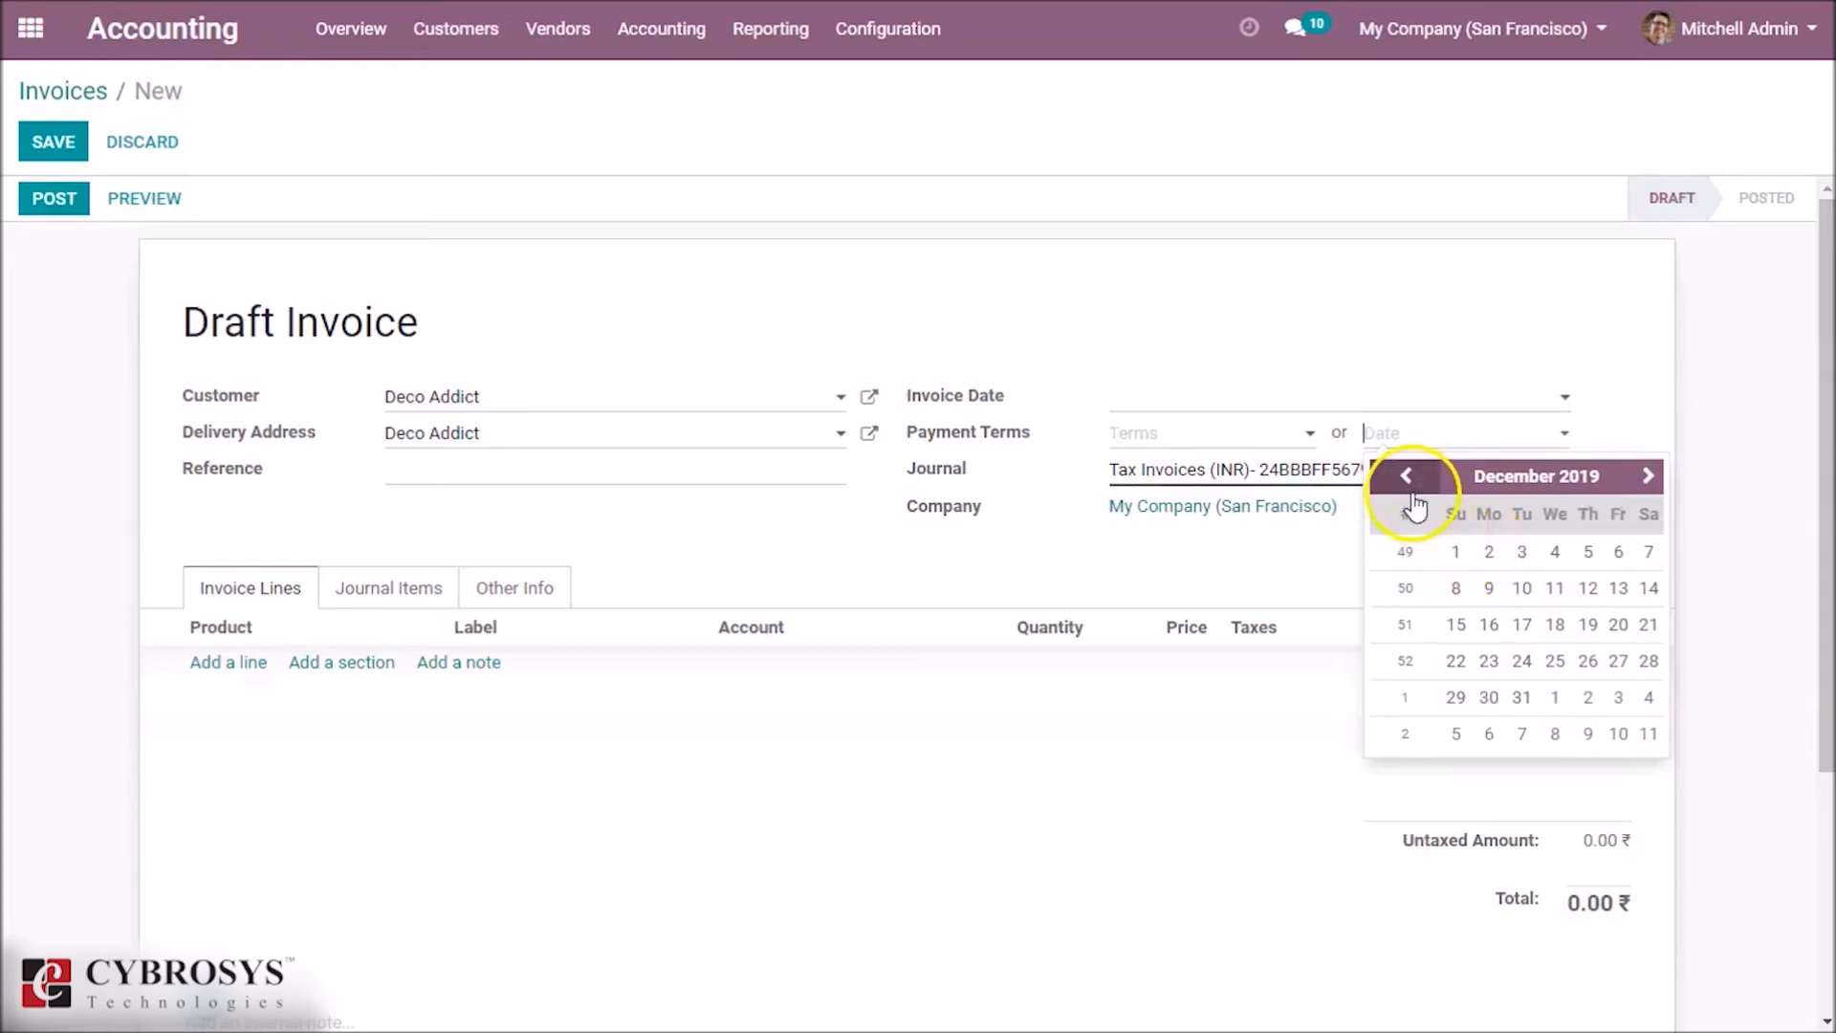
{"action": "left_click", "coordinate": [1407, 476]}
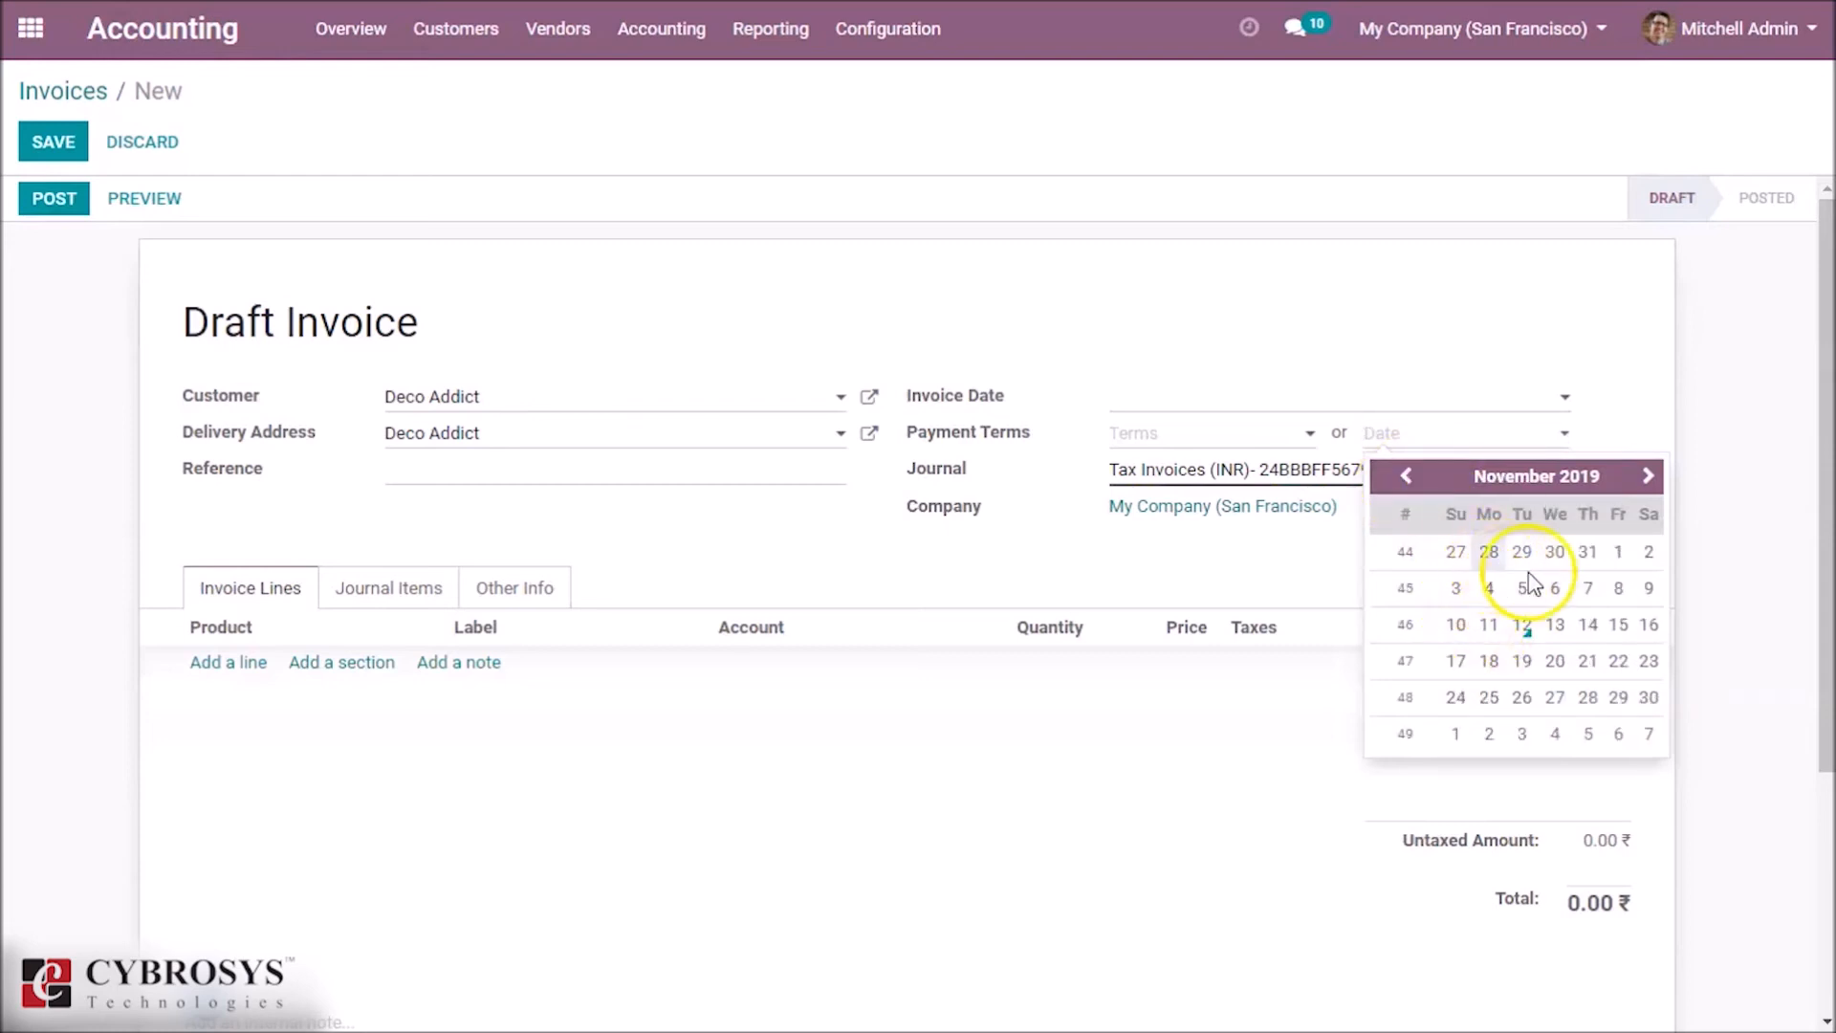
{"action": "left_click", "coordinate": [1405, 476]}
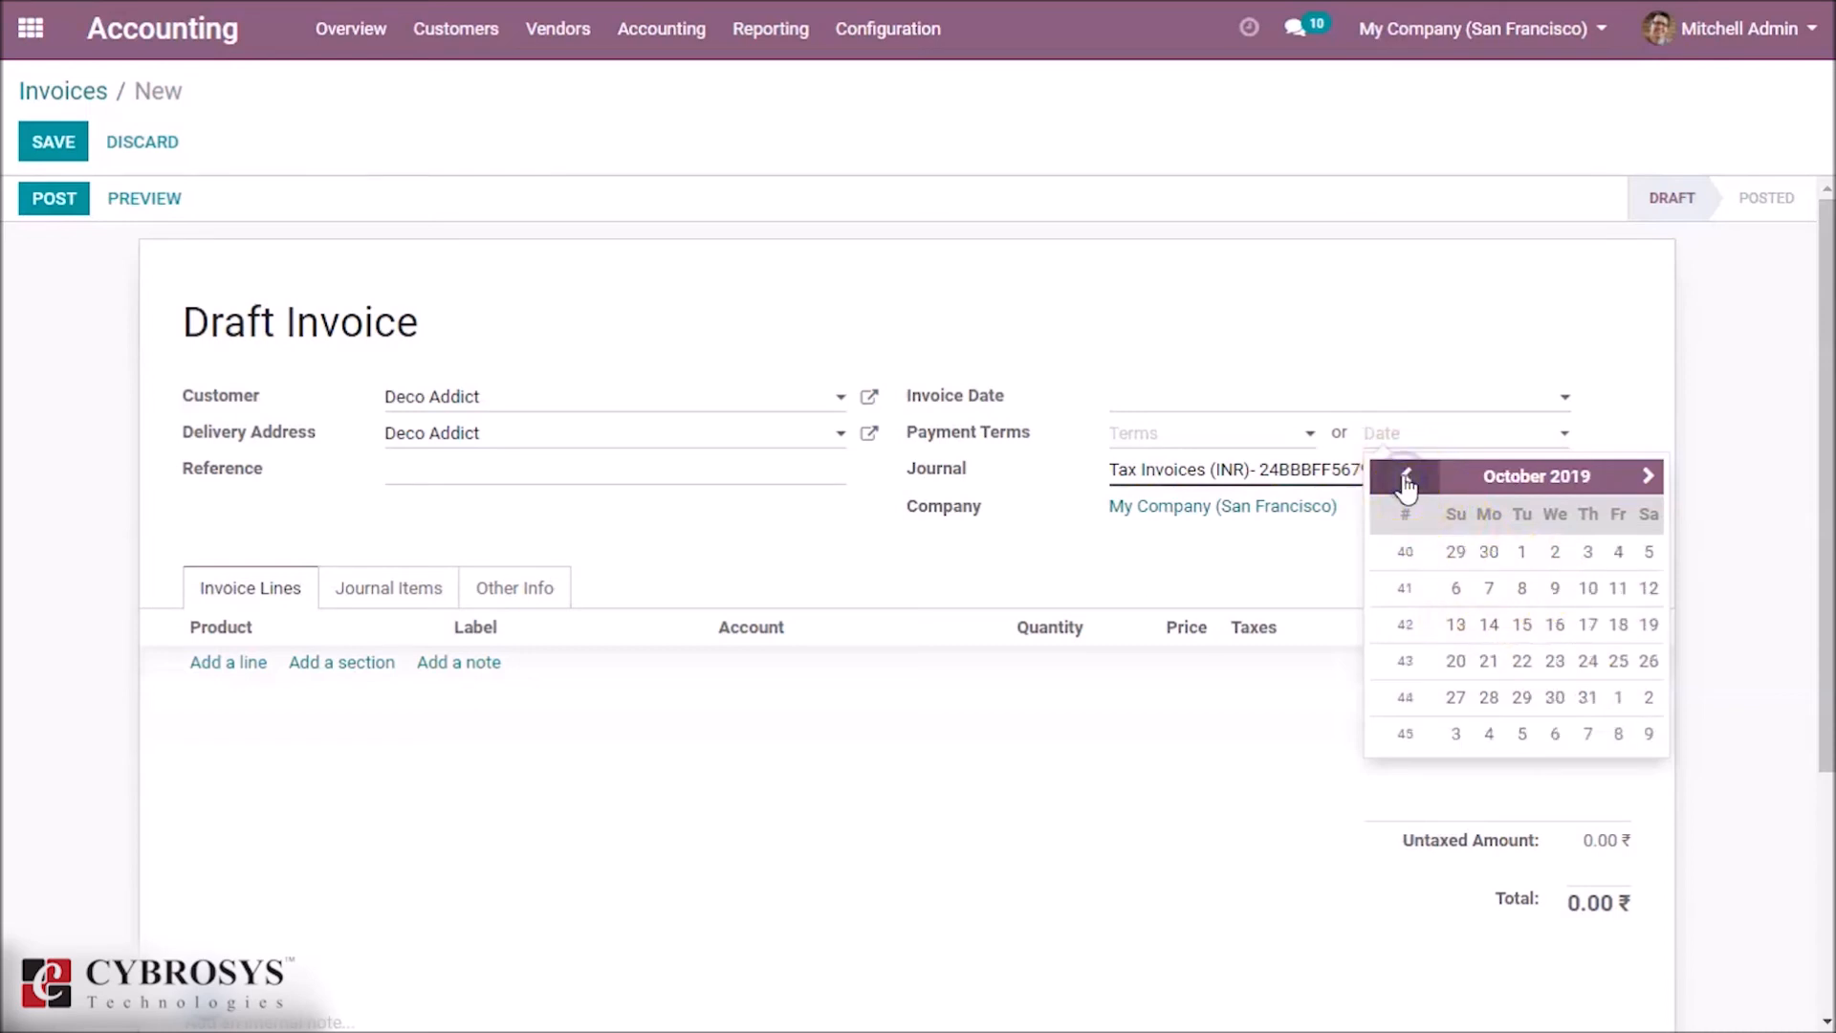
{"action": "left_click", "coordinate": [1522, 551]}
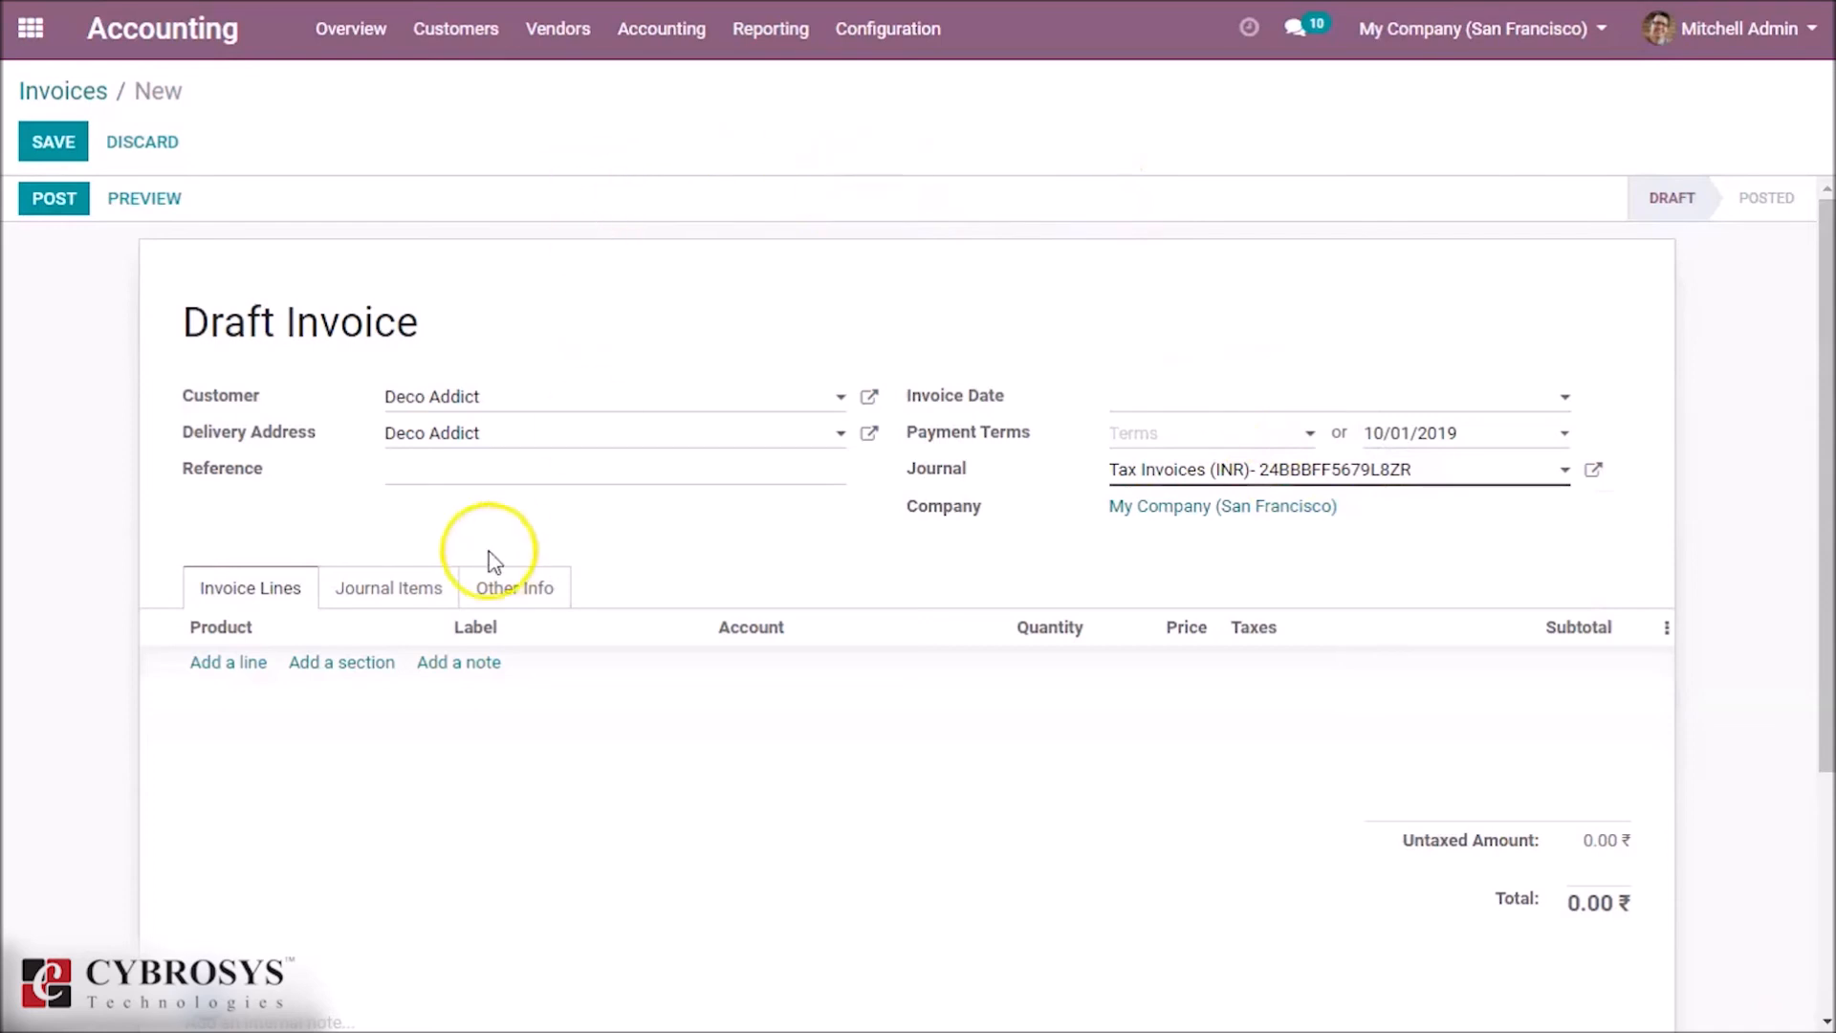
Add a line for [DESK0006] Customizable Desk (Custom, Black) and post the invoice as INV/2019/0010.
{"action": "left_click", "coordinate": [227, 665]}
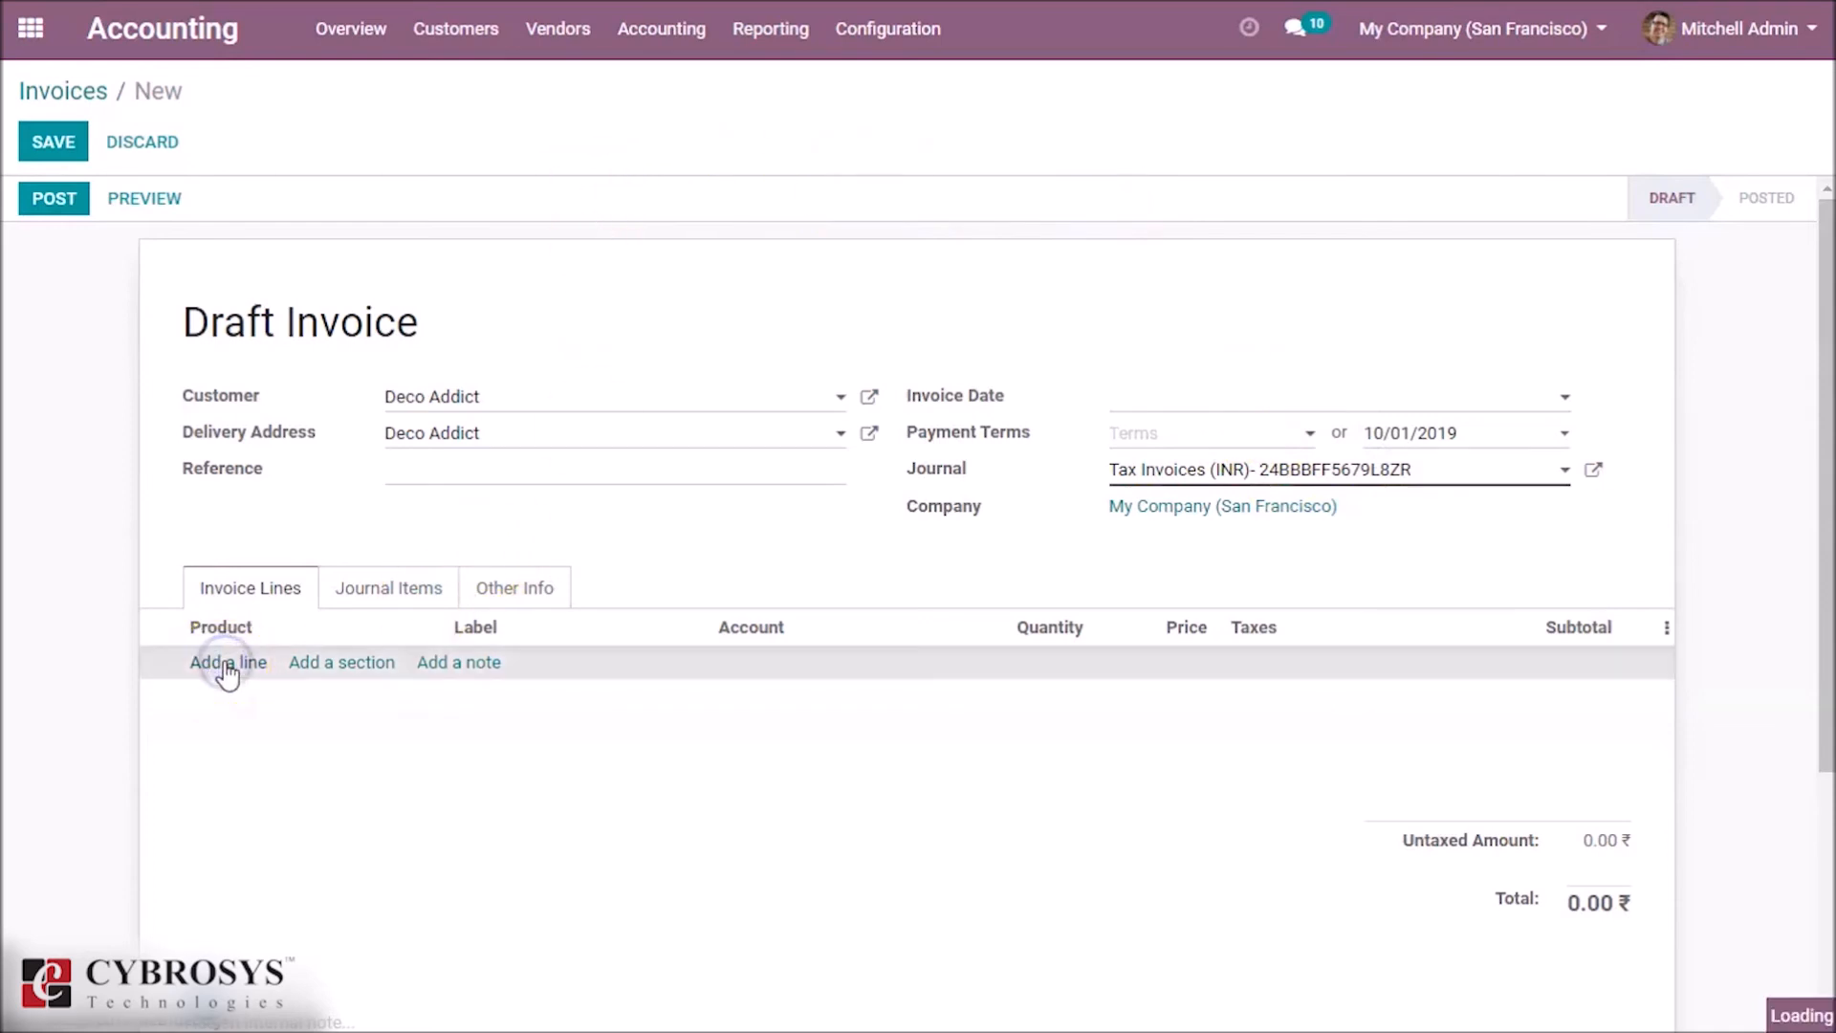
{"action": "left_click", "coordinate": [228, 662]}
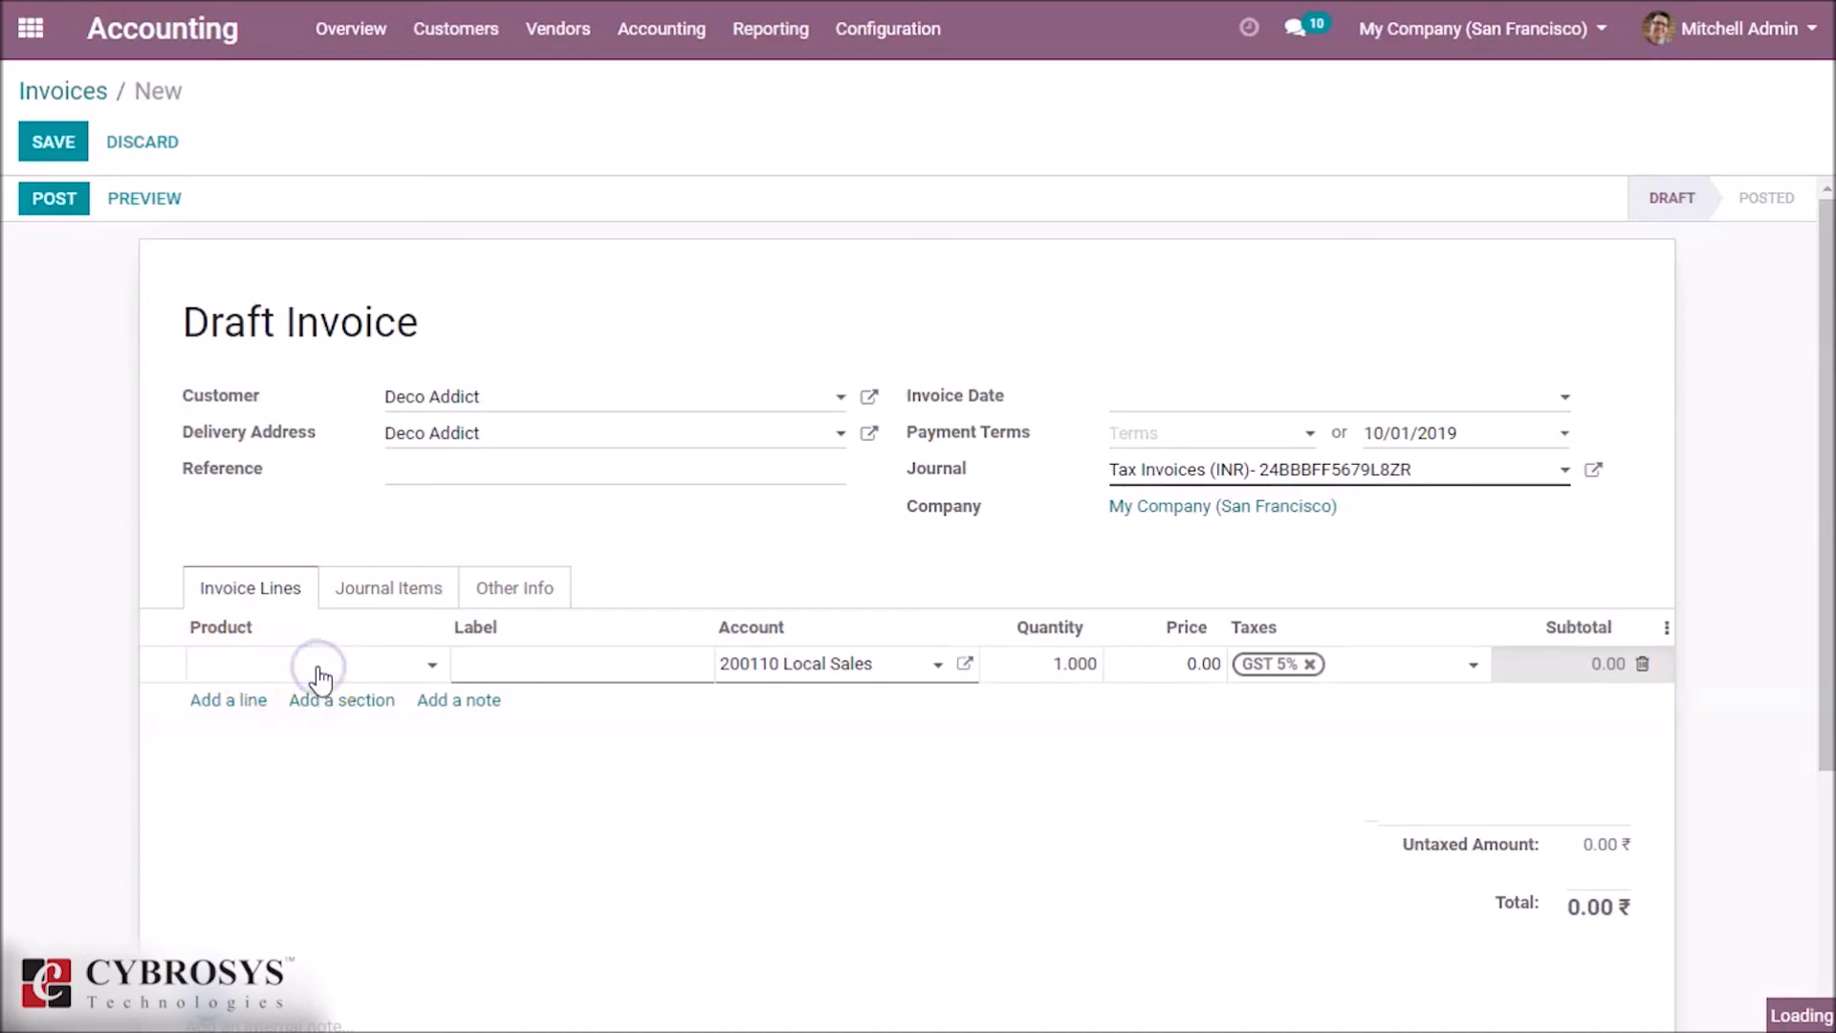
{"action": "left_click", "coordinate": [316, 665]}
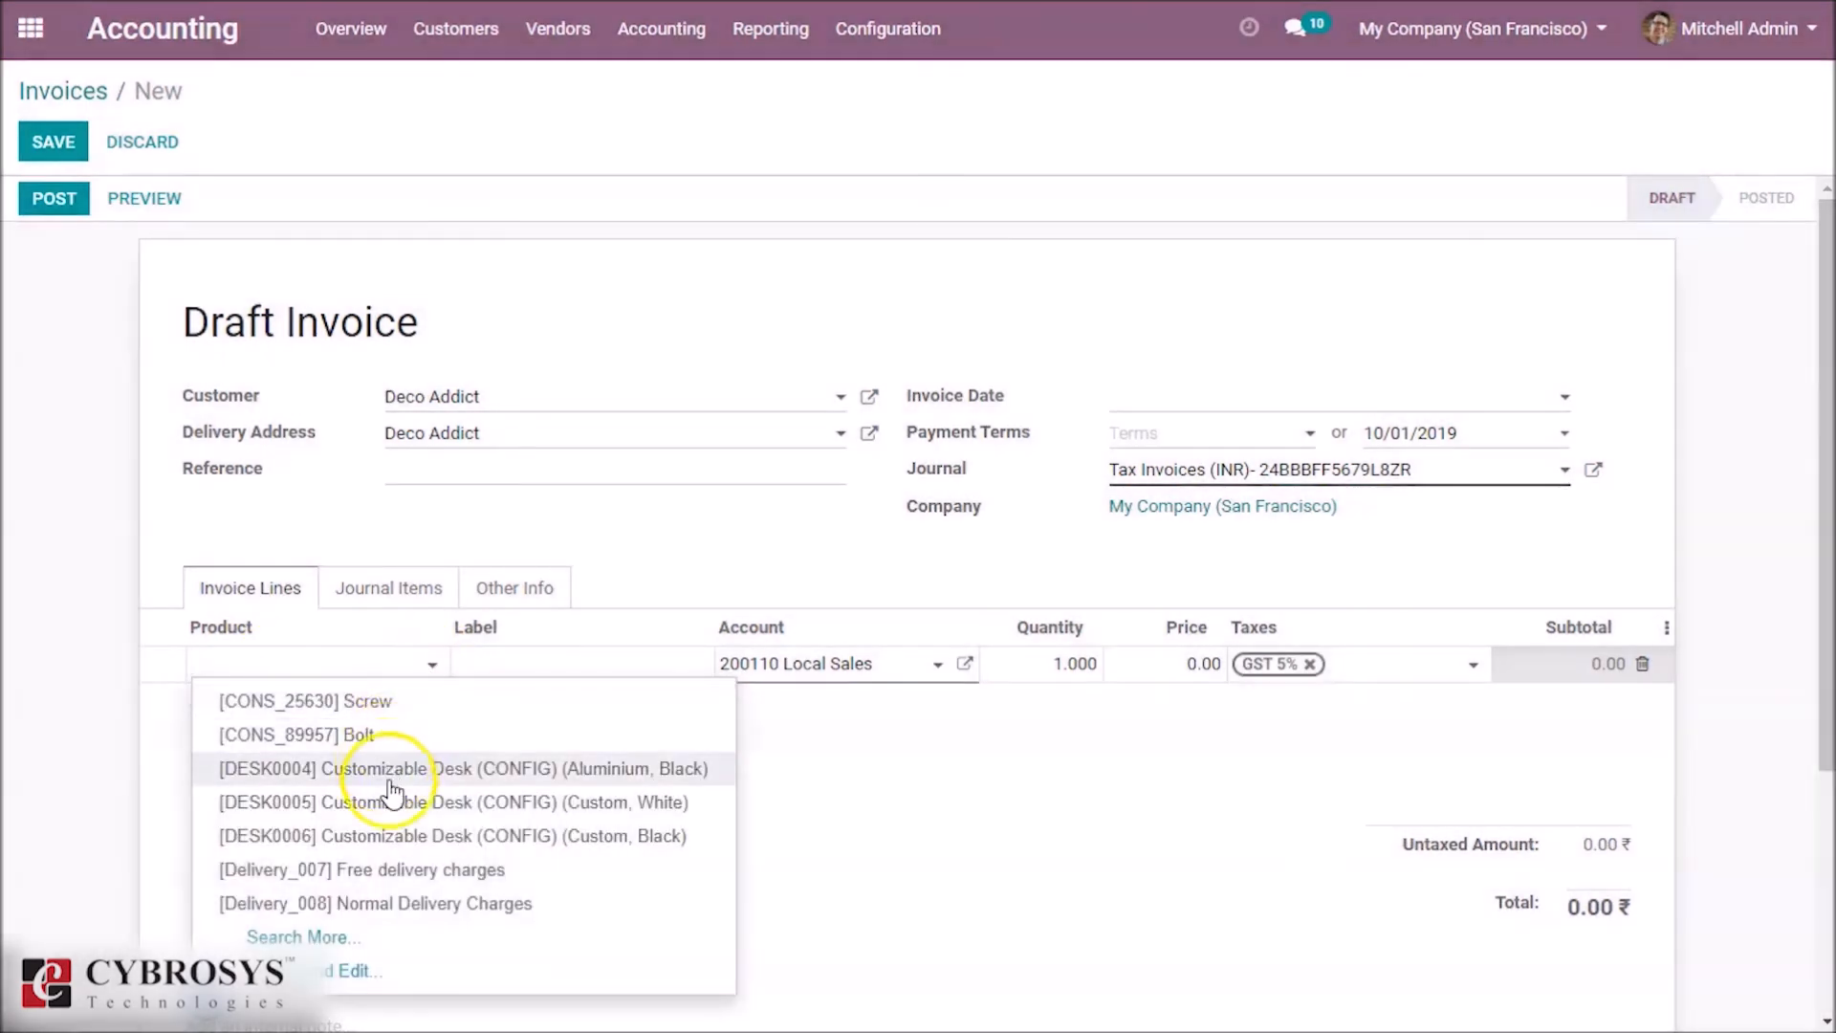
{"action": "left_click", "coordinate": [440, 836]}
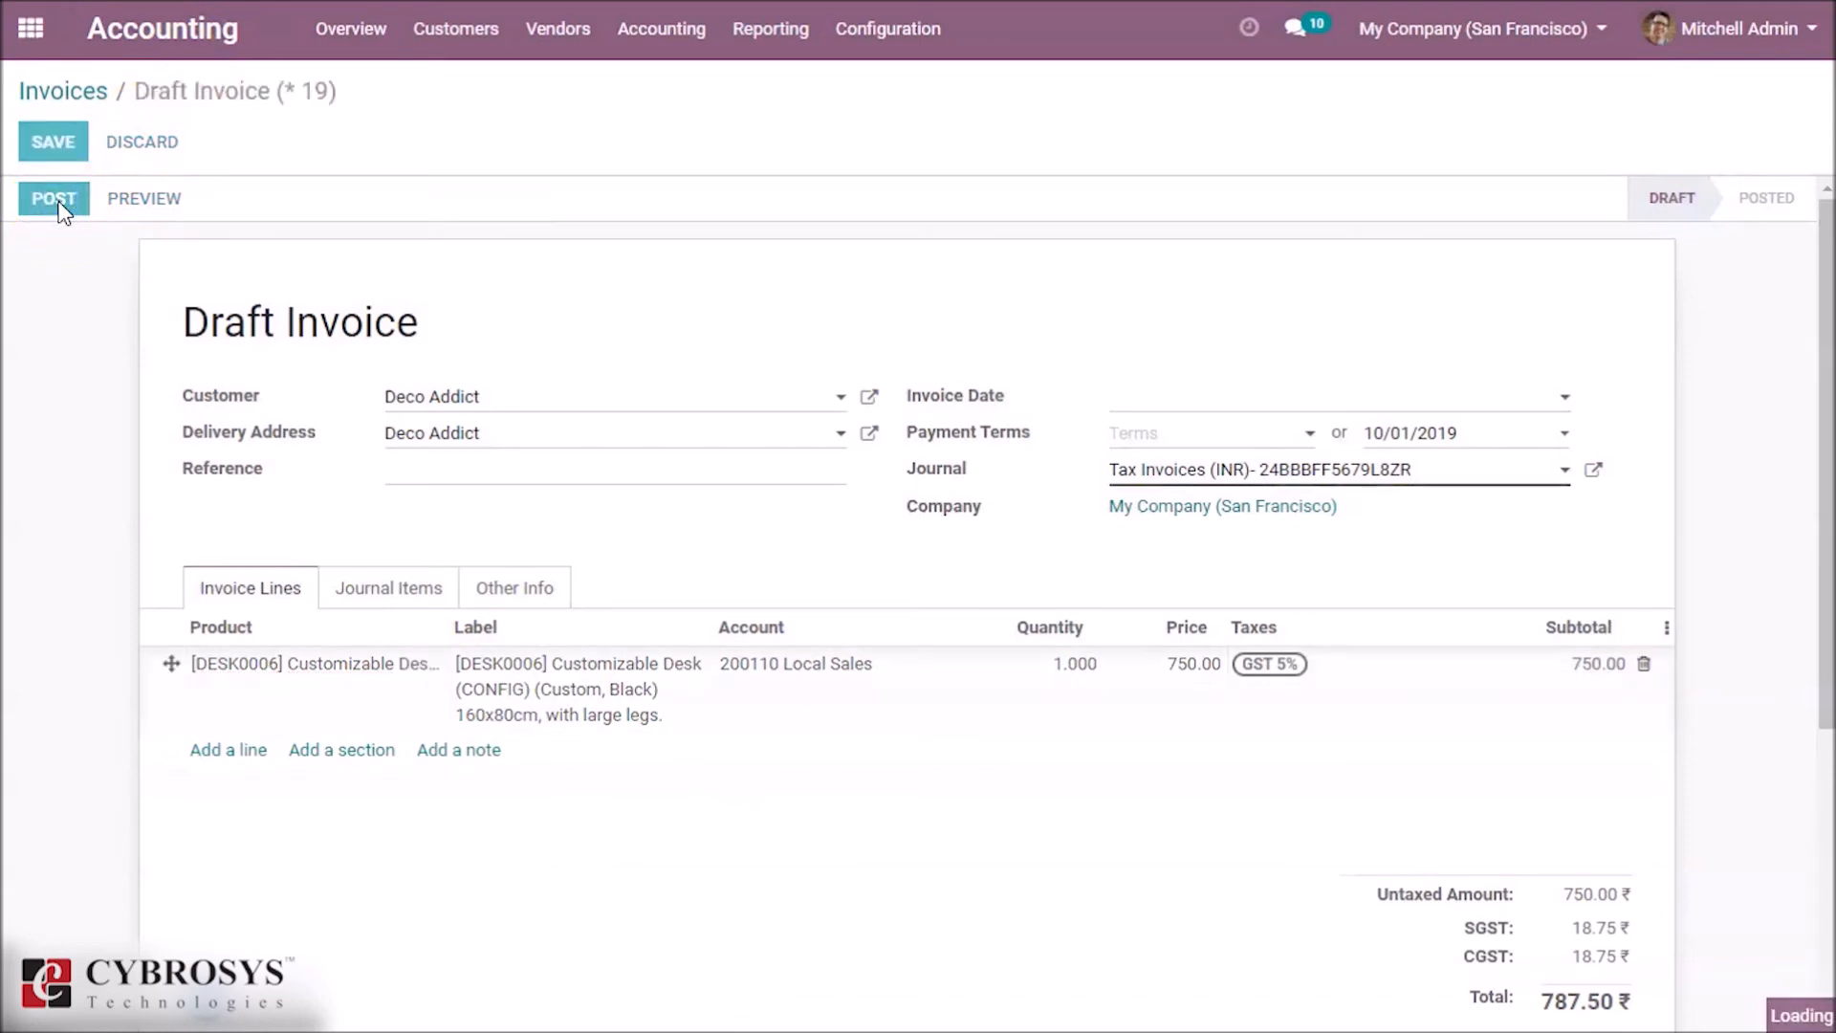
{"action": "left_click", "coordinate": [53, 197]}
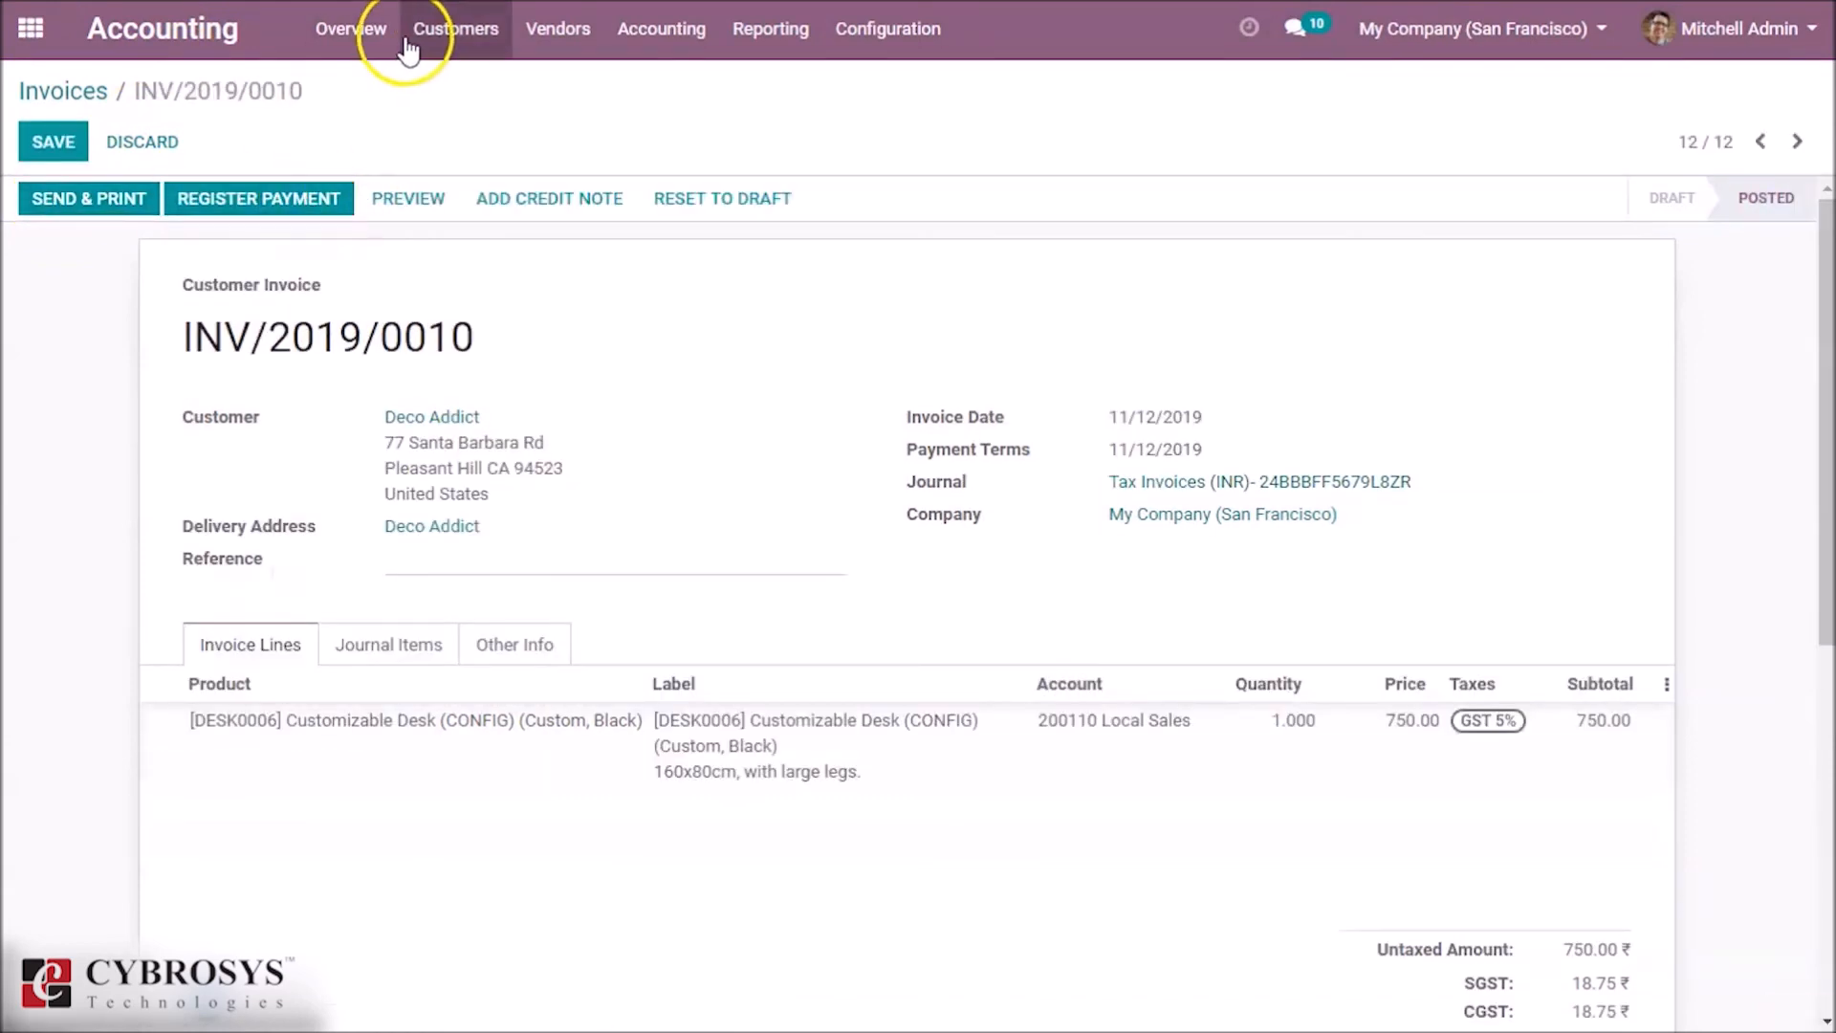
Go to Follow-up Reports, drop the 'In need of action' filter and open Deco Addict's report.
{"action": "left_click", "coordinate": [456, 29]}
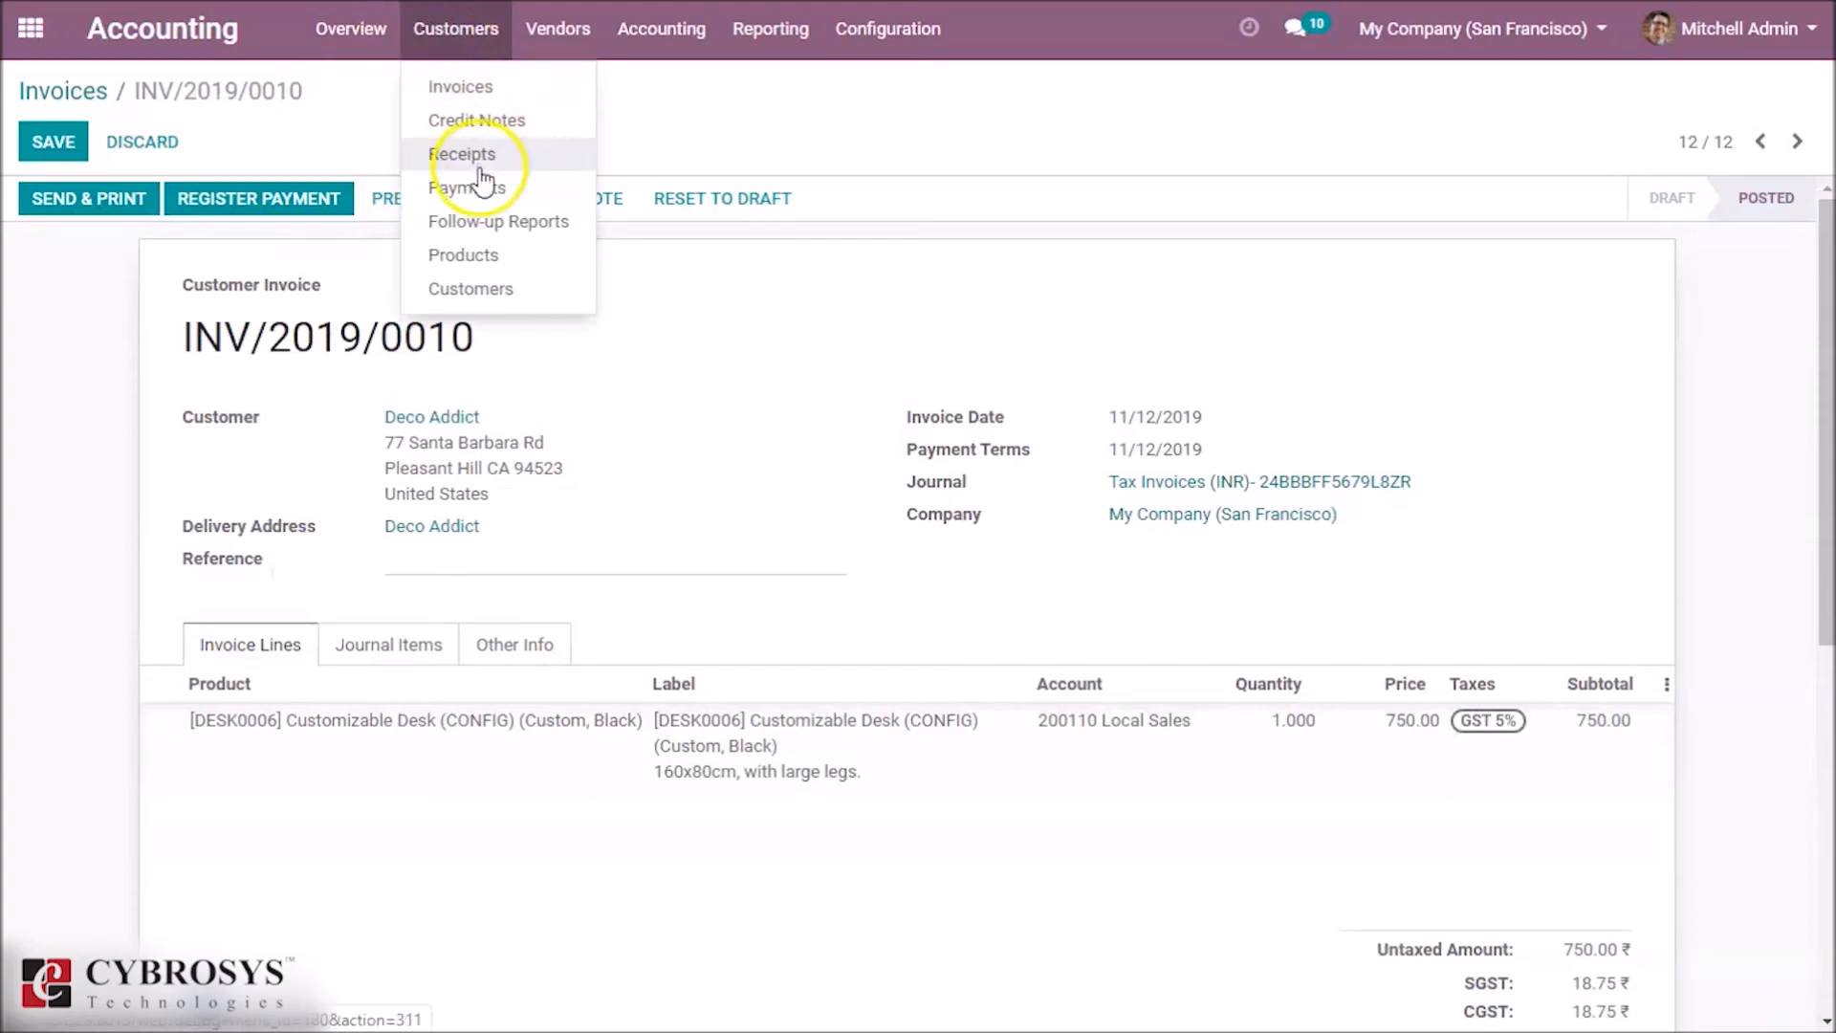
{"action": "mouse_move", "coordinate": [498, 222]}
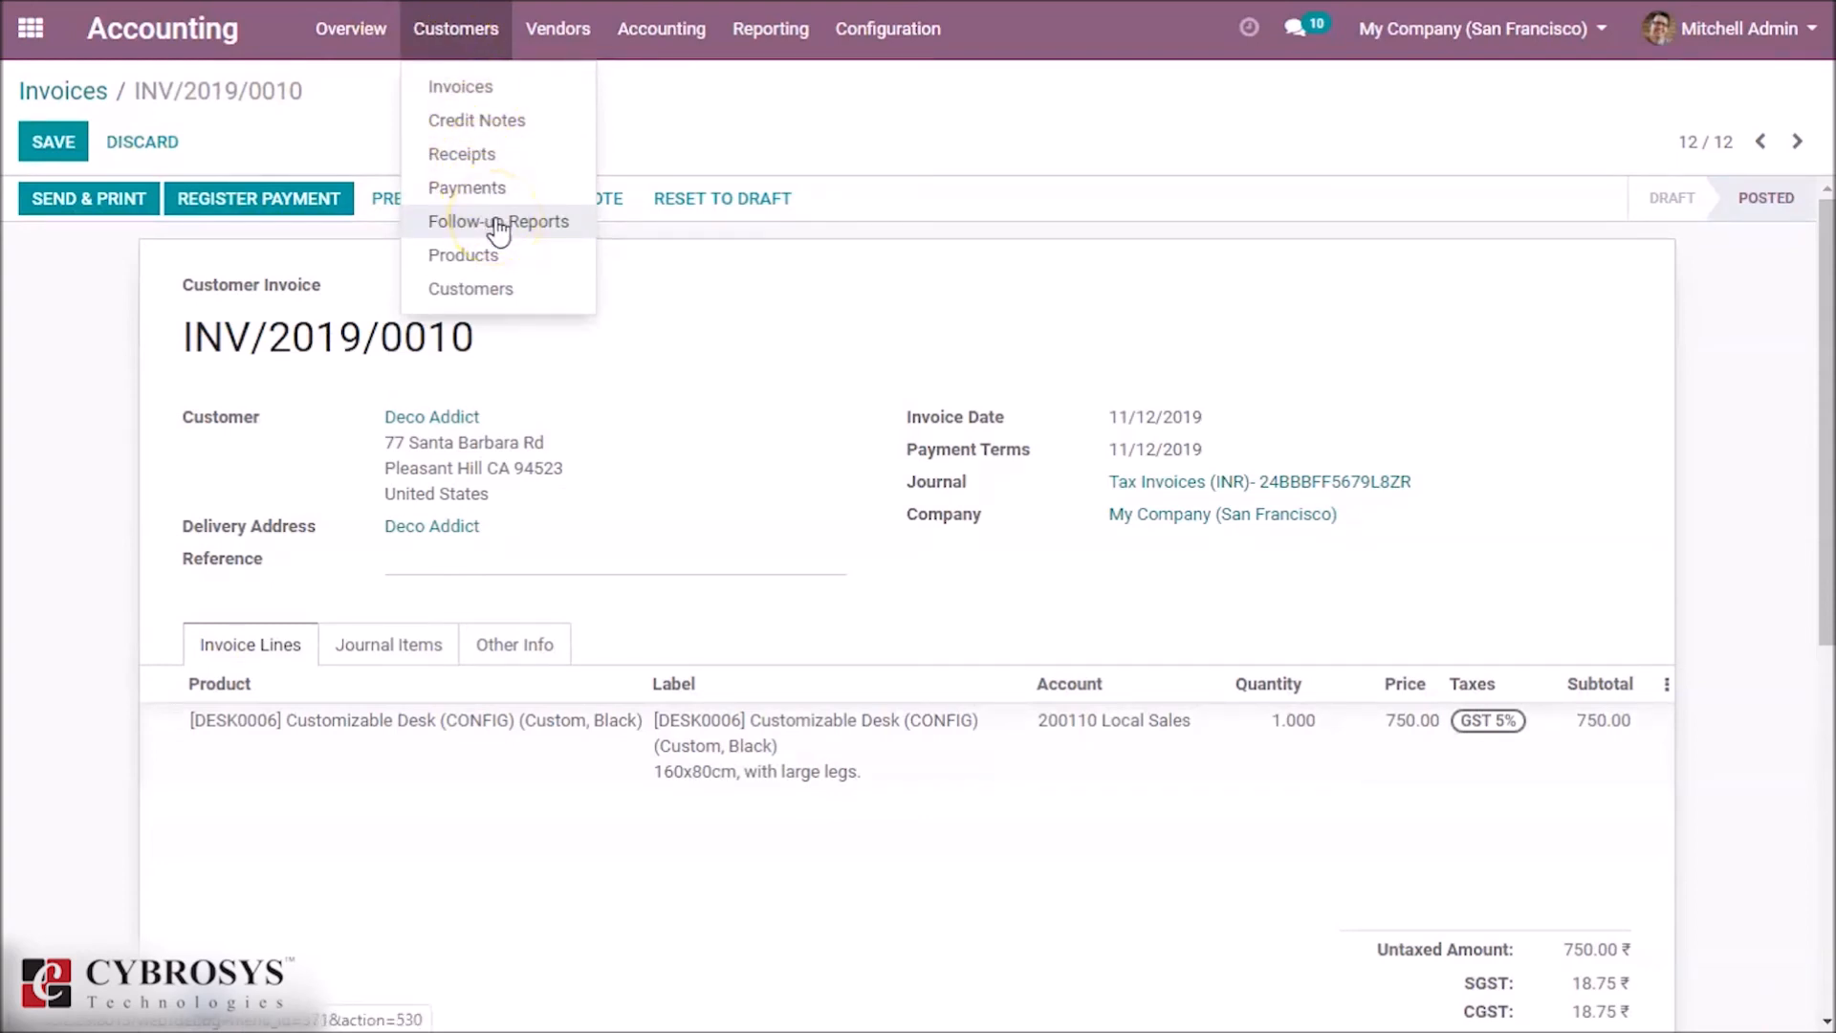
{"action": "left_click", "coordinate": [497, 221]}
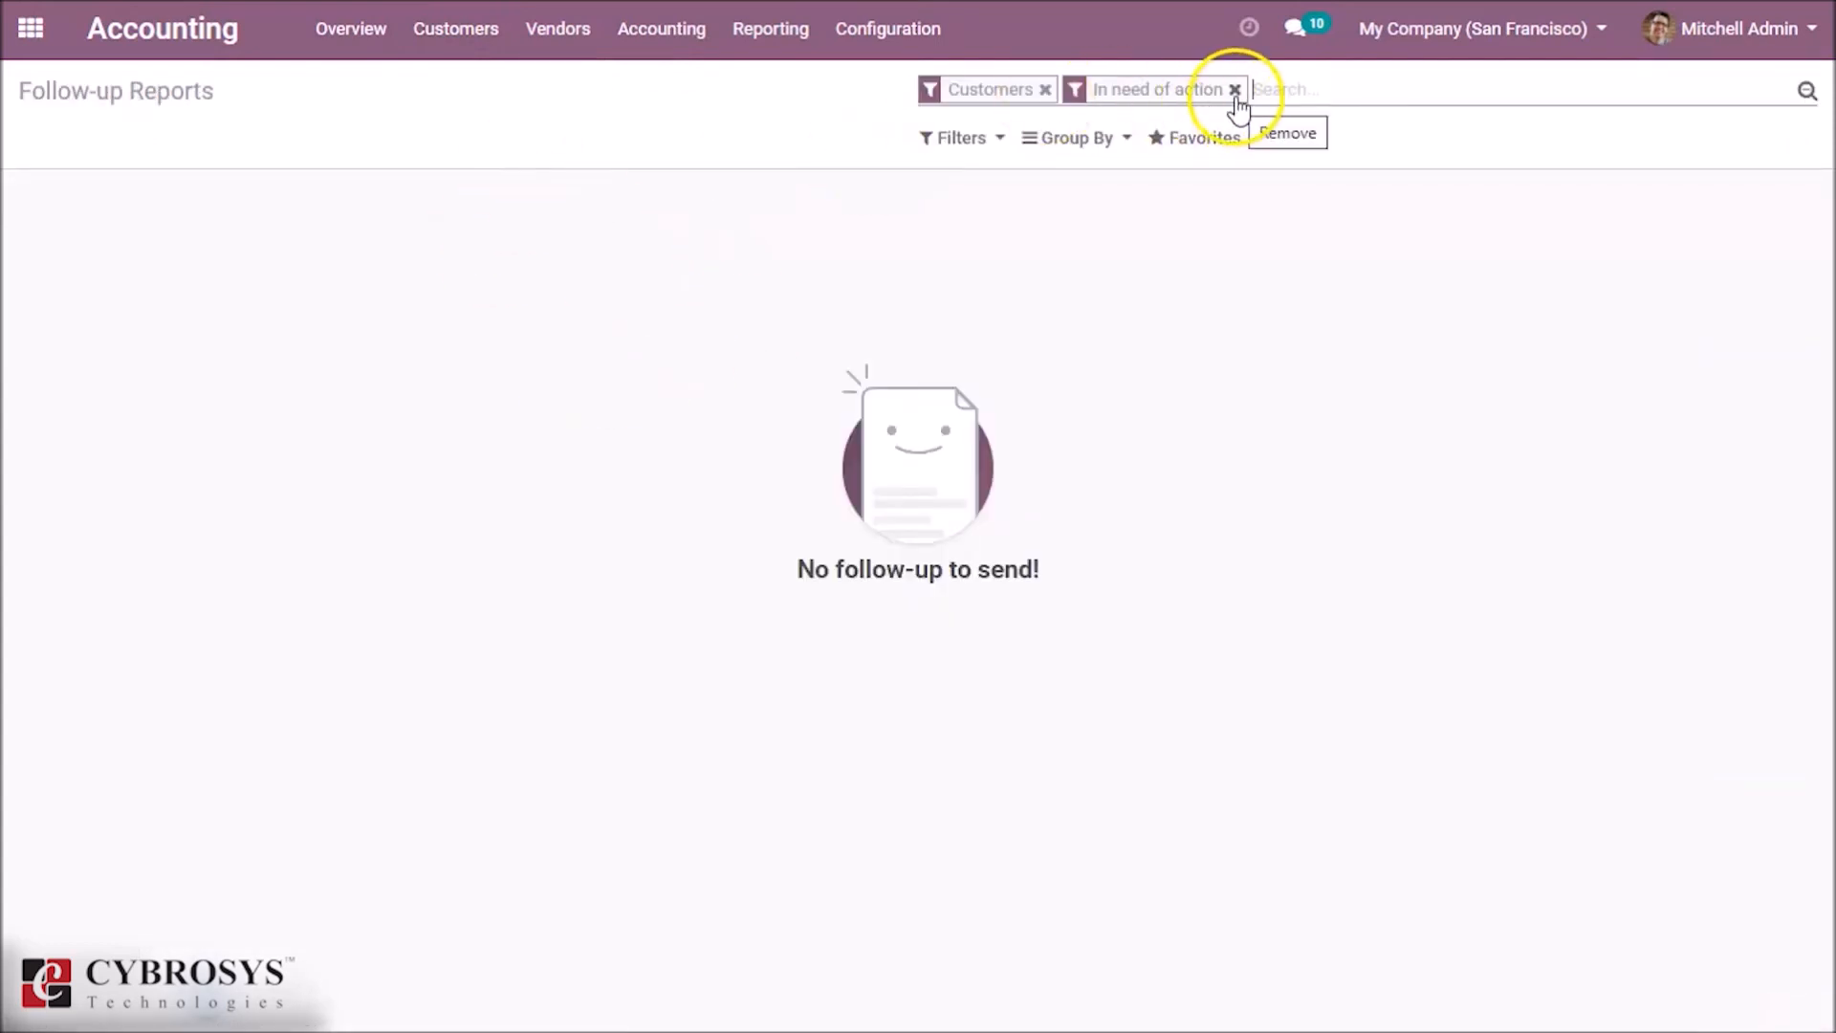
{"action": "left_click", "coordinate": [1232, 88]}
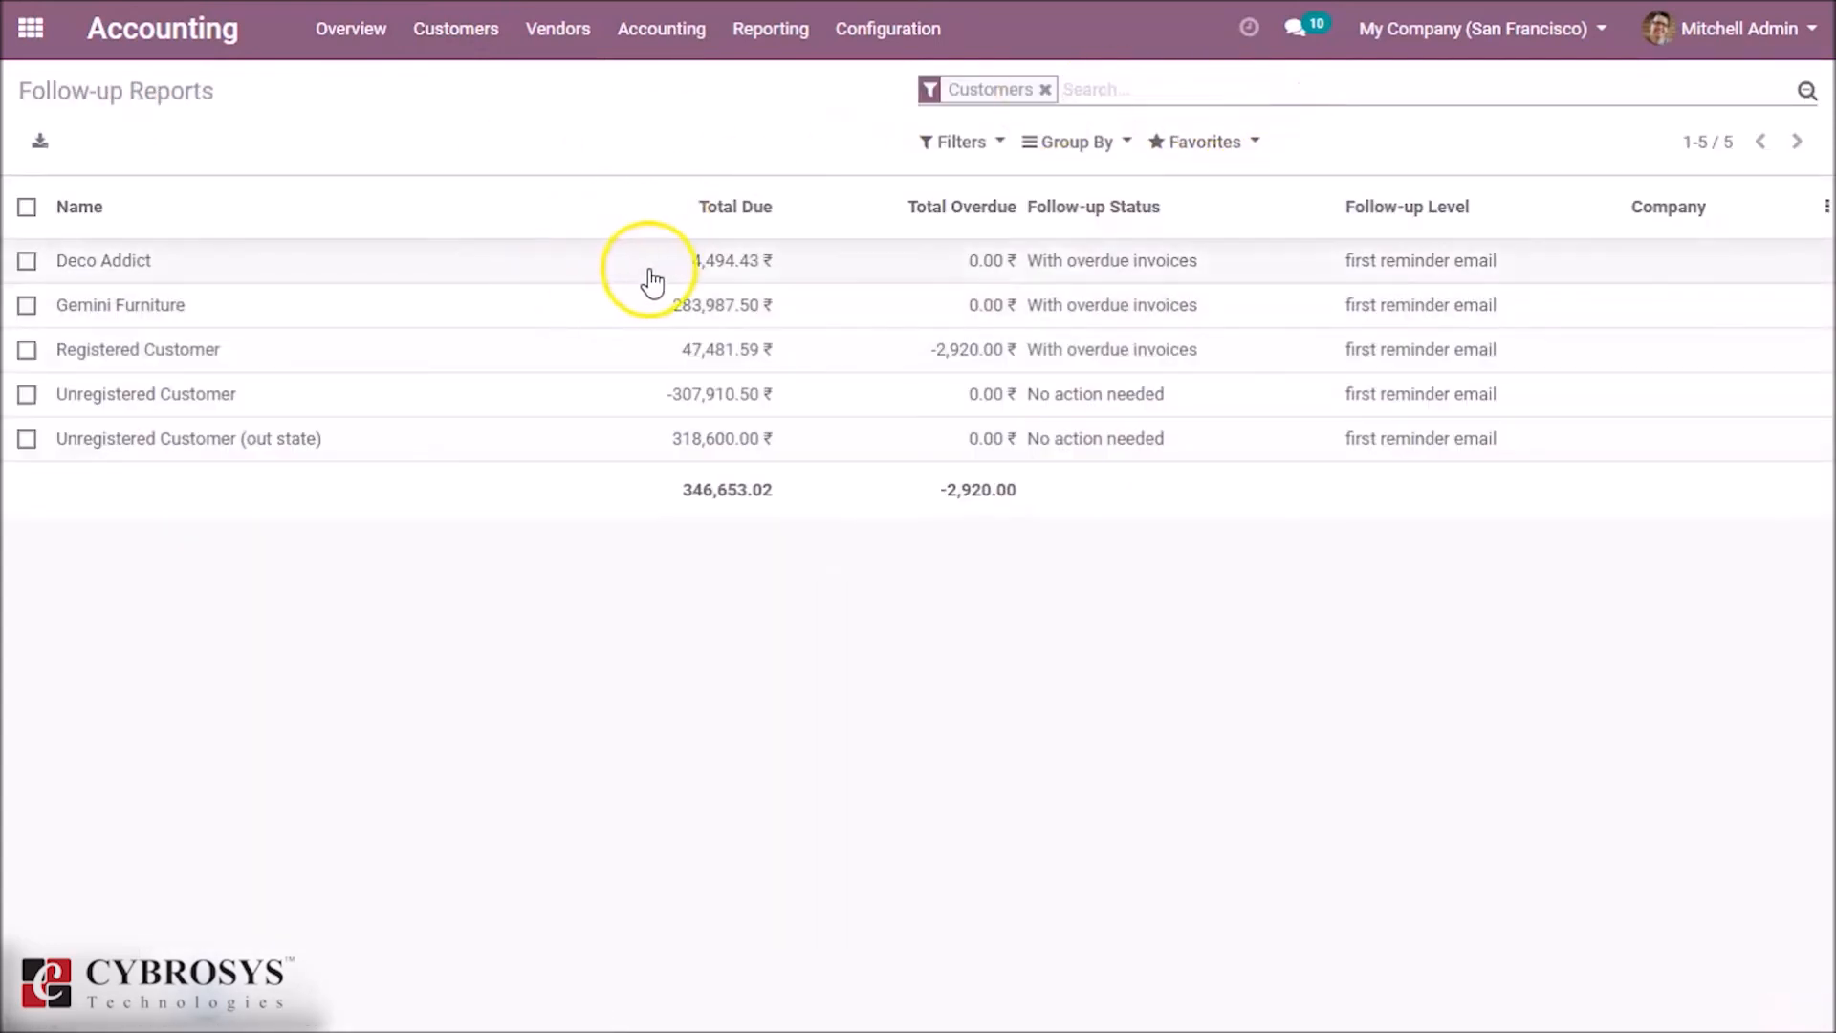
{"action": "mouse_move", "coordinate": [934, 275]}
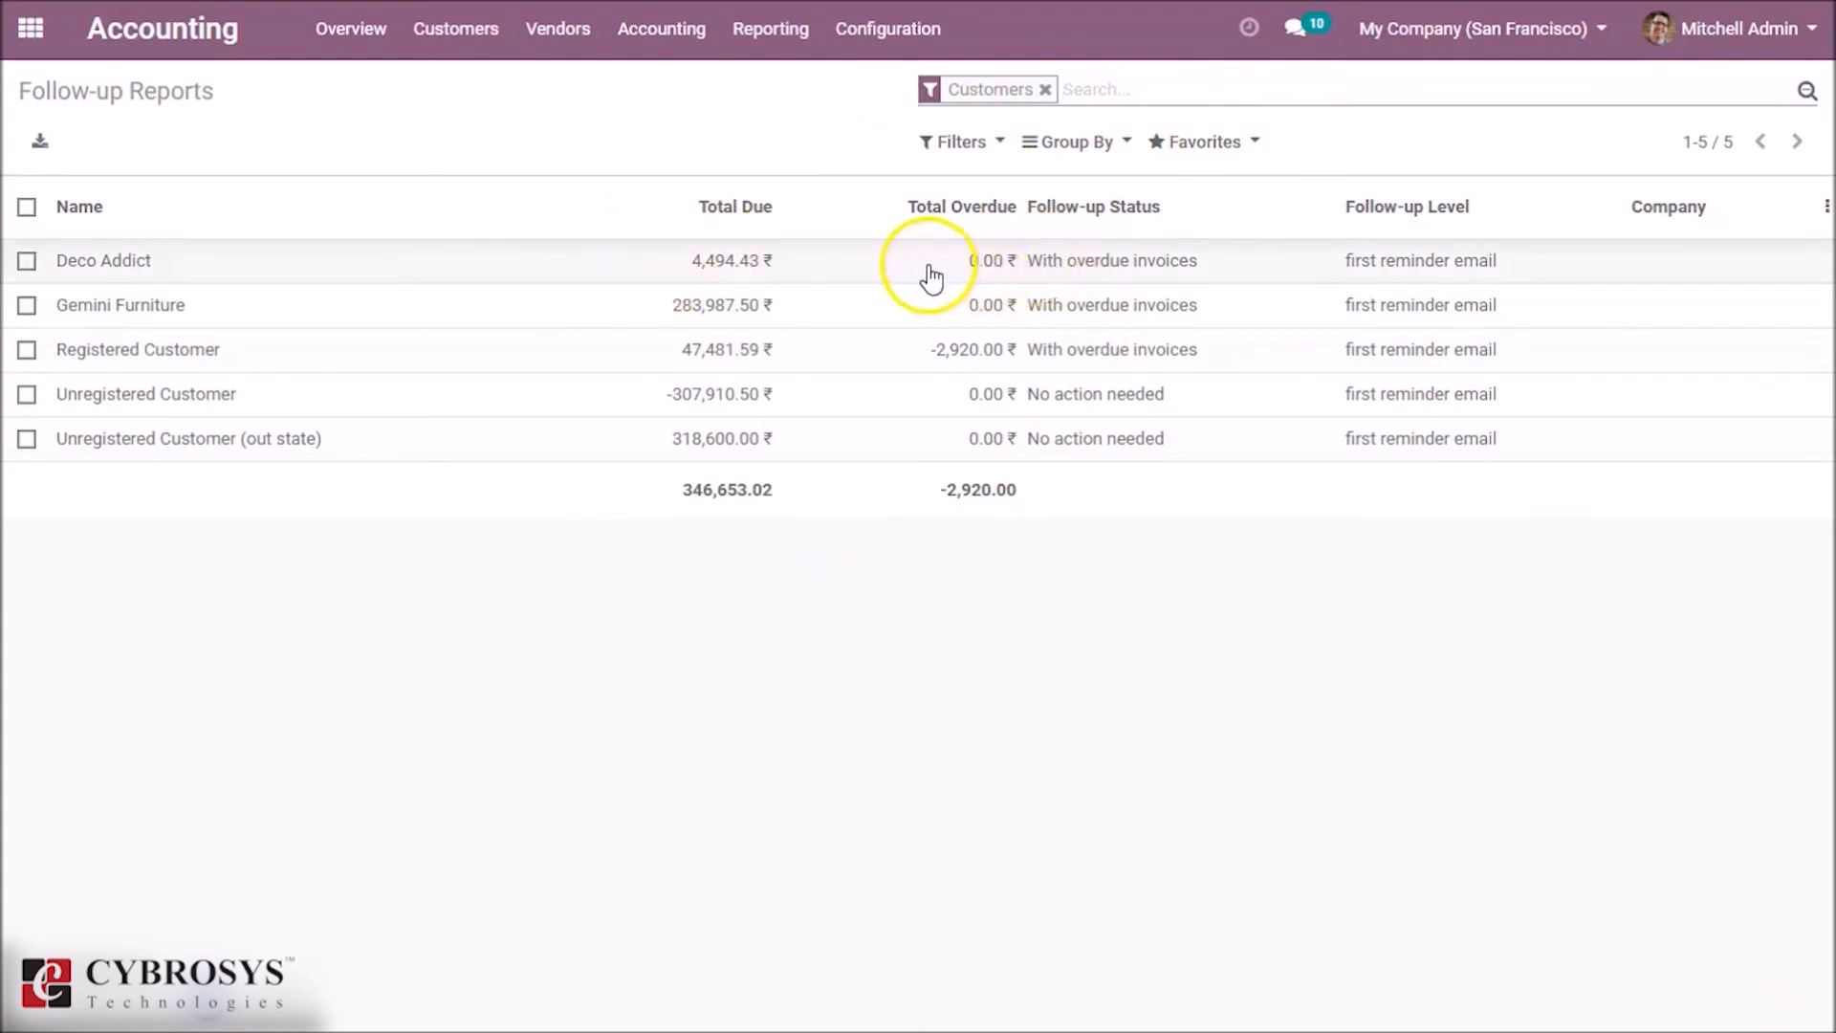
{"action": "left_click", "coordinate": [104, 260]}
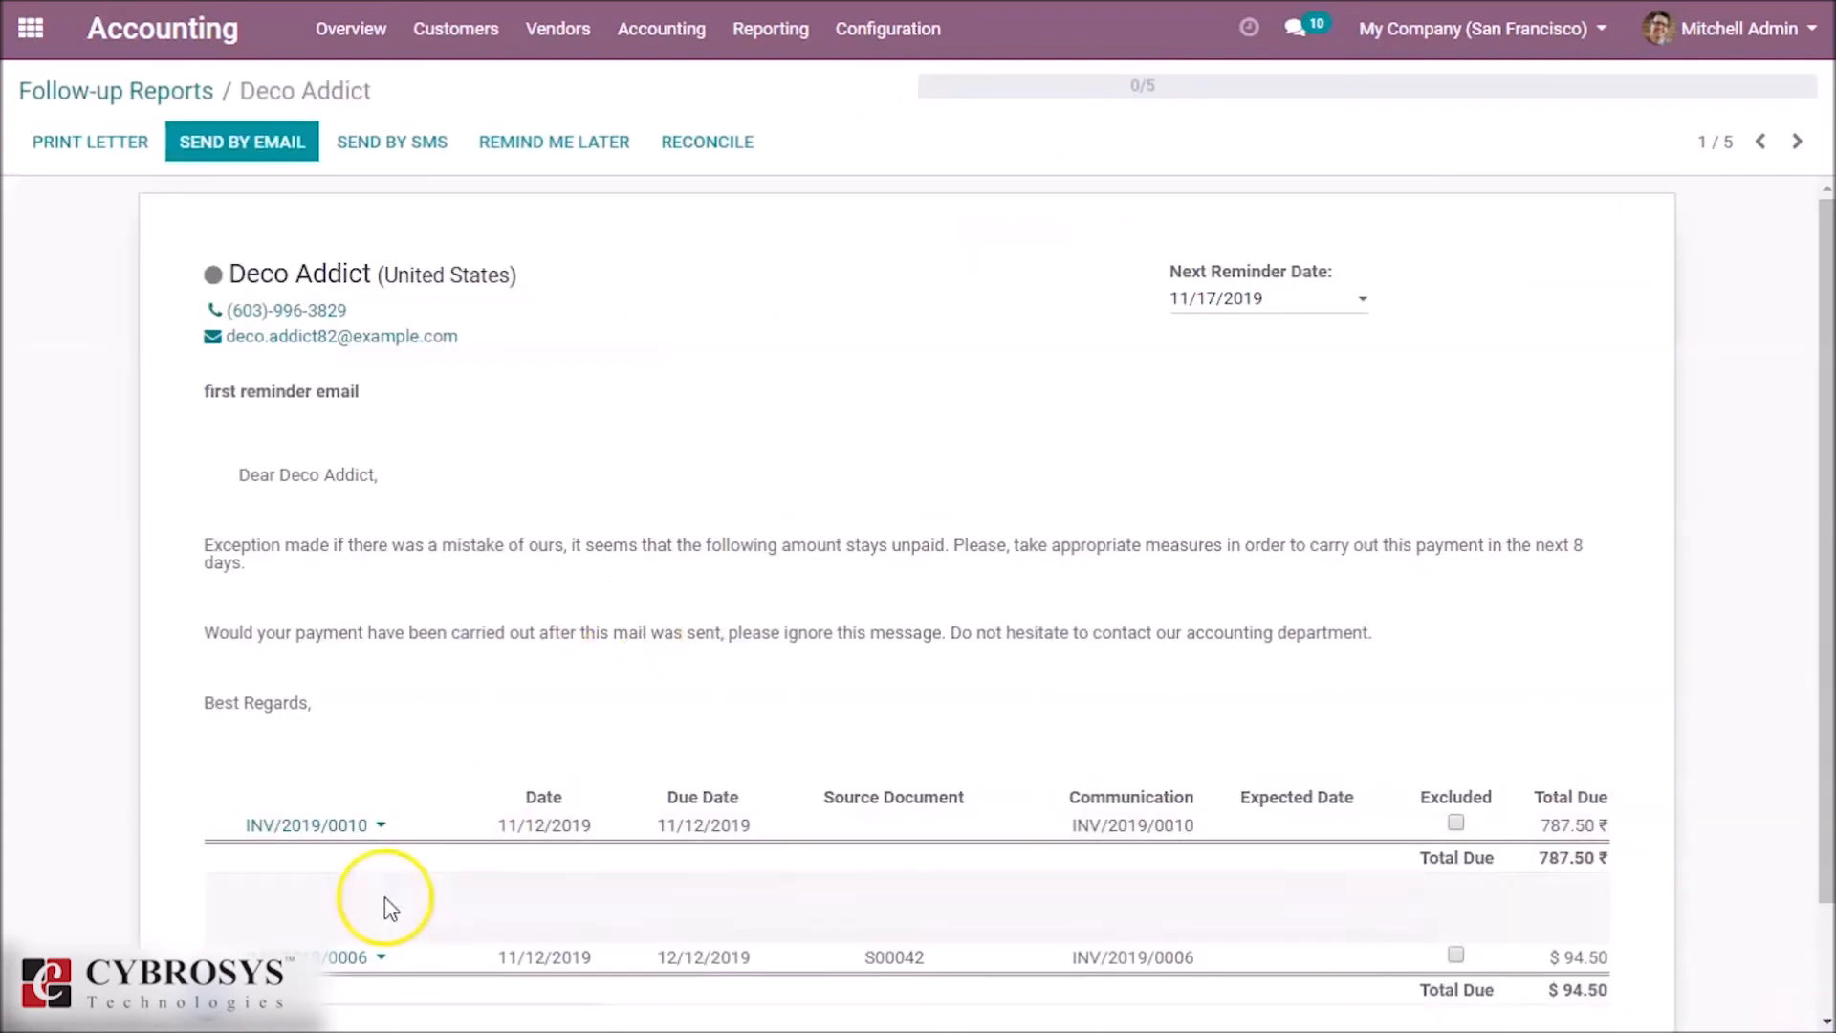
{"action": "mouse_move", "coordinate": [547, 835]}
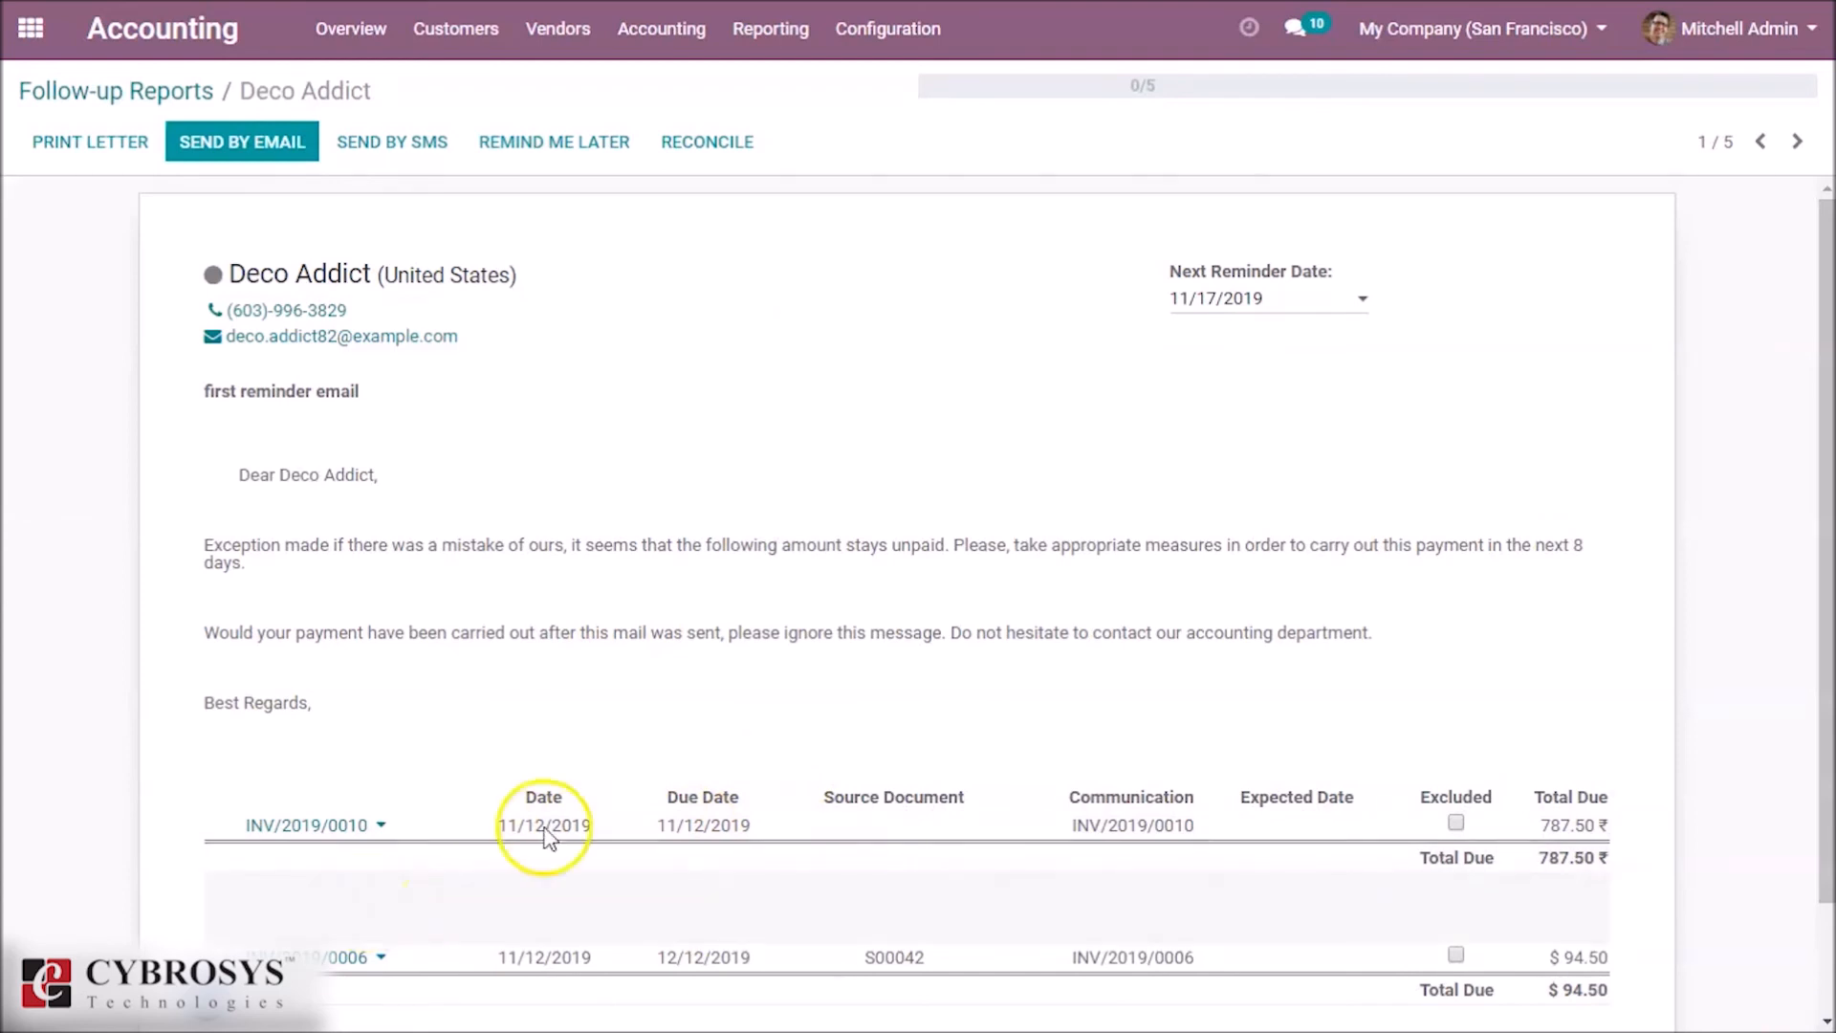
{"action": "mouse_move", "coordinate": [1794, 637]}
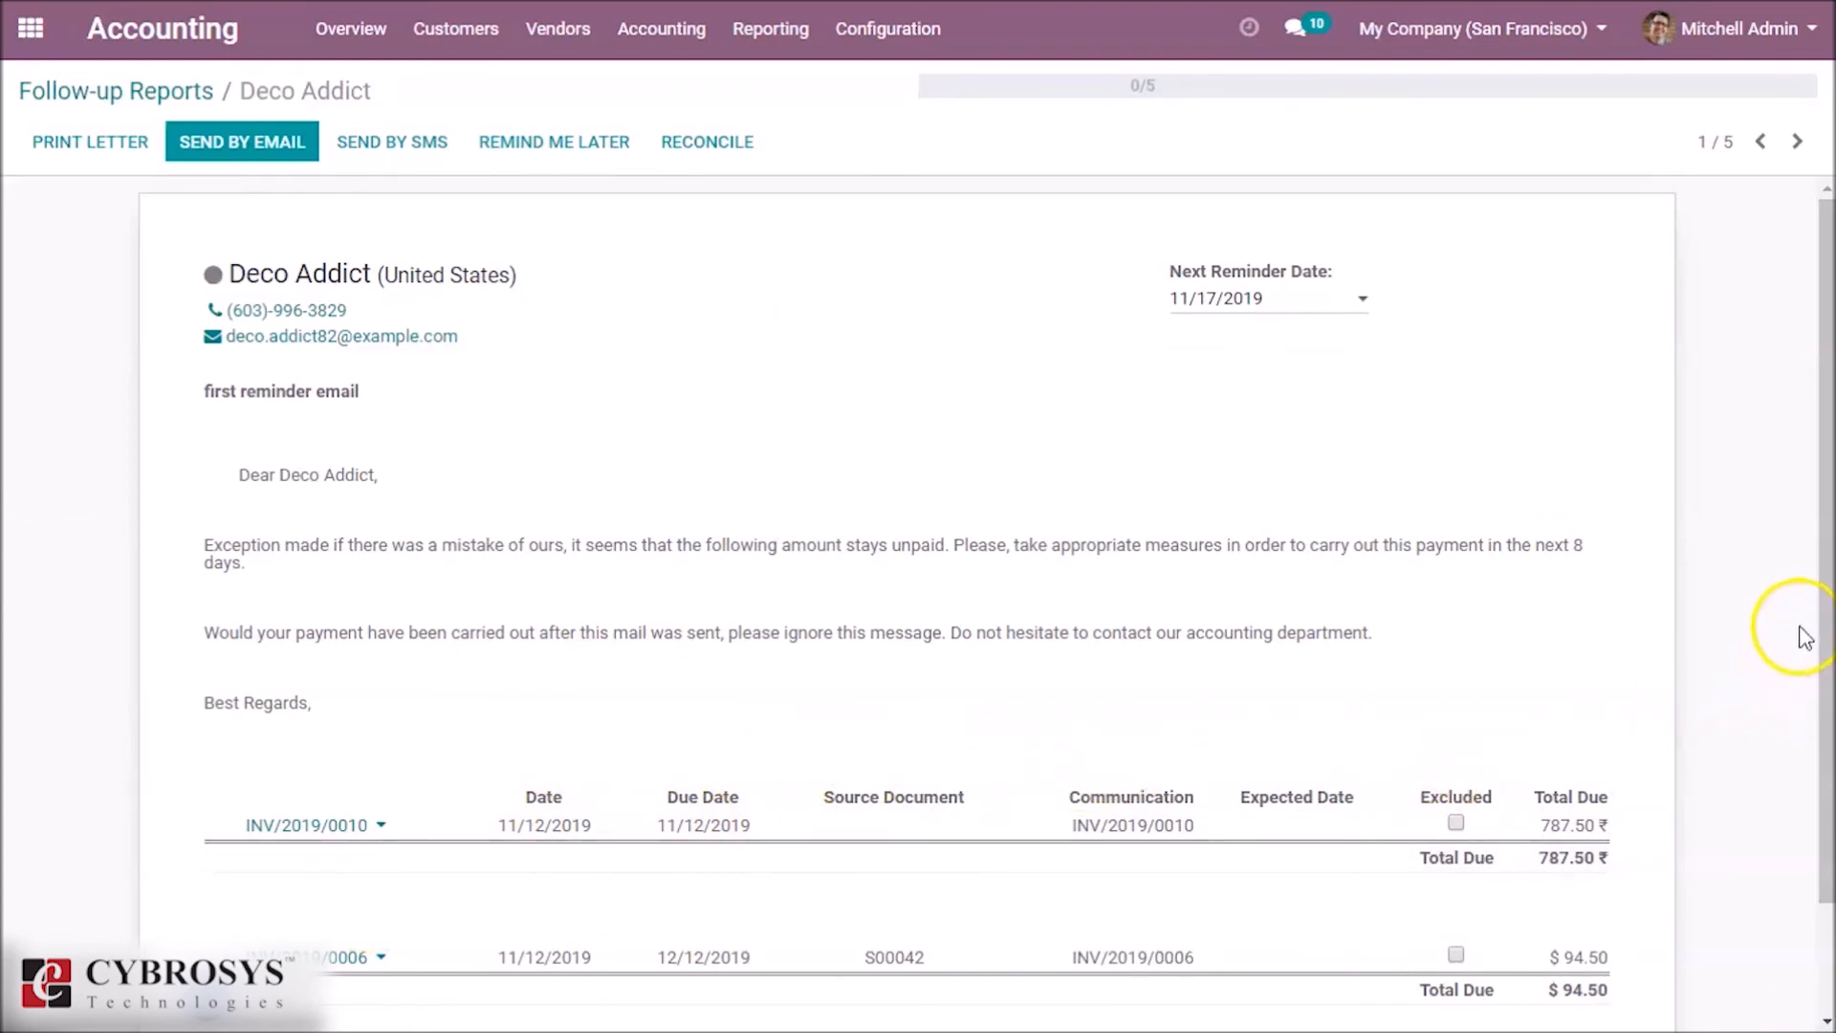
{"action": "mouse_move", "coordinate": [1818, 577]}
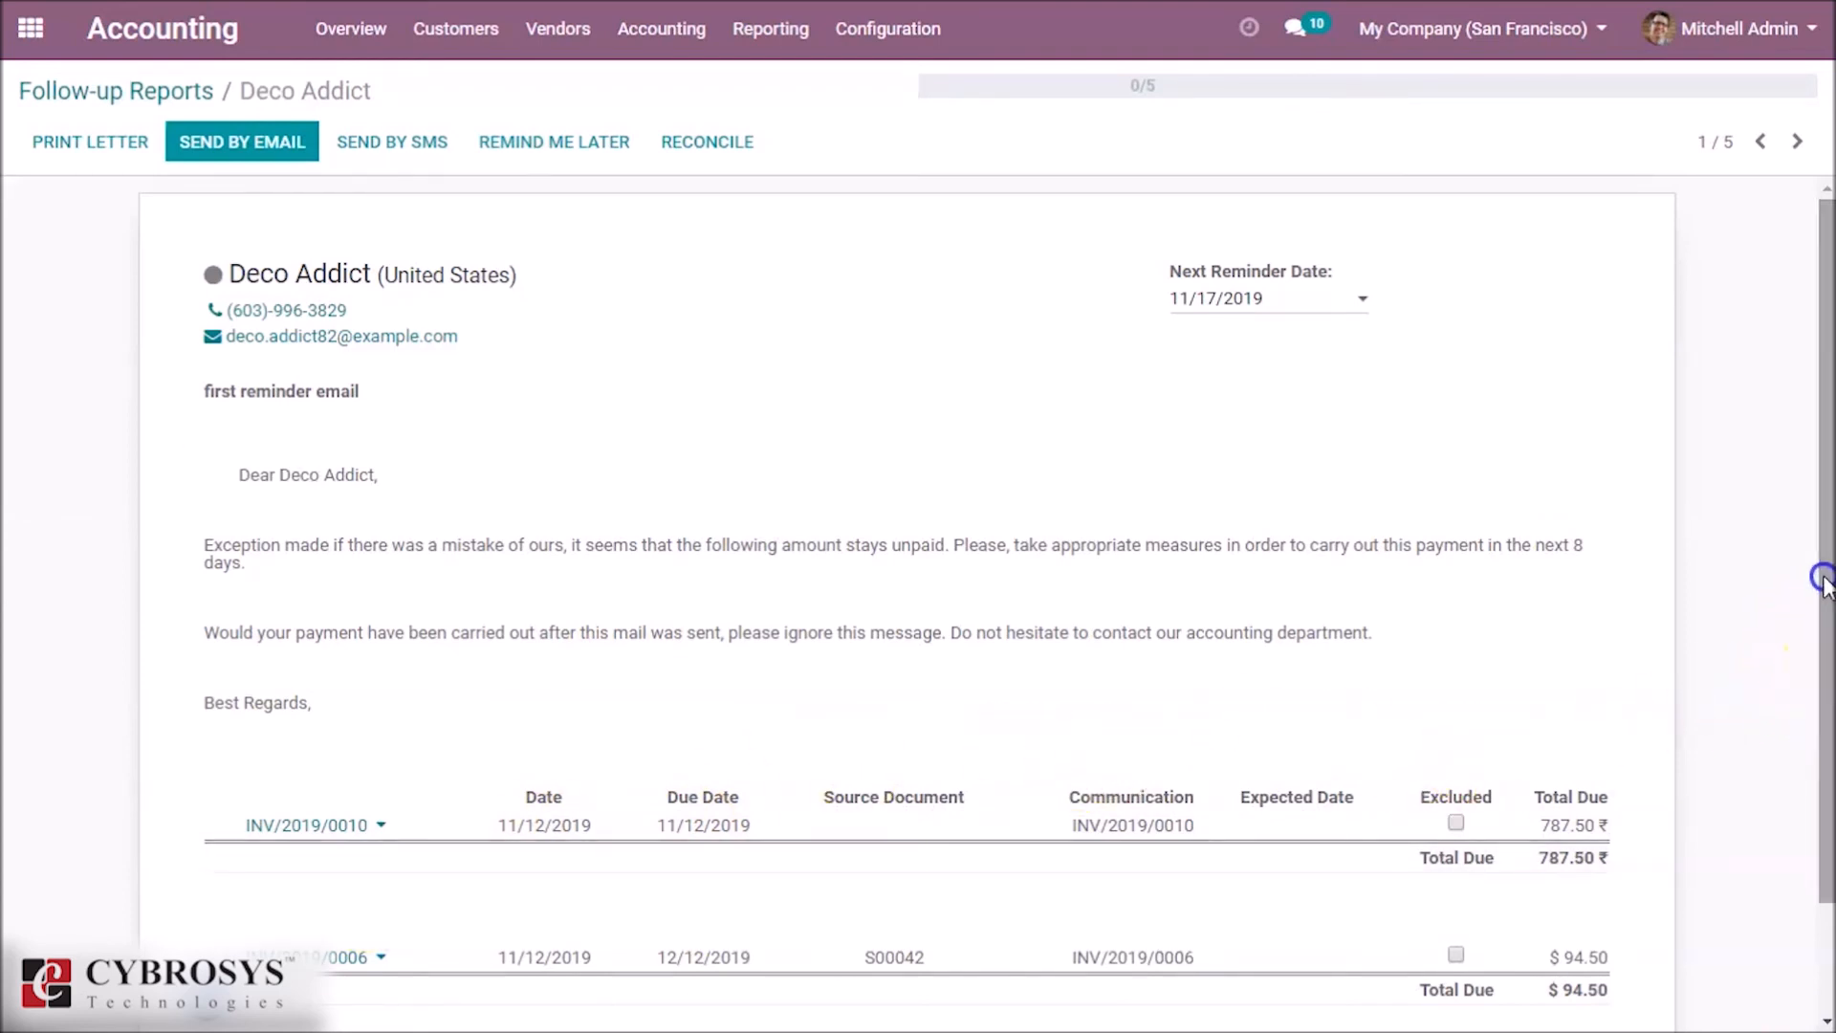
{"action": "mouse_move", "coordinate": [165, 287]}
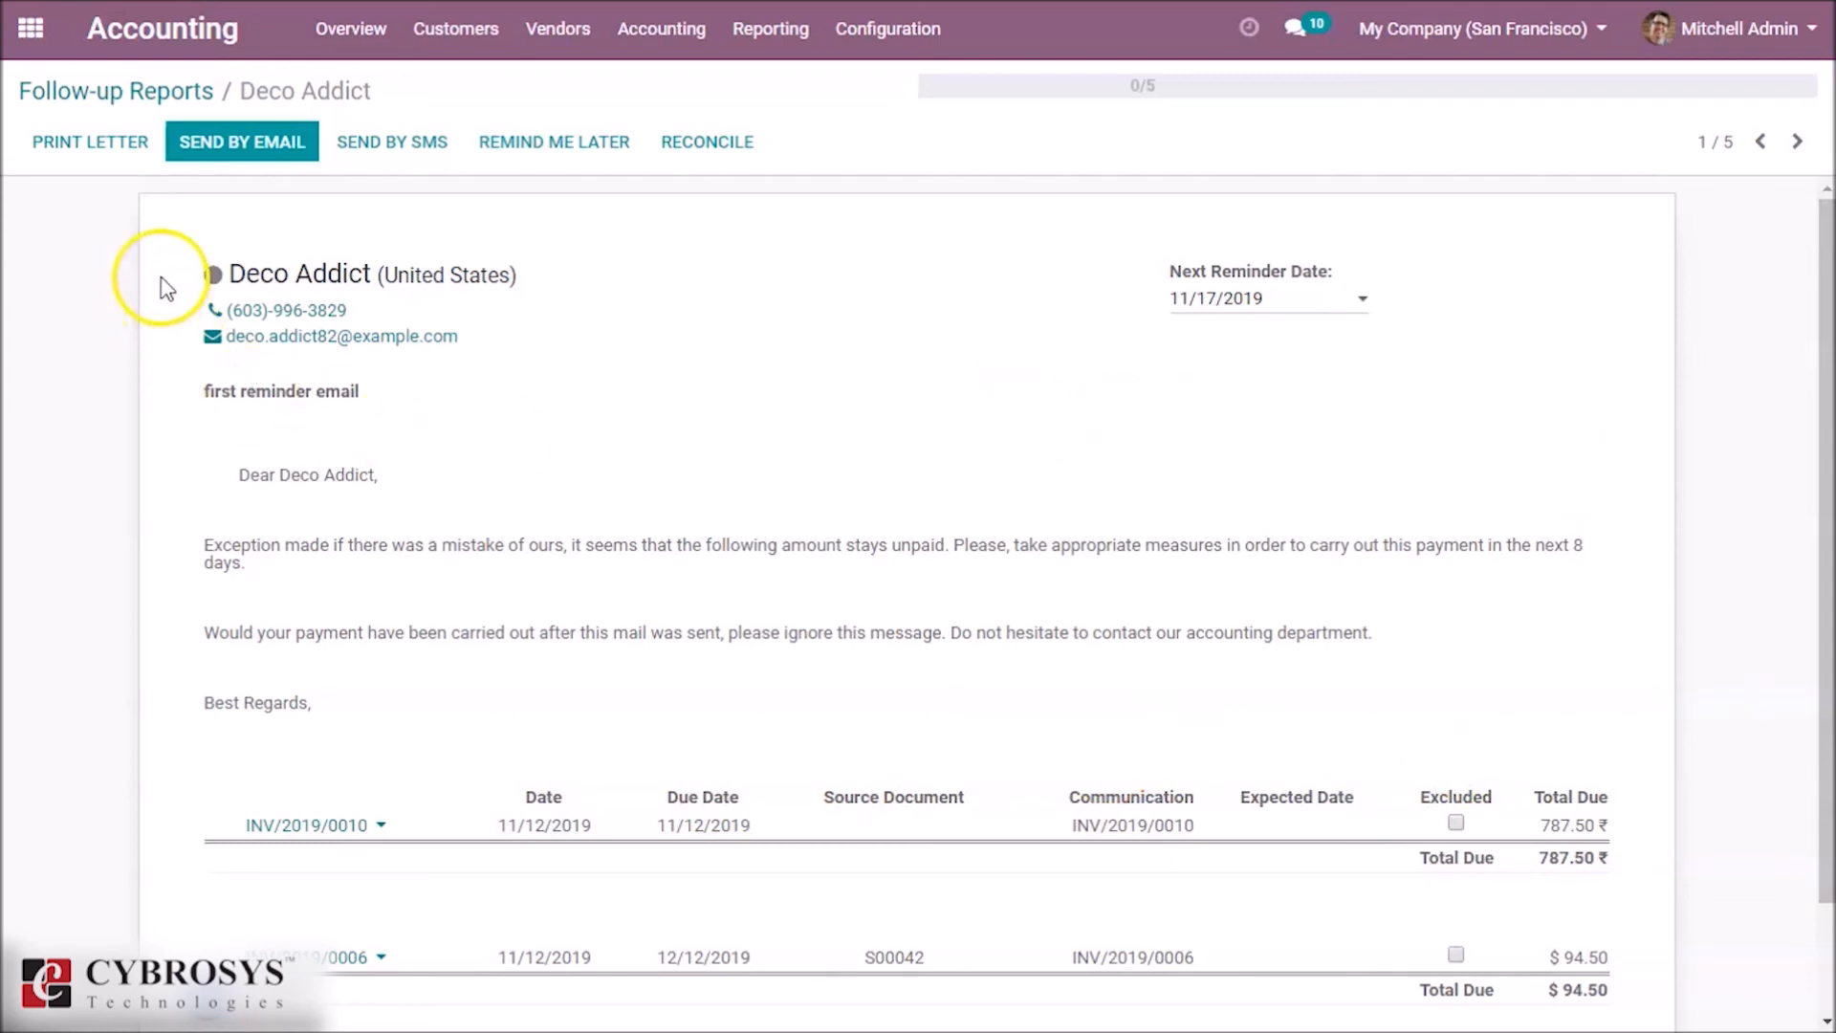
{"action": "mouse_move", "coordinate": [245, 153]}
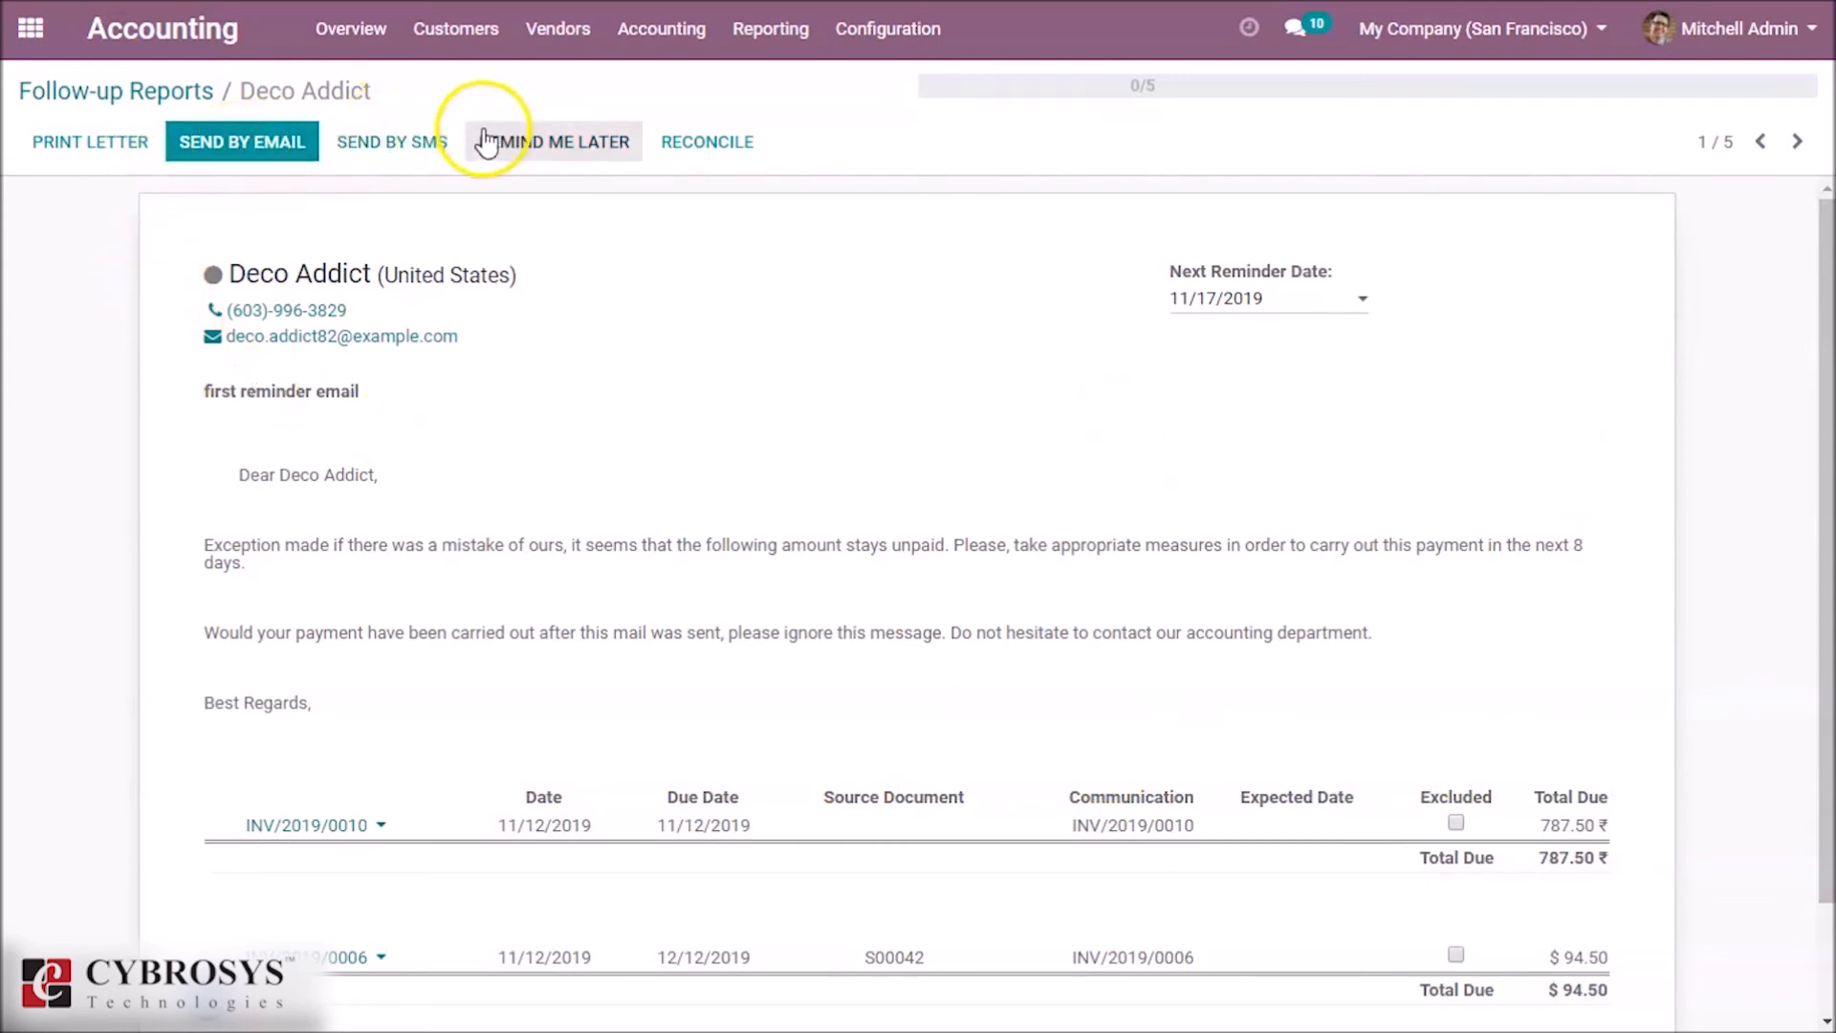
{"action": "mouse_move", "coordinate": [1024, 310]}
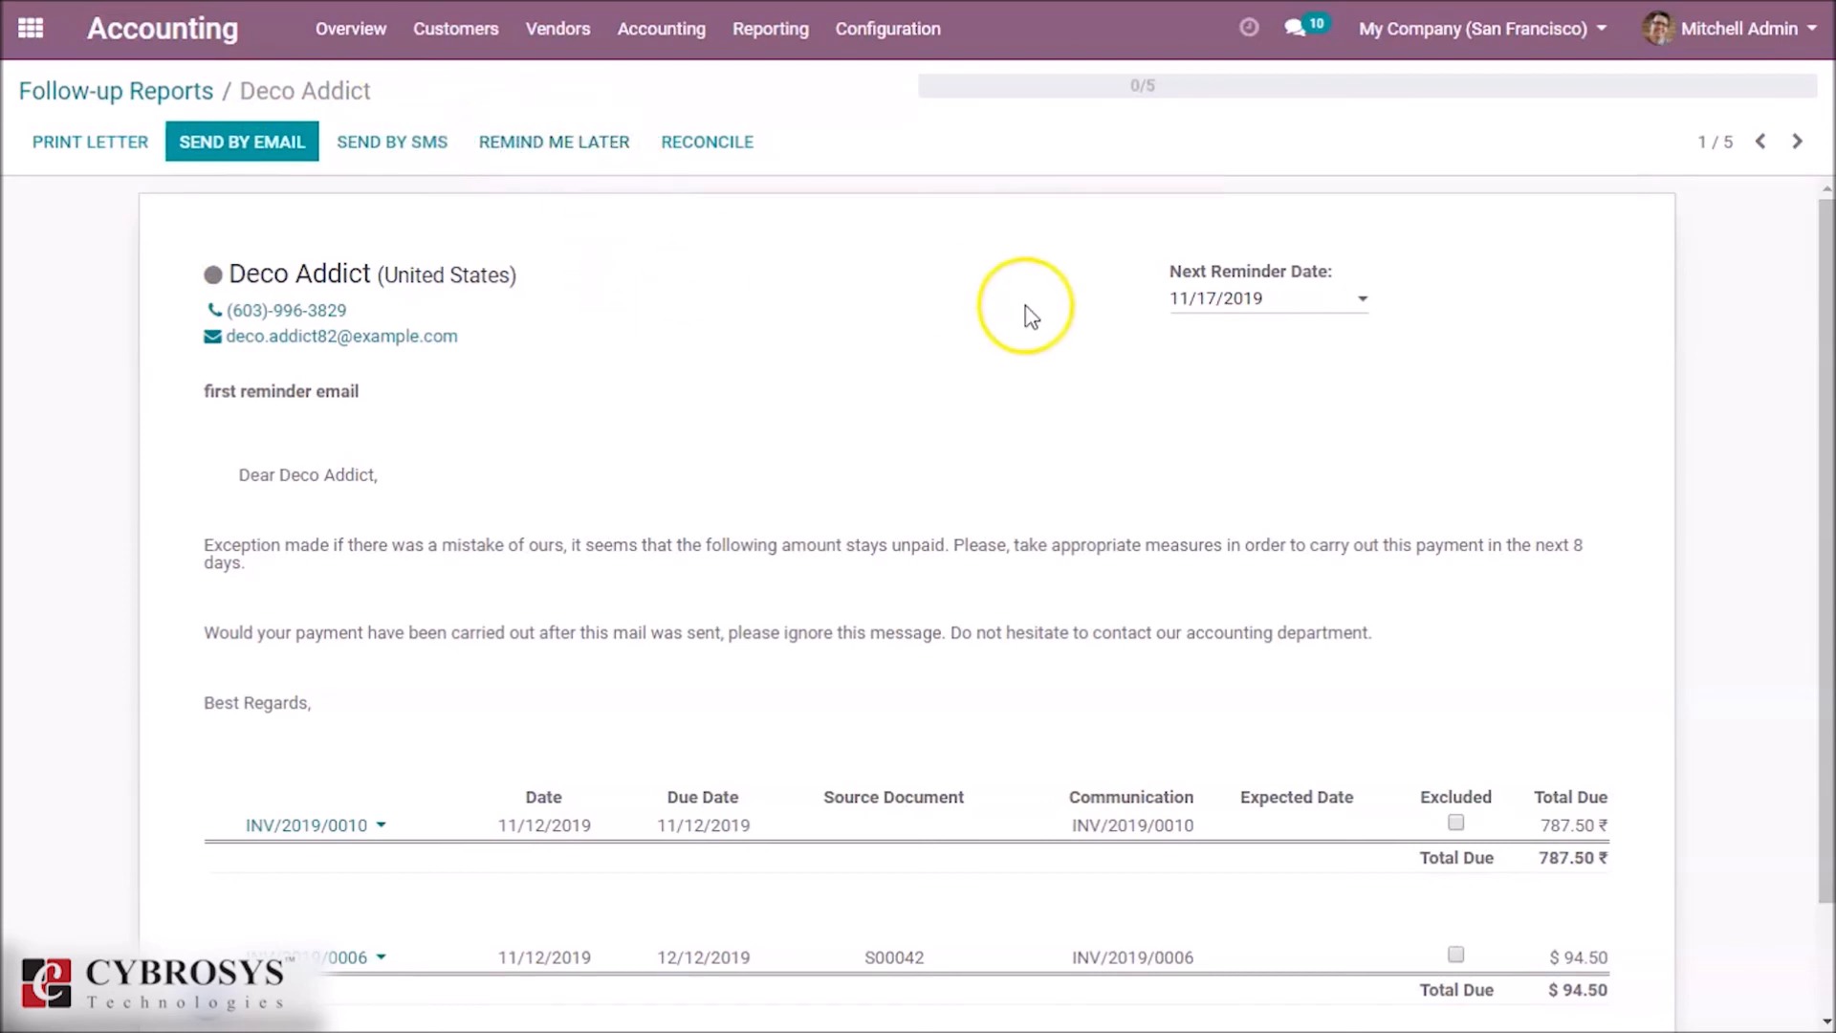
{"action": "mouse_move", "coordinate": [1315, 304]}
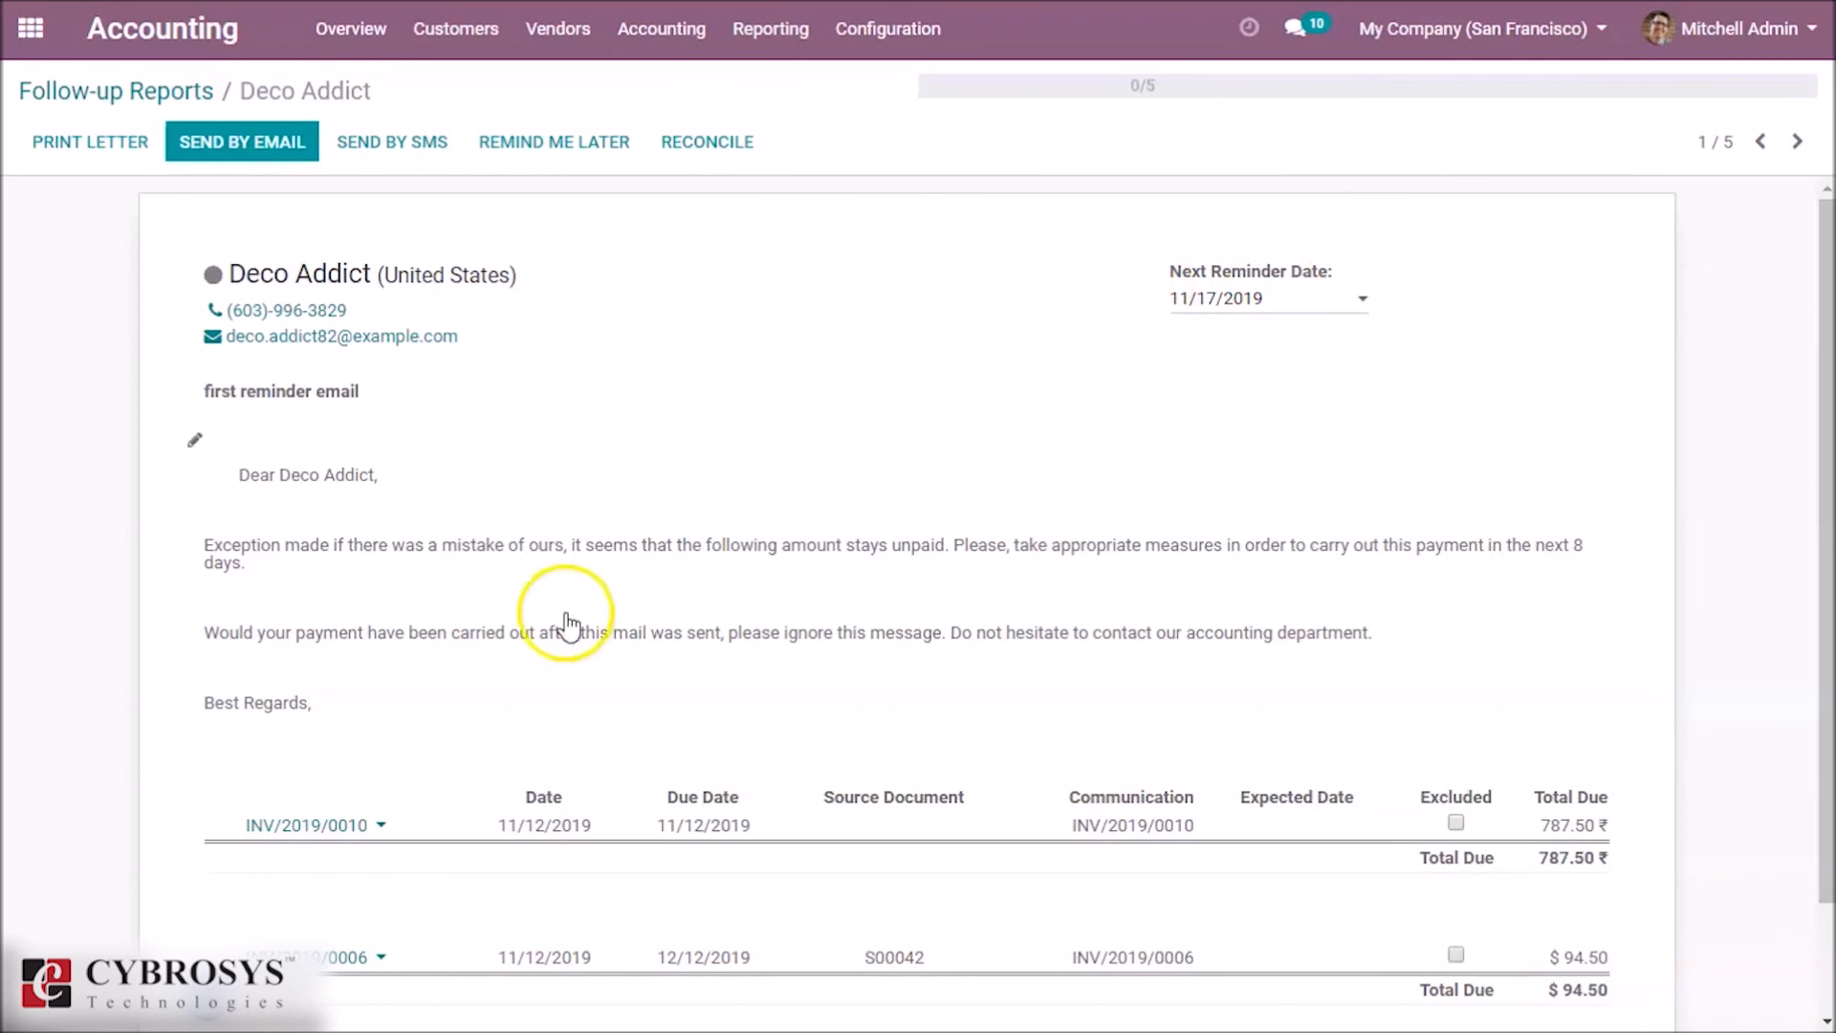
{"action": "mouse_move", "coordinate": [765, 527]}
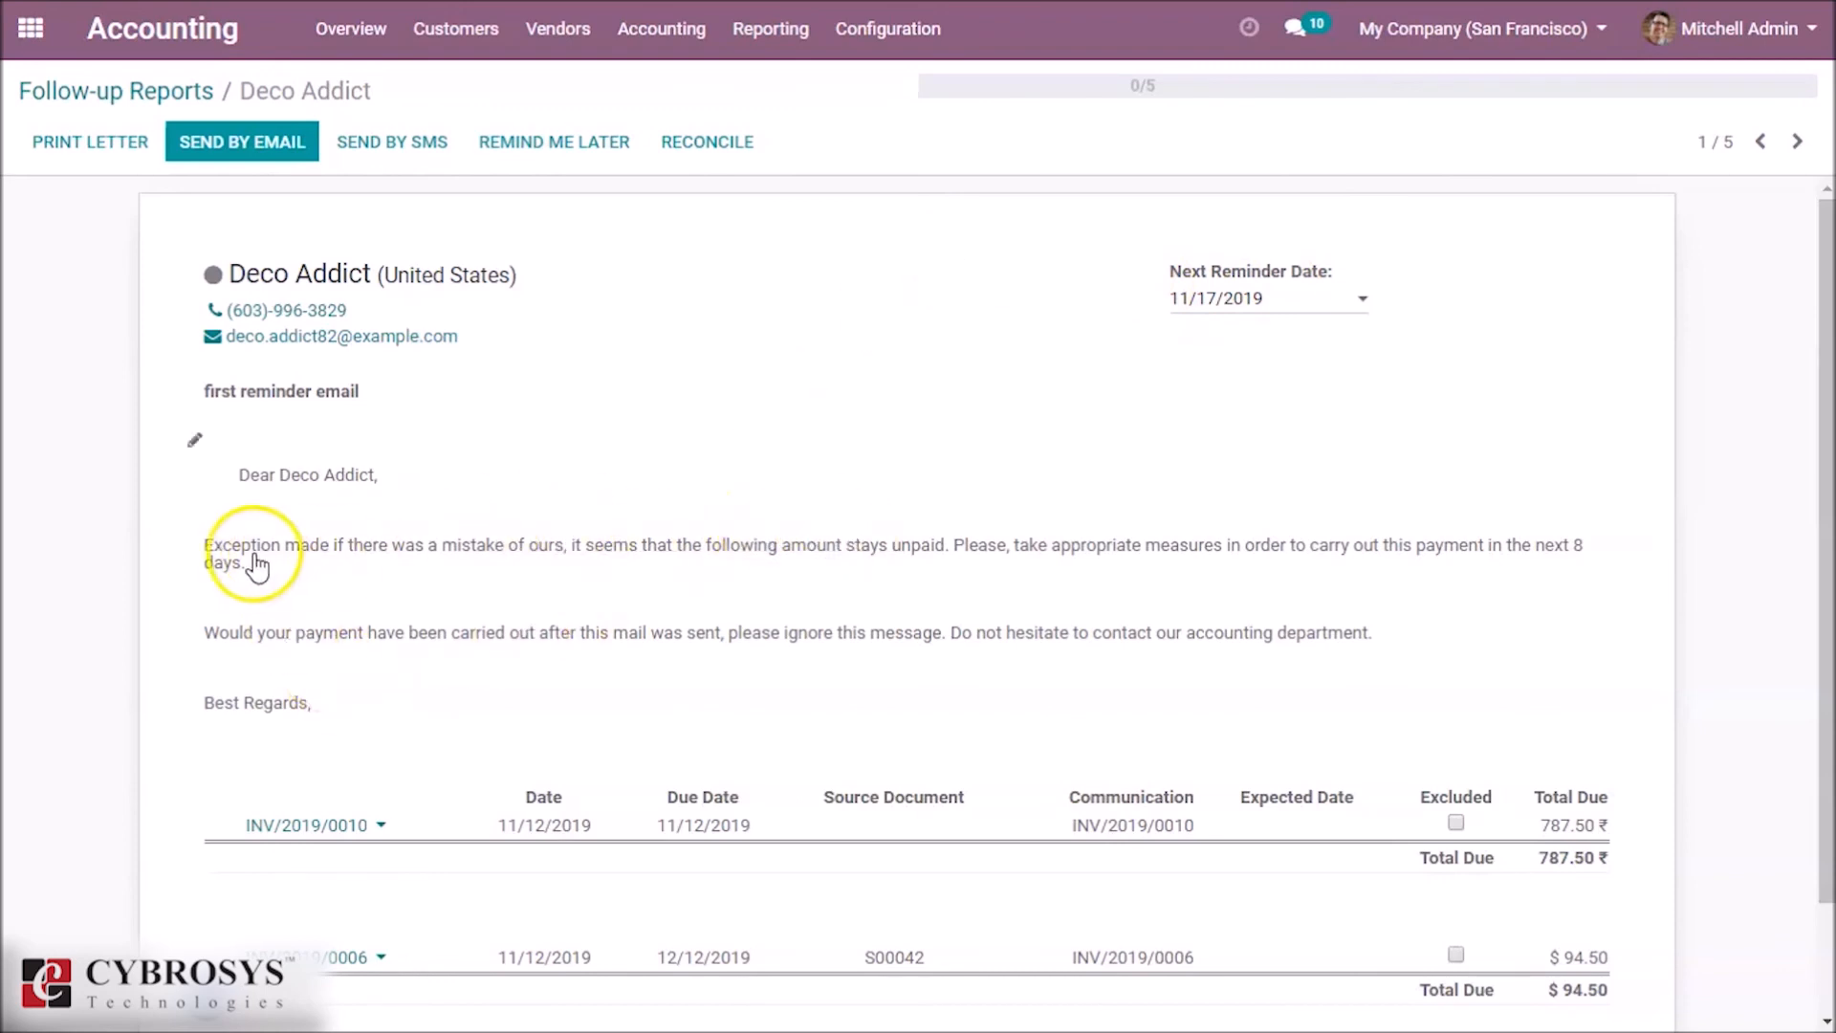
{"action": "mouse_move", "coordinate": [593, 643]}
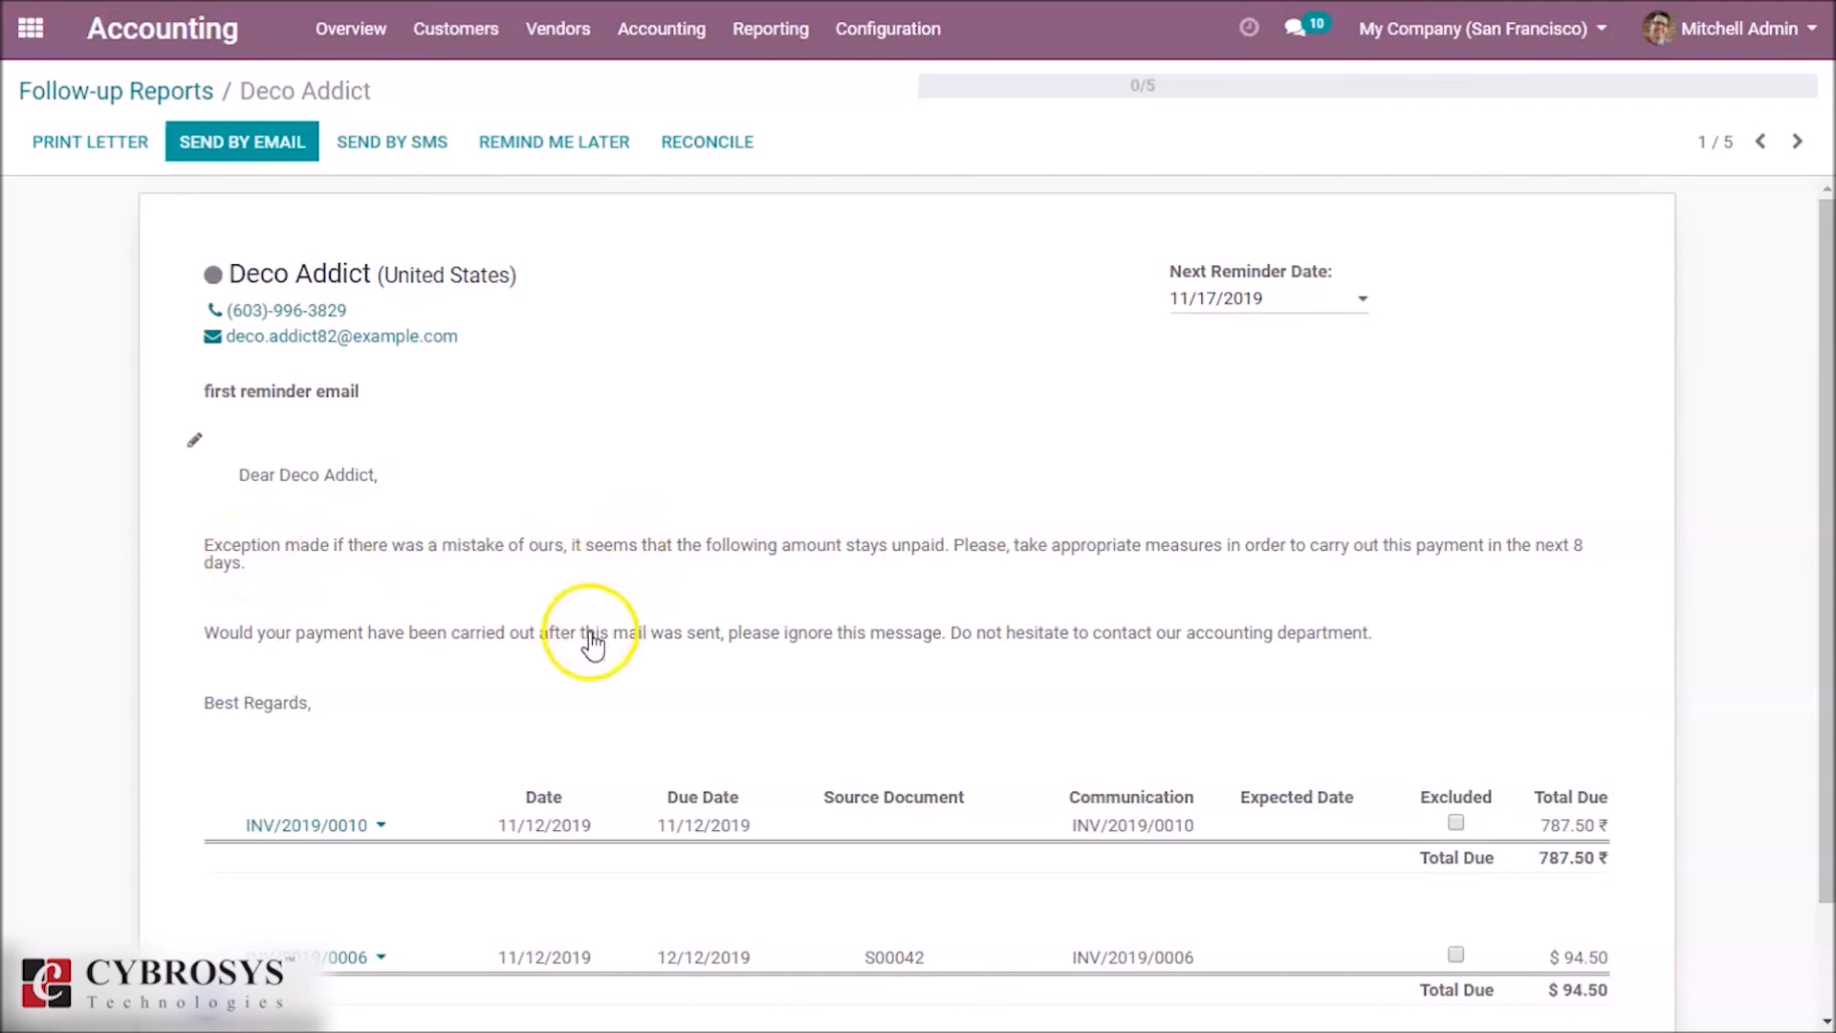
{"action": "left_click", "coordinate": [193, 440]}
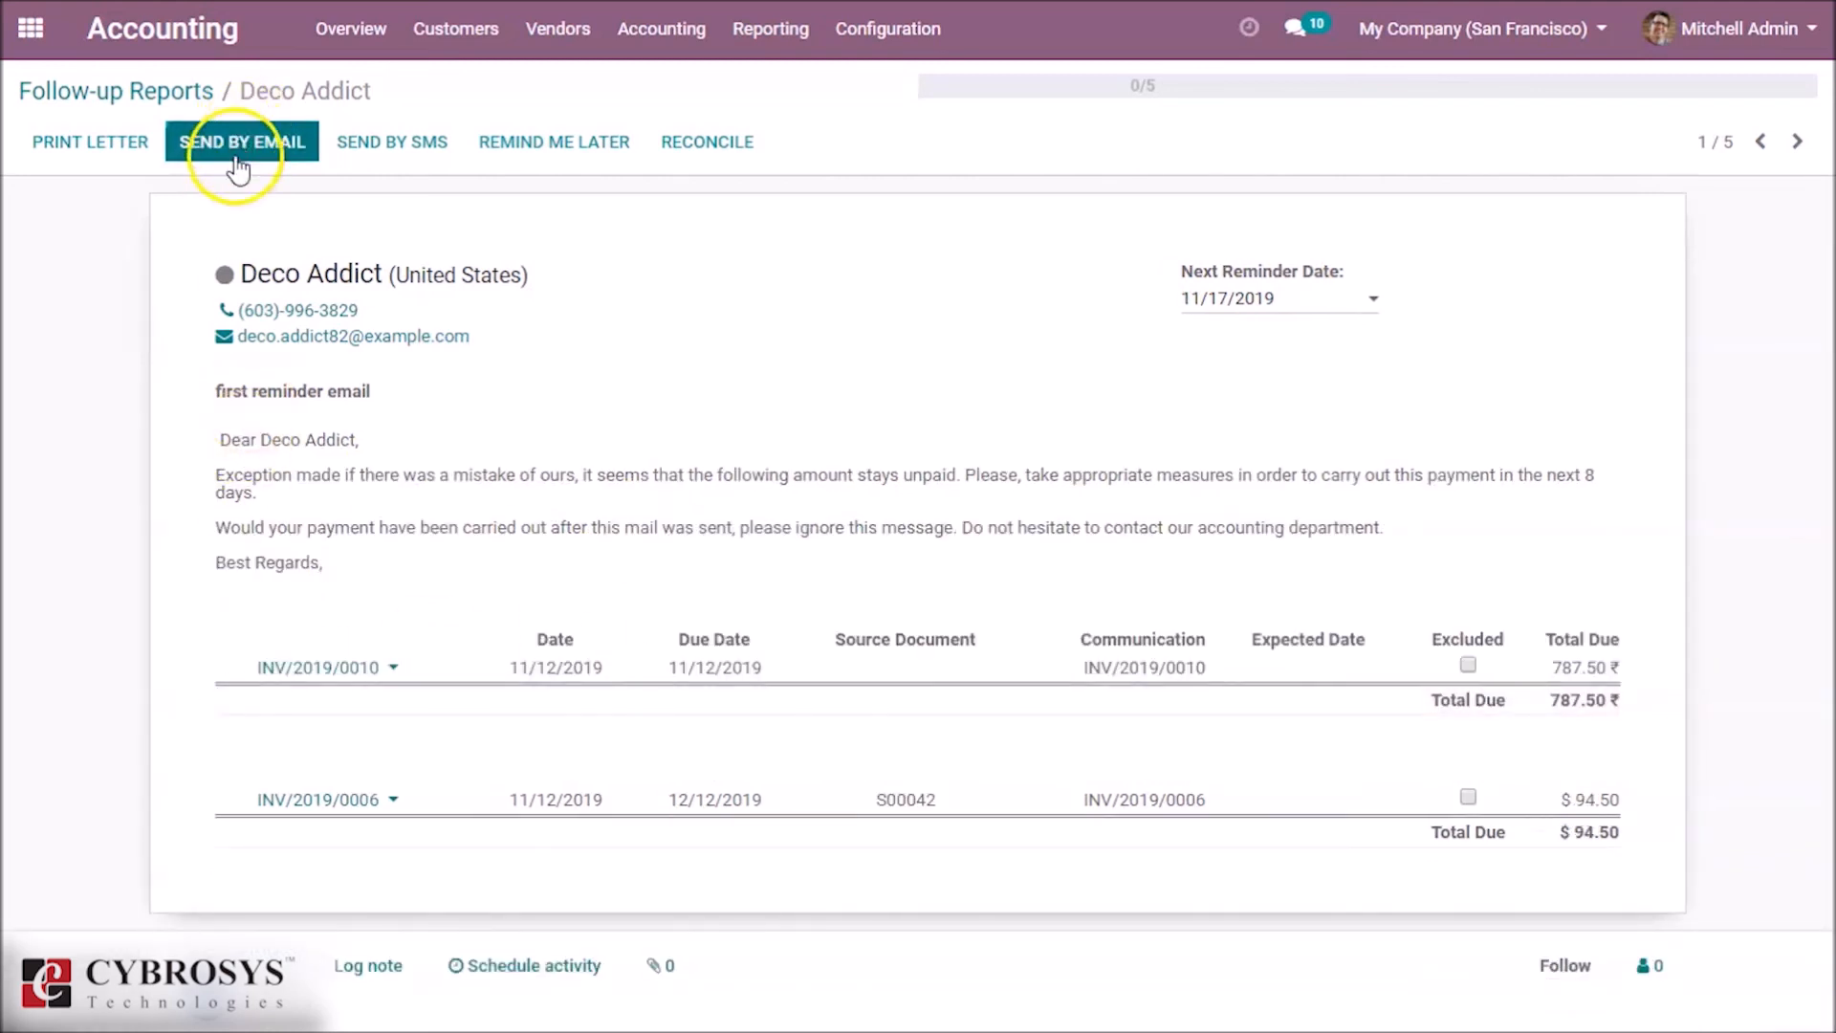
Send Deco Addict's first reminder report by email and mark the follow-up done.
{"action": "left_click", "coordinate": [241, 142]}
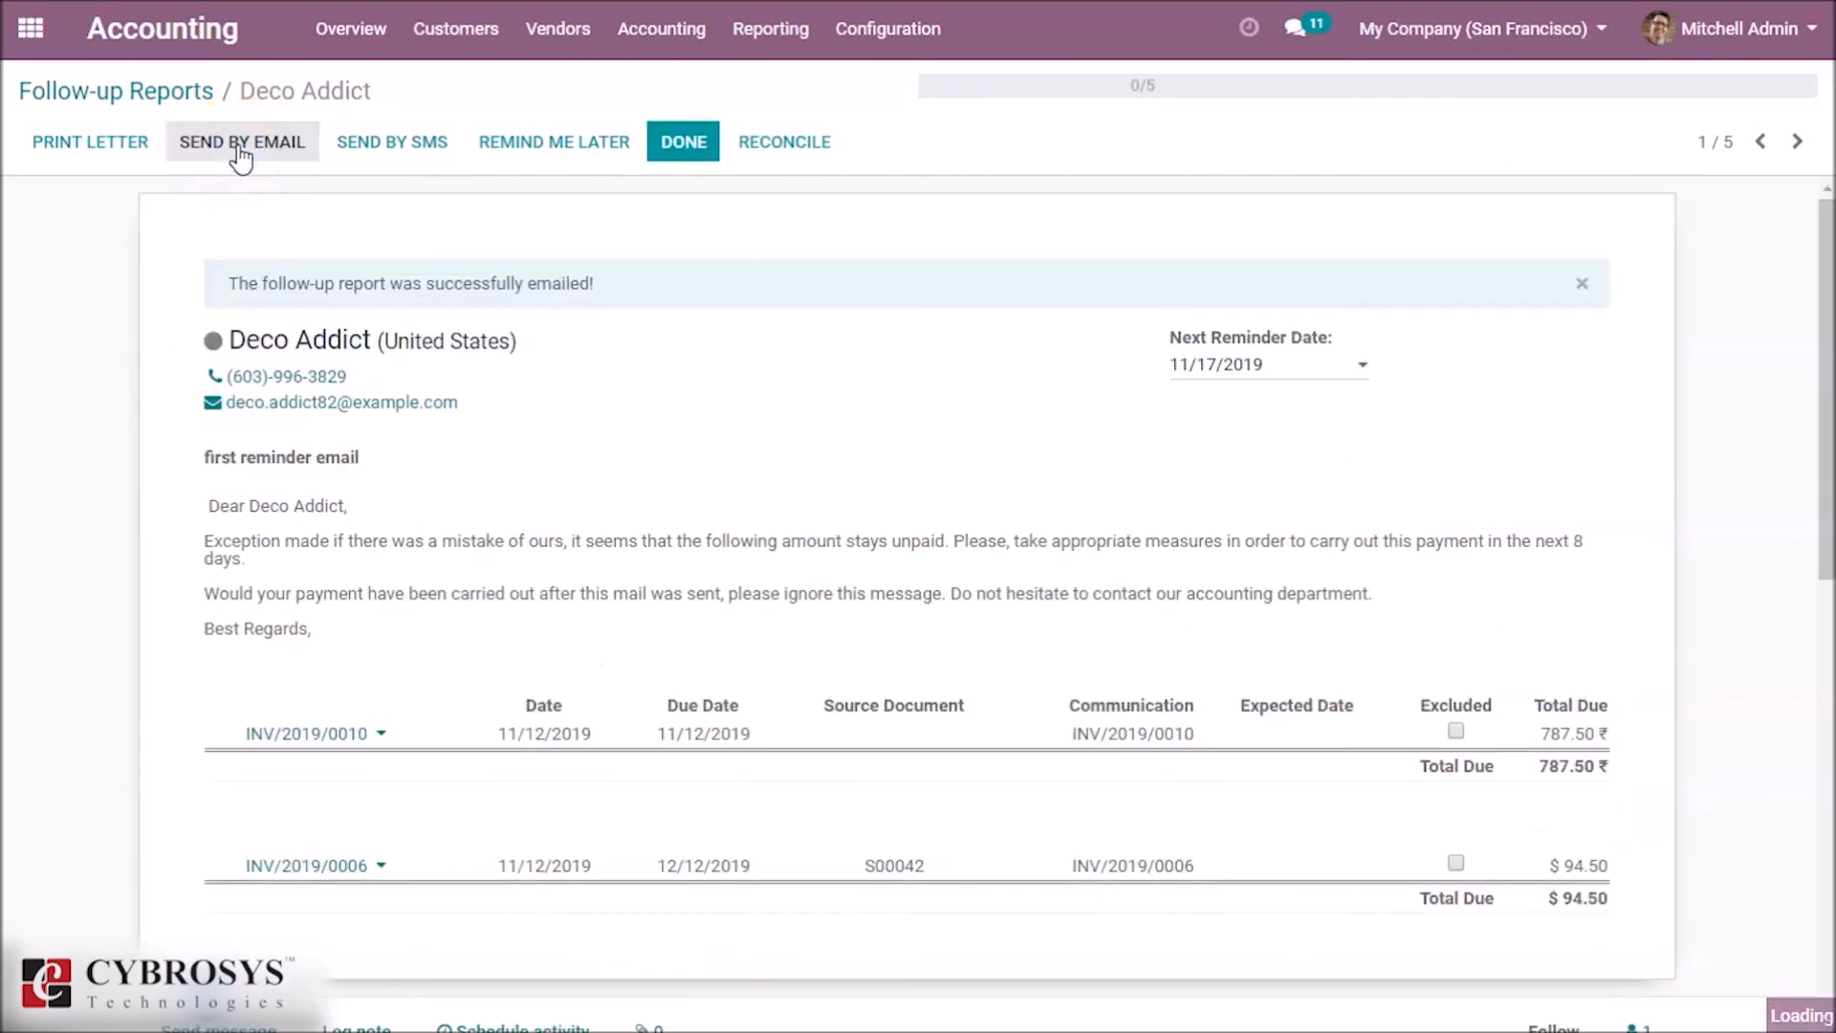
{"action": "mouse_move", "coordinate": [628, 153]}
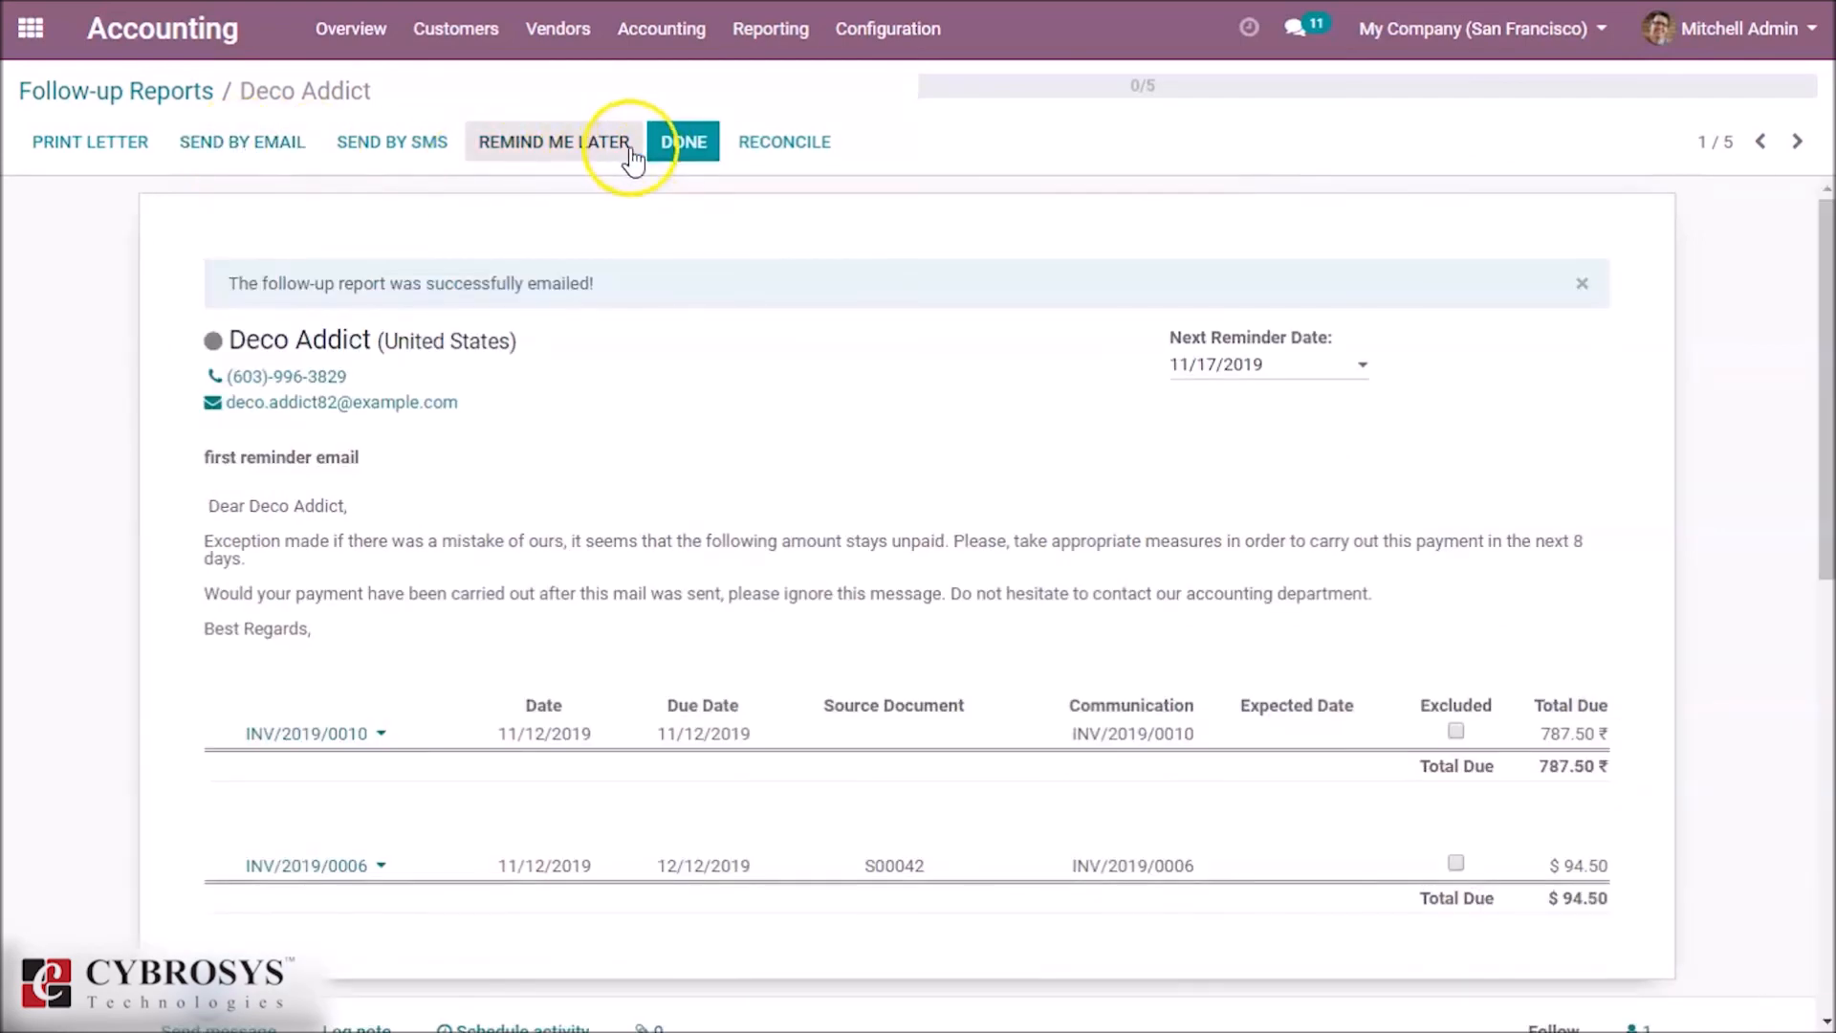
{"action": "mouse_move", "coordinate": [682, 153]}
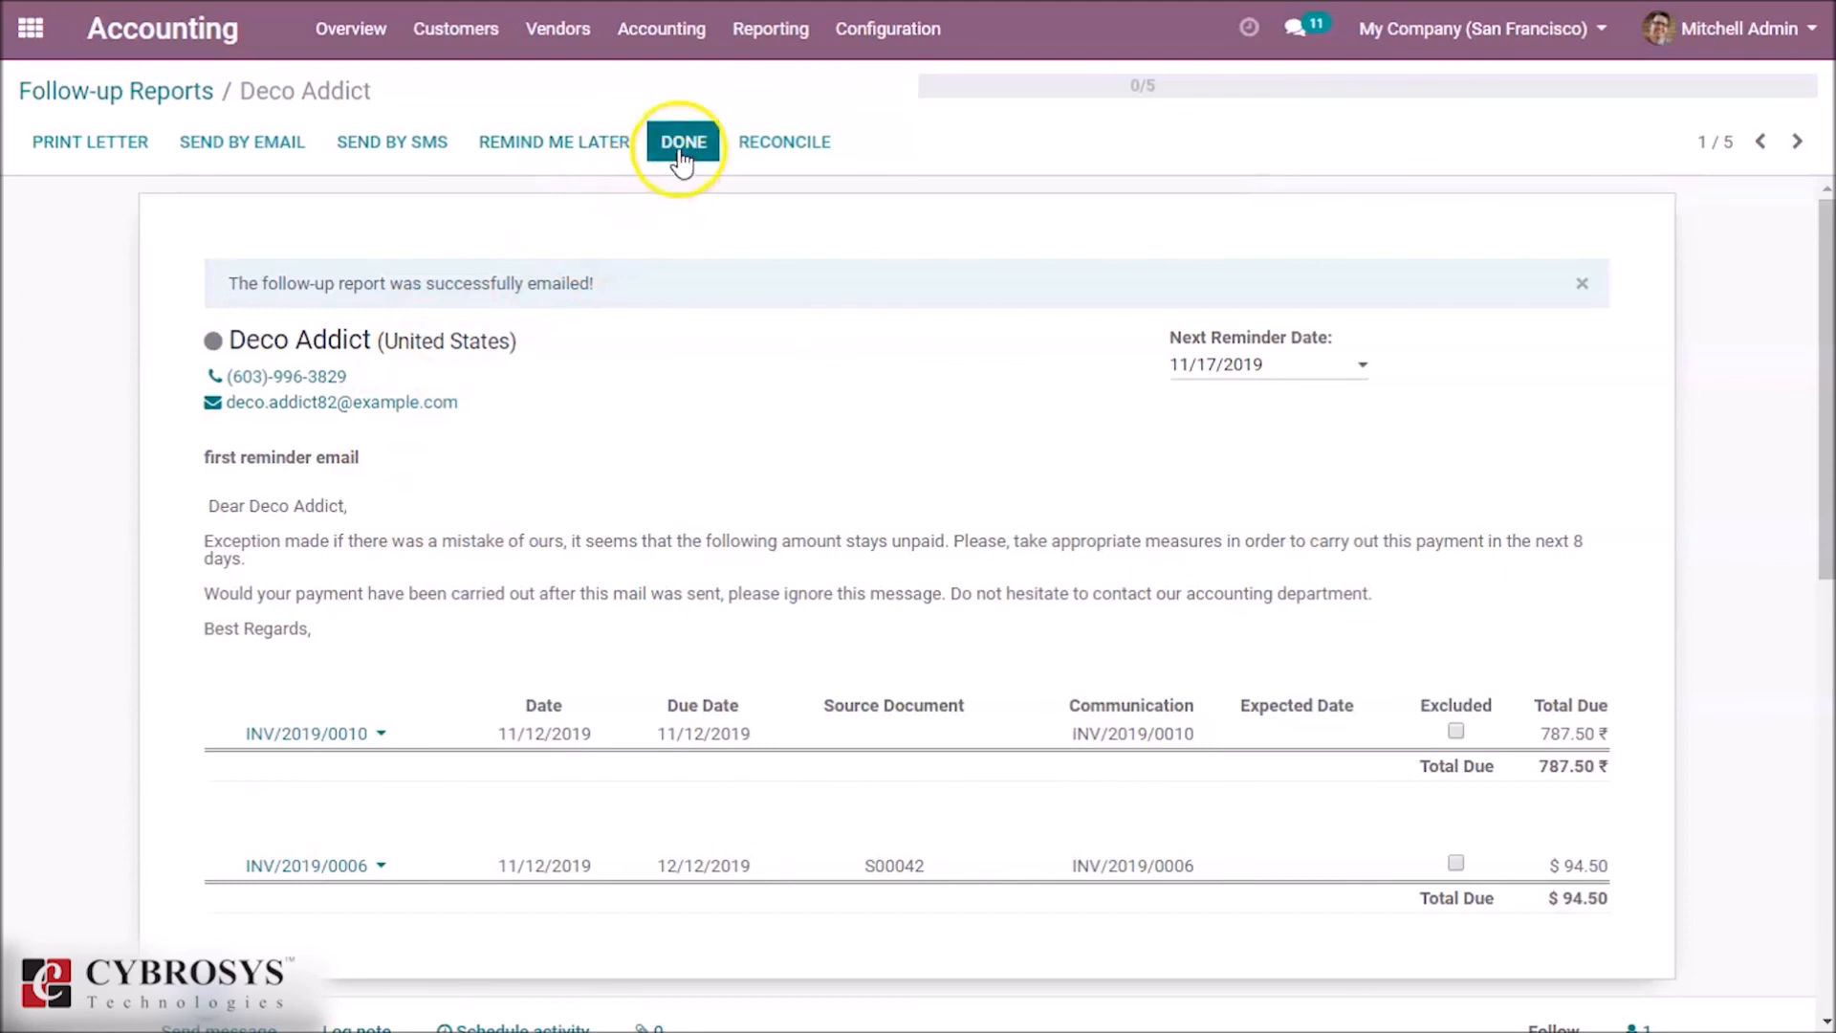
{"action": "left_click", "coordinate": [683, 142]}
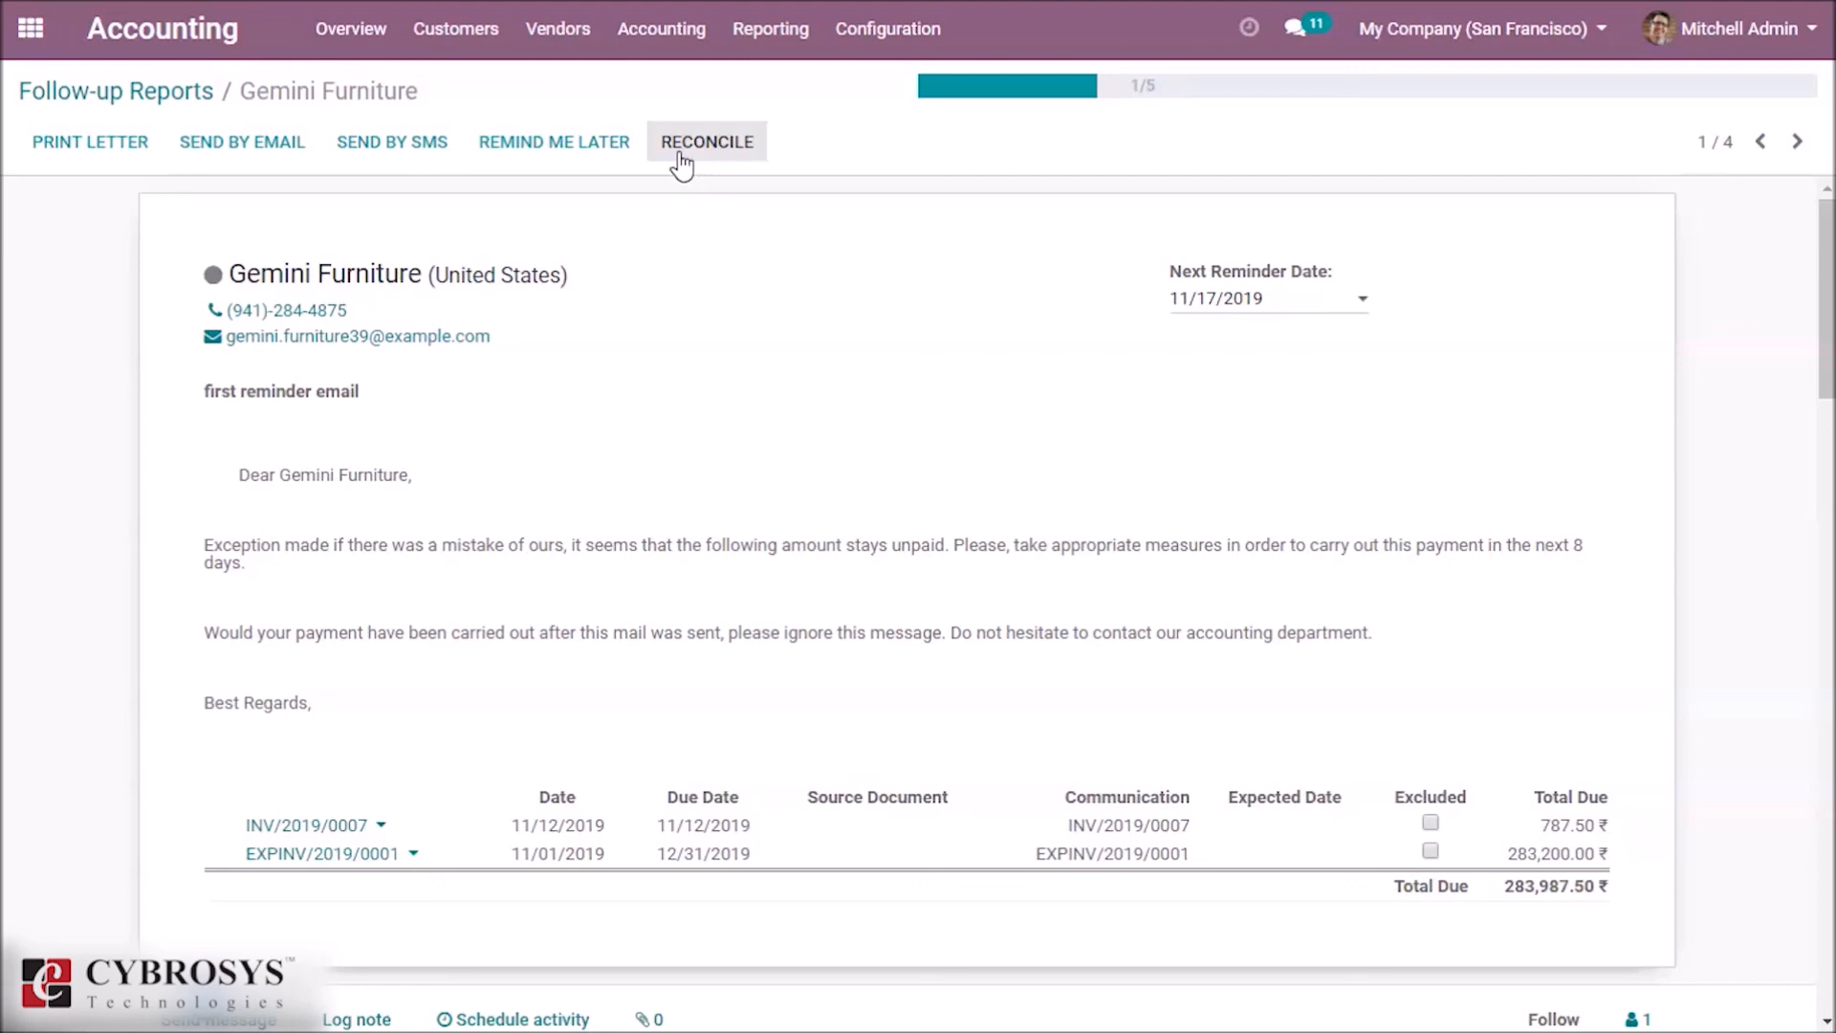
{"action": "mouse_move", "coordinate": [191, 810]}
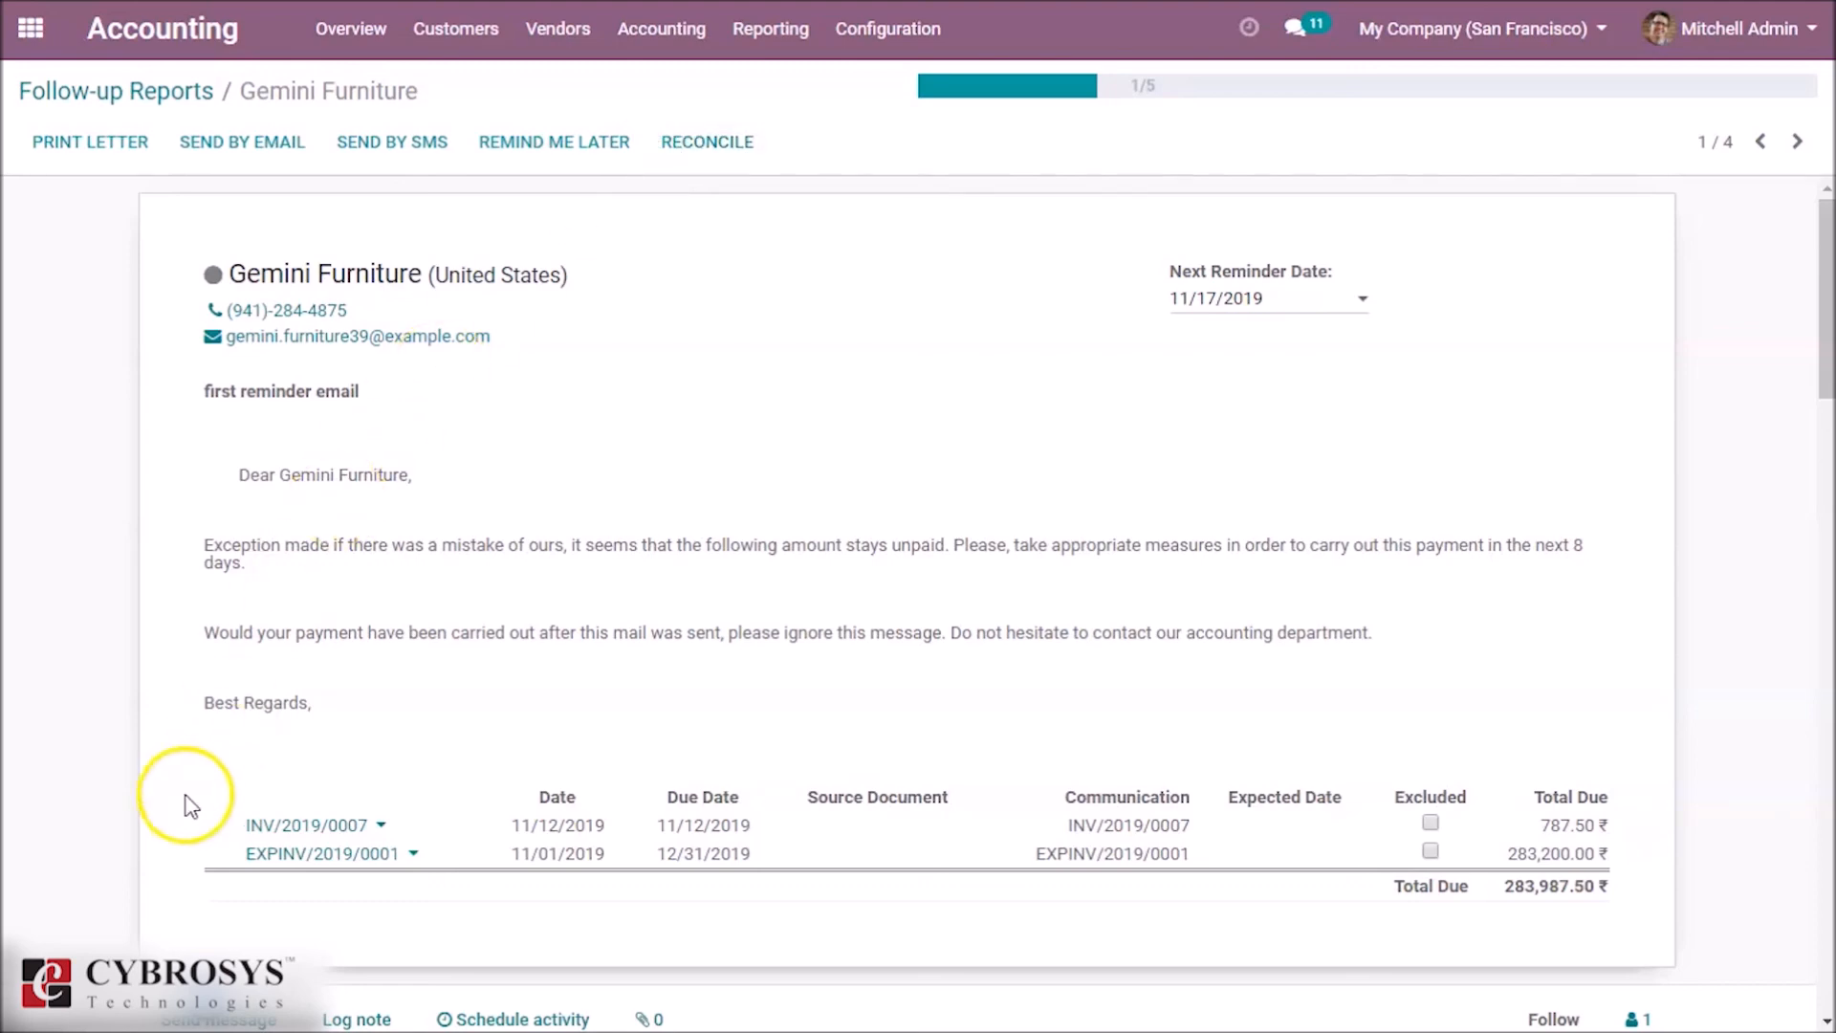